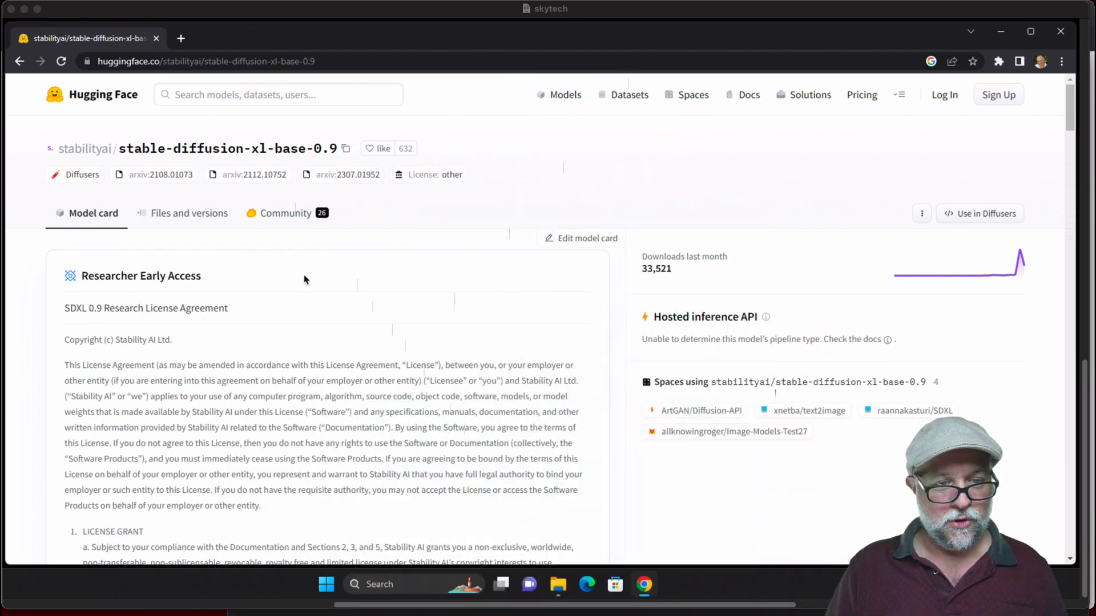
{"action": "mouse_move", "coordinate": [411, 394]}
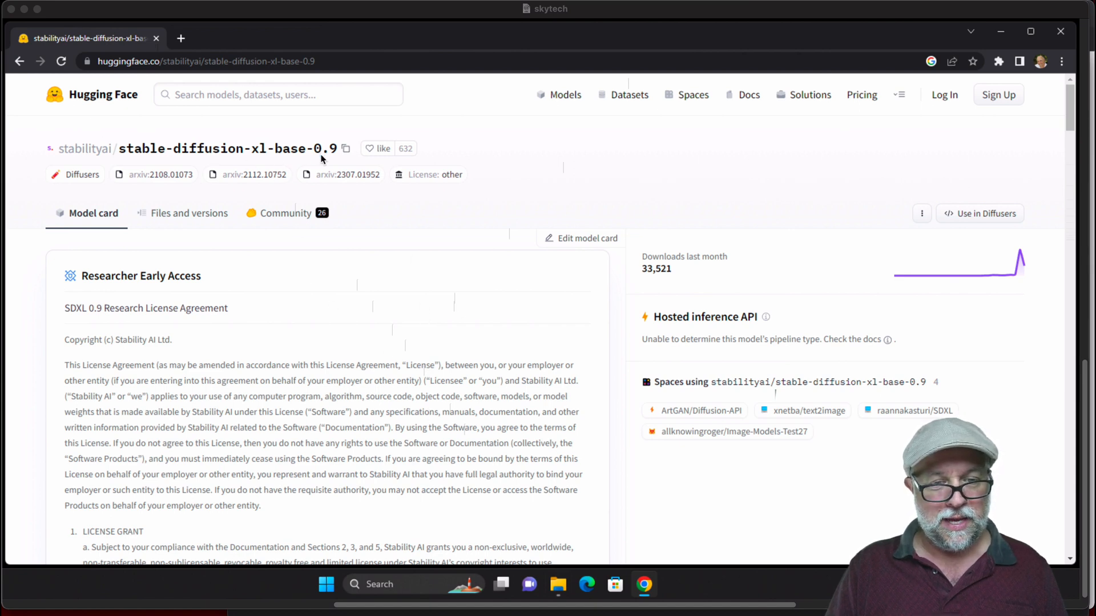
{"action": "mouse_move", "coordinate": [419, 316]}
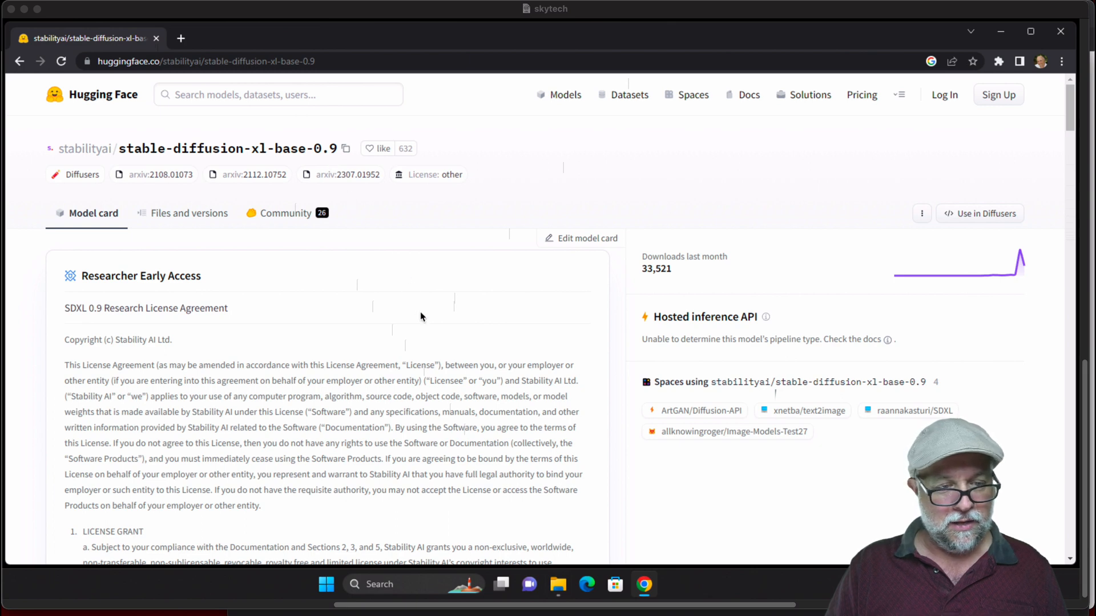
Scroll through the SDXL 0.9 research license on the model page down to the access request form
{"action": "scroll", "scroll_direction": "down", "scroll_amount": 3}
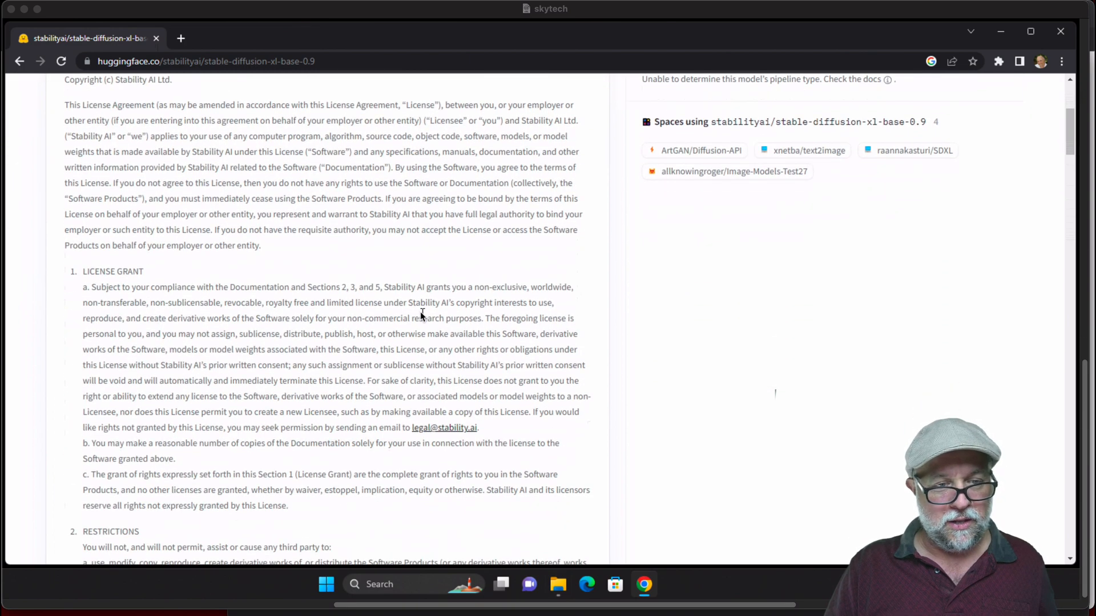
{"action": "scroll", "scroll_direction": "up", "scroll_amount": 3}
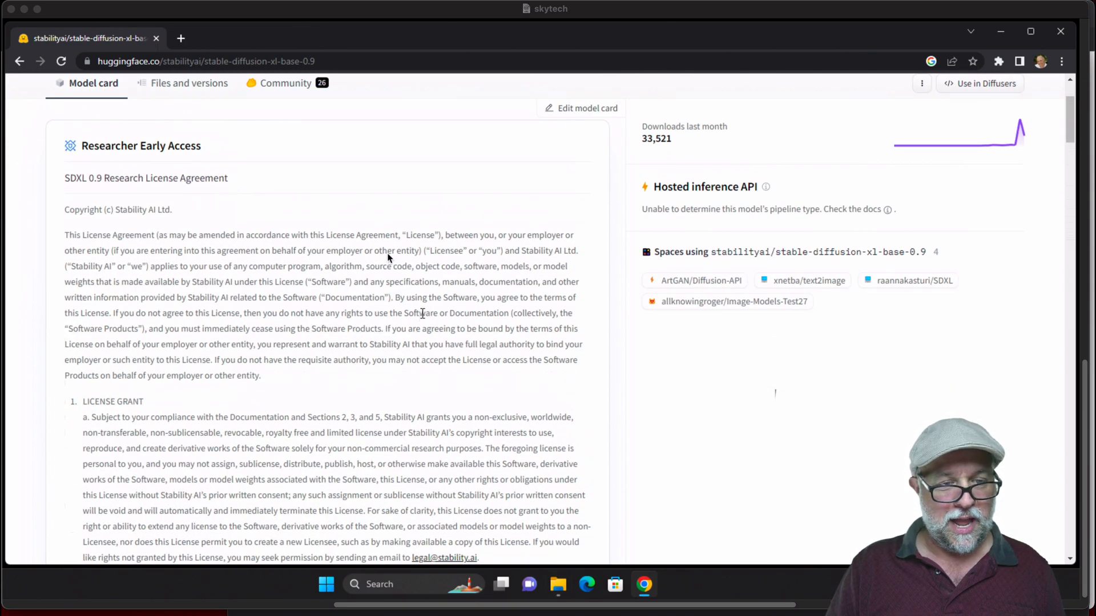
{"action": "scroll", "scroll_direction": "down", "scroll_amount": 3}
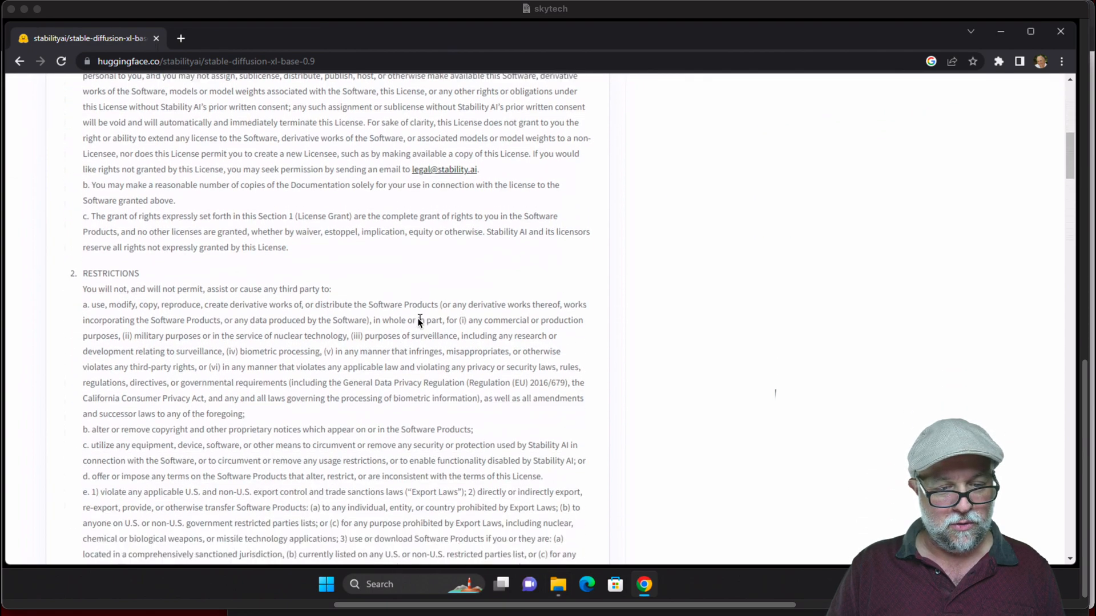
{"action": "scroll", "scroll_direction": "down", "scroll_amount": 3}
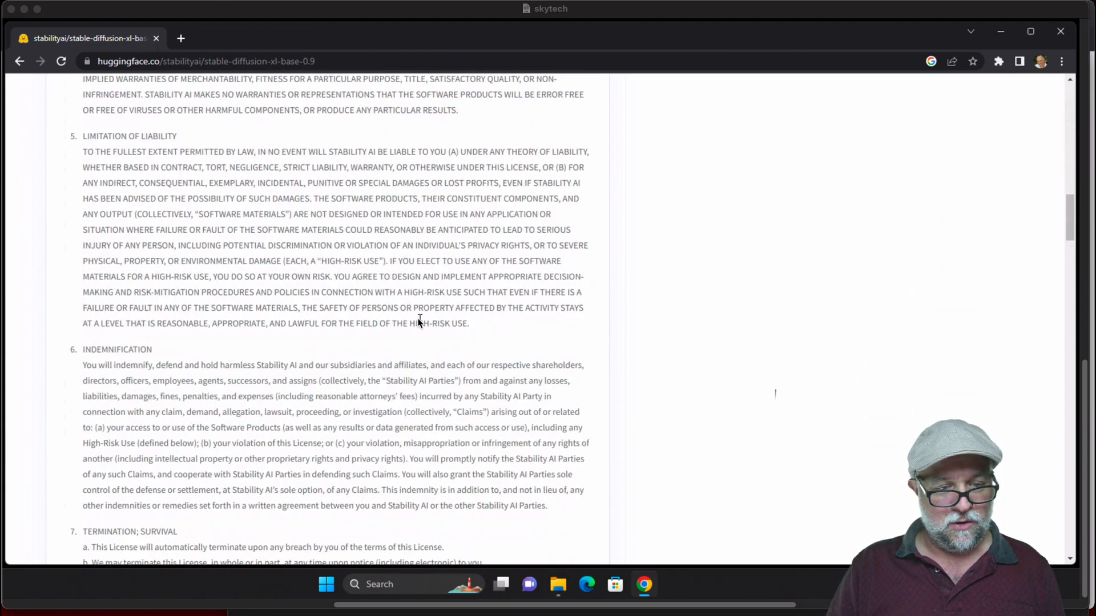
{"action": "scroll", "scroll_direction": "down", "scroll_amount": 3}
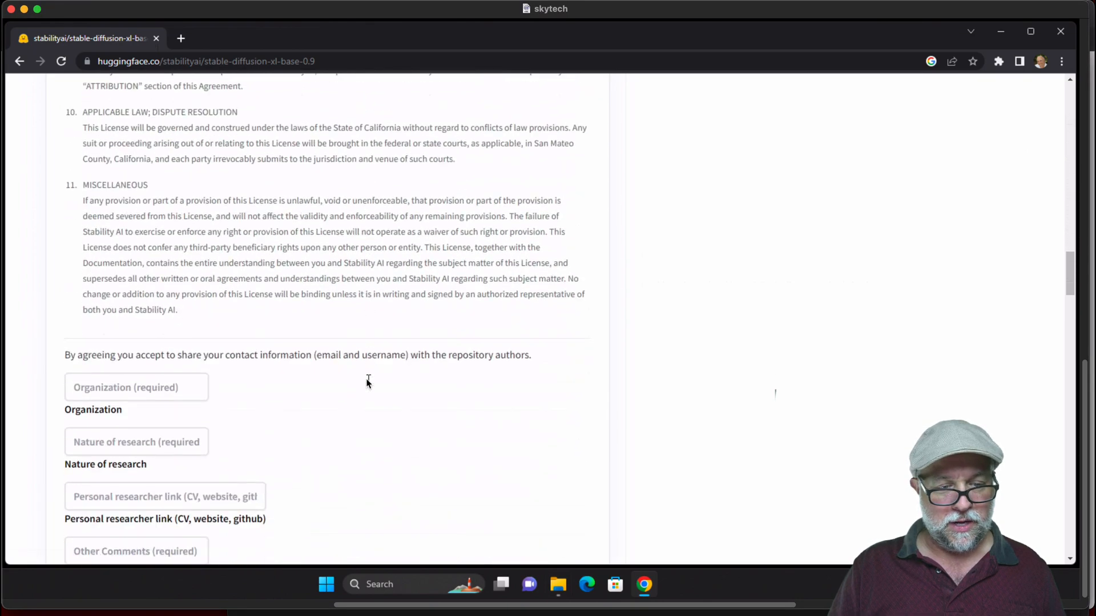
{"action": "scroll", "scroll_direction": "down", "scroll_amount": 3}
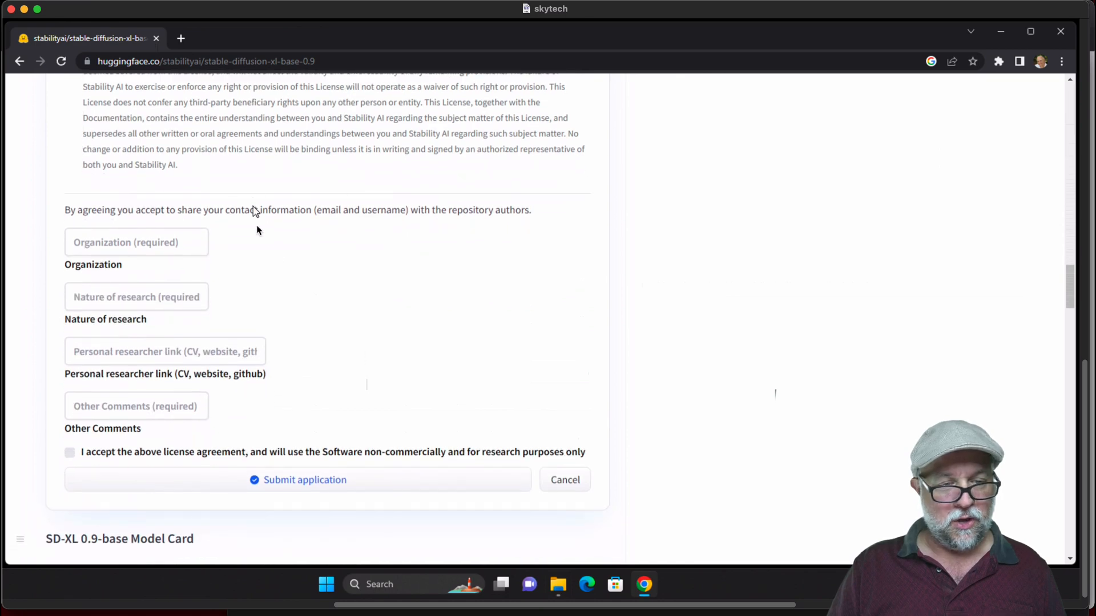
Submit the research access application and review the SD-XL 0.9-base model card and pipeline diagram
{"action": "left_click", "coordinate": [564, 479]}
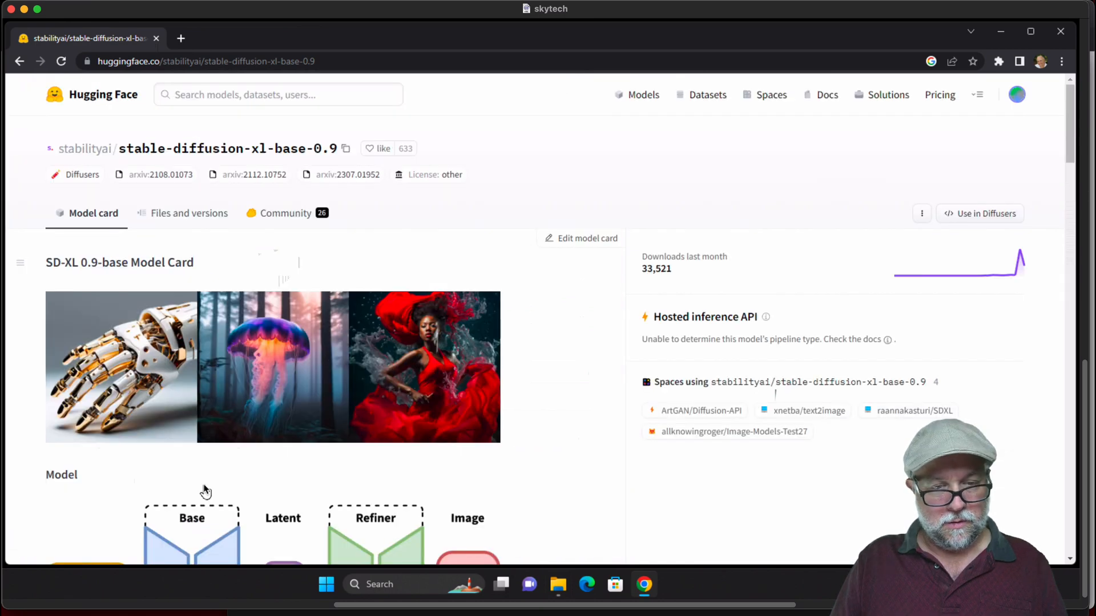
{"action": "mouse_move", "coordinate": [264, 489]}
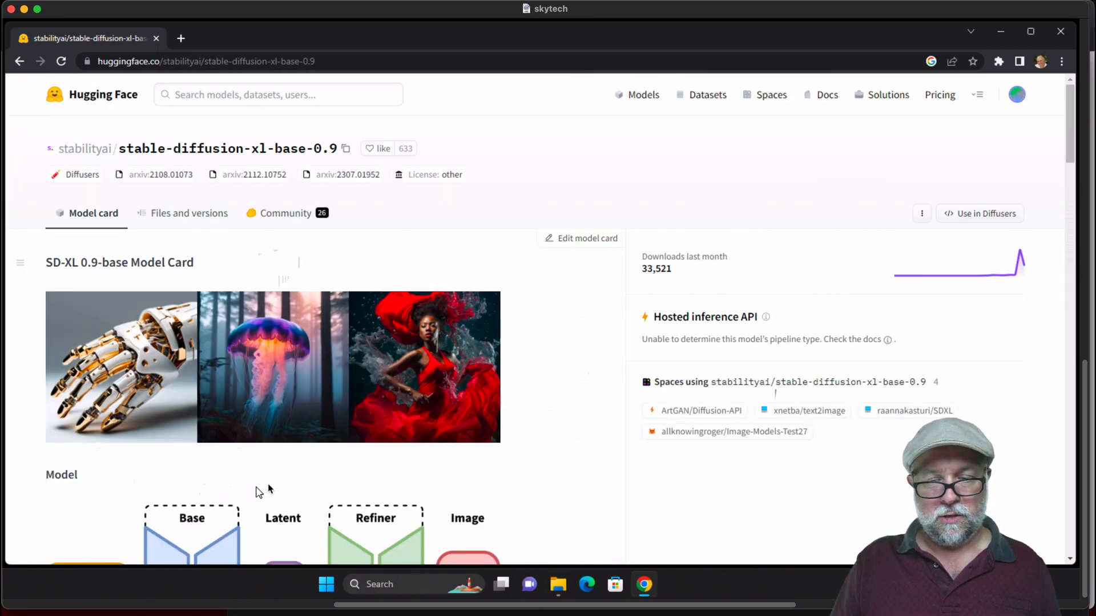
{"action": "scroll", "scroll_direction": "down", "scroll_amount": 3}
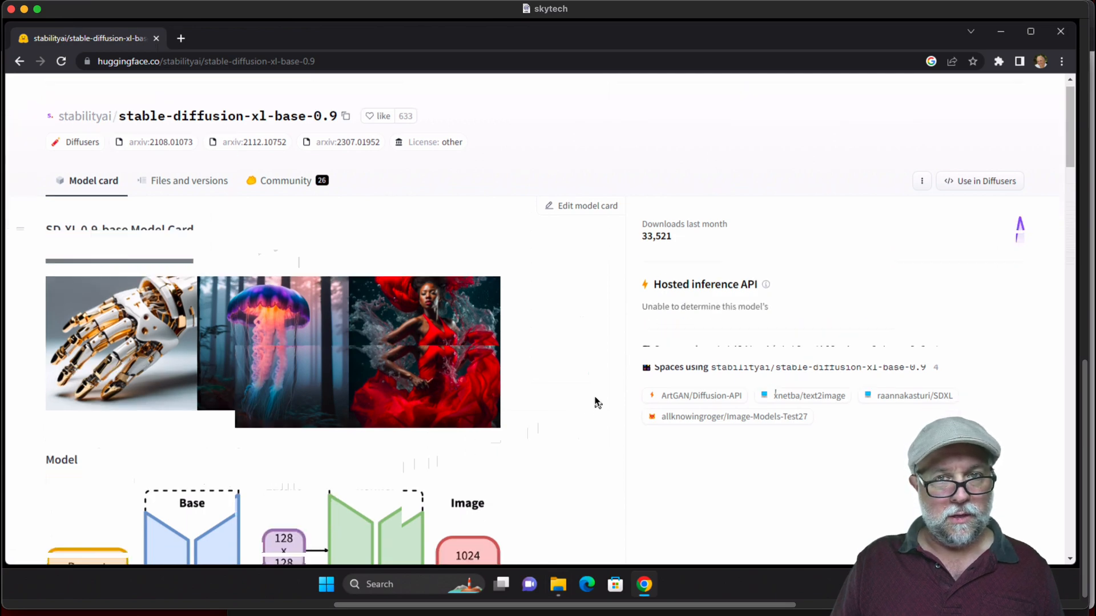
{"action": "scroll", "scroll_direction": "down", "scroll_amount": 3}
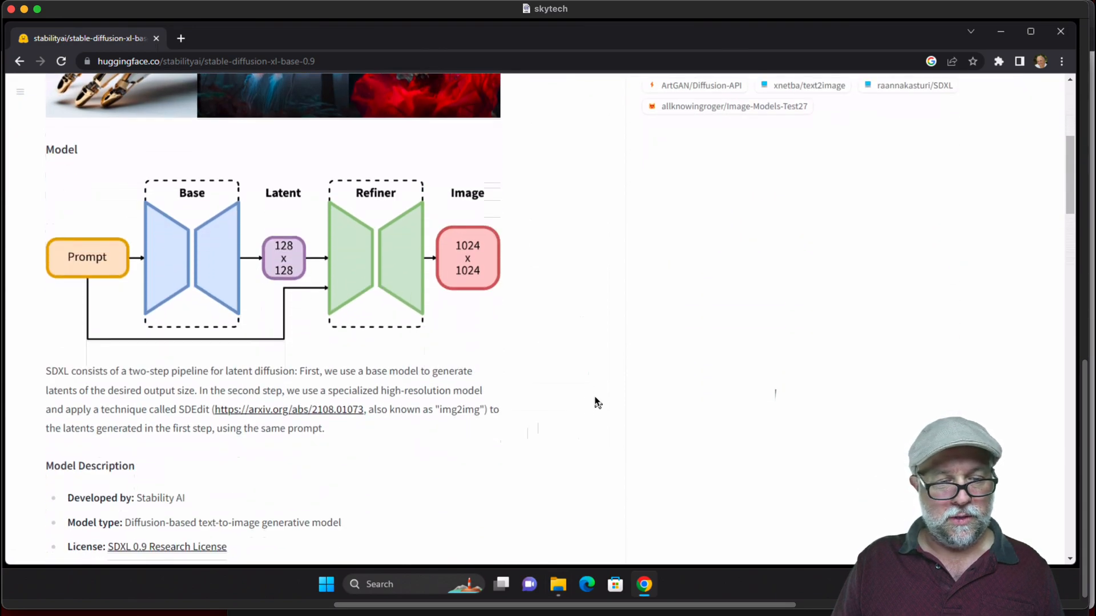
{"action": "scroll", "scroll_direction": "up", "scroll_amount": 3}
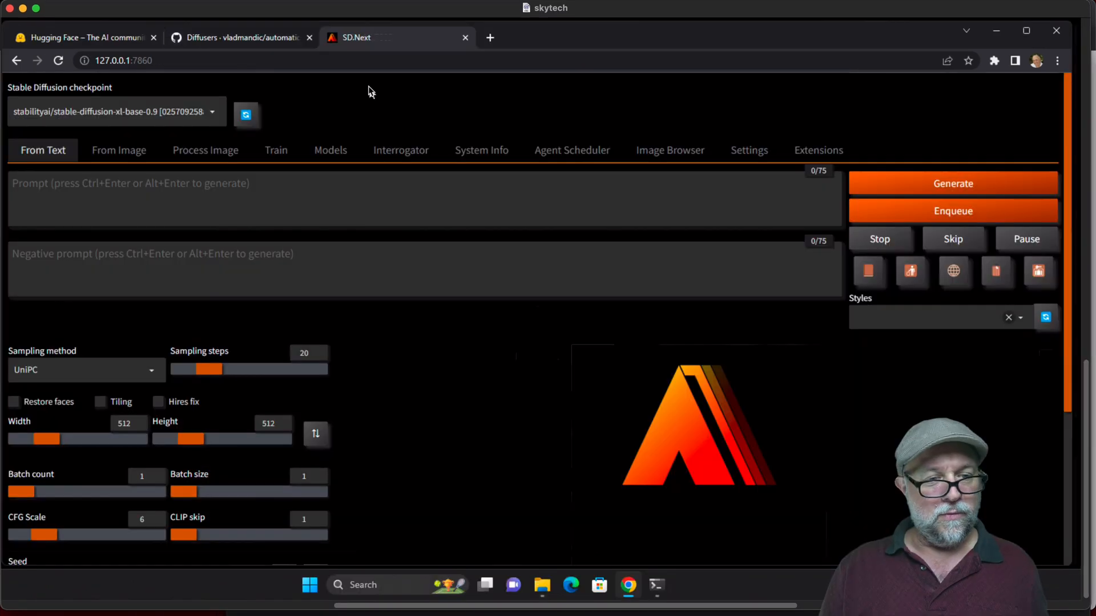
{"action": "mouse_move", "coordinate": [147, 128]}
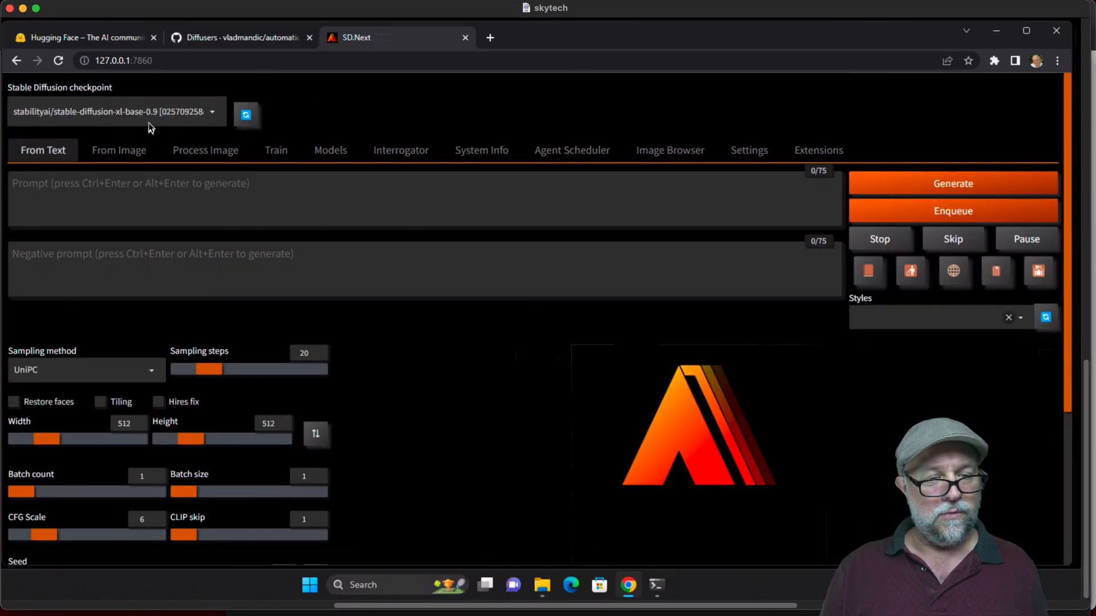
{"action": "mouse_move", "coordinate": [155, 125]}
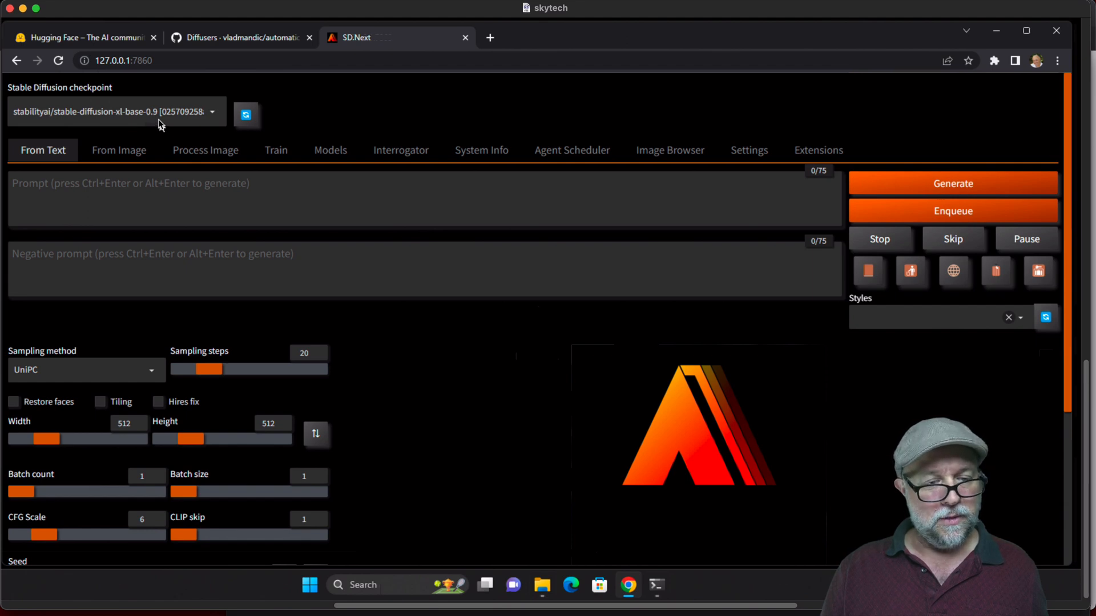
{"action": "mouse_move", "coordinate": [401, 345]}
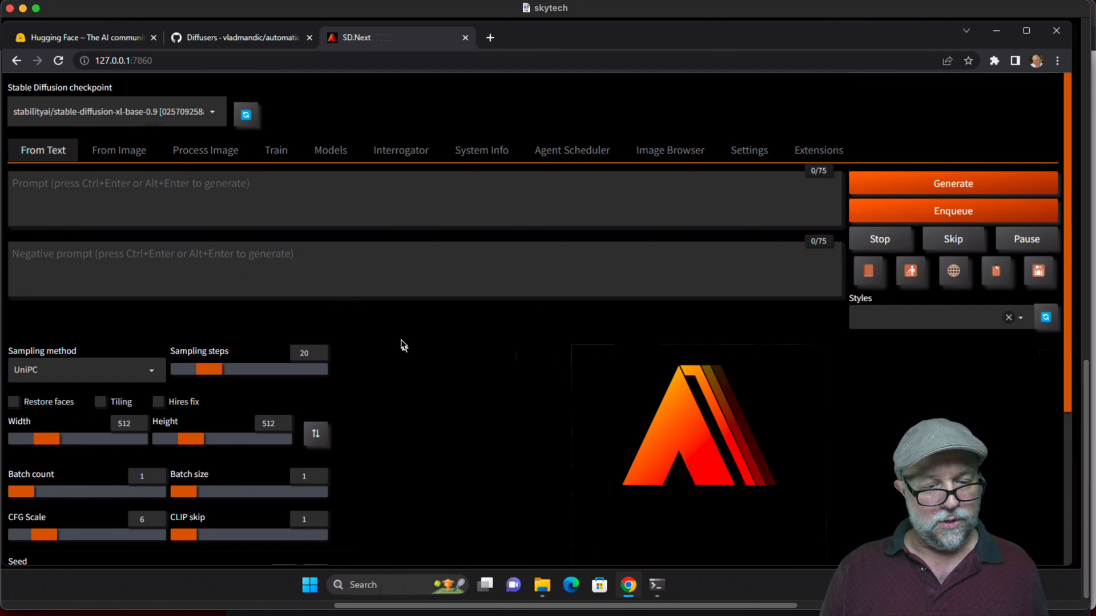
Review the From Text settings (sampler, steps, size, CFG scale) and leave them at defaults
{"action": "scroll", "scroll_direction": "down", "scroll_amount": 3}
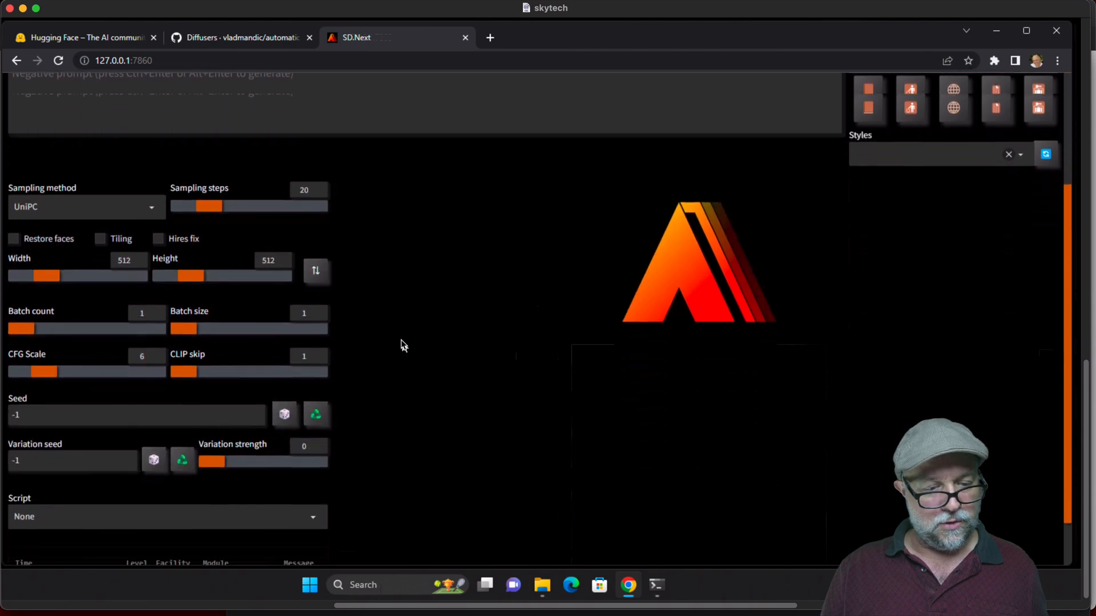
{"action": "scroll", "scroll_direction": "down", "scroll_amount": 3}
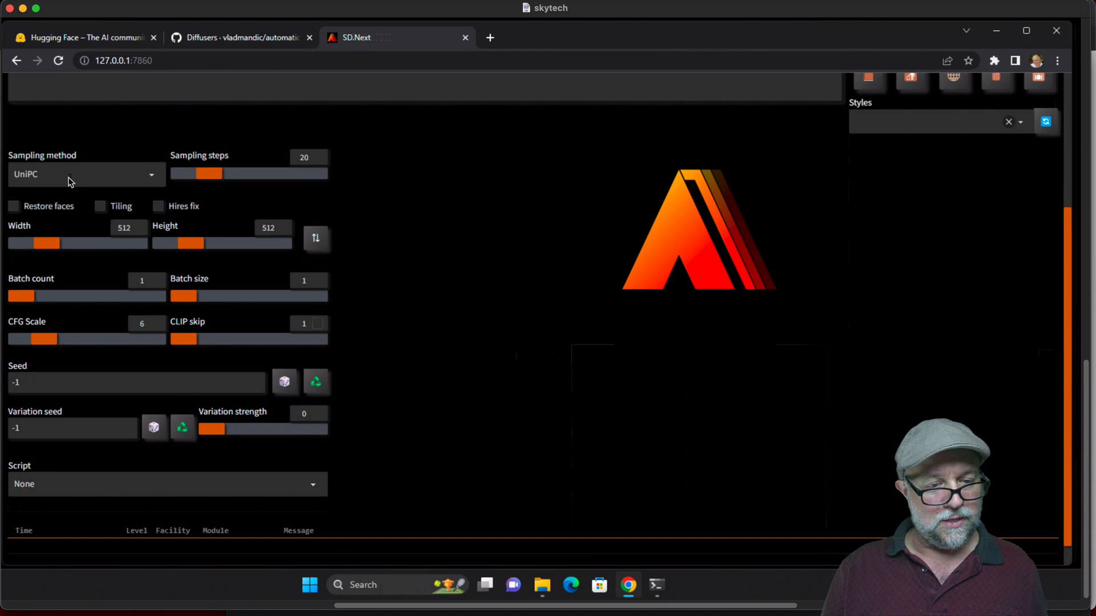
{"action": "mouse_move", "coordinate": [217, 187]}
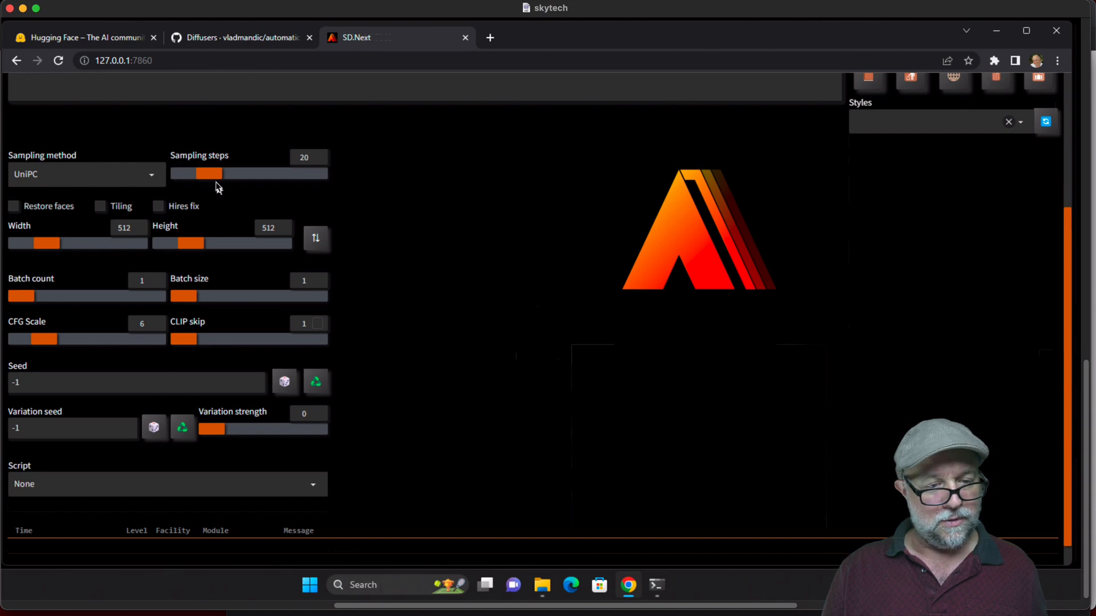
{"action": "mouse_move", "coordinate": [253, 264]}
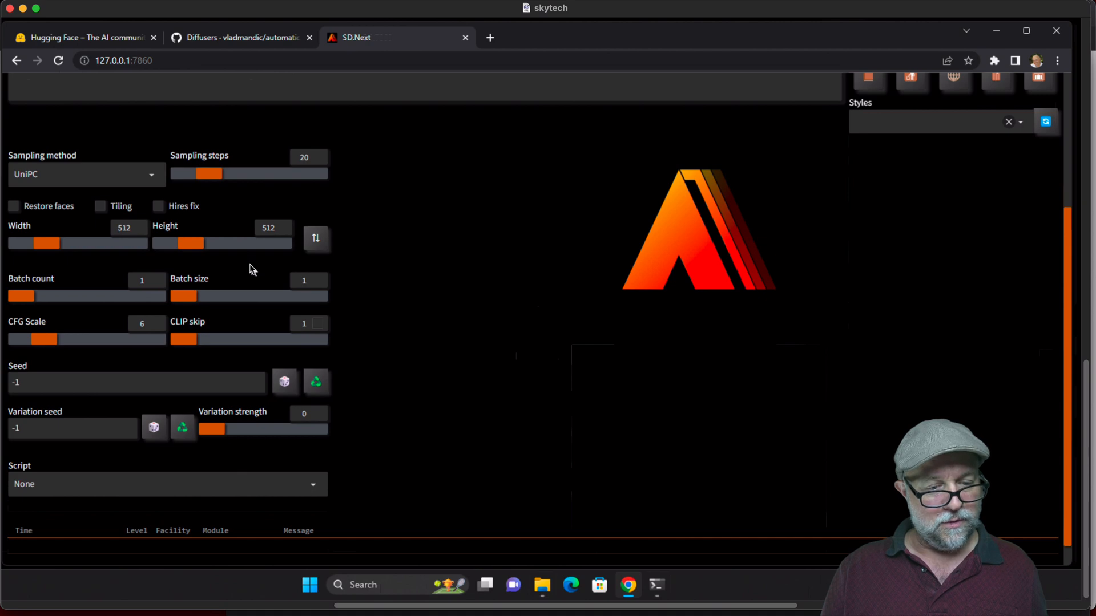
{"action": "mouse_move", "coordinate": [144, 342]}
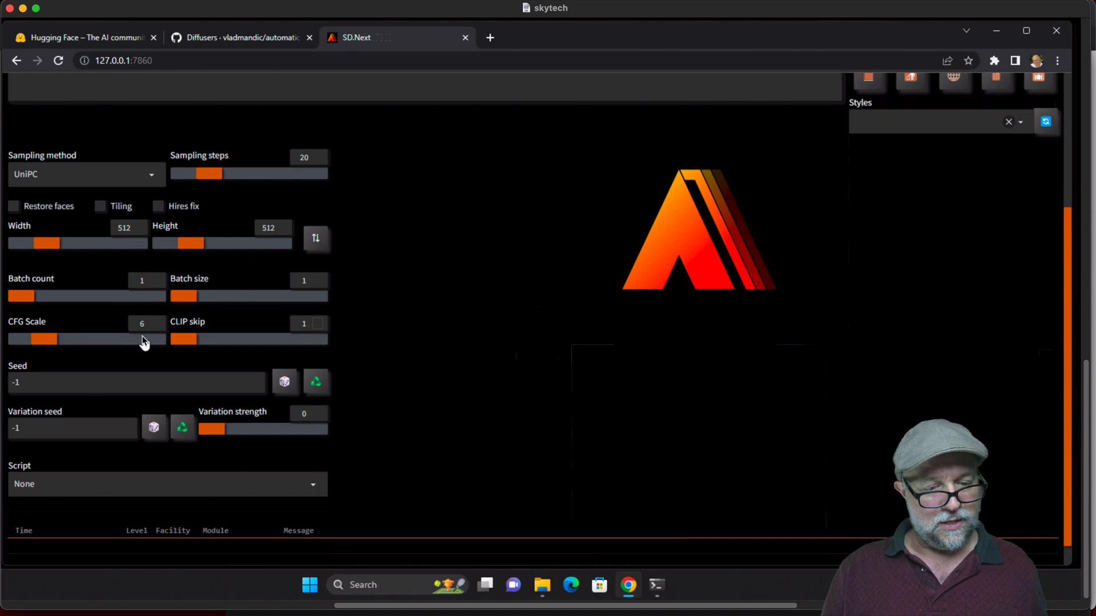
{"action": "mouse_move", "coordinate": [370, 319]}
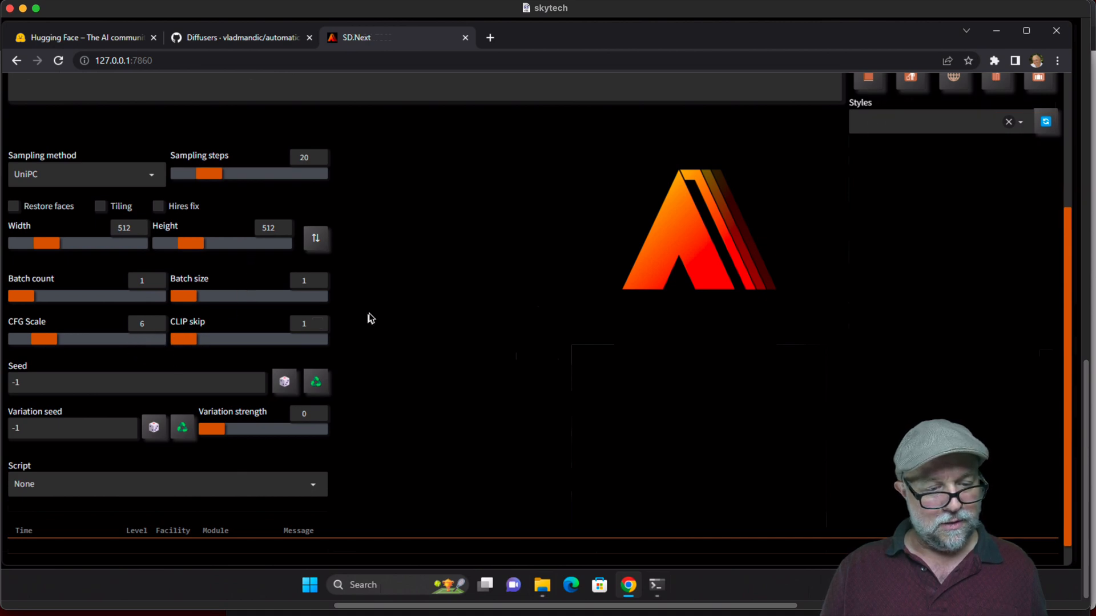
{"action": "scroll", "scroll_direction": "up", "scroll_amount": 3}
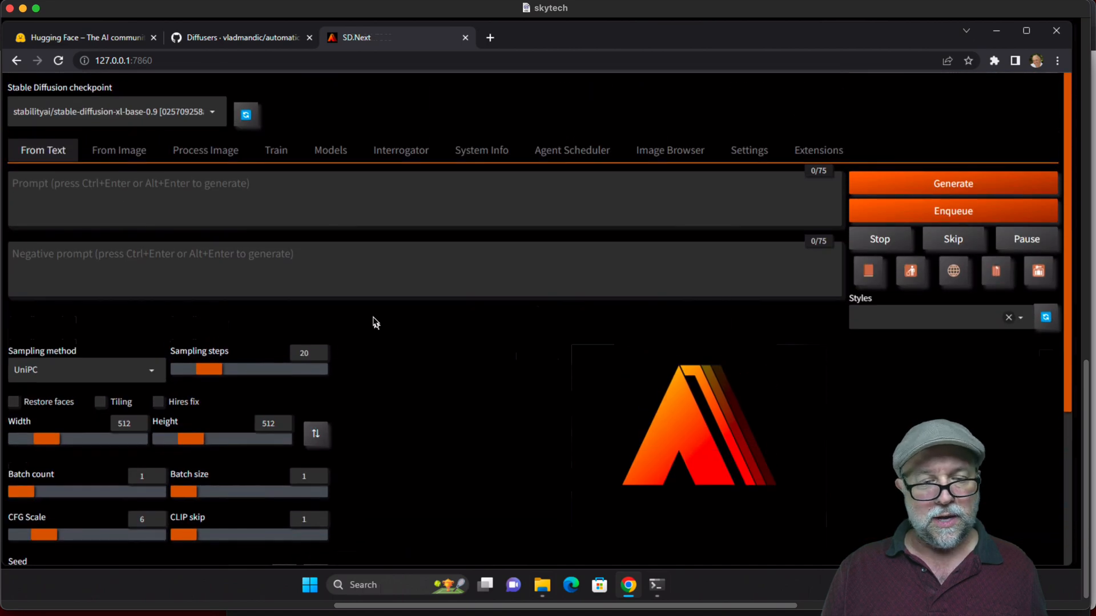
{"action": "mouse_move", "coordinate": [290, 191]}
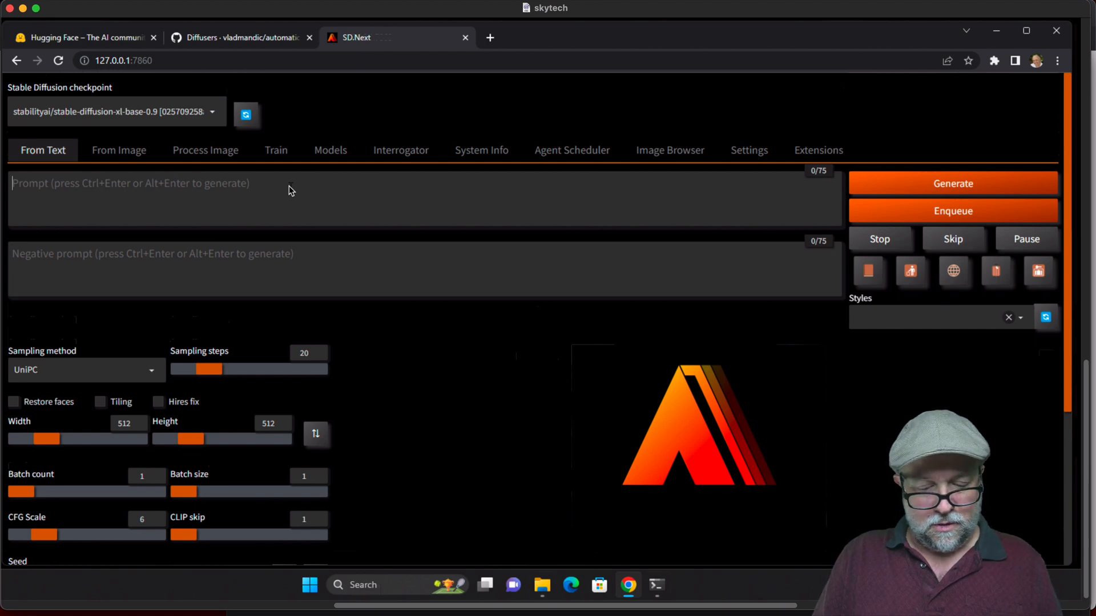
Enter the prompt 'raw hi def photo of a woman waving at the camera'
{"action": "type", "text": "raw"}
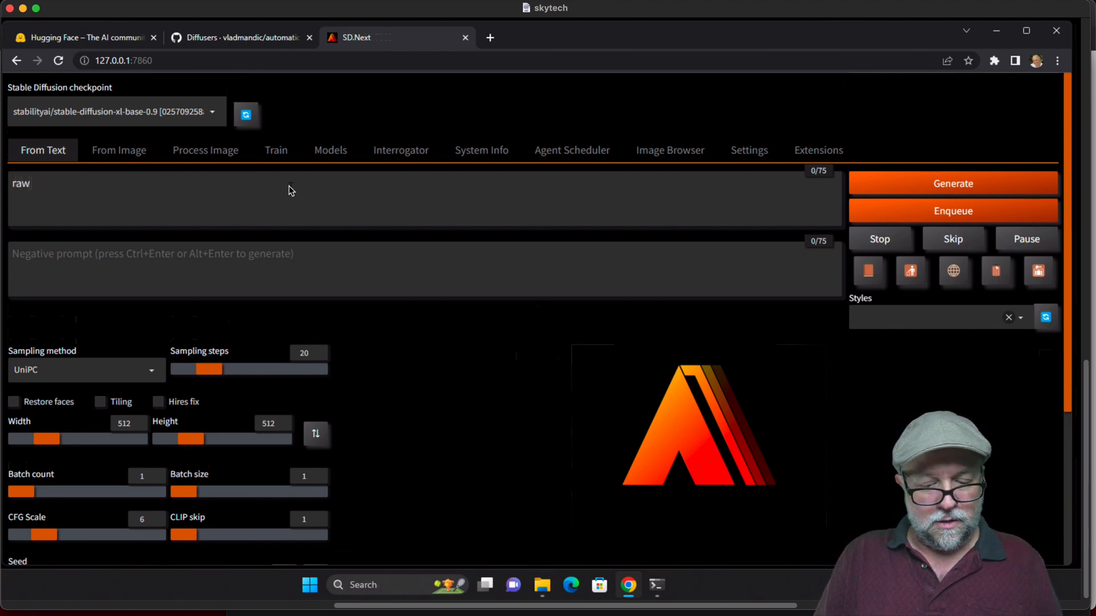
{"action": "type", "text": "hi def p"}
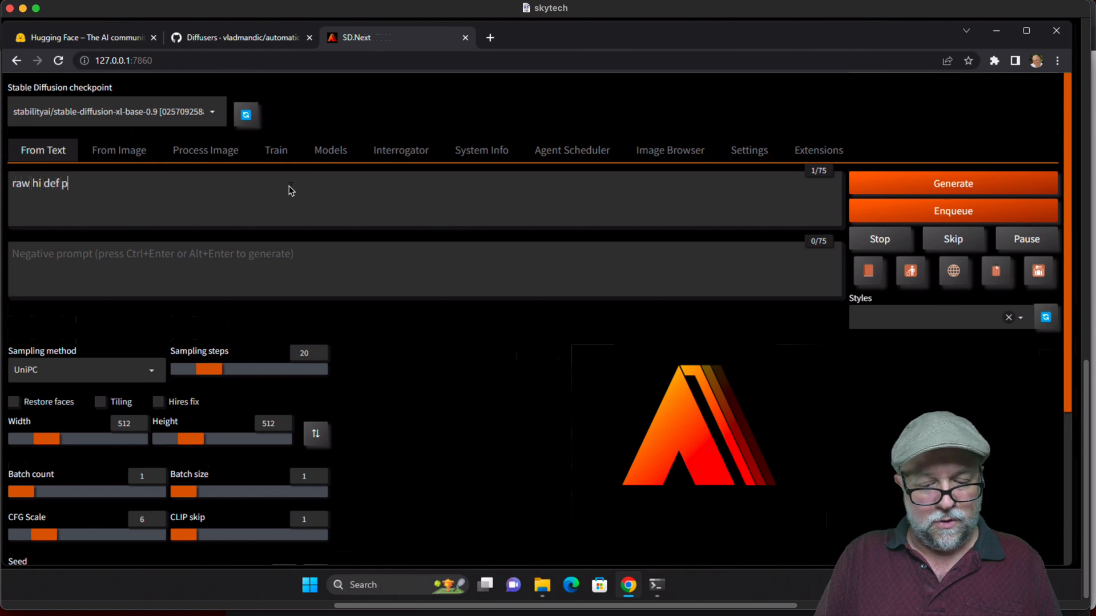
{"action": "type", "text": "hoto of a"}
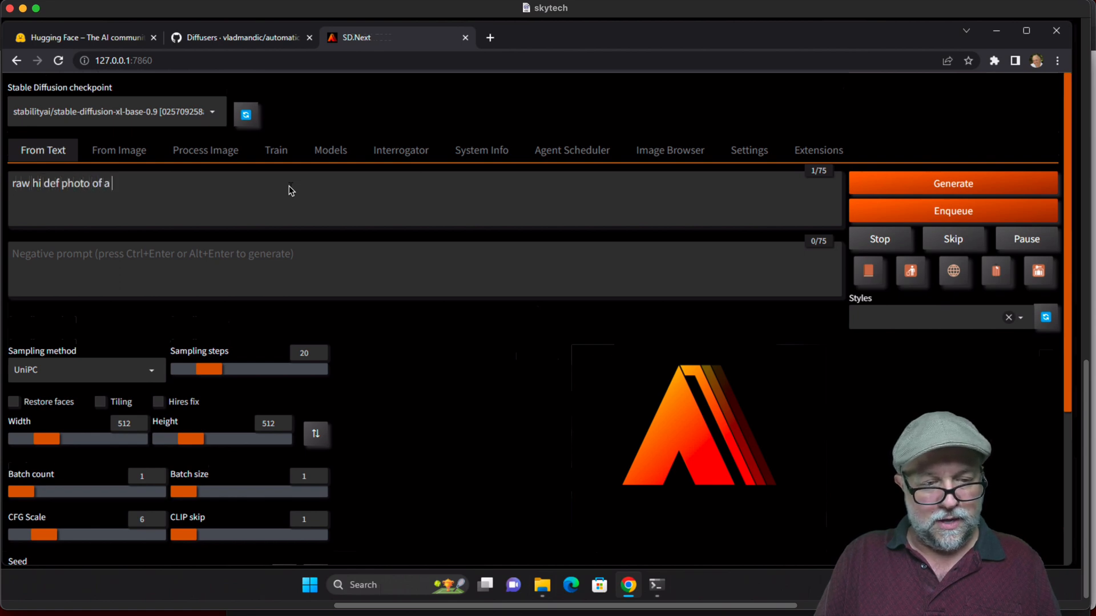
{"action": "type", "text": "woman"}
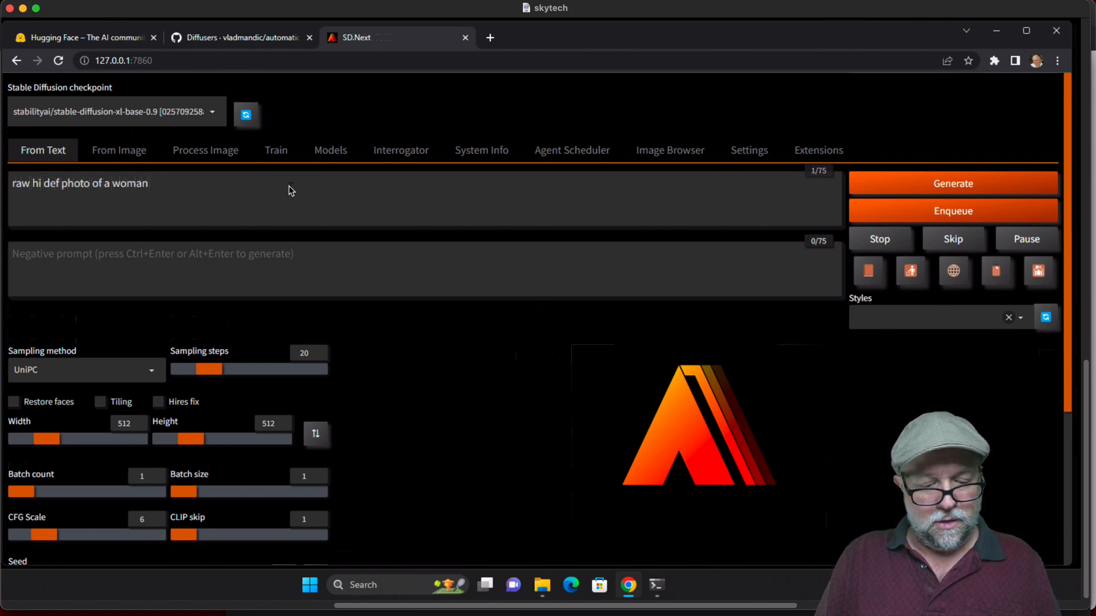
{"action": "type", "text": "waving"}
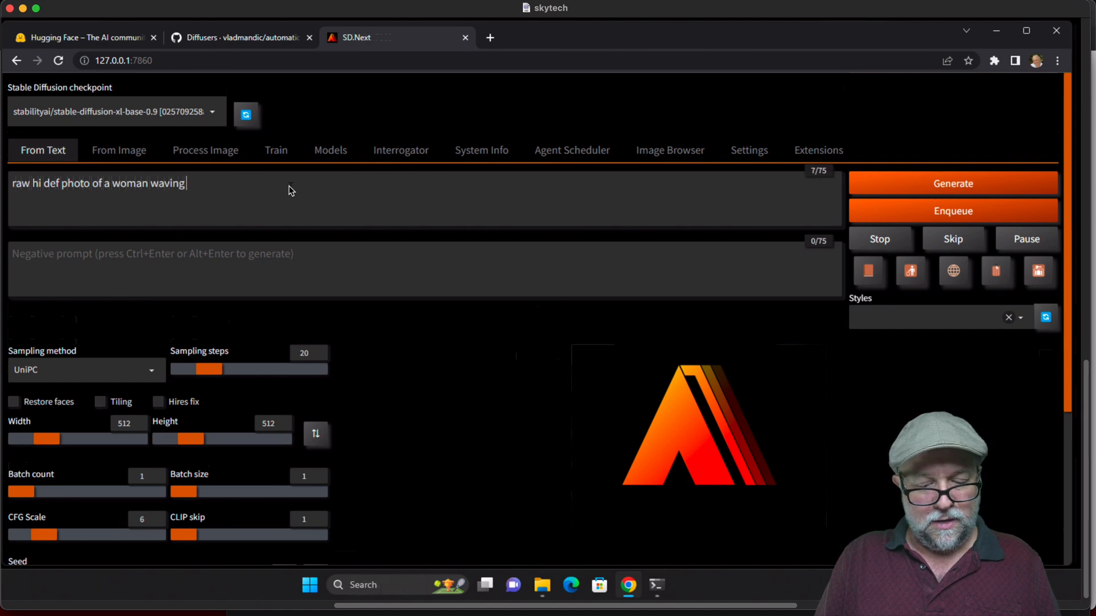
{"action": "type", "text": "at the camer"}
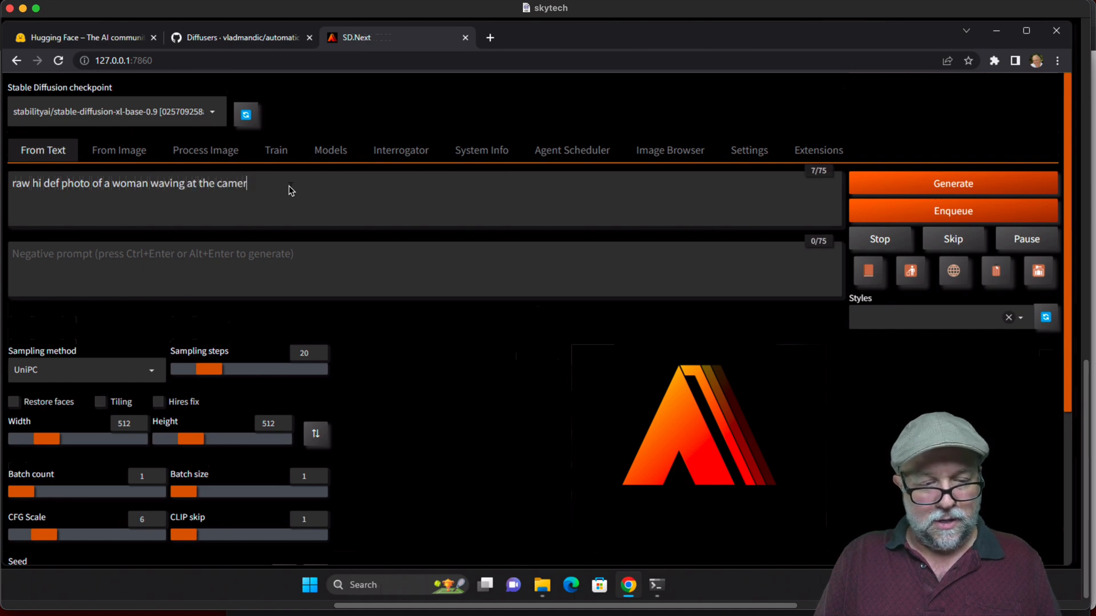
{"action": "type", "text": "a"}
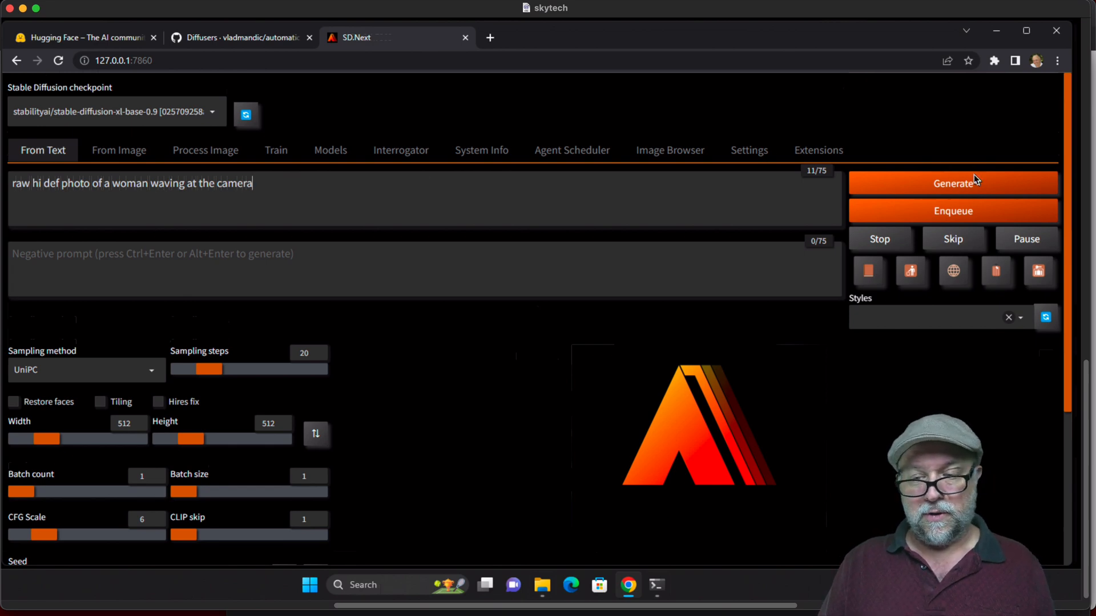
Generate a first 512×512 image from the prompt and view it full size in the lightbox
{"action": "left_click", "coordinate": [952, 183]}
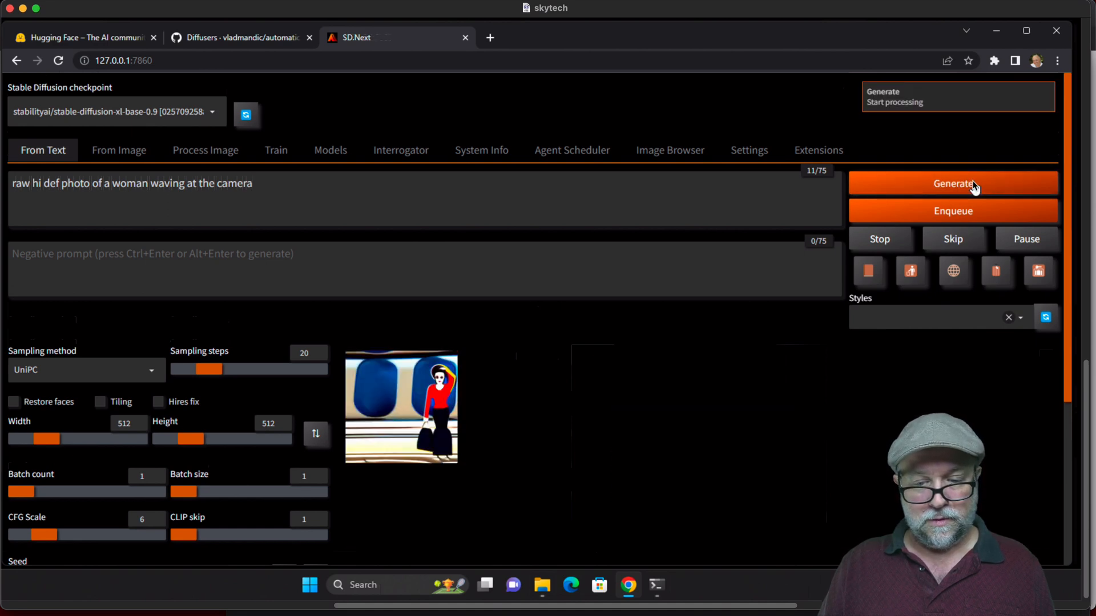
{"action": "mouse_move", "coordinate": [538, 429]}
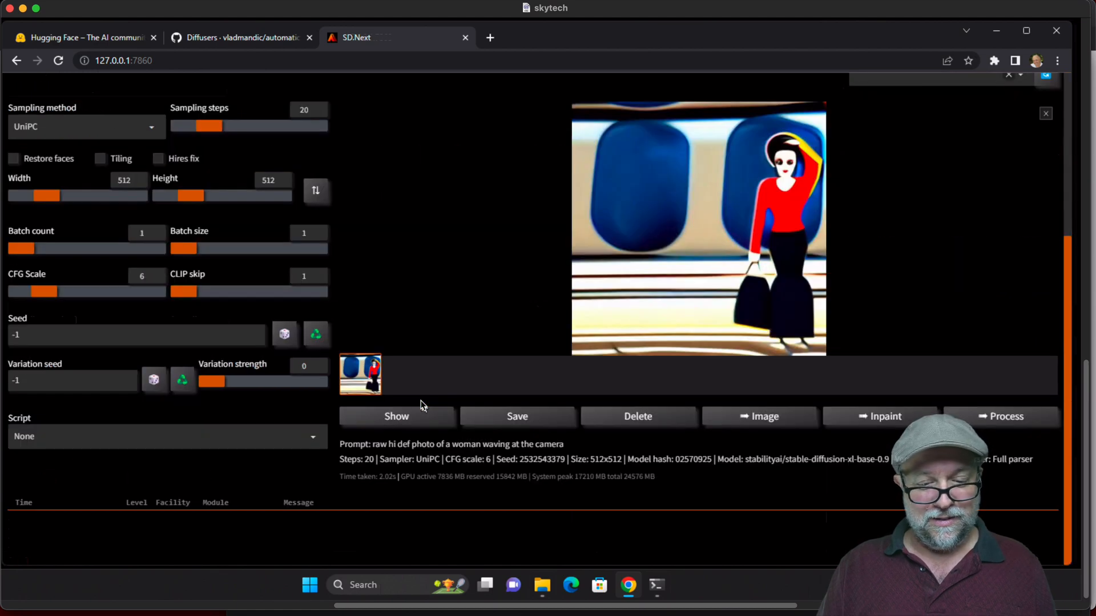
{"action": "left_click", "coordinate": [698, 228]}
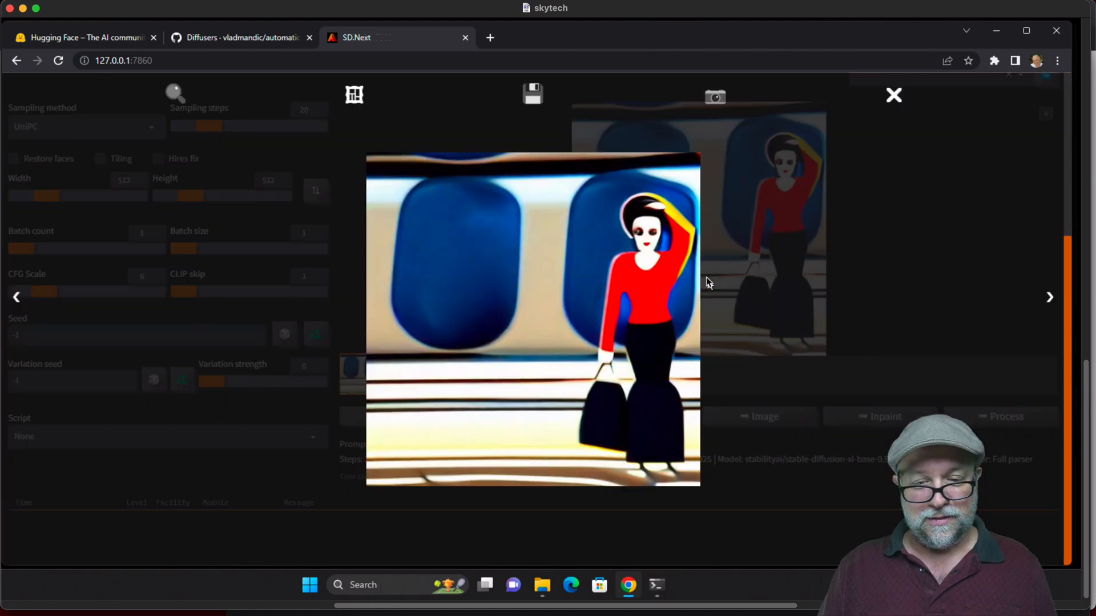
{"action": "left_click", "coordinate": [893, 95]}
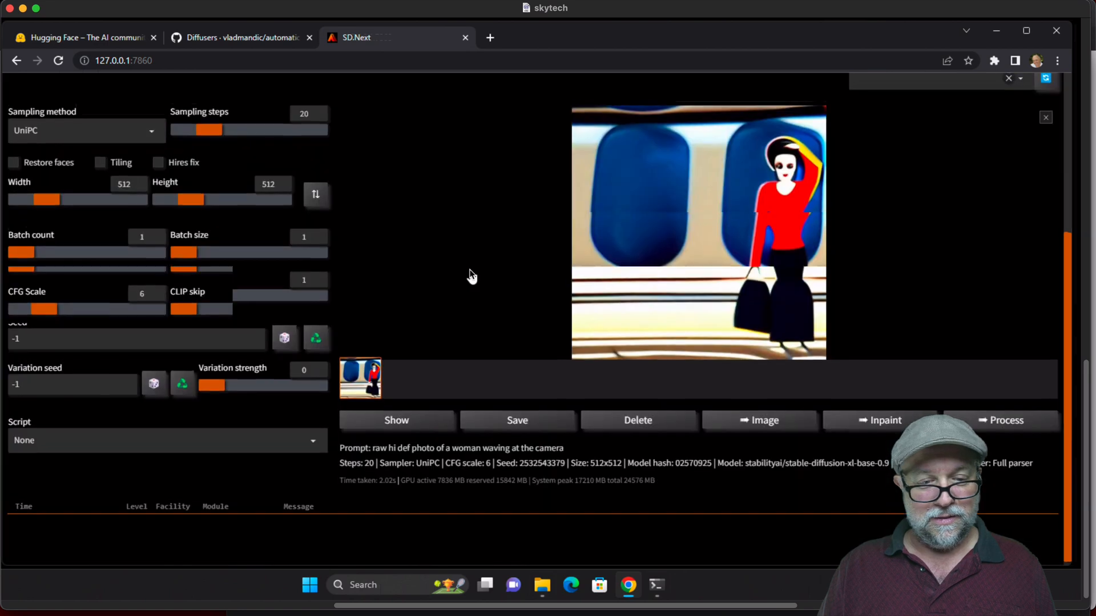
{"action": "scroll", "scroll_direction": "up", "scroll_amount": 3}
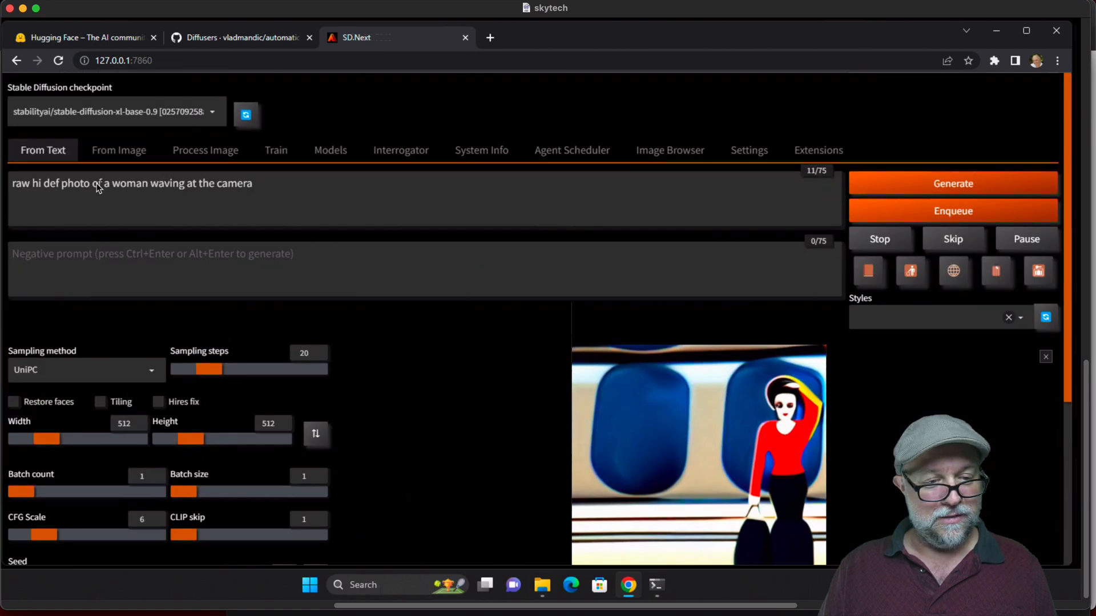
{"action": "mouse_move", "coordinate": [91, 188]}
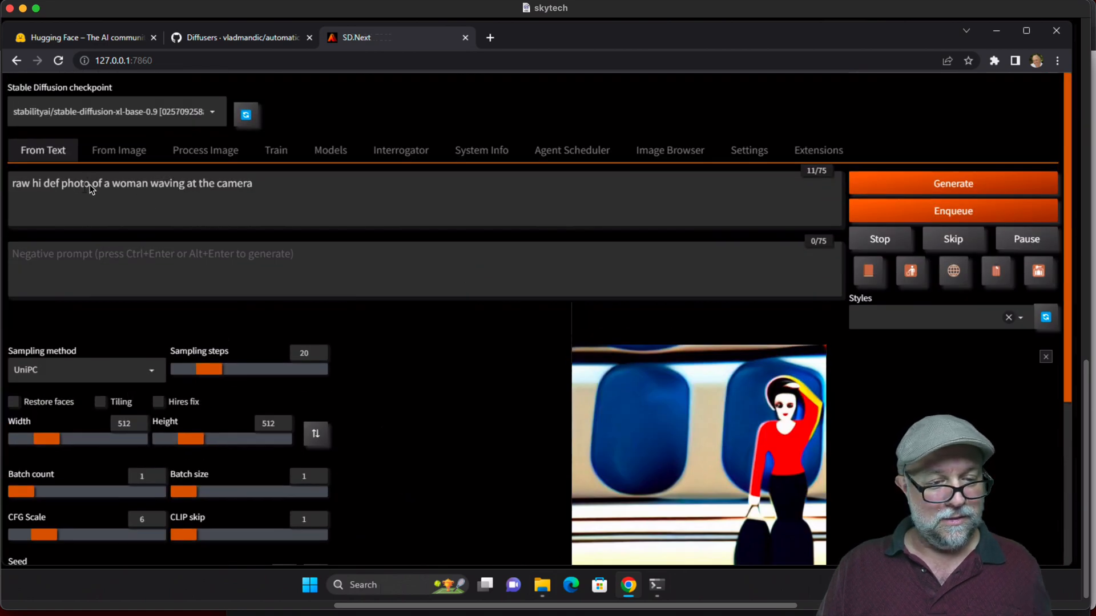
{"action": "mouse_move", "coordinate": [39, 190]}
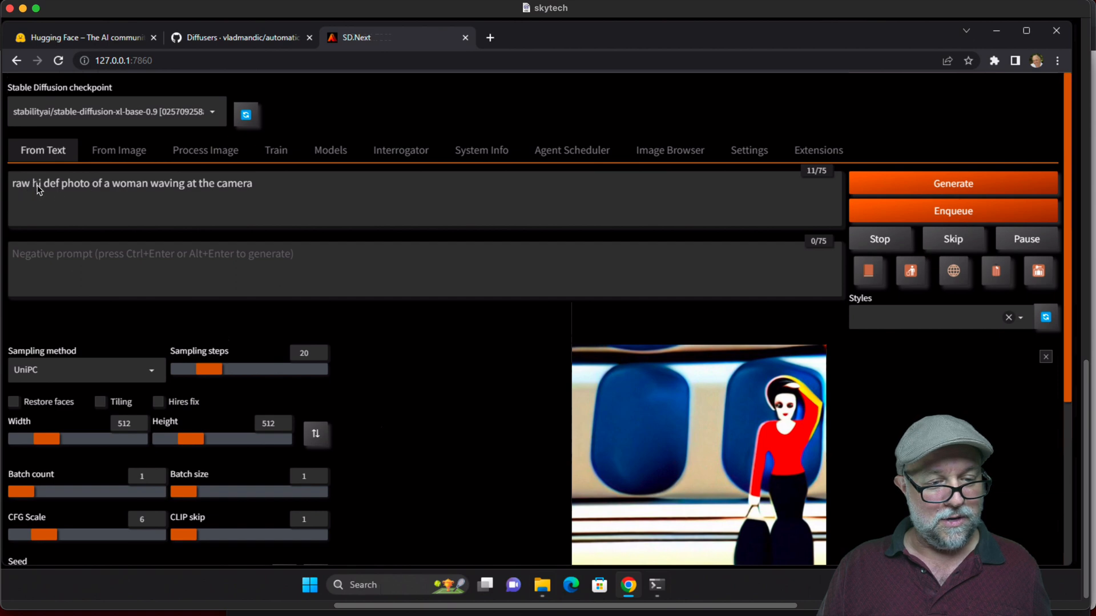
{"action": "mouse_move", "coordinate": [143, 192]}
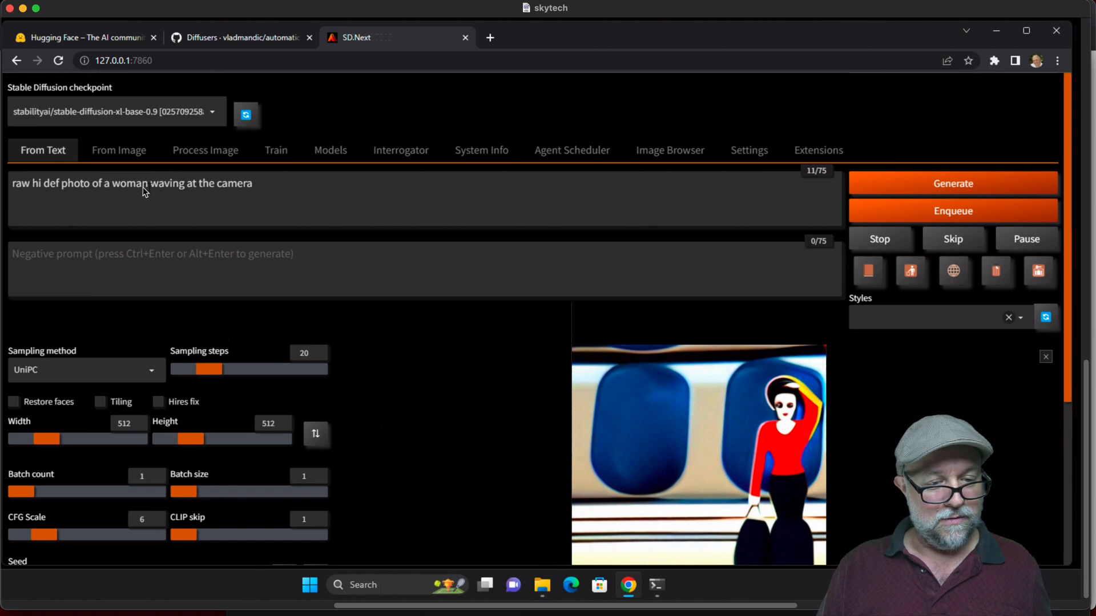
{"action": "mouse_move", "coordinate": [88, 192]}
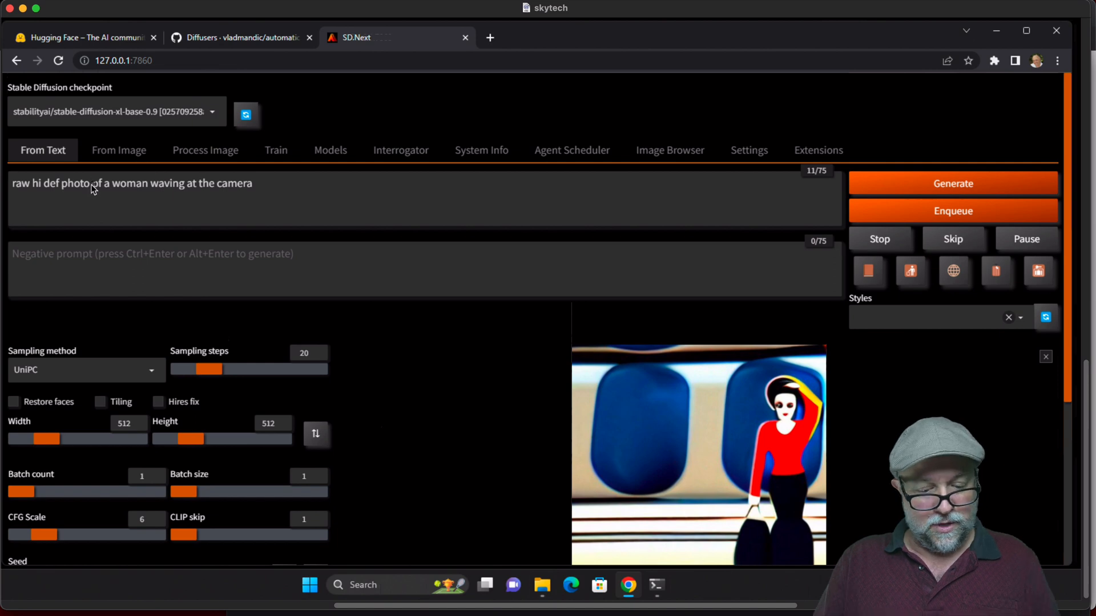
Add 'realistic' before 'photo' in the prompt and generate again
{"action": "type", "text": "realistic"}
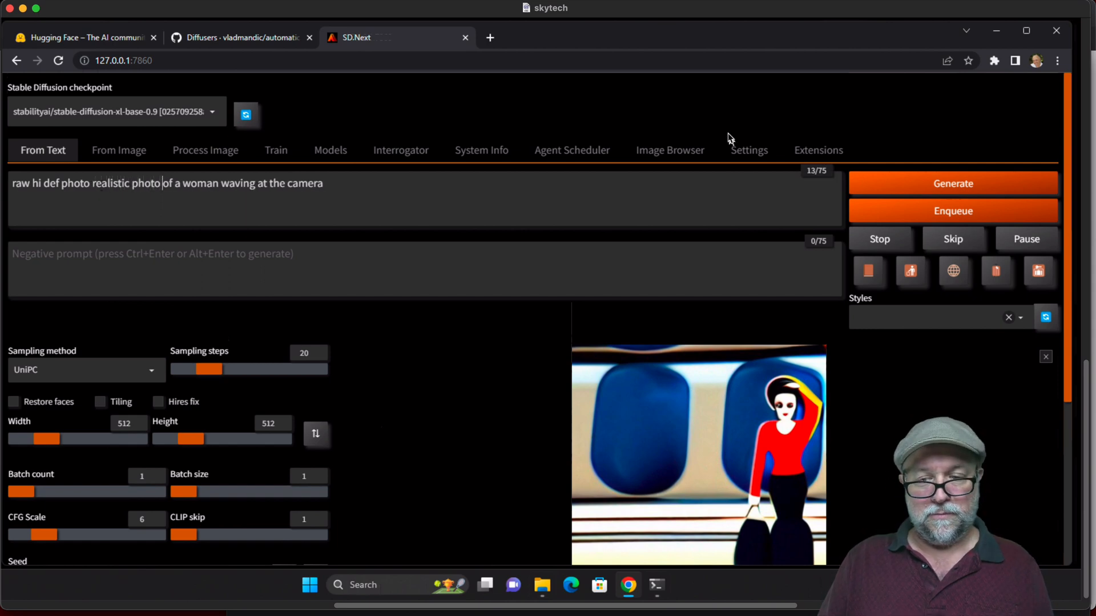
{"action": "left_click", "coordinate": [952, 182]}
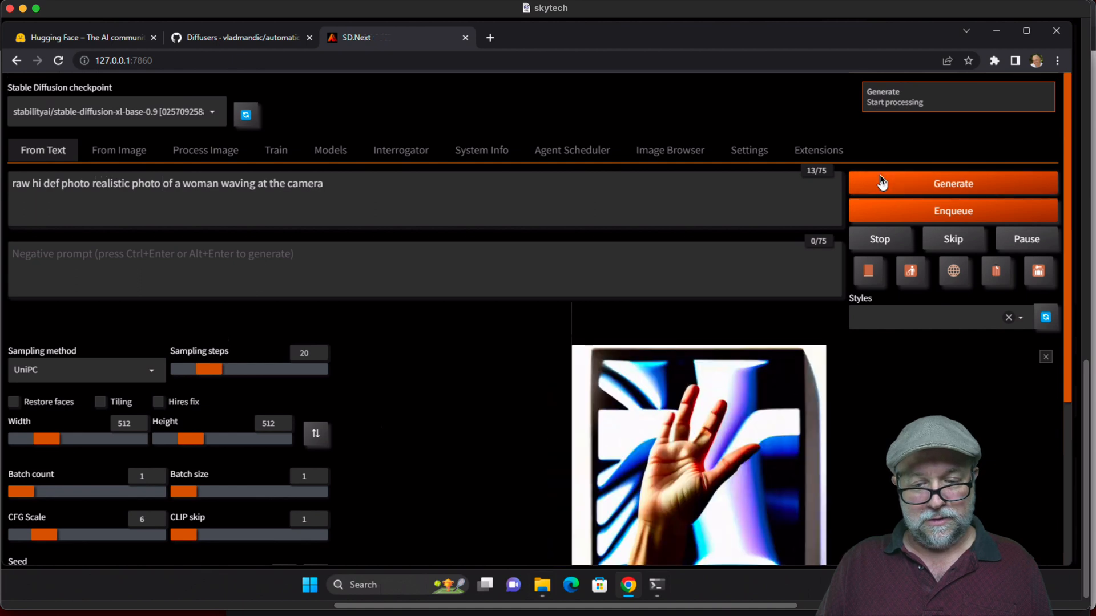
Check the waving-hand result and set the output width and height to 1024
{"action": "scroll", "scroll_direction": "down", "scroll_amount": 3}
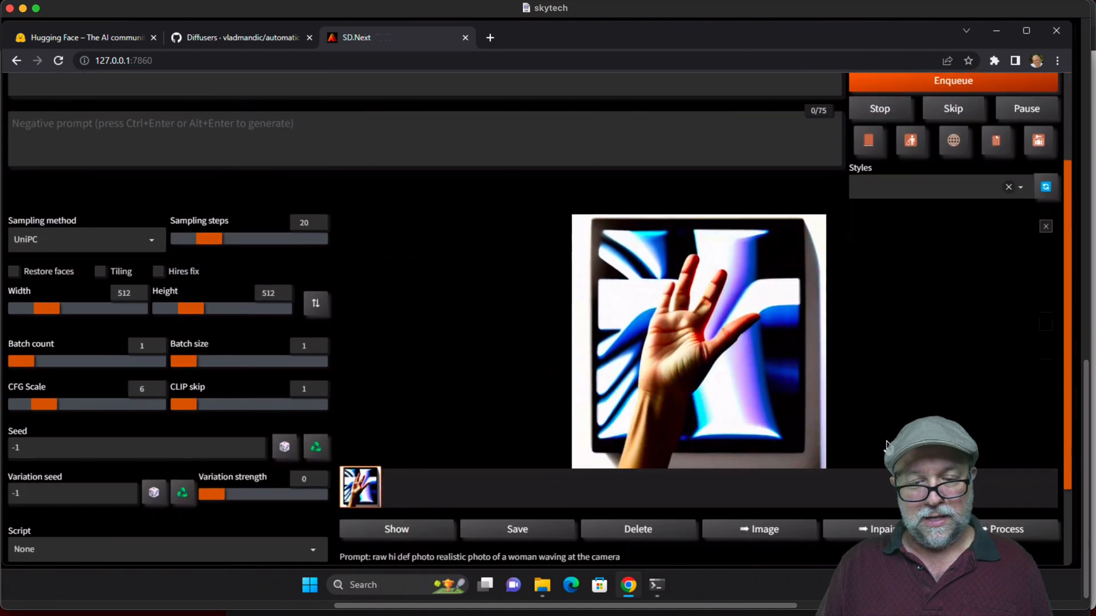
{"action": "scroll", "scroll_direction": "up", "scroll_amount": 3}
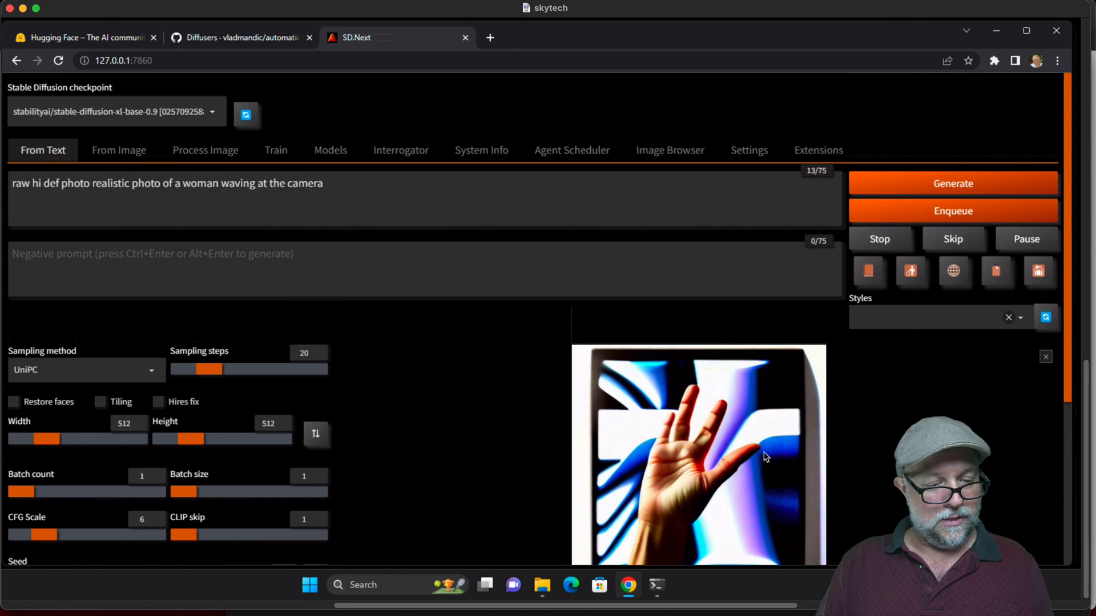
{"action": "mouse_move", "coordinate": [413, 438]}
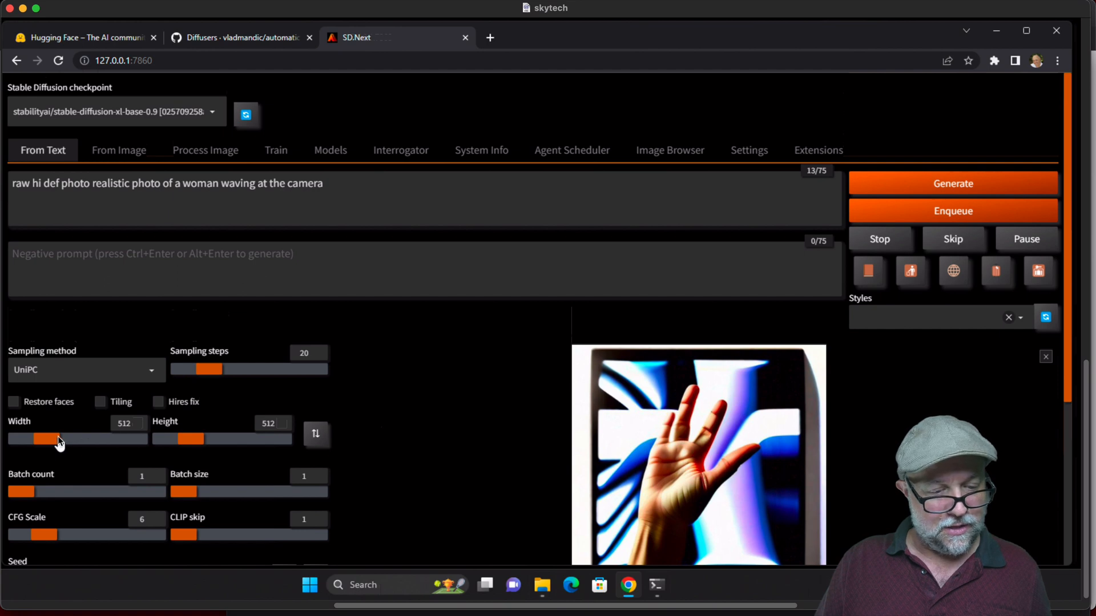
{"action": "mouse_move", "coordinate": [421, 320]}
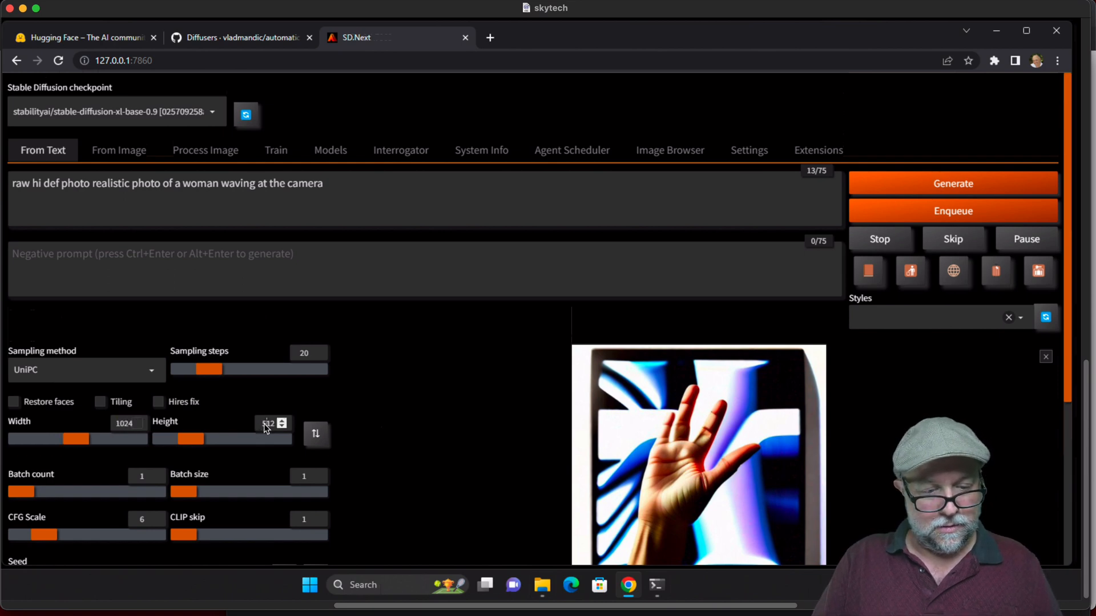
{"action": "left_click", "coordinate": [283, 420]}
{"action": "type", "text": "1024"}
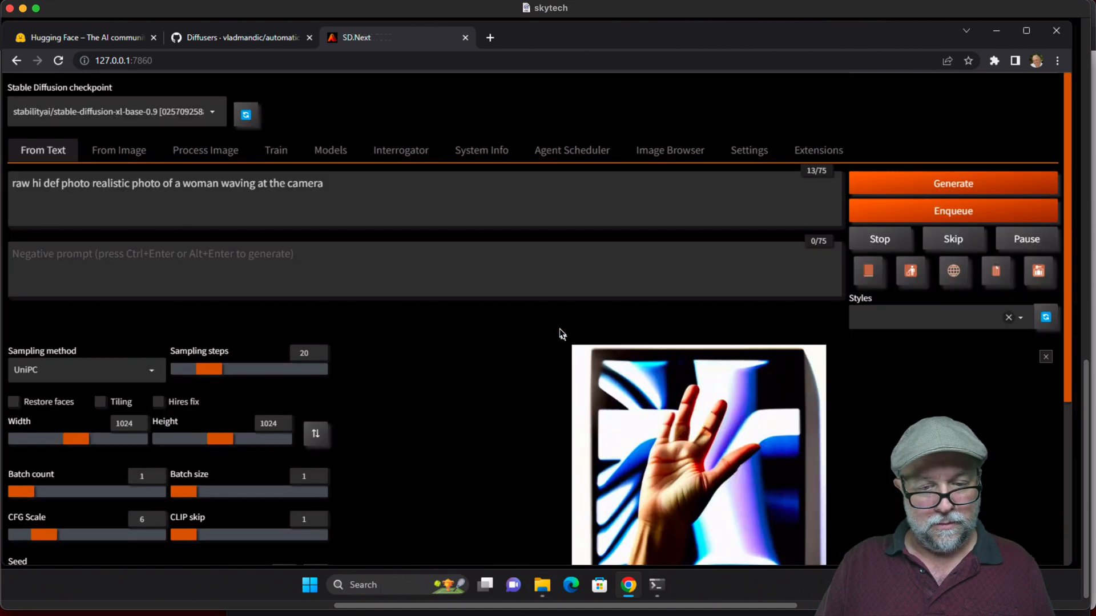
{"action": "mouse_move", "coordinate": [363, 477]}
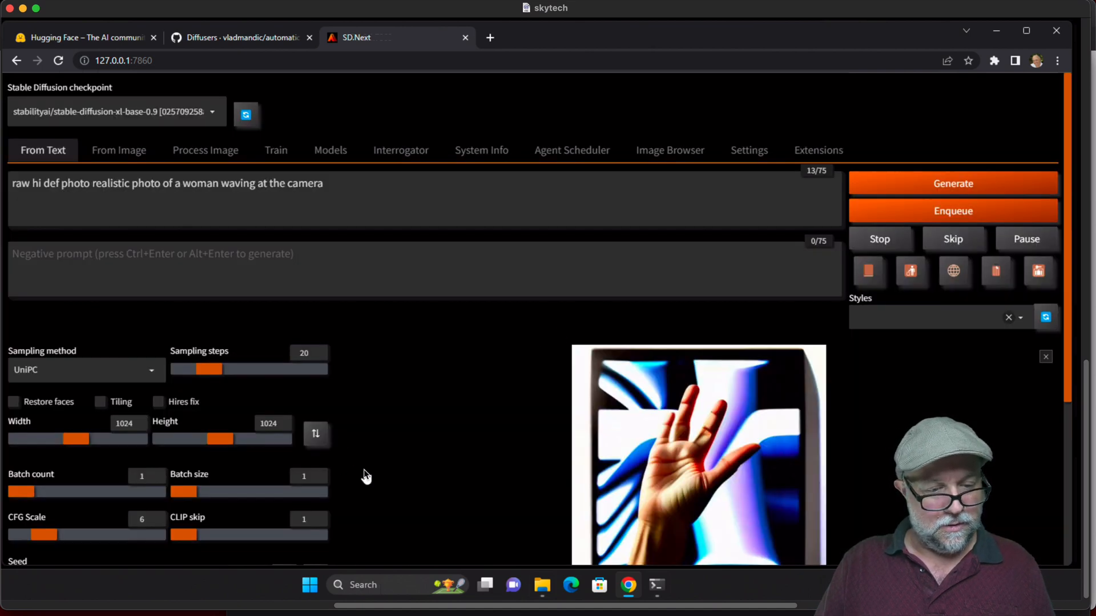
Enable Hires fix upscaling to 2048×2048 and generate a smiling woman waving
{"action": "scroll", "scroll_direction": "down", "scroll_amount": 3}
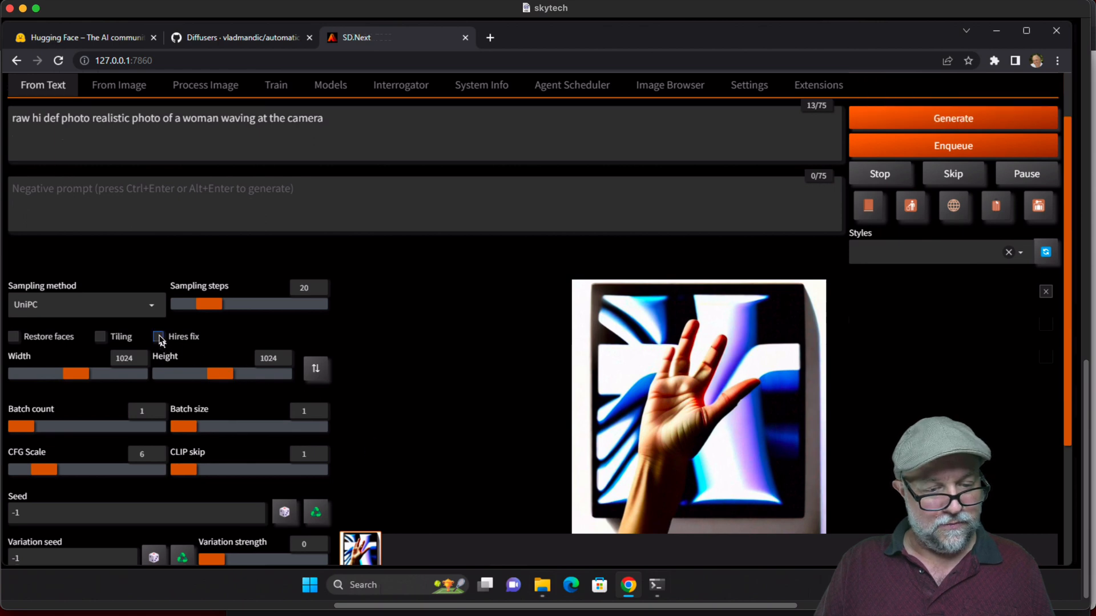
{"action": "left_click", "coordinate": [158, 335]}
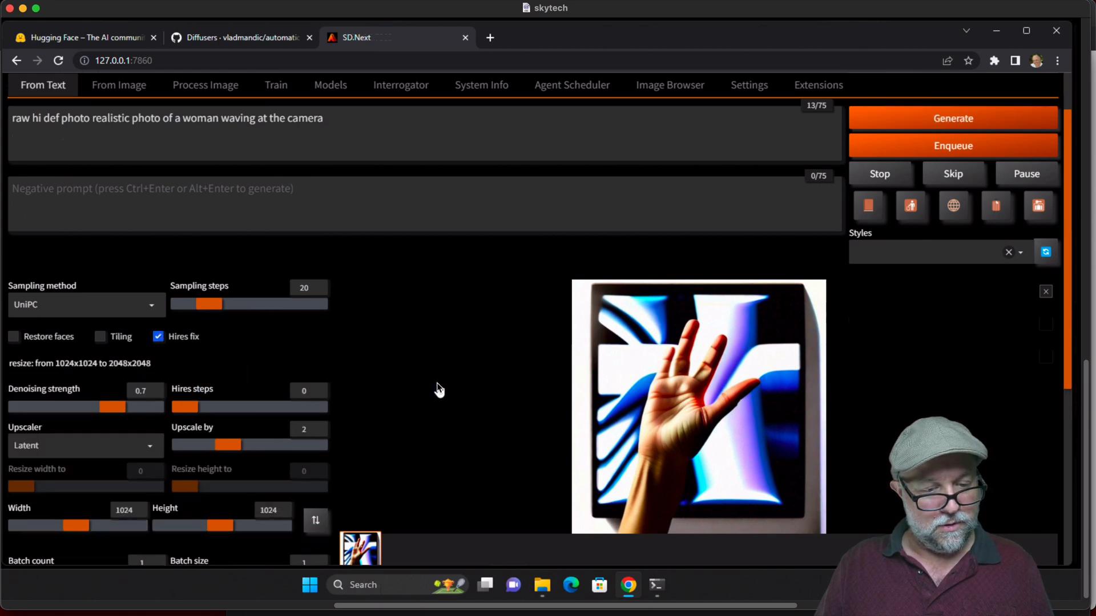
{"action": "mouse_move", "coordinate": [399, 437]}
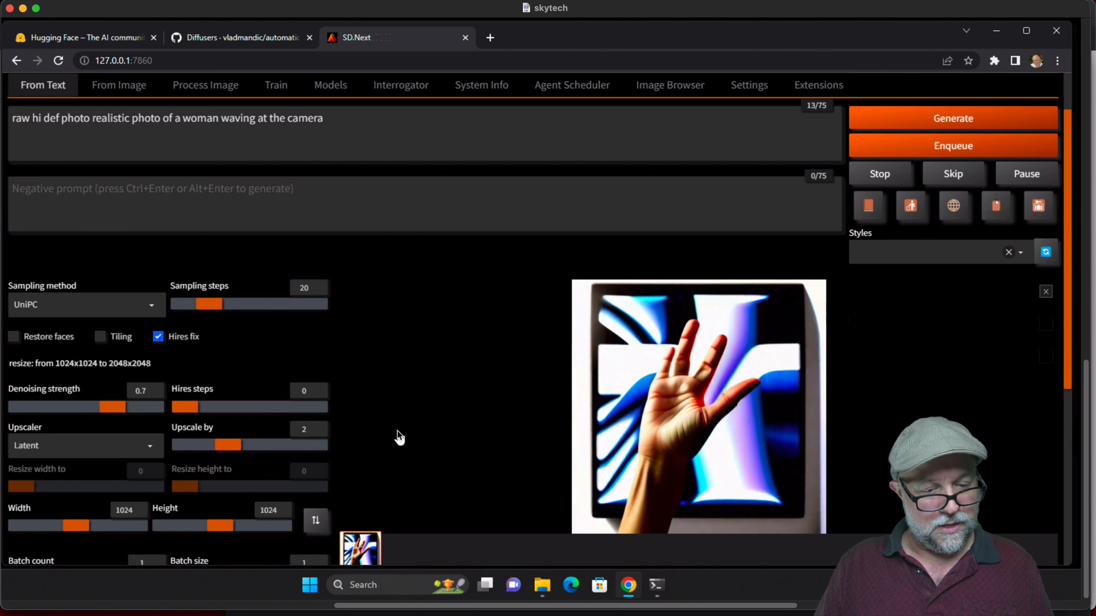
{"action": "mouse_move", "coordinate": [412, 416]}
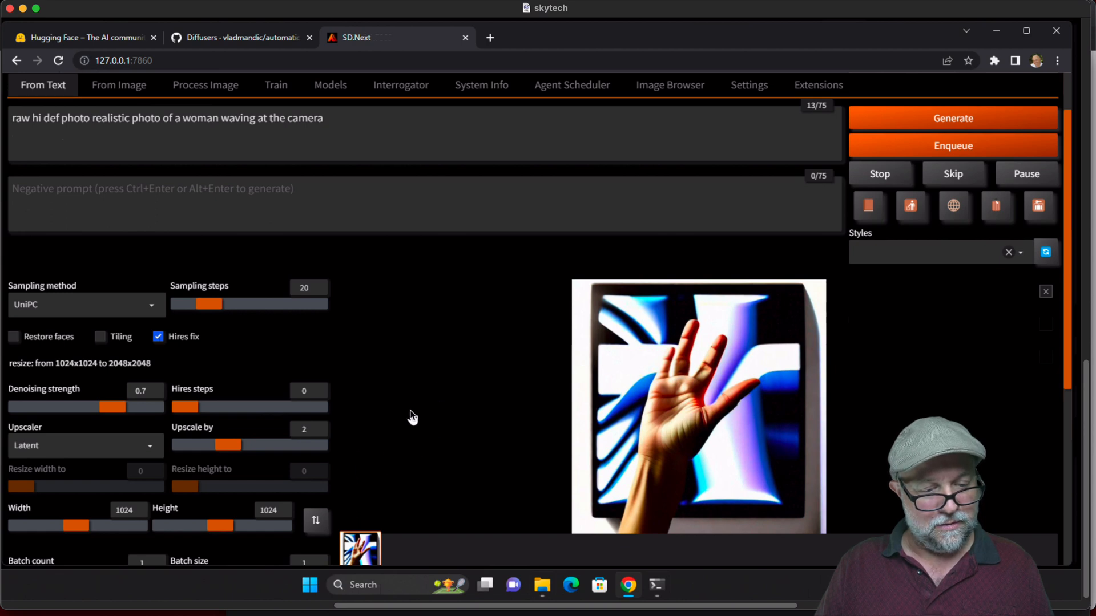
{"action": "mouse_move", "coordinate": [952, 118]}
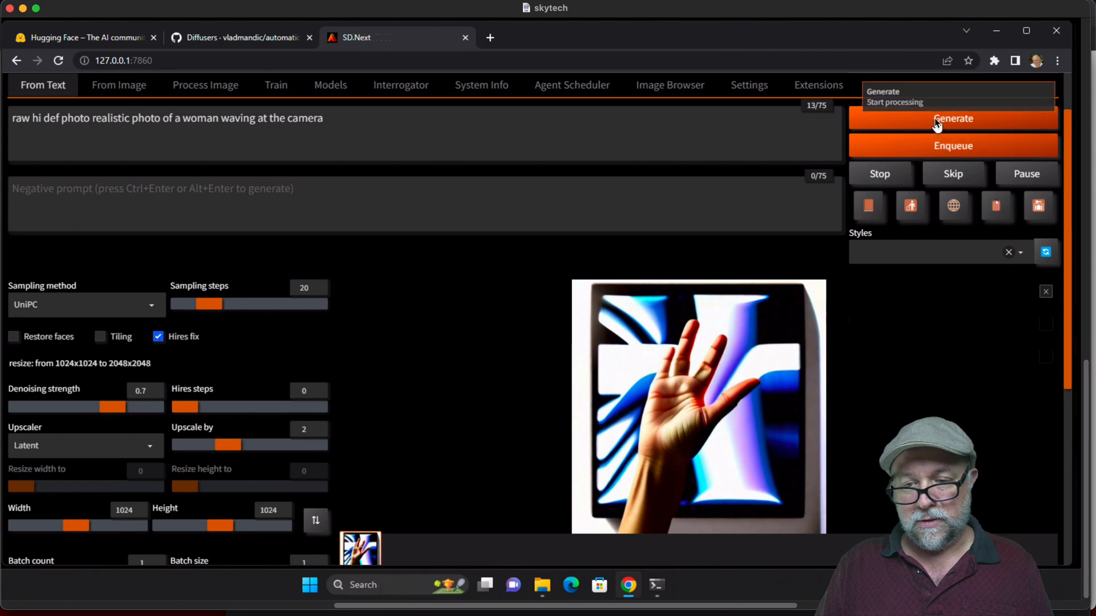
{"action": "left_click", "coordinate": [952, 118]}
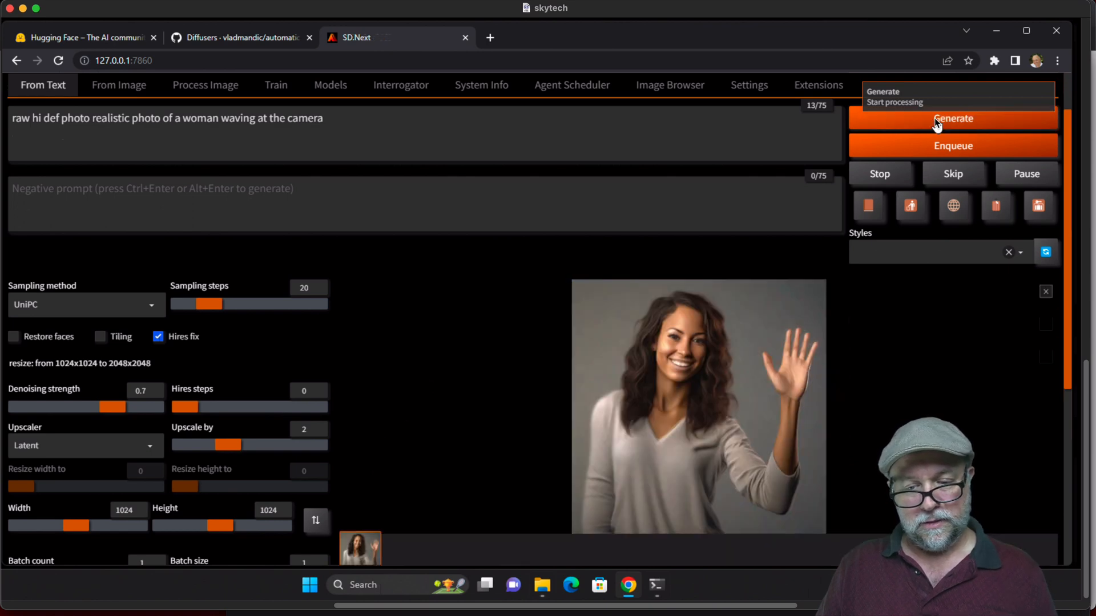
{"action": "mouse_move", "coordinate": [797, 381]}
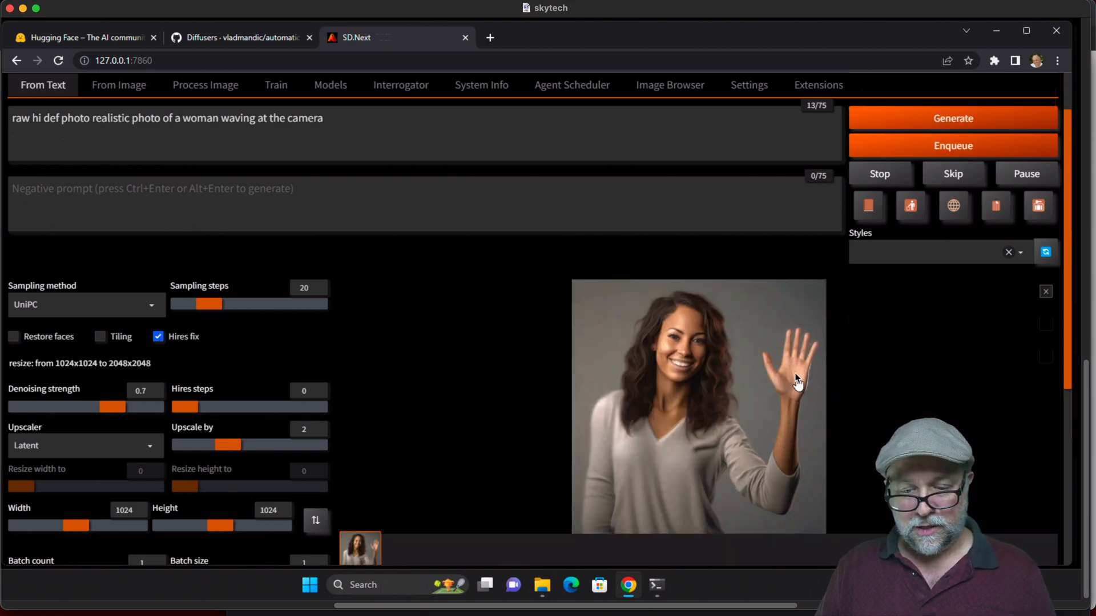
{"action": "mouse_move", "coordinate": [741, 475]}
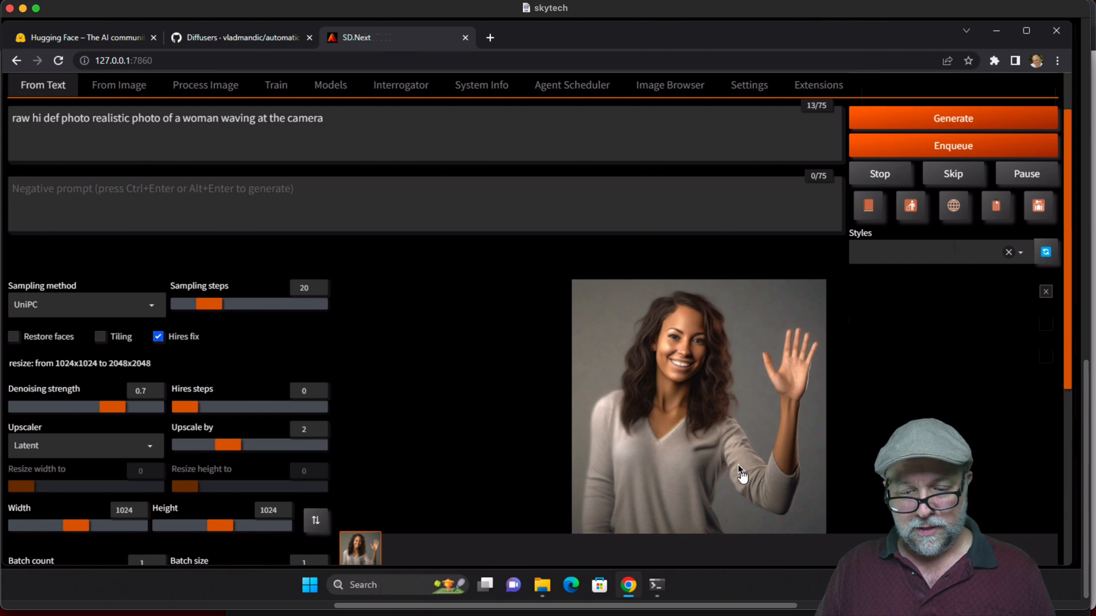
{"action": "mouse_move", "coordinate": [737, 458]}
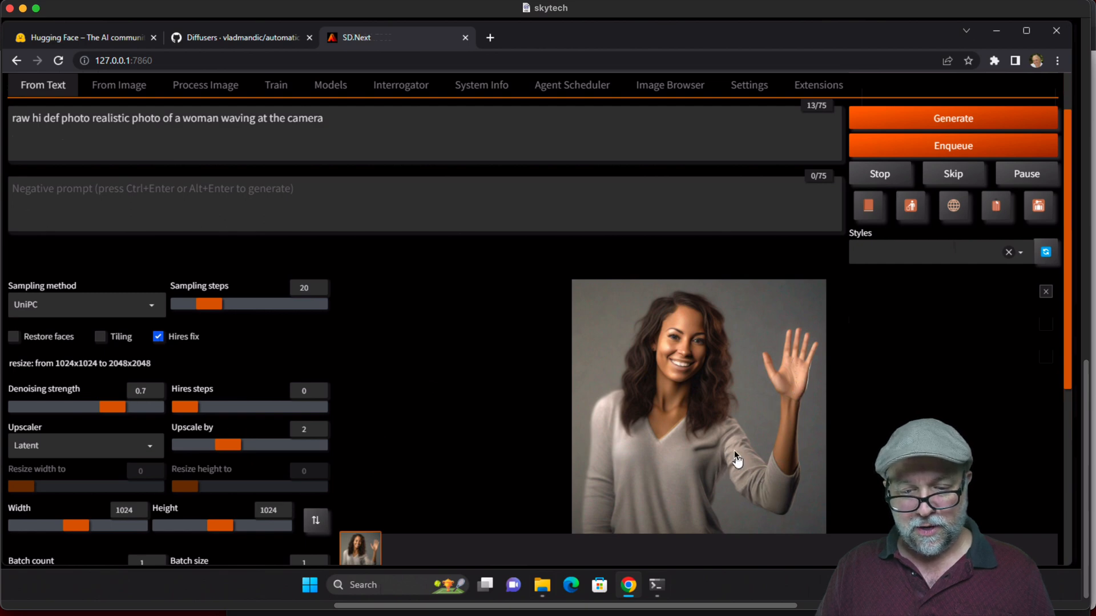
{"action": "mouse_move", "coordinate": [731, 452]}
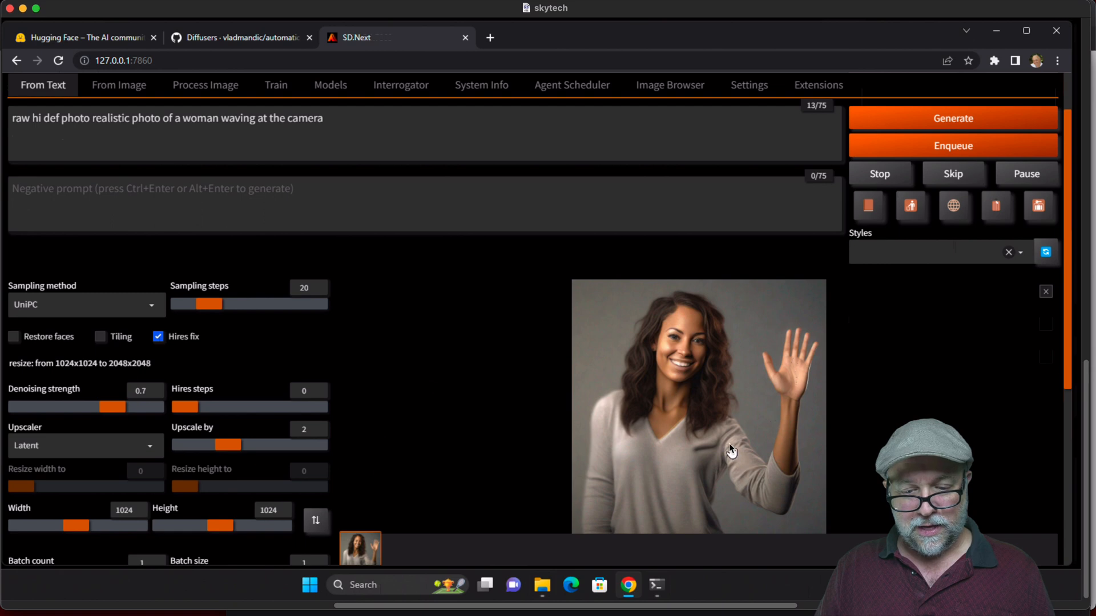
{"action": "mouse_move", "coordinate": [706, 374]}
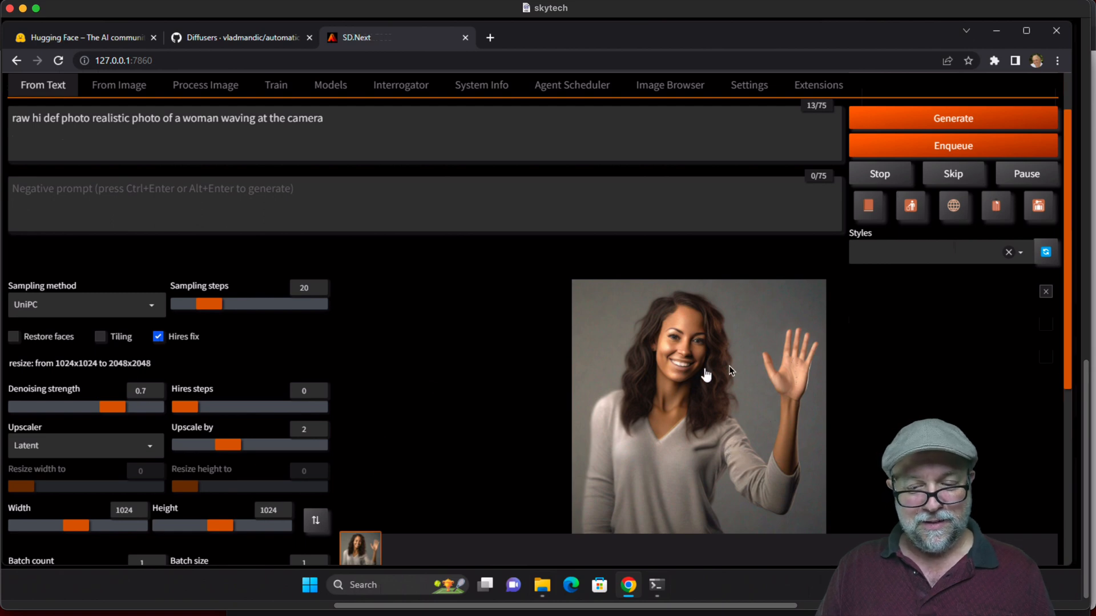
{"action": "mouse_move", "coordinate": [883, 412]}
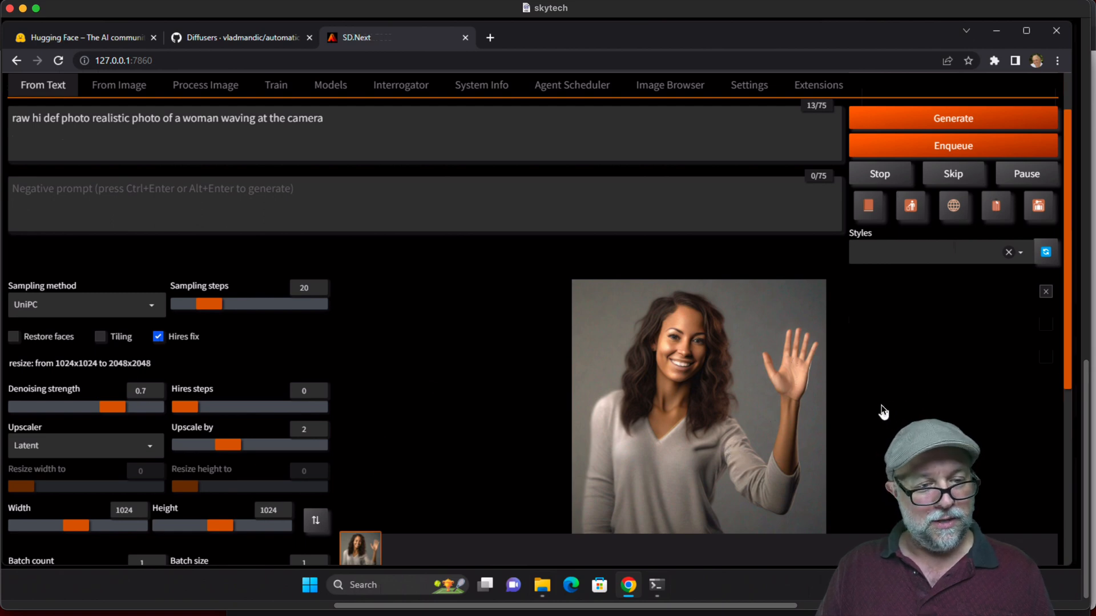
View the upscaled smiling-woman image full size and close the lightbox
{"action": "left_click", "coordinate": [697, 405]}
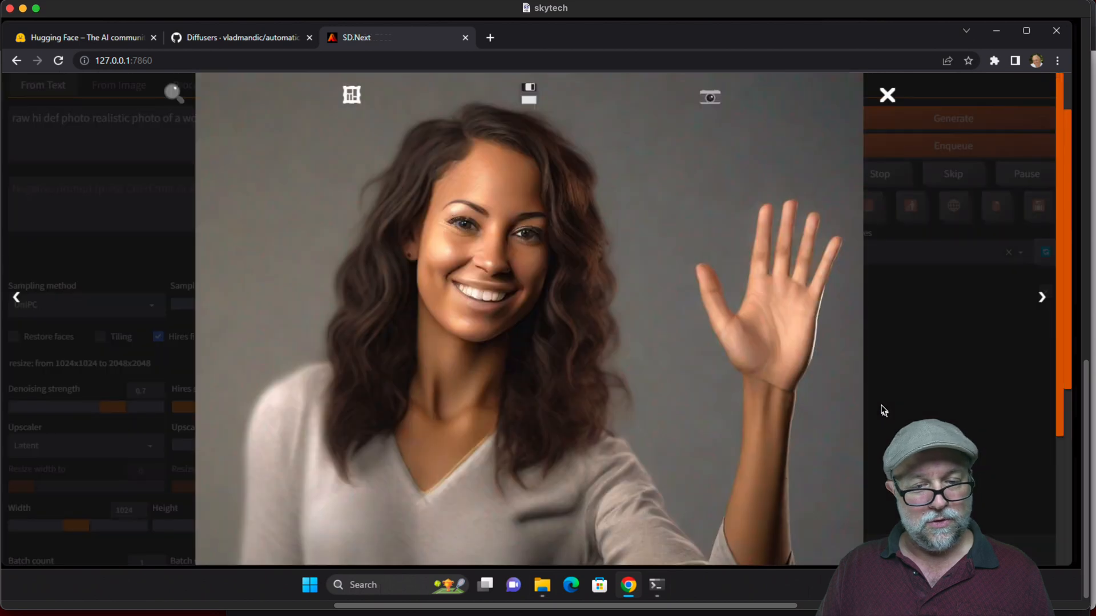
{"action": "mouse_move", "coordinate": [900, 404]}
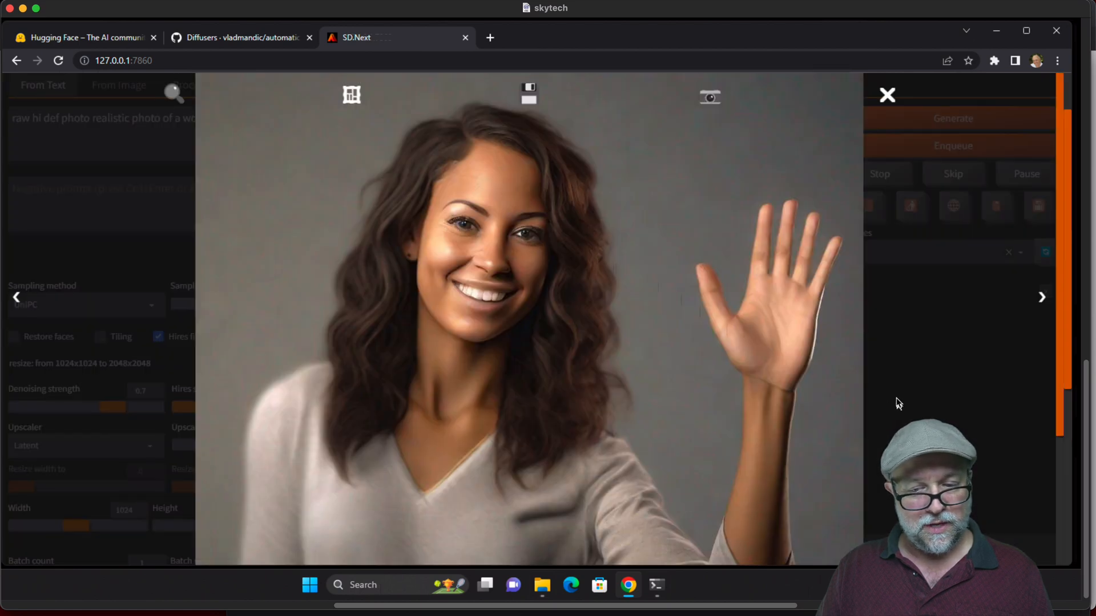
{"action": "left_click", "coordinate": [886, 94]}
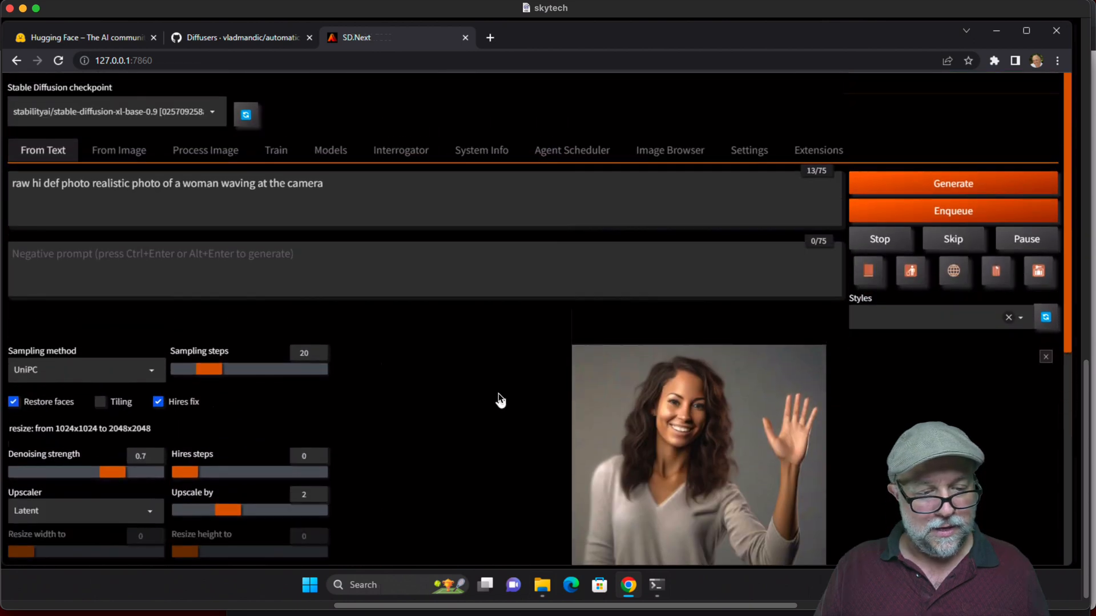
Generate a new image of a woman waving on a street with restore faces on and view it full size
{"action": "left_click", "coordinate": [952, 183]}
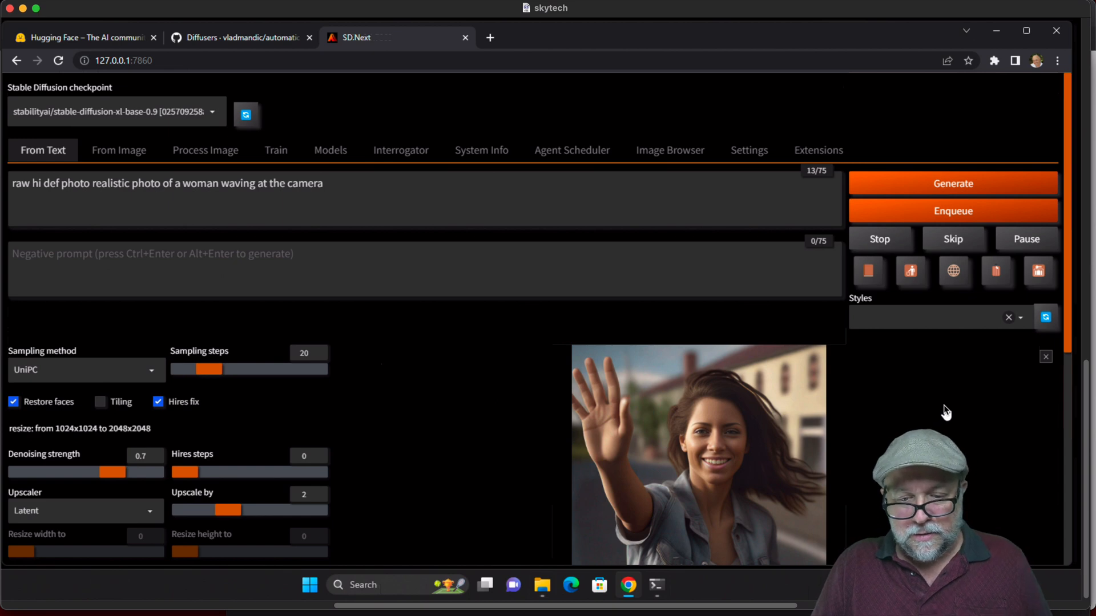
{"action": "left_click", "coordinate": [697, 454]}
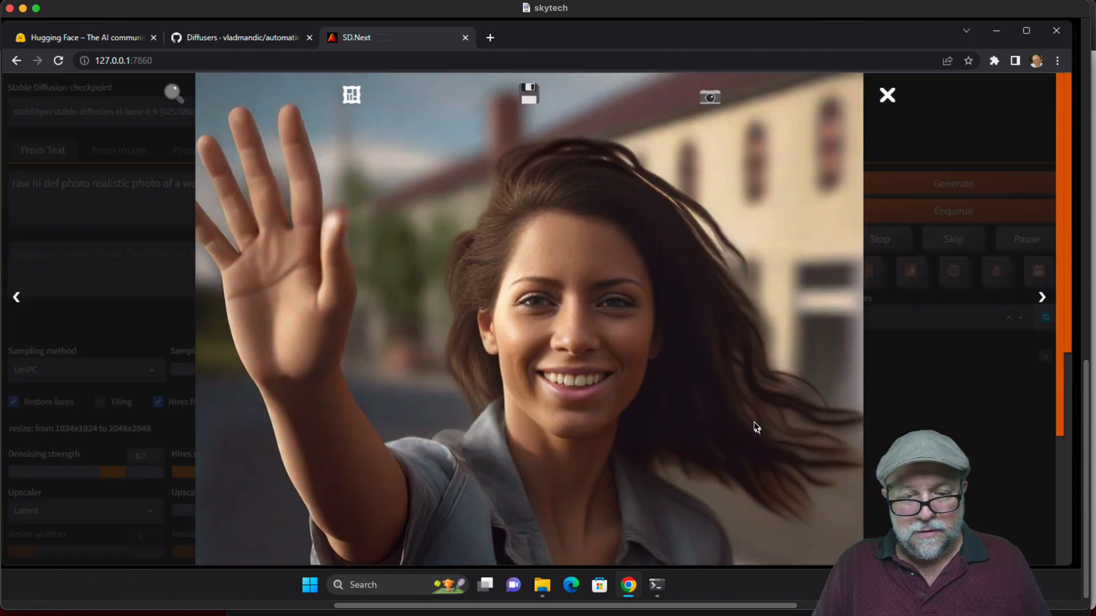
{"action": "mouse_move", "coordinate": [569, 323]}
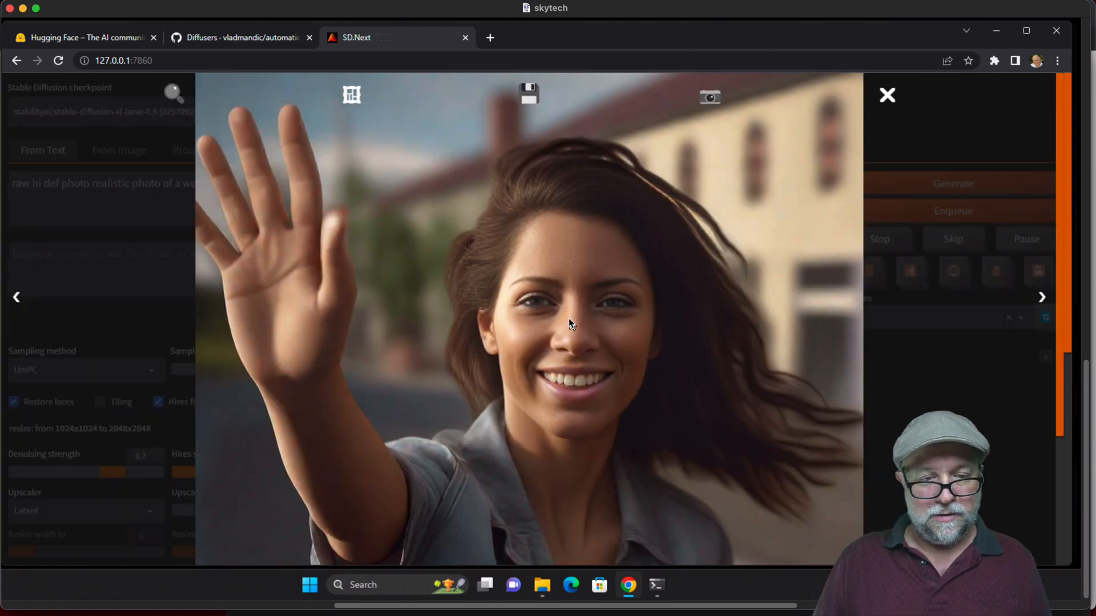
{"action": "mouse_move", "coordinate": [316, 251]}
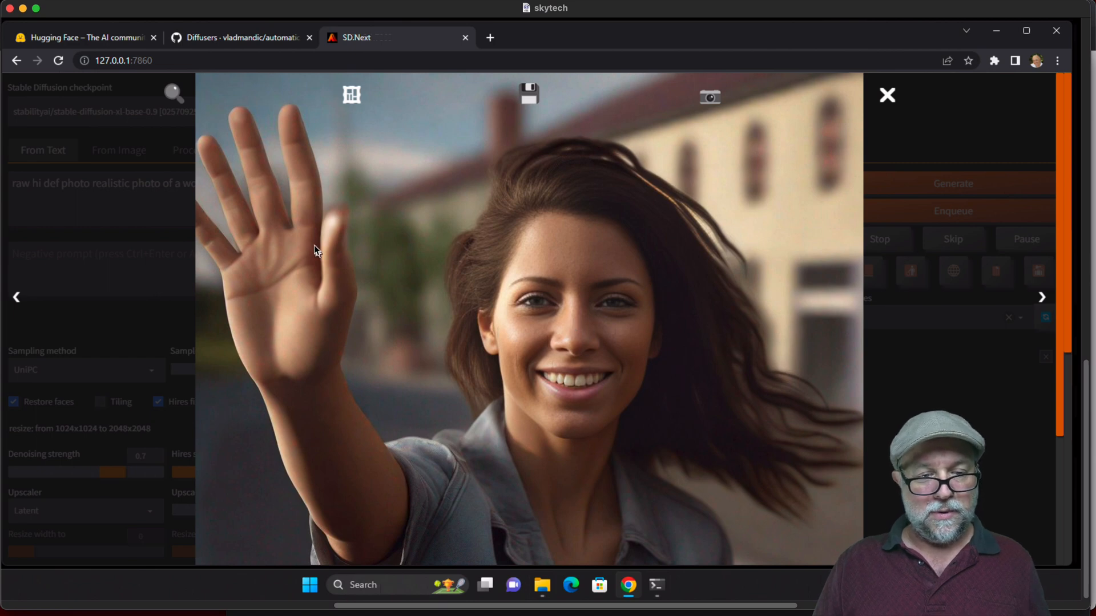
{"action": "mouse_move", "coordinate": [650, 454]}
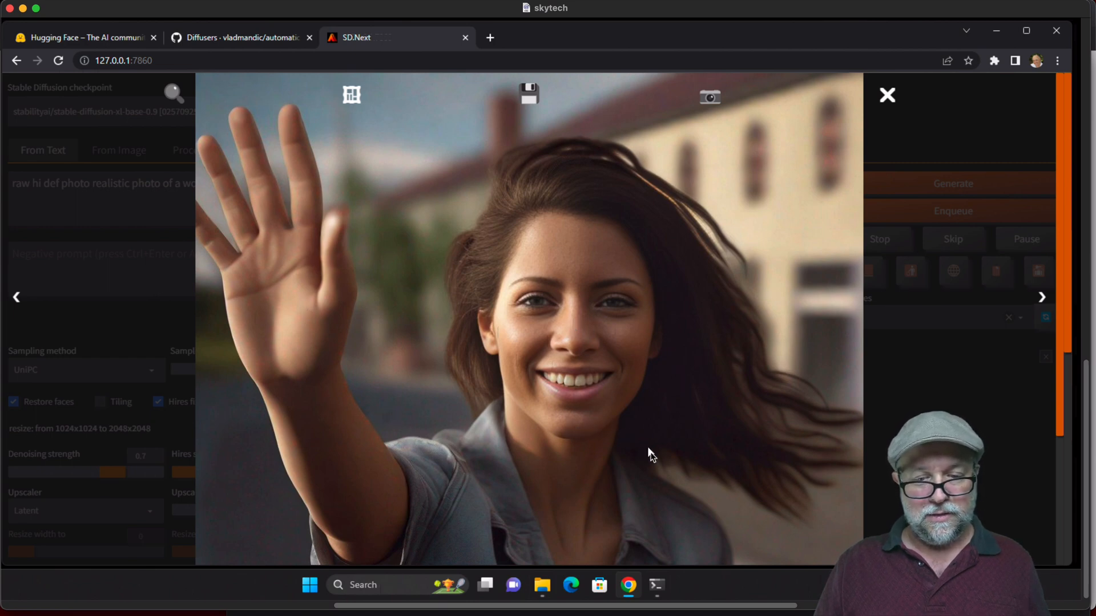
{"action": "mouse_move", "coordinate": [402, 259]}
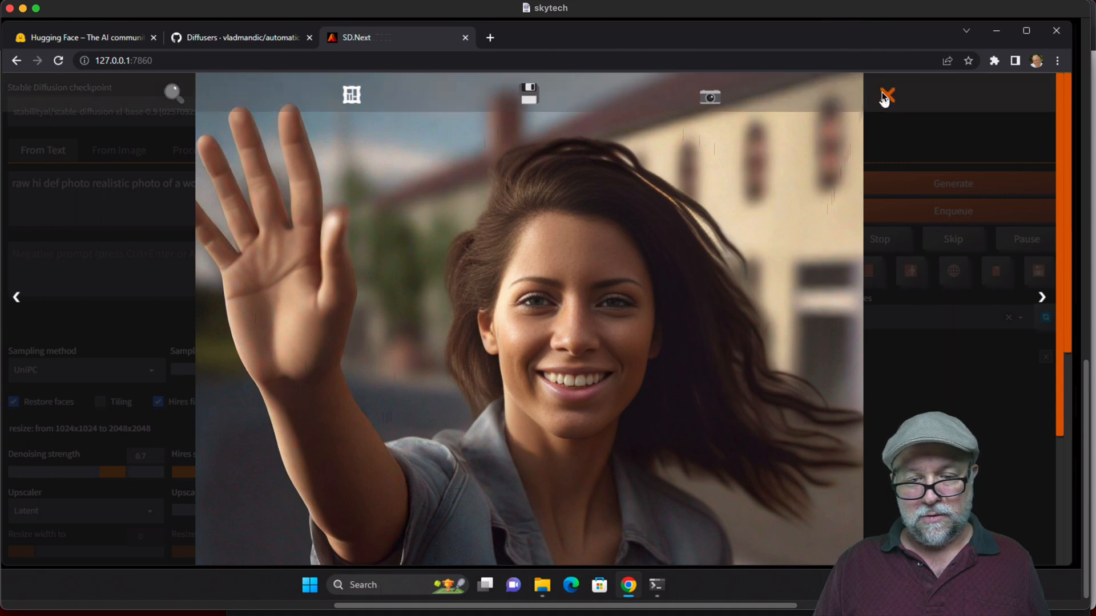
{"action": "left_click", "coordinate": [886, 96]}
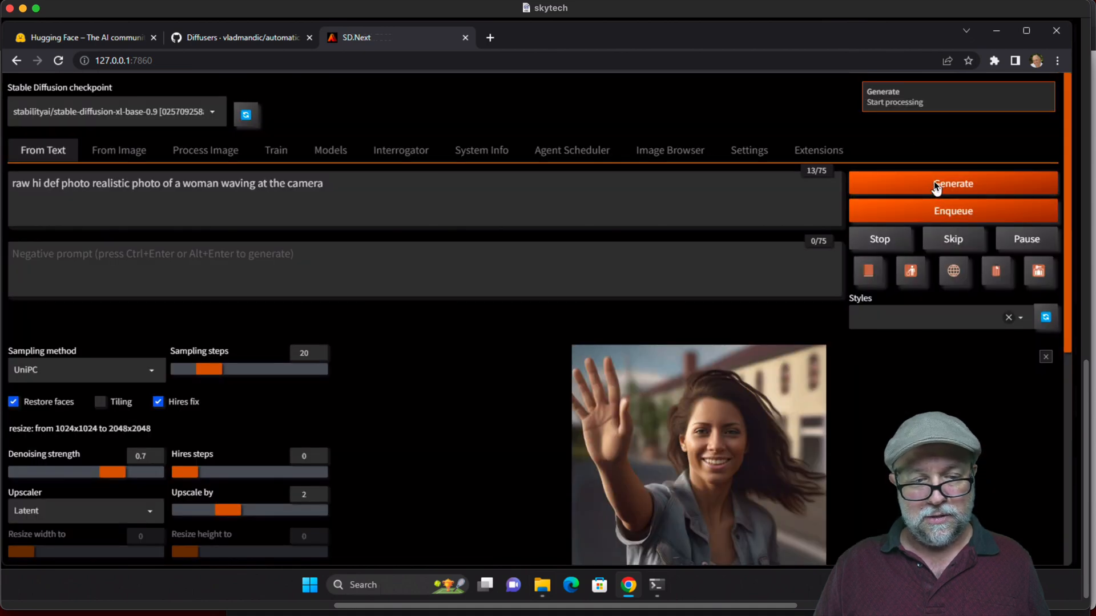
Generate another waving-woman variation and inspect the close-up result at full size
{"action": "left_click", "coordinate": [952, 182]}
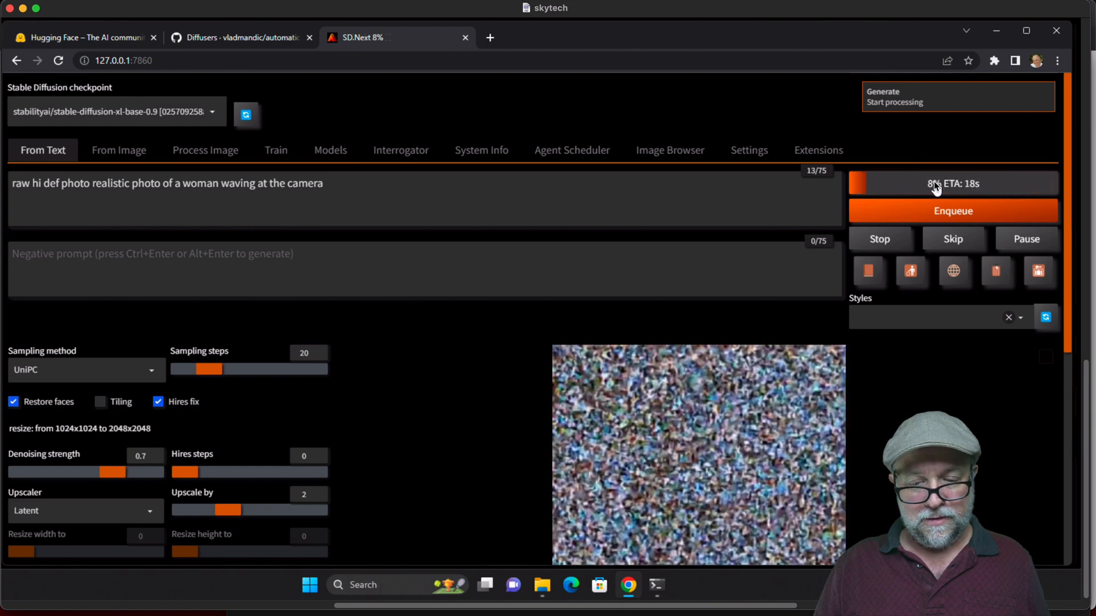
{"action": "mouse_move", "coordinate": [392, 272]}
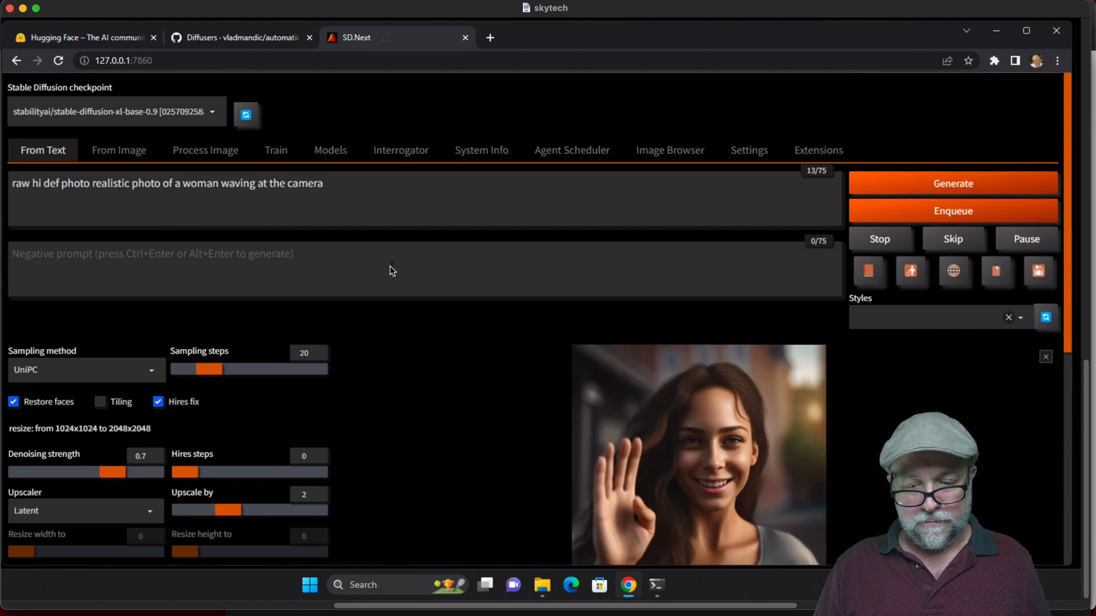
{"action": "left_click", "coordinate": [697, 454]}
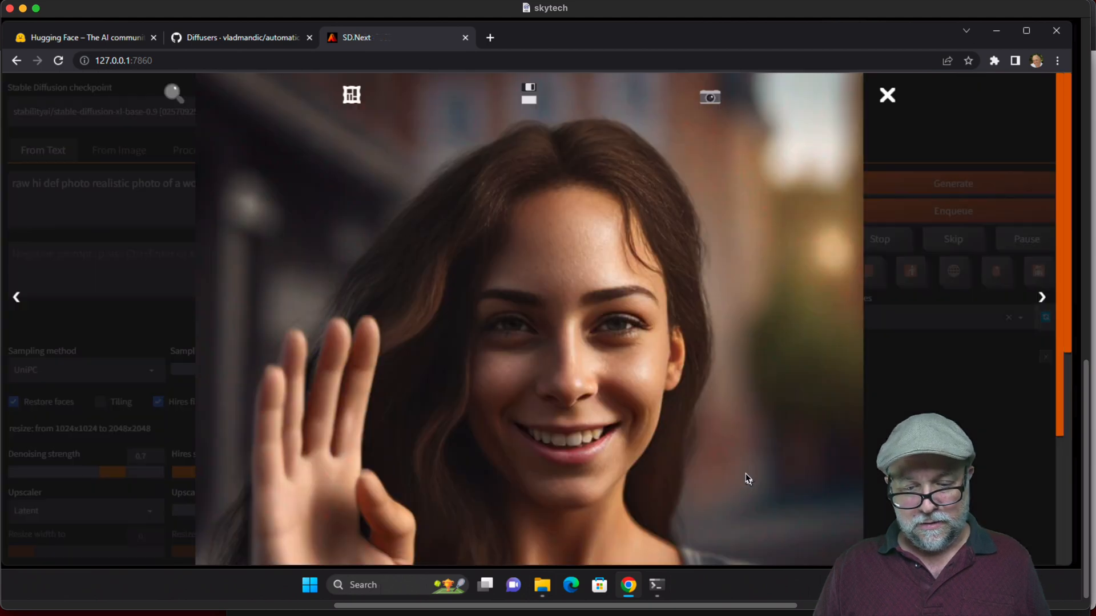
{"action": "mouse_move", "coordinate": [319, 382]}
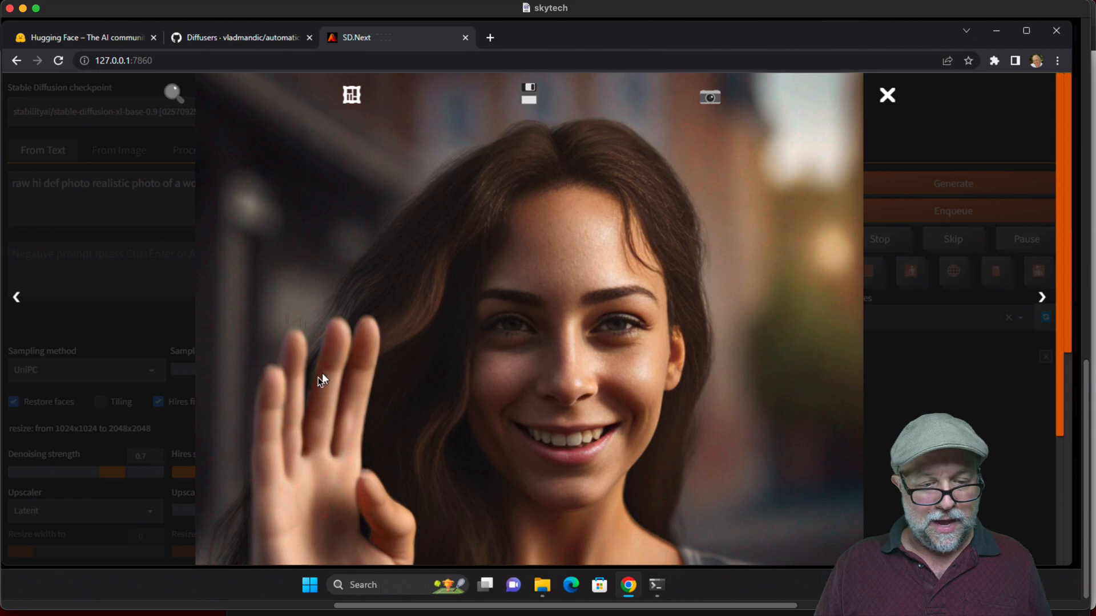
{"action": "mouse_move", "coordinate": [359, 409]}
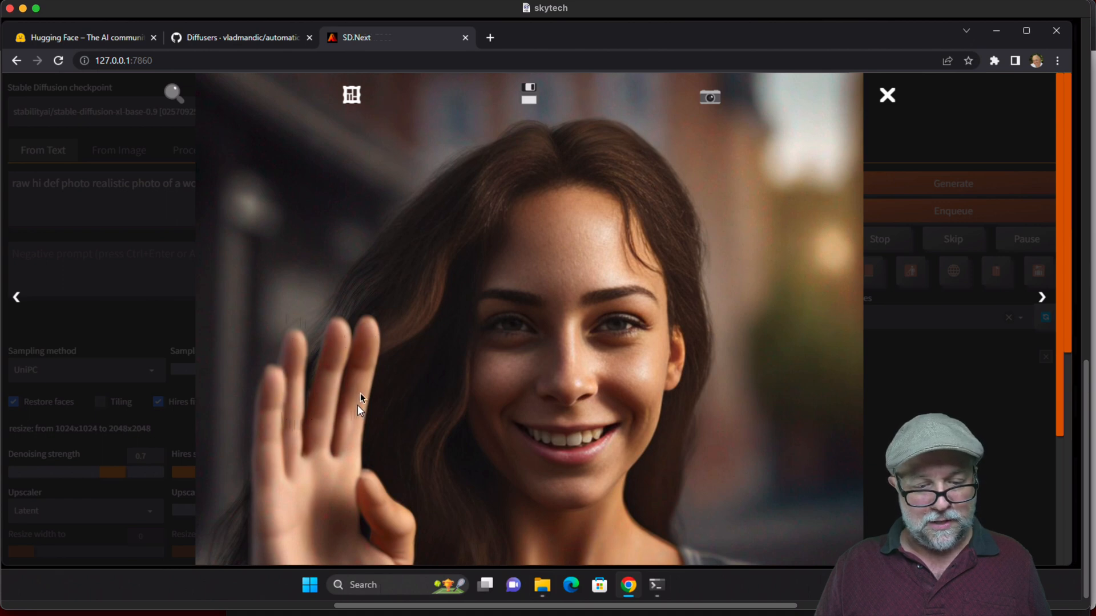
{"action": "mouse_move", "coordinate": [658, 230]}
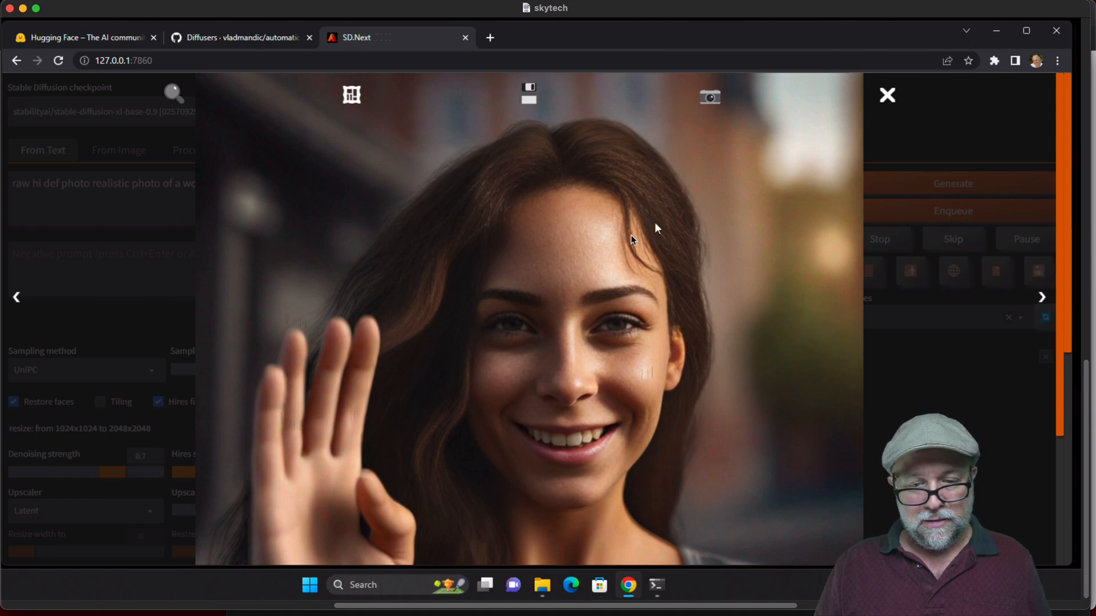
{"action": "left_click", "coordinate": [886, 95]}
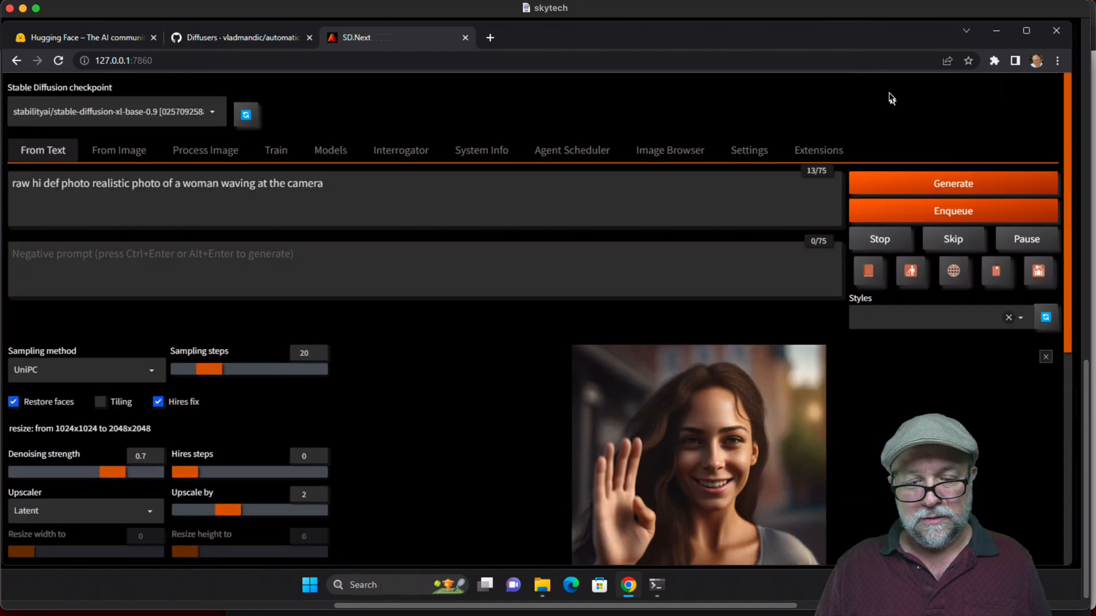
{"action": "mouse_move", "coordinate": [883, 192]}
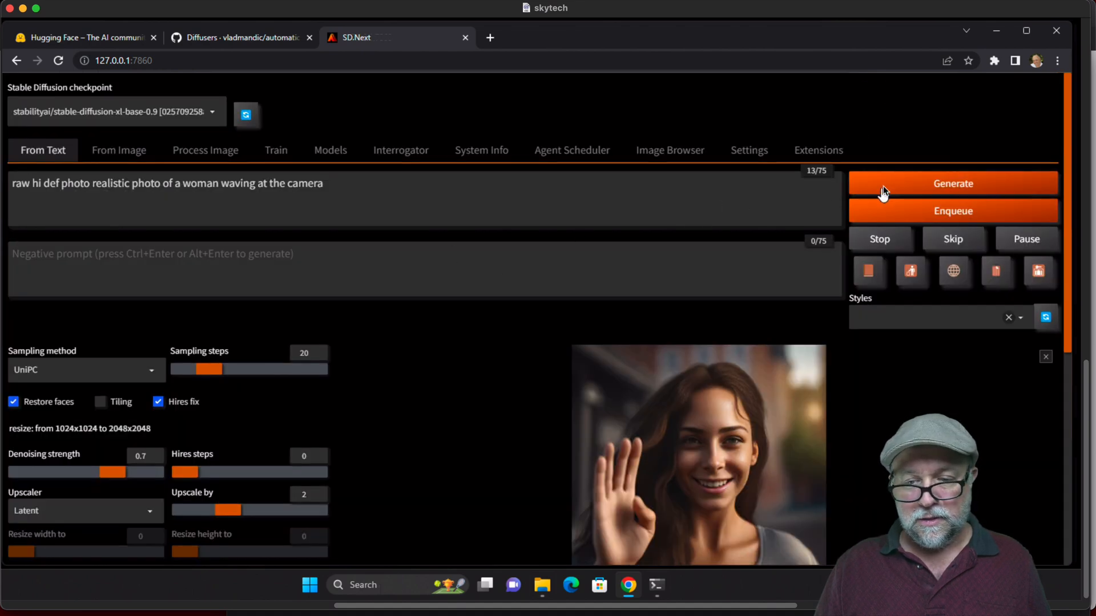
Generate an outdoor waving-woman variation in a light top and review it full size
{"action": "left_click", "coordinate": [952, 183]}
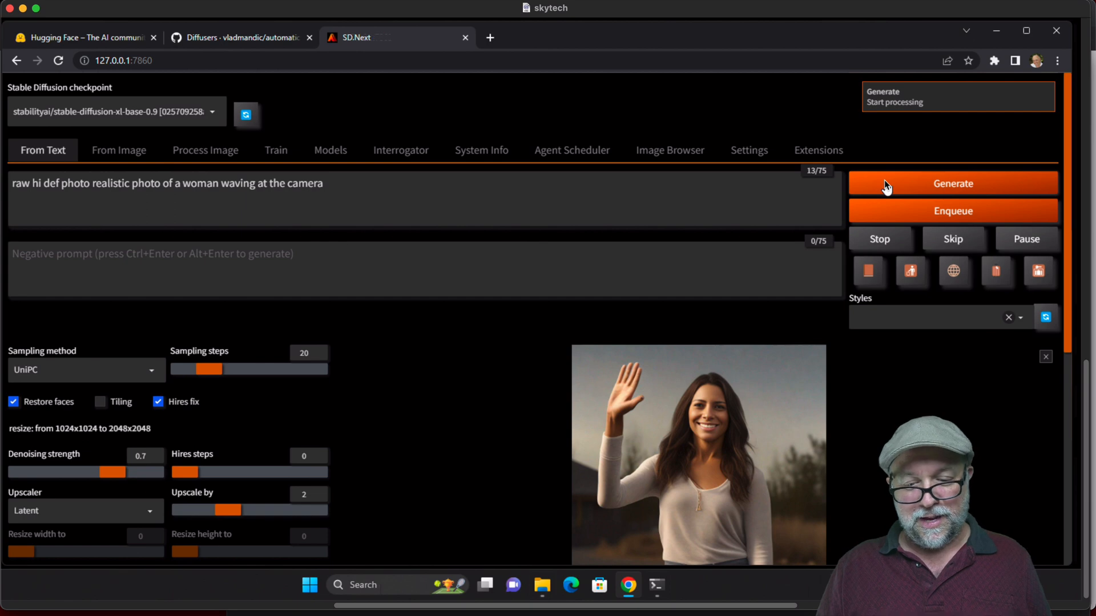
{"action": "left_click", "coordinate": [697, 455]}
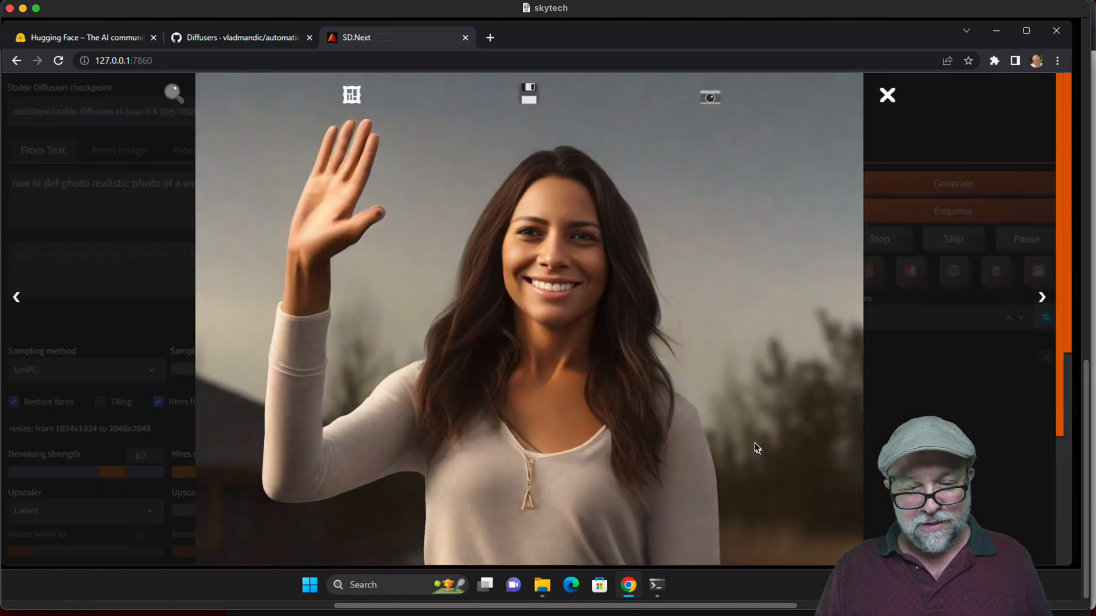
{"action": "mouse_move", "coordinate": [334, 221]}
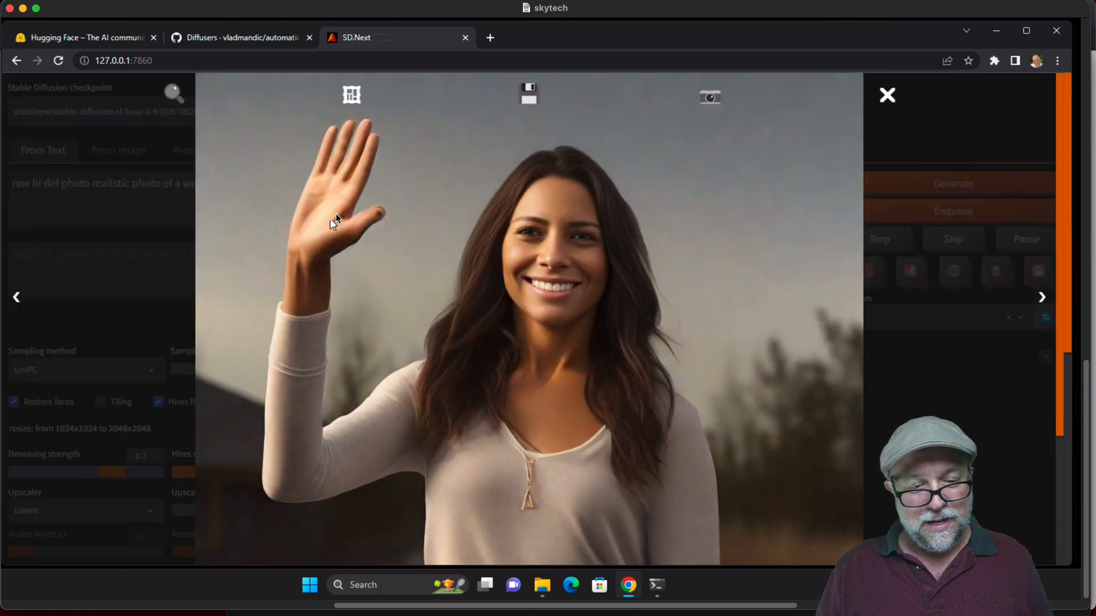
{"action": "mouse_move", "coordinate": [332, 236]}
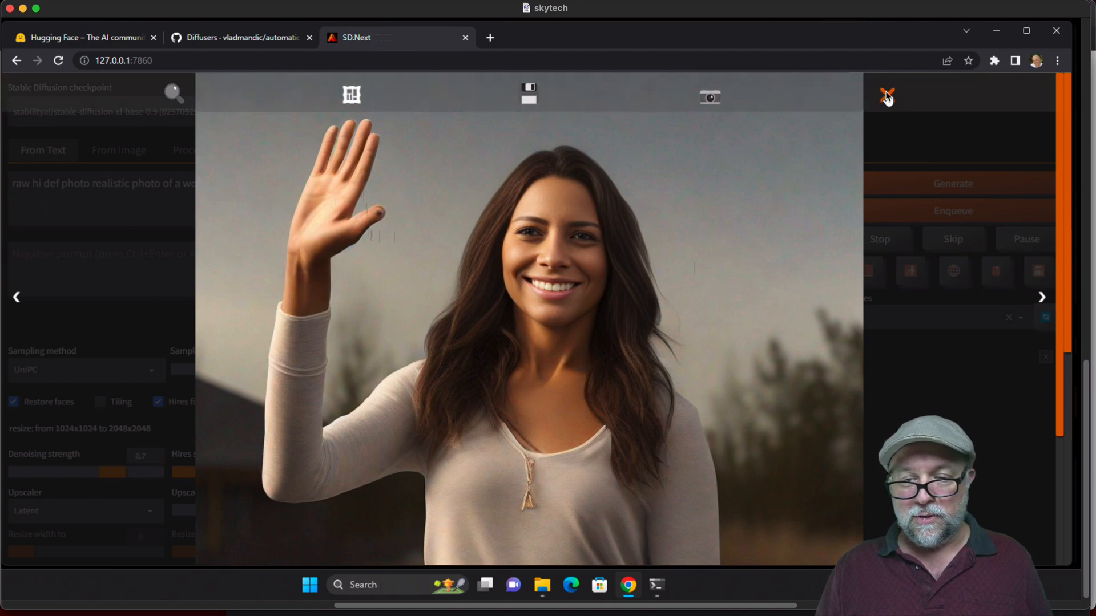
{"action": "left_click", "coordinate": [886, 96]}
{"action": "type", "text": "cyberpunk "}
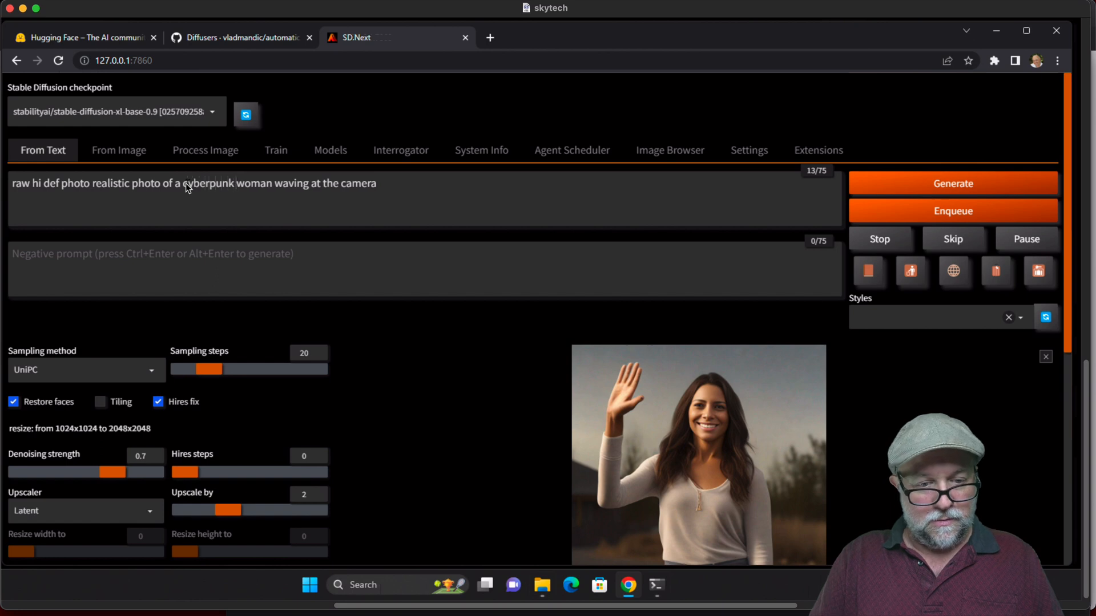
Generate the cyberpunk woman waving in a forbidden forest and view the purple-haired result full size
{"action": "type", "text": "in a forbidden forest"}
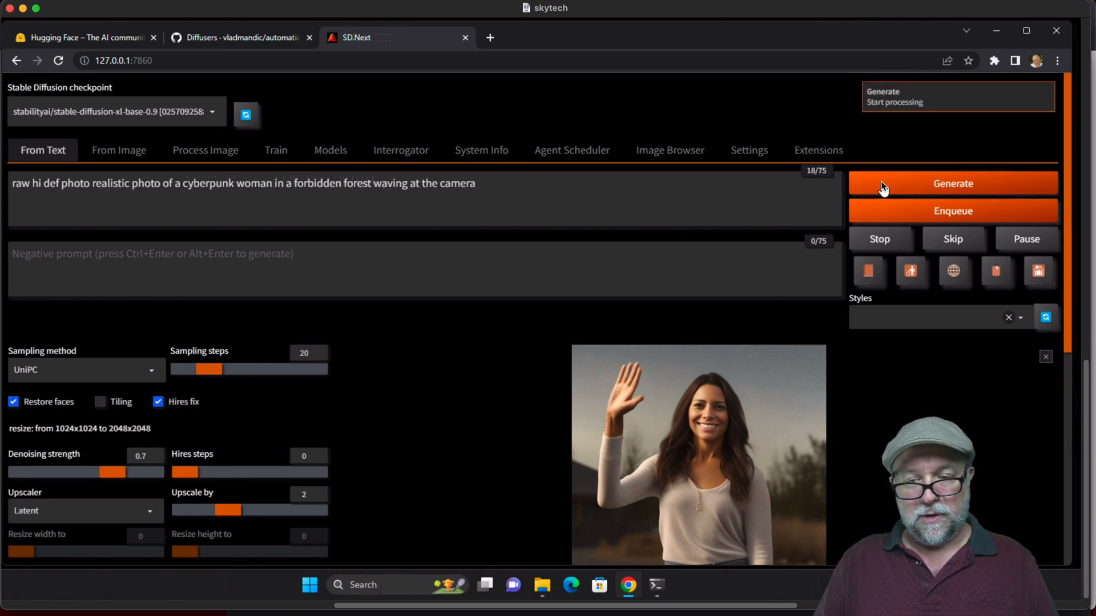
{"action": "left_click", "coordinate": [952, 183]}
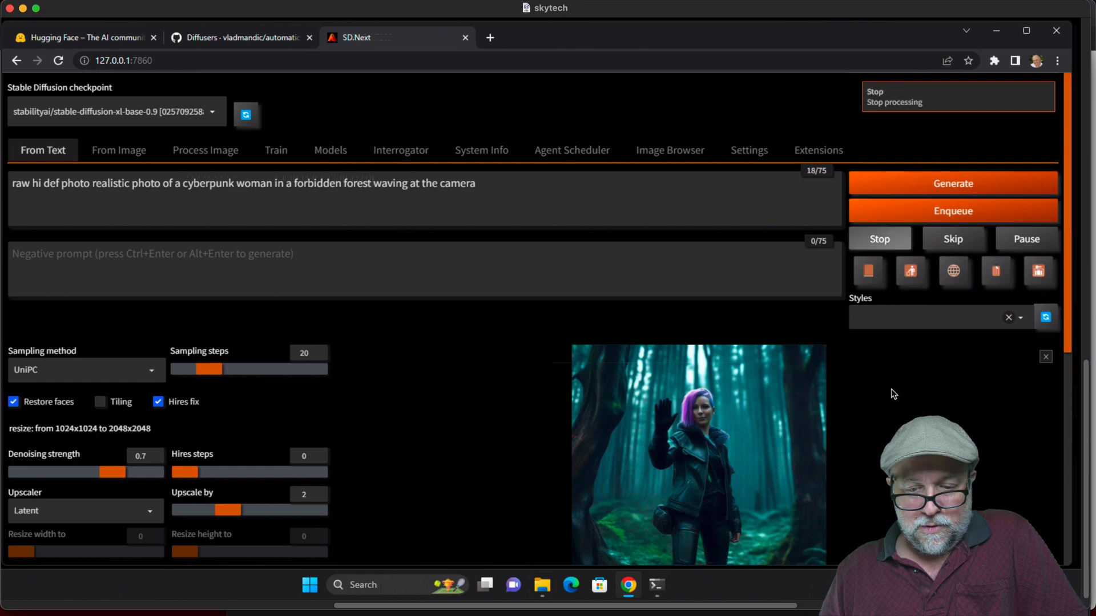
{"action": "mouse_move", "coordinate": [803, 447]}
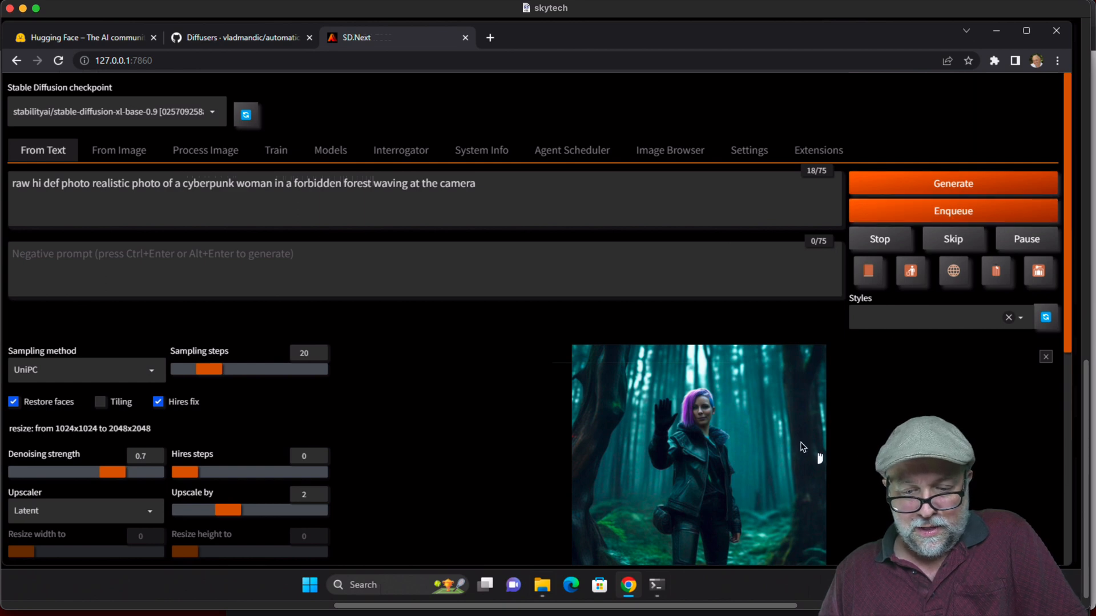
{"action": "left_click", "coordinate": [697, 455]}
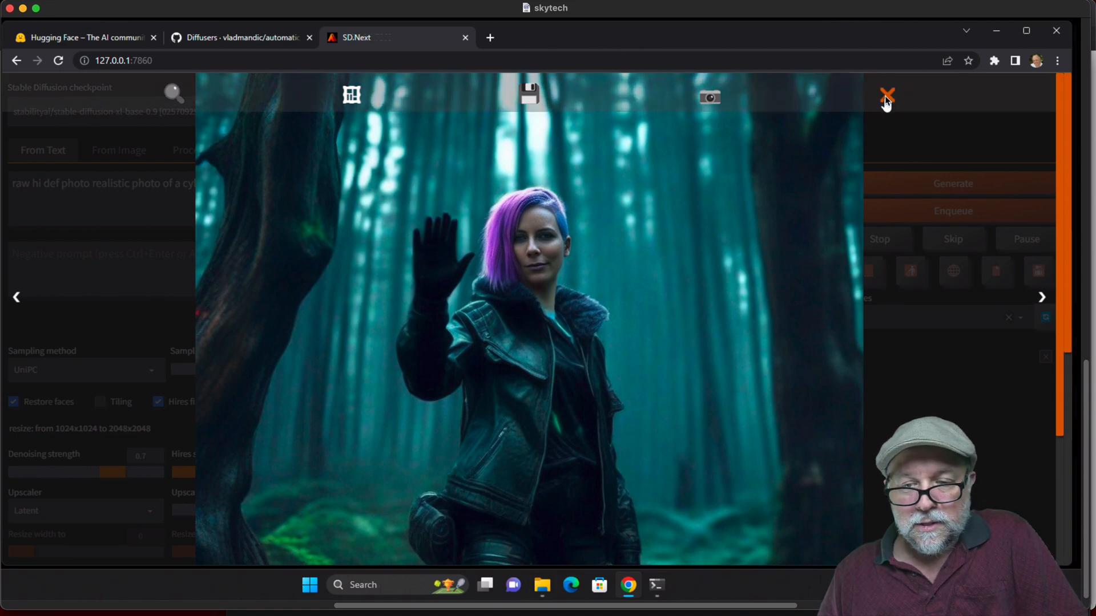
{"action": "left_click", "coordinate": [886, 95]}
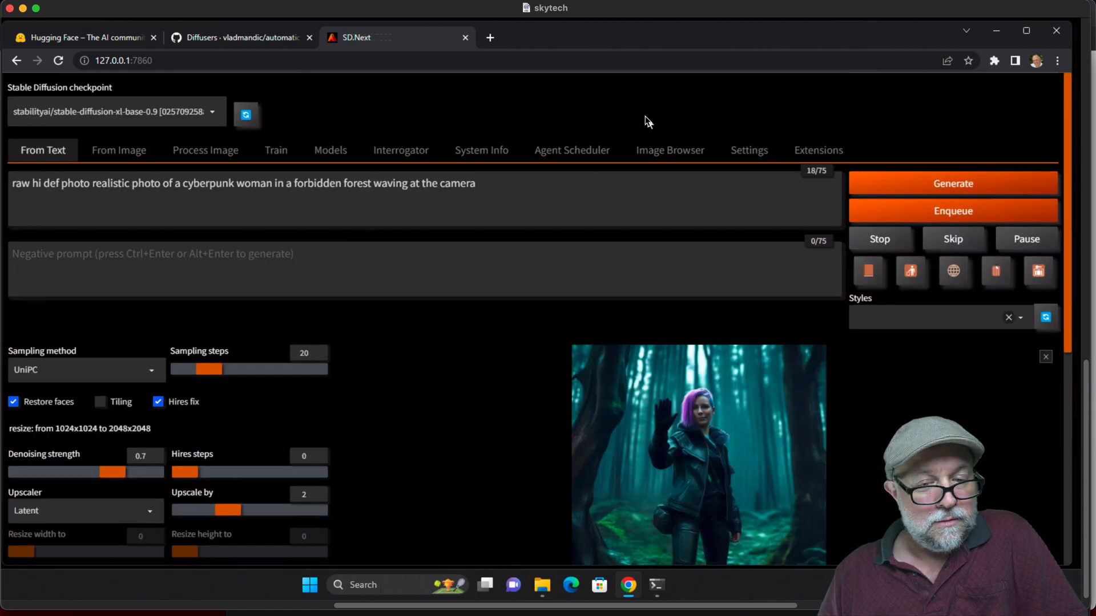
{"action": "mouse_move", "coordinate": [391, 129]}
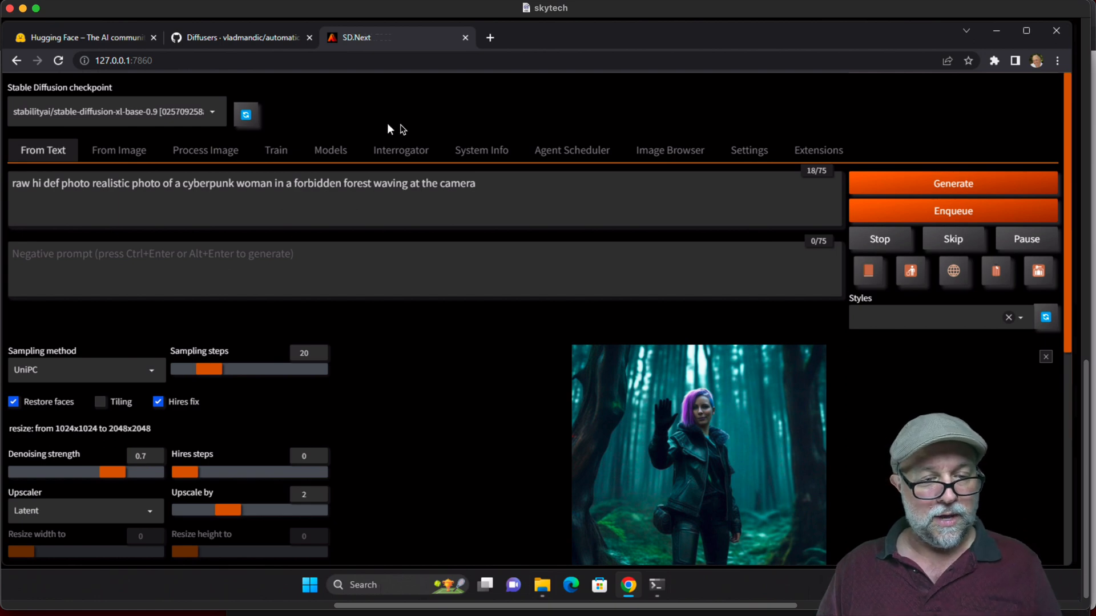
Generate a second cyberpunk forest variation and inspect the tattooed woman full size
{"action": "left_click", "coordinate": [953, 183]}
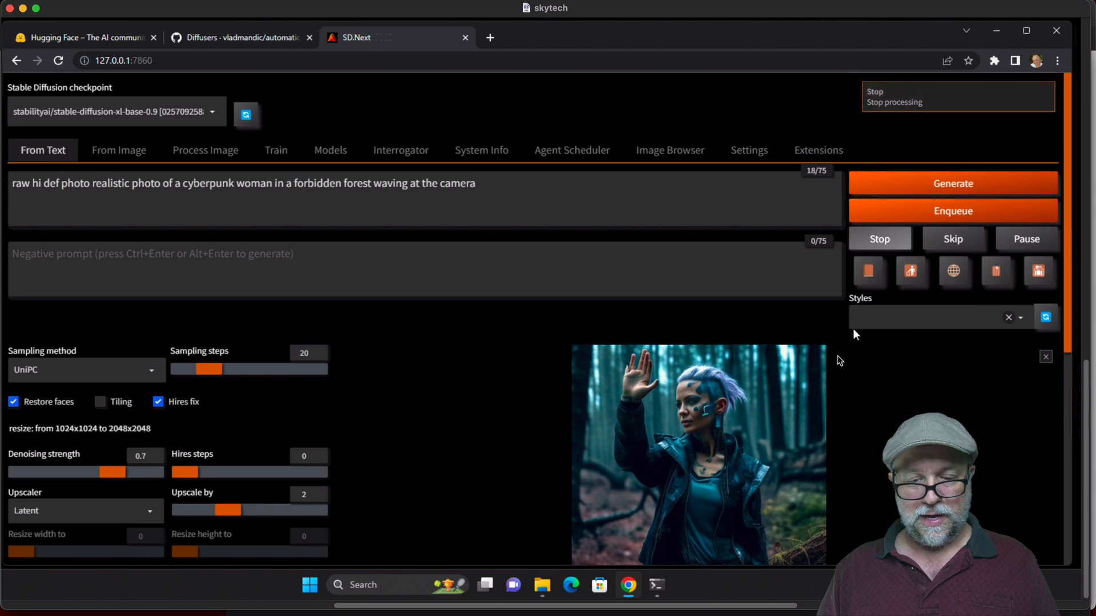
{"action": "left_click", "coordinate": [699, 454]}
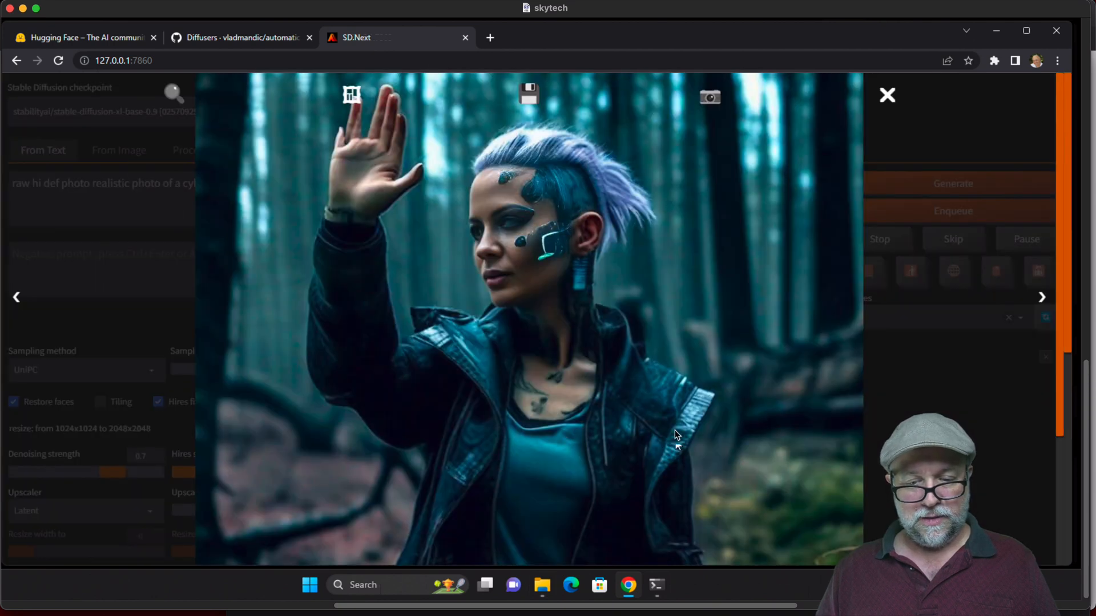
{"action": "mouse_move", "coordinate": [682, 230]}
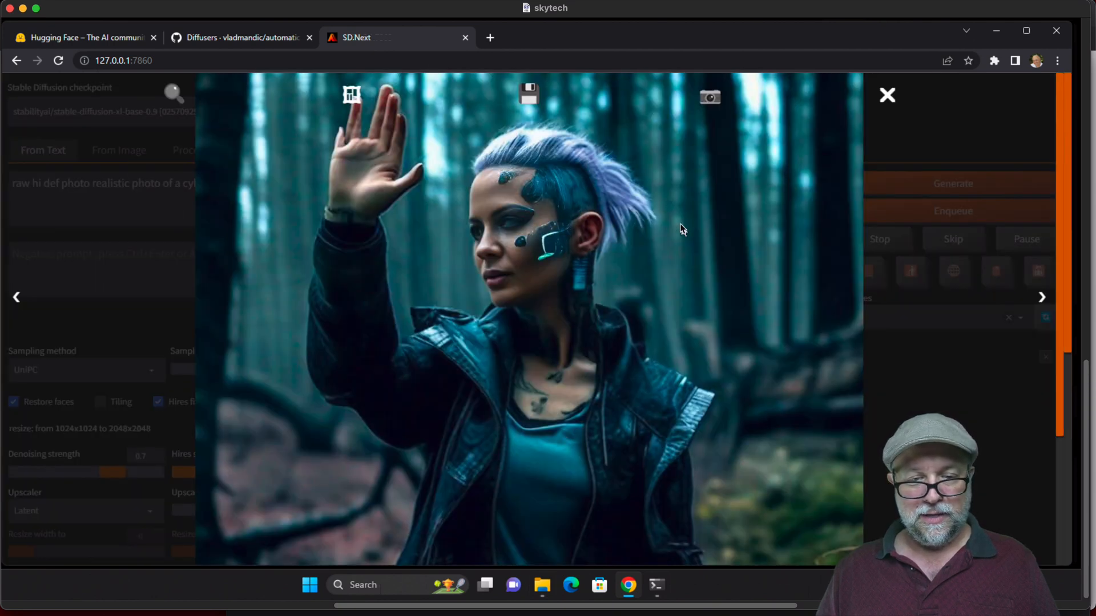
{"action": "left_click", "coordinate": [887, 95]}
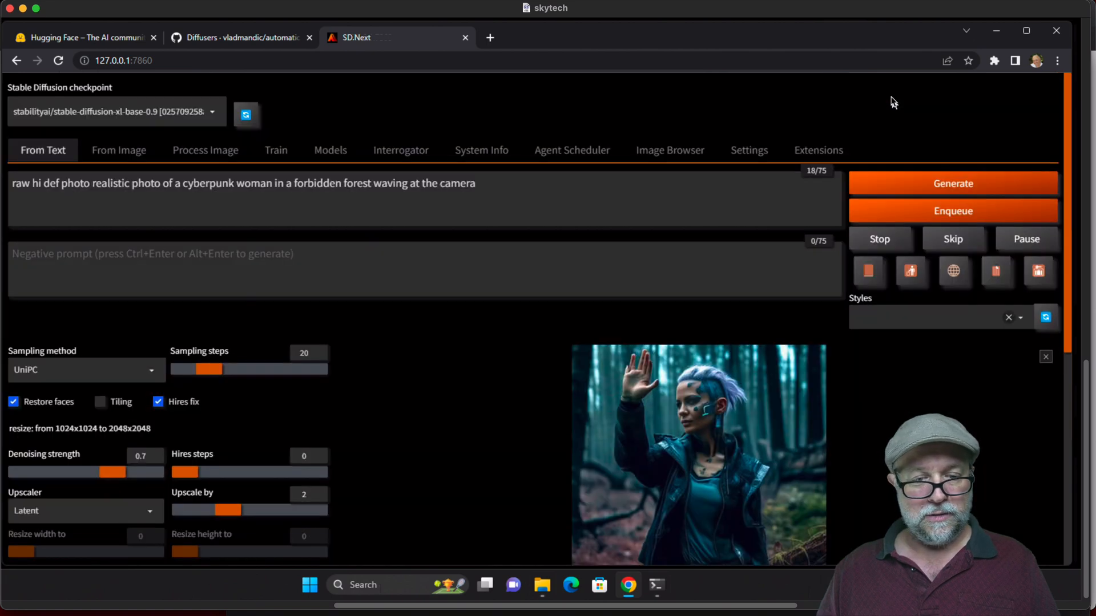
{"action": "mouse_move", "coordinate": [609, 267]}
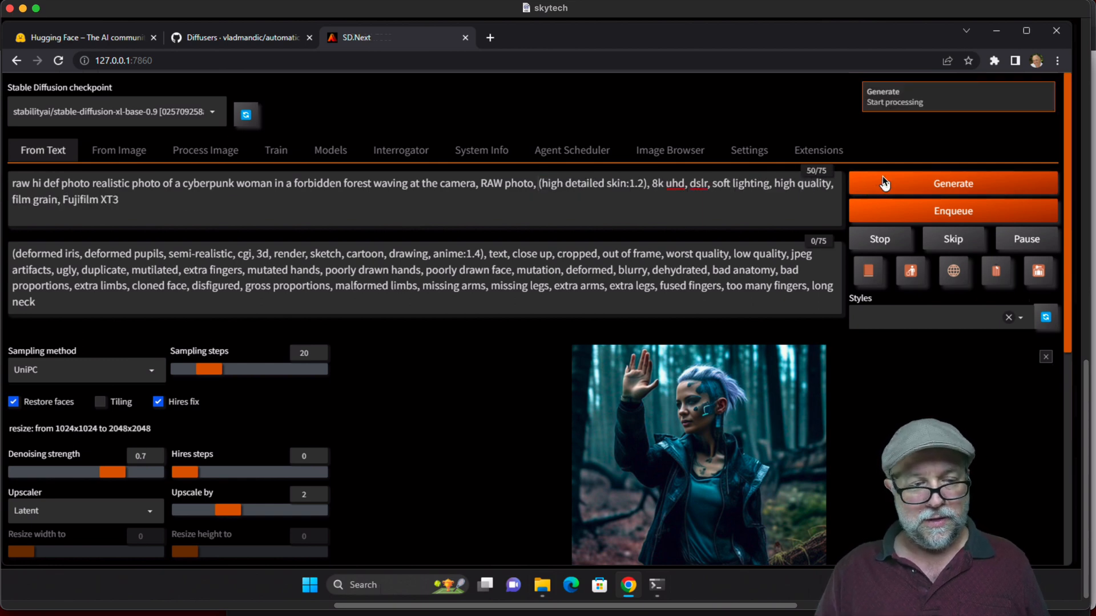
Generate with the RAW photo tags and negative prompt, reviewing two forest results full size
{"action": "left_click", "coordinate": [952, 183]}
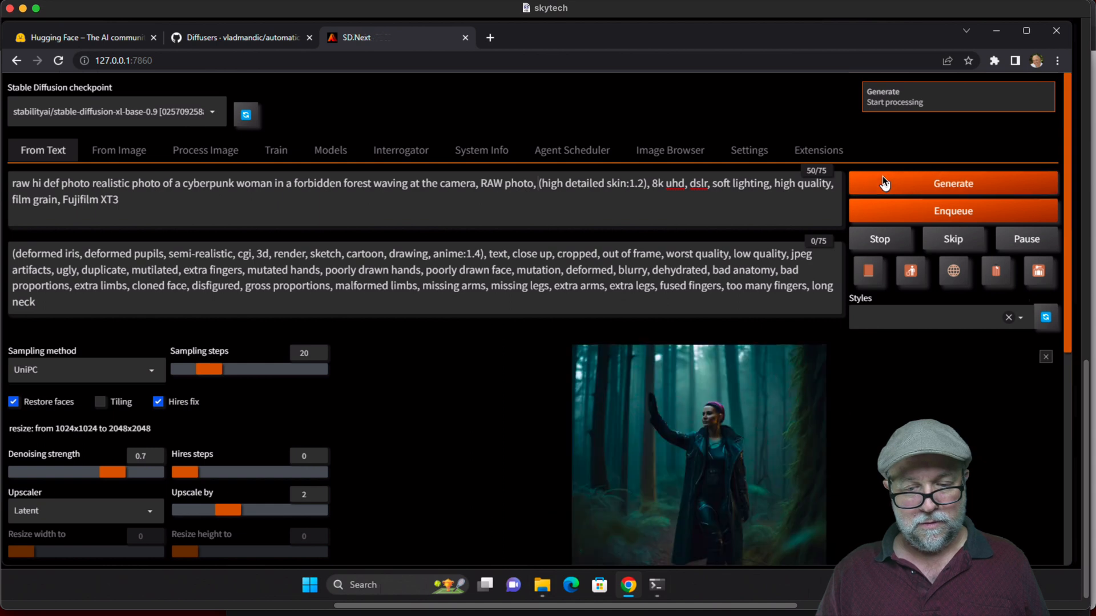
{"action": "mouse_move", "coordinate": [859, 463]}
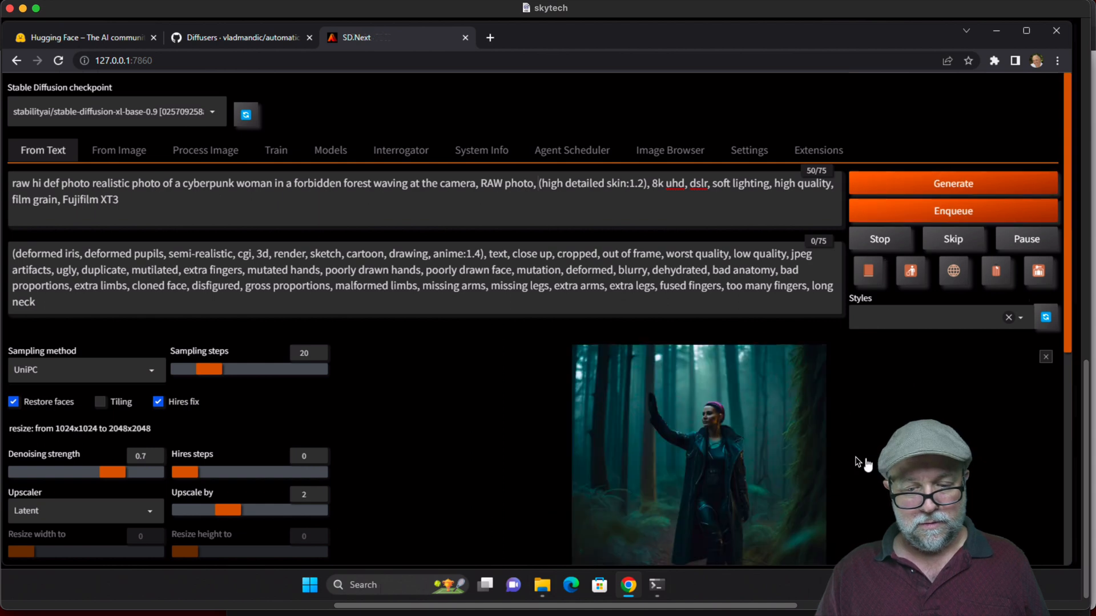
{"action": "left_click", "coordinate": [699, 454]}
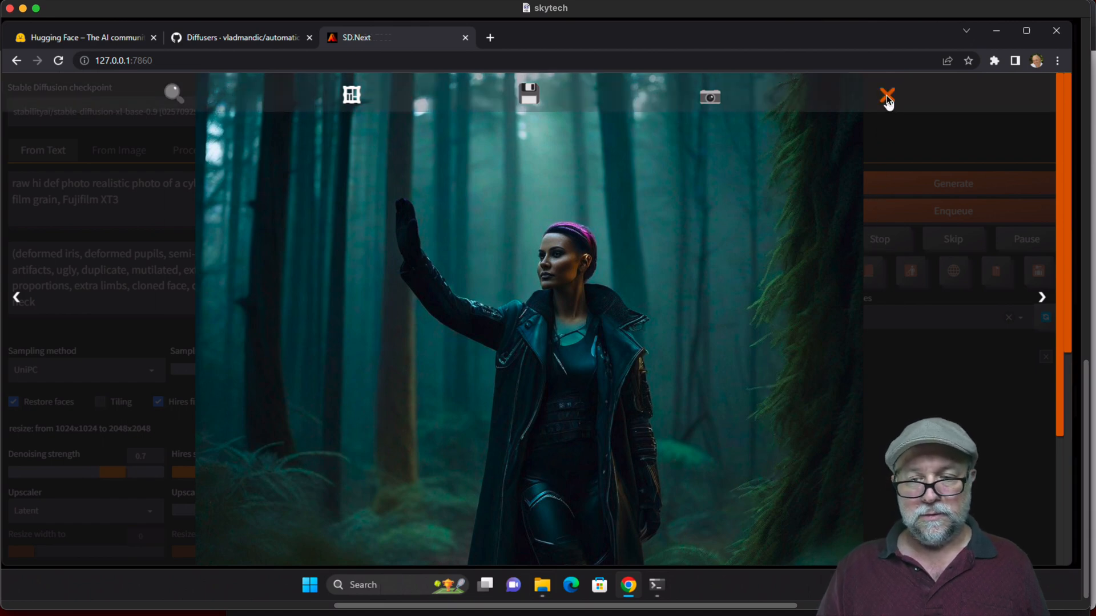
{"action": "left_click", "coordinate": [887, 96]}
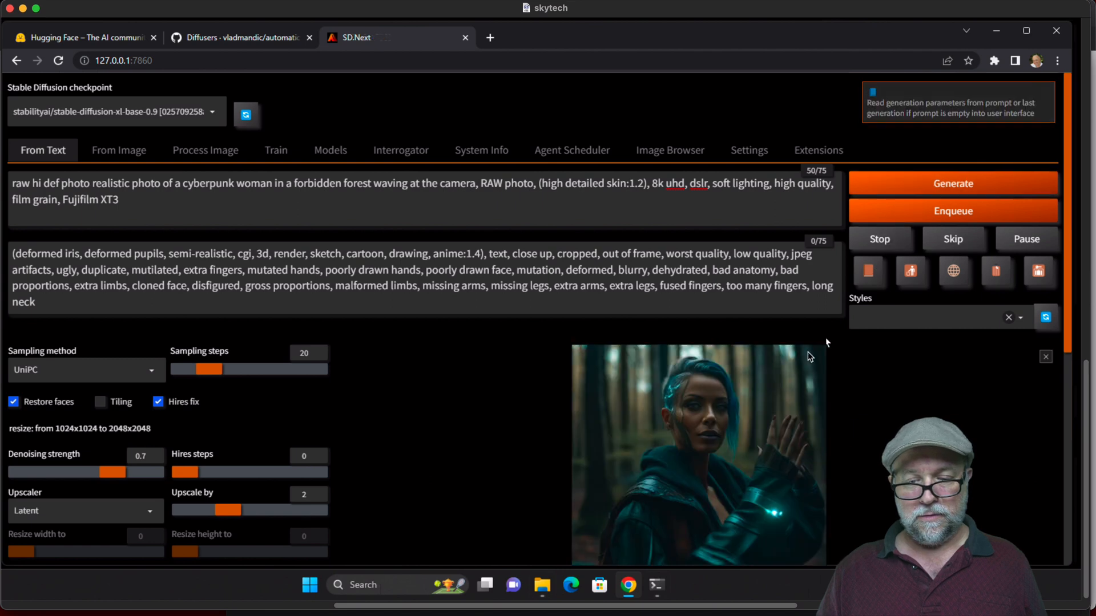
{"action": "left_click", "coordinate": [697, 454]}
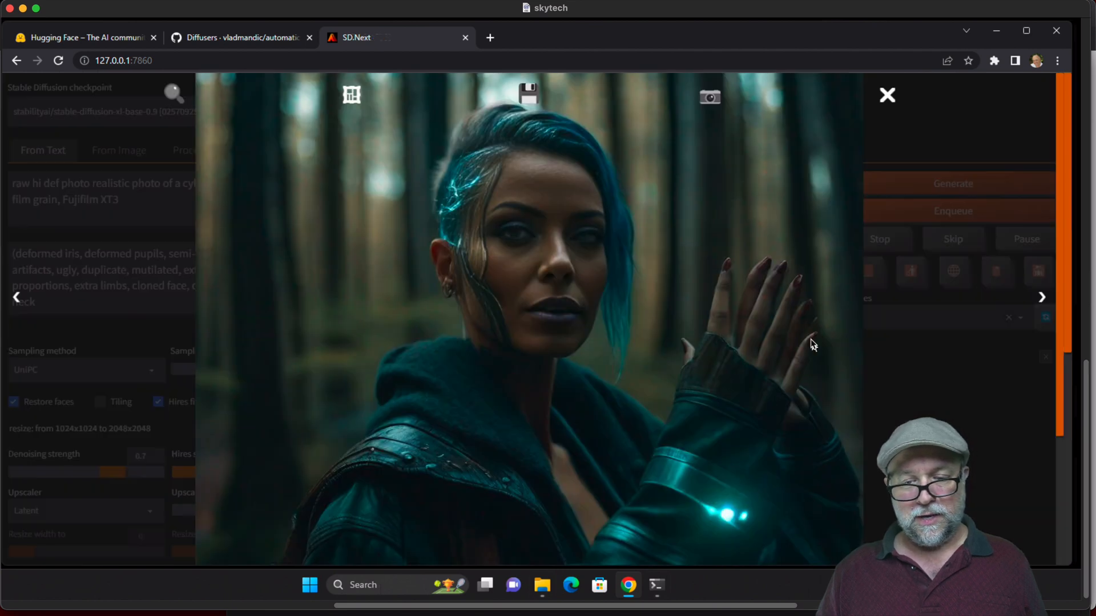
{"action": "mouse_move", "coordinate": [757, 359]}
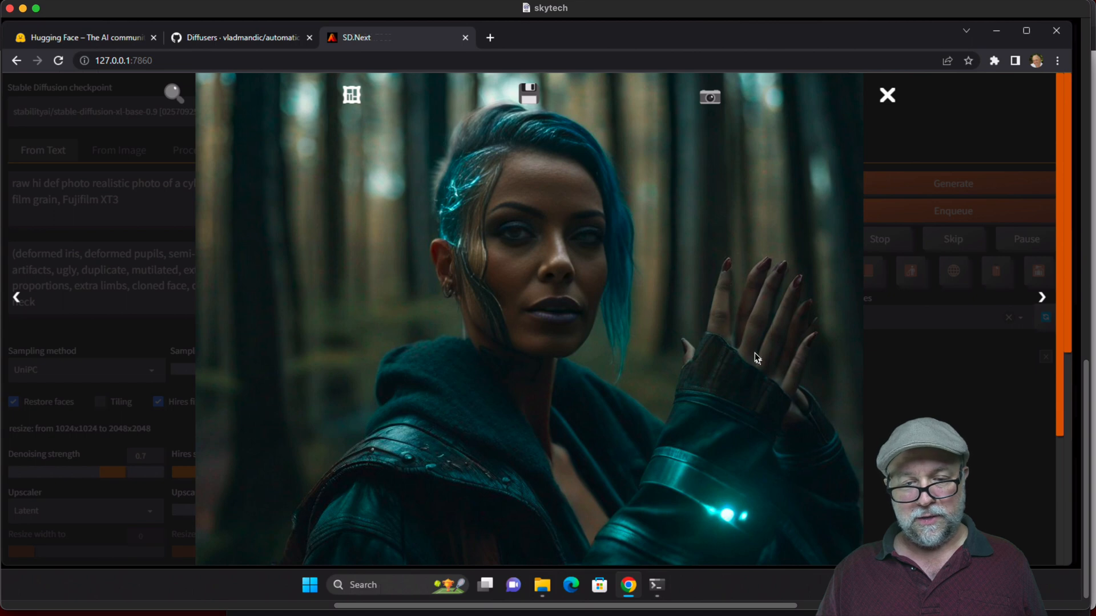
{"action": "left_click", "coordinate": [886, 94]}
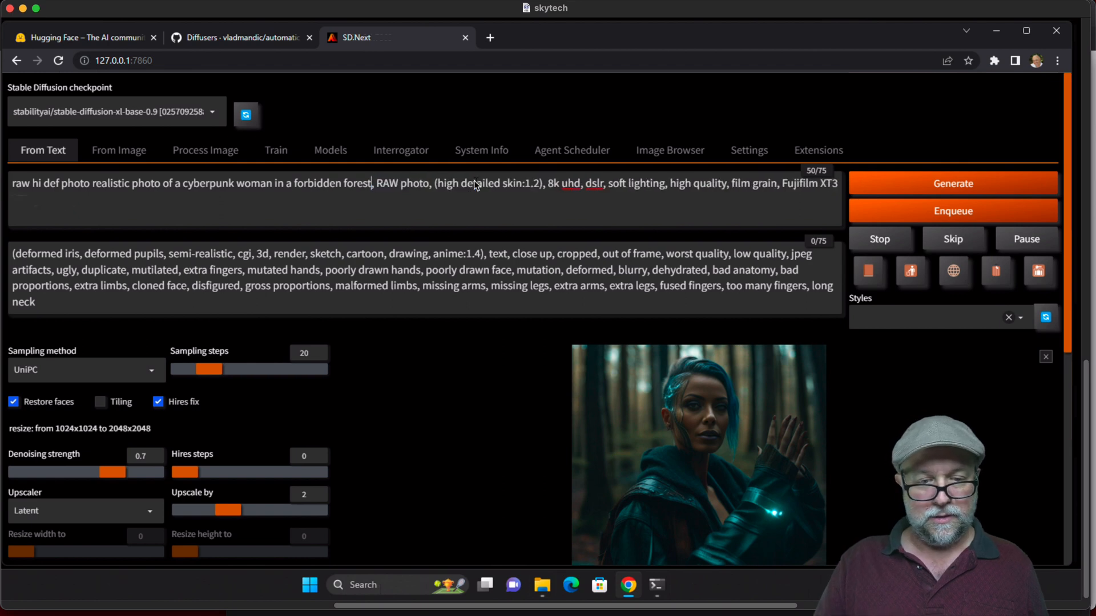
Generate the cyberpunk woman portrait without waving and view the face-implant cyborg full size
{"action": "left_click", "coordinate": [952, 183]}
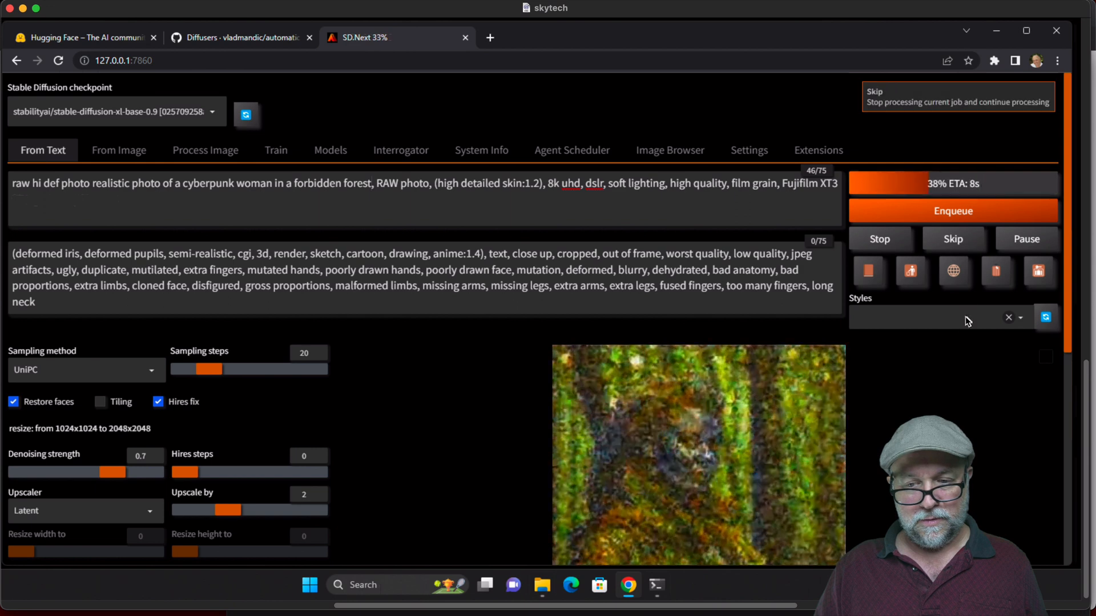
{"action": "mouse_move", "coordinate": [952, 372]}
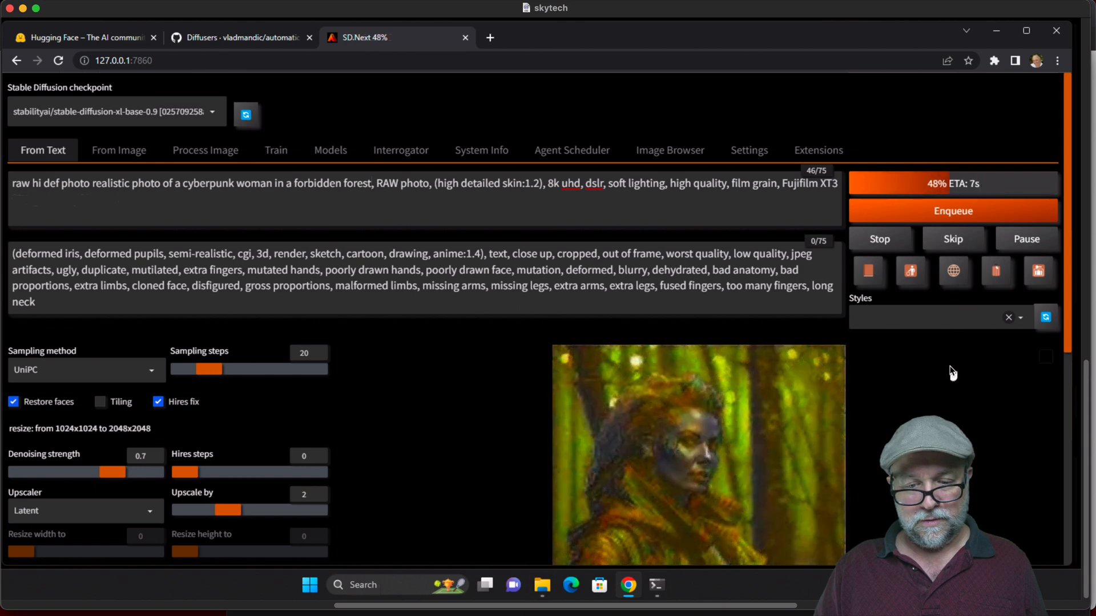
{"action": "left_click", "coordinate": [699, 454]}
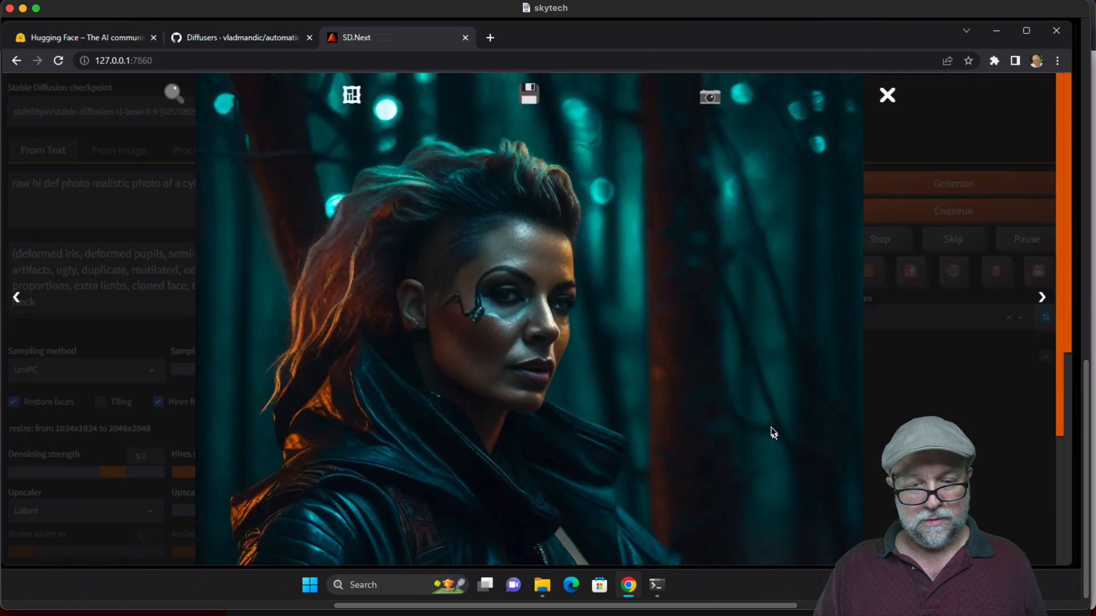
{"action": "mouse_move", "coordinate": [795, 170]}
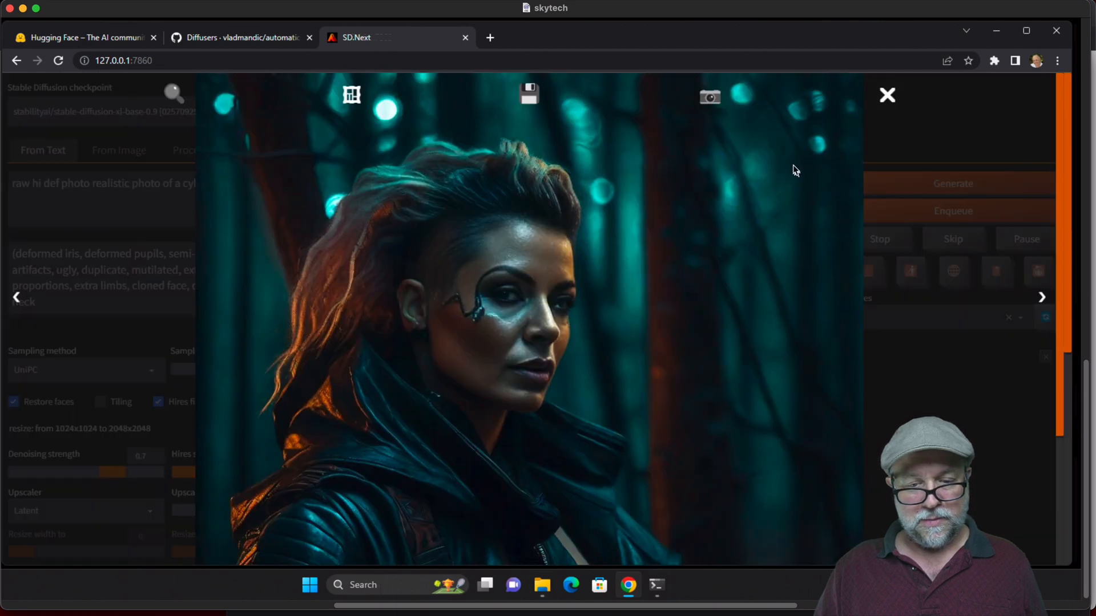
{"action": "left_click", "coordinate": [887, 94]}
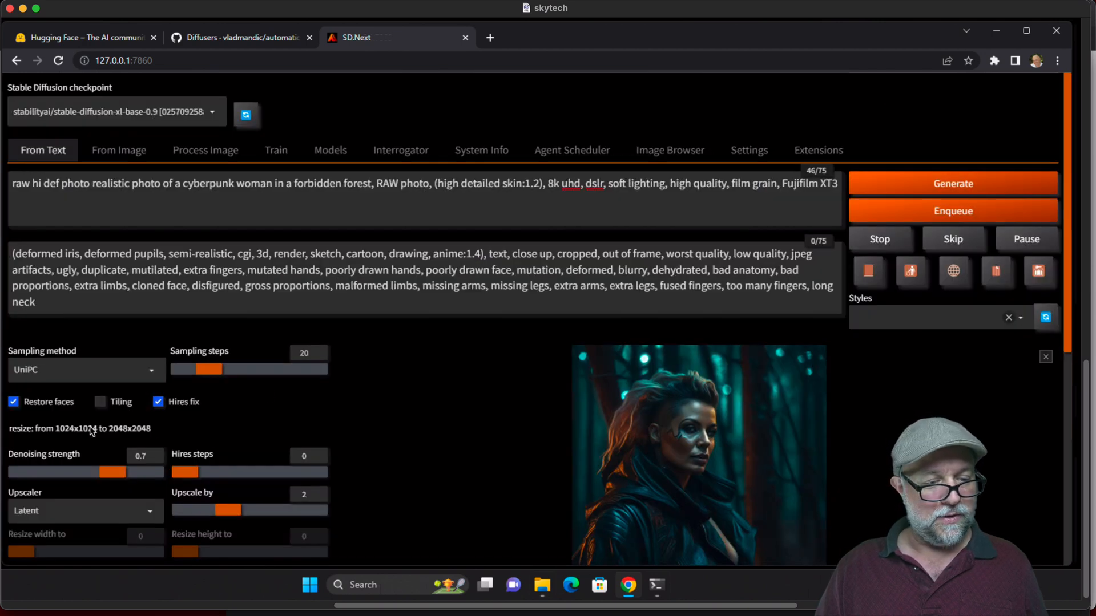
Switch the sampler to Euler a and generate a hooded cyberpunk woman, viewed full size
{"action": "left_click", "coordinate": [83, 369]}
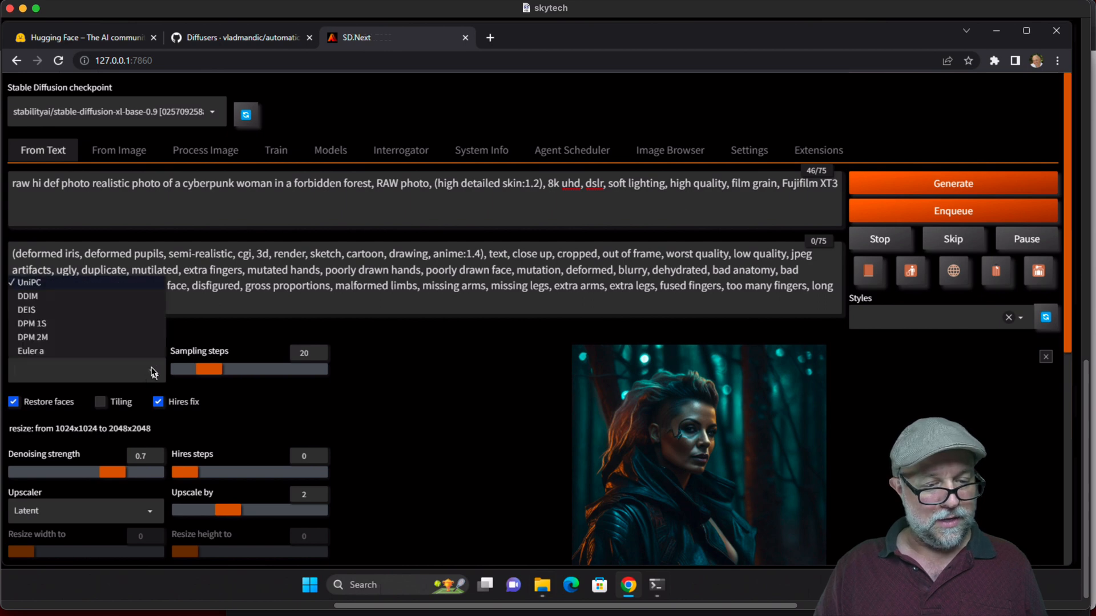
{"action": "left_click", "coordinate": [30, 351]}
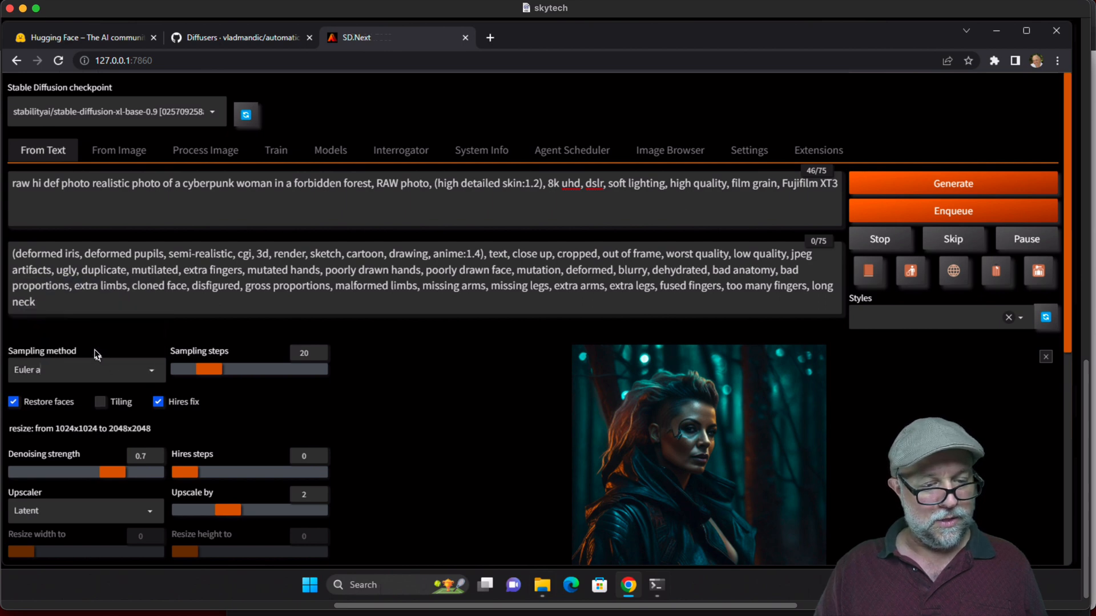
{"action": "left_click", "coordinate": [952, 183]}
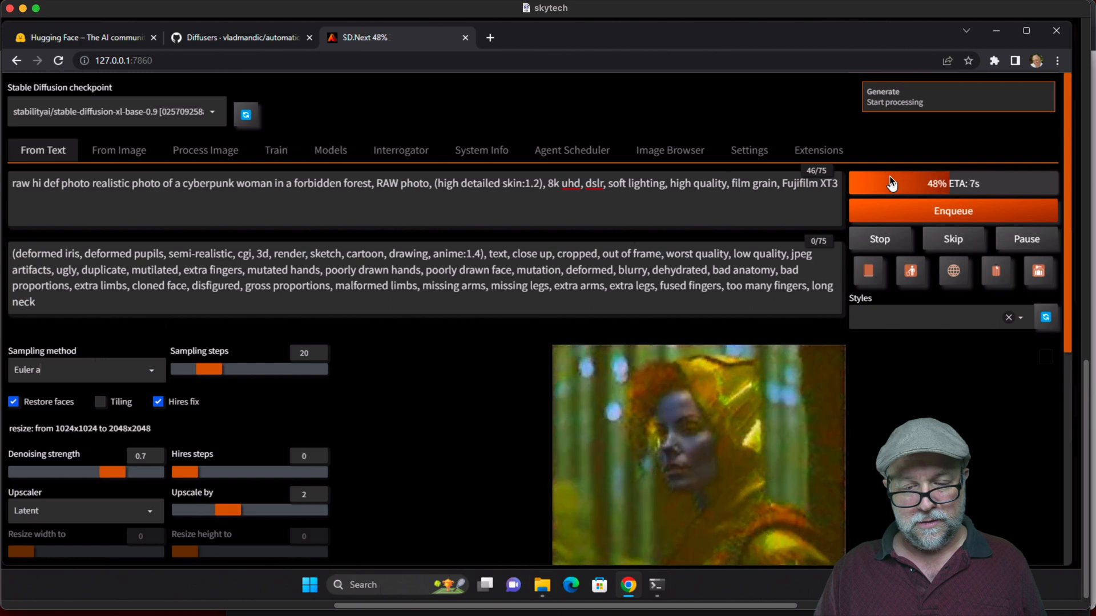
{"action": "left_click", "coordinate": [697, 455]}
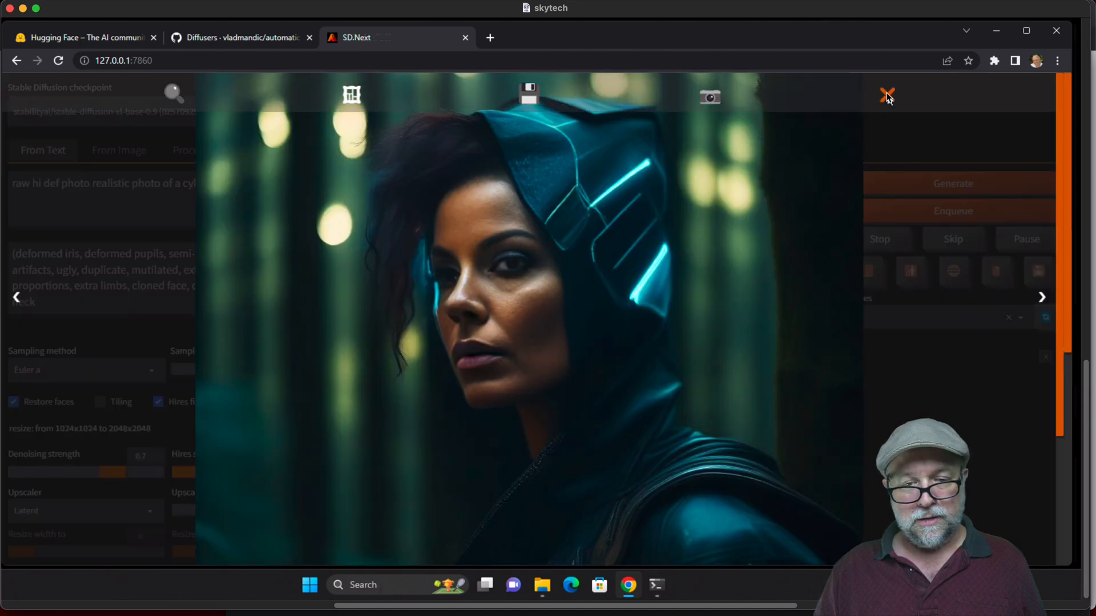
{"action": "left_click", "coordinate": [887, 96]}
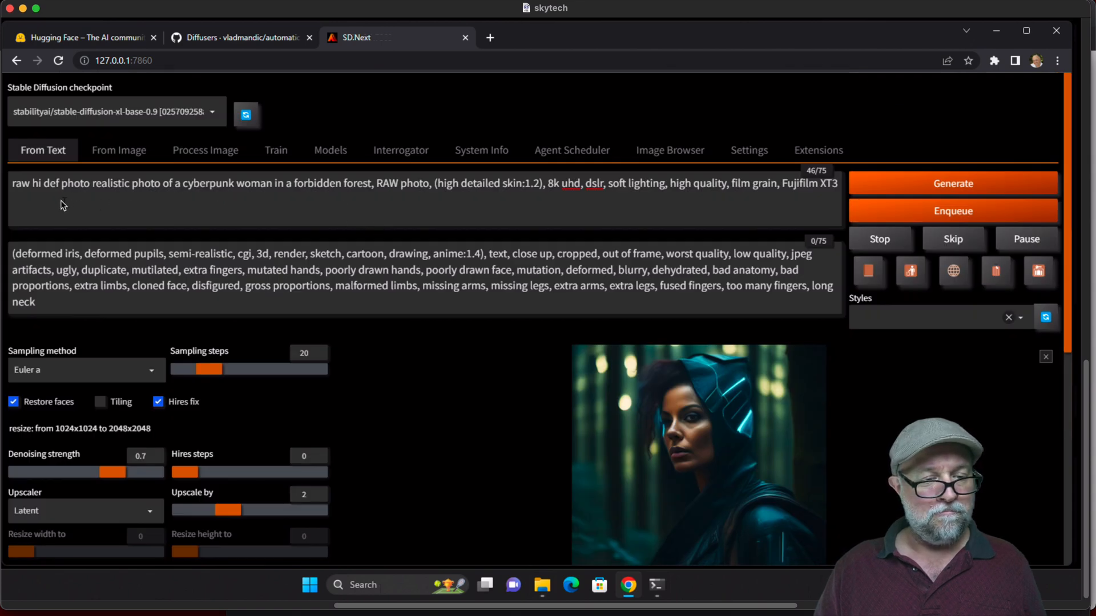
{"action": "mouse_move", "coordinate": [149, 188]}
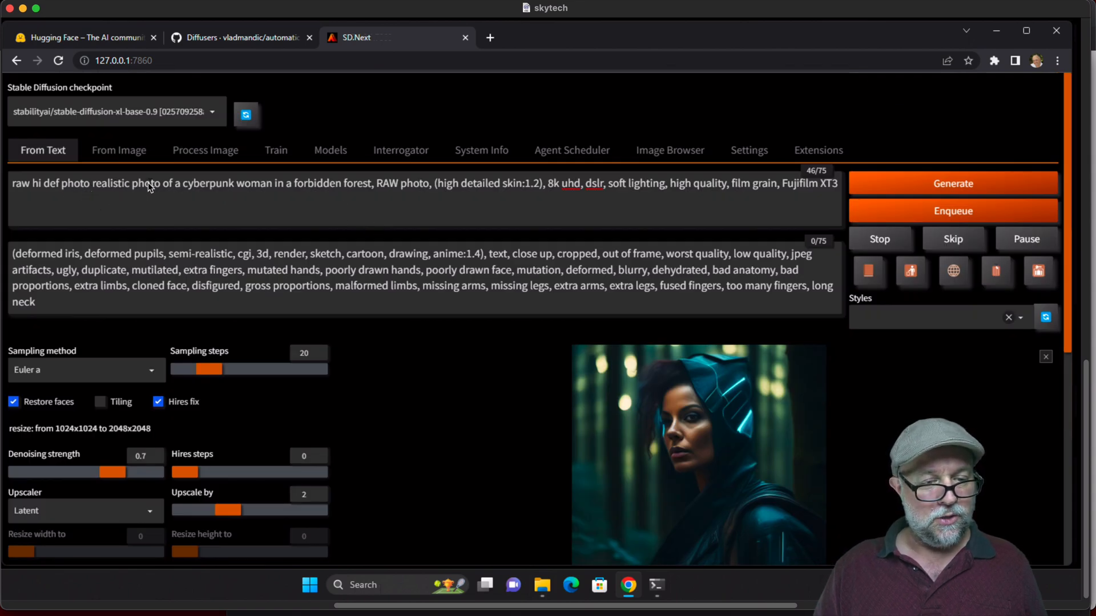
{"action": "mouse_move", "coordinate": [183, 190]}
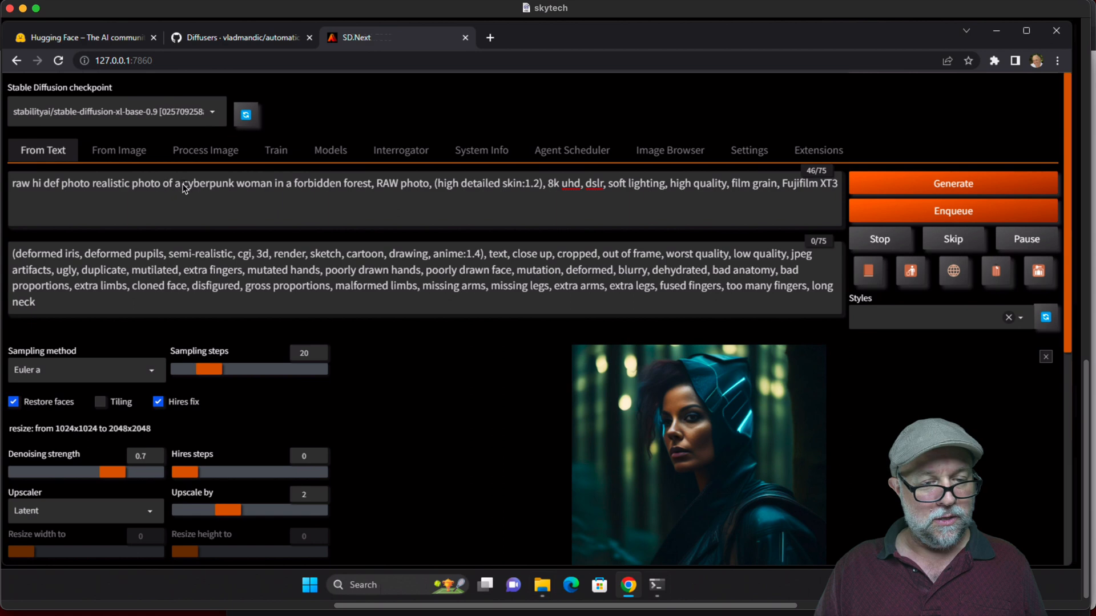
Replace the cyberpunk woman subject with 'macro photo of a mosquito' and generate it
{"action": "left_click_drag", "start_coordinate": [182, 183], "coordinate": [360, 183]}
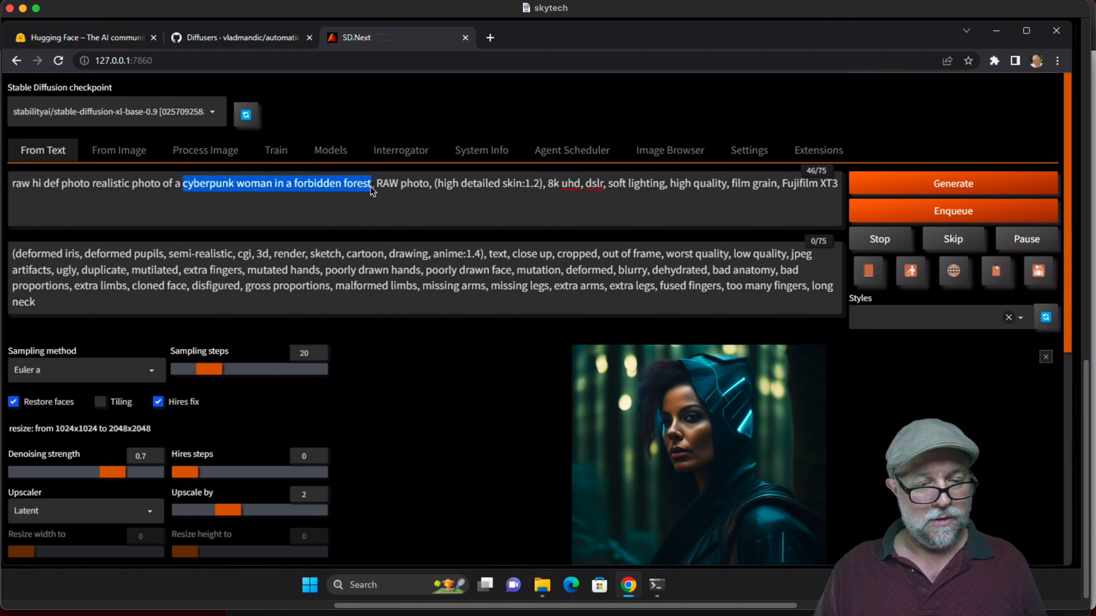
{"action": "key", "text": "Delete"}
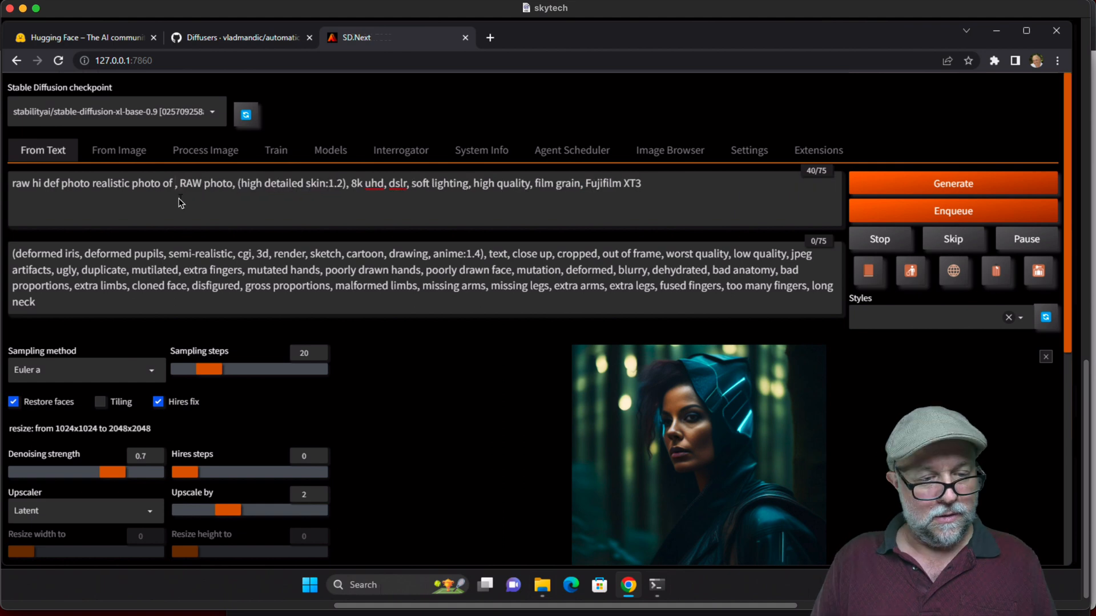
{"action": "type", "text": "ph"}
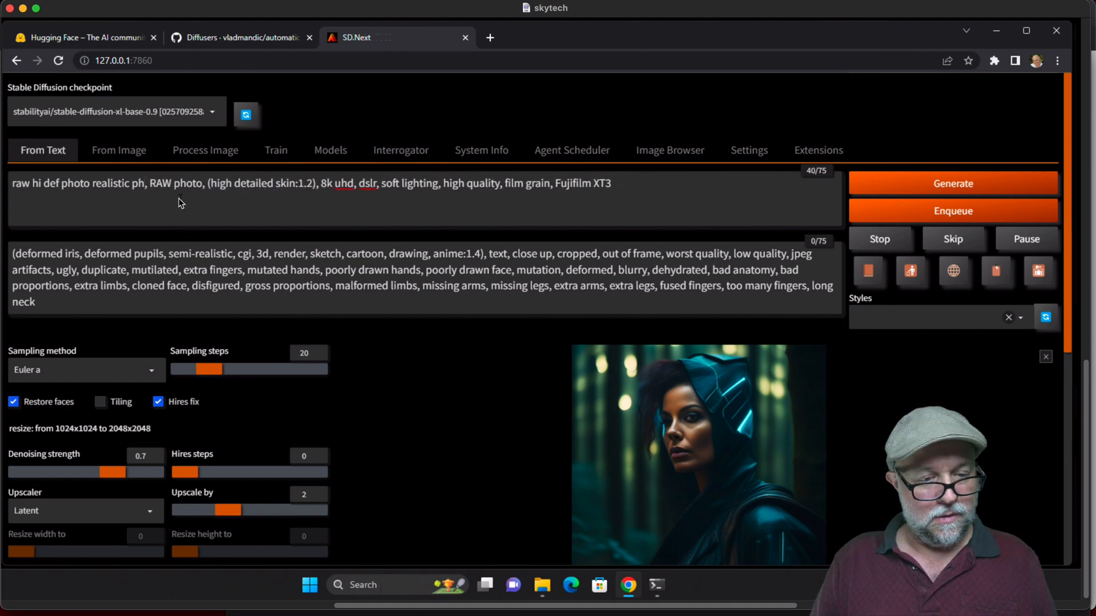
{"action": "type", "text": "macr"}
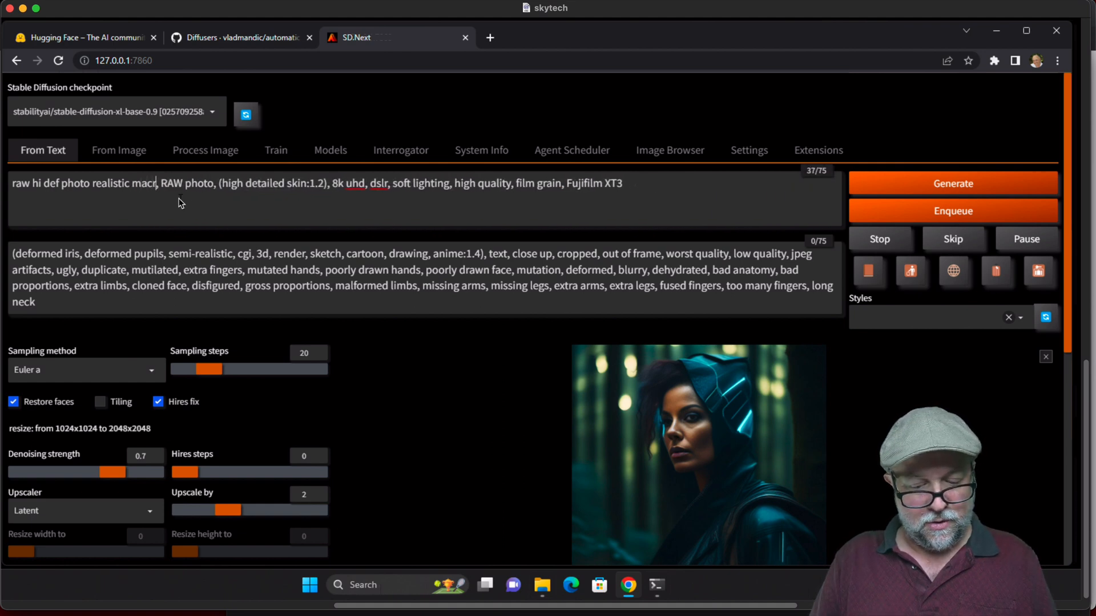
{"action": "type", "text": "photo"}
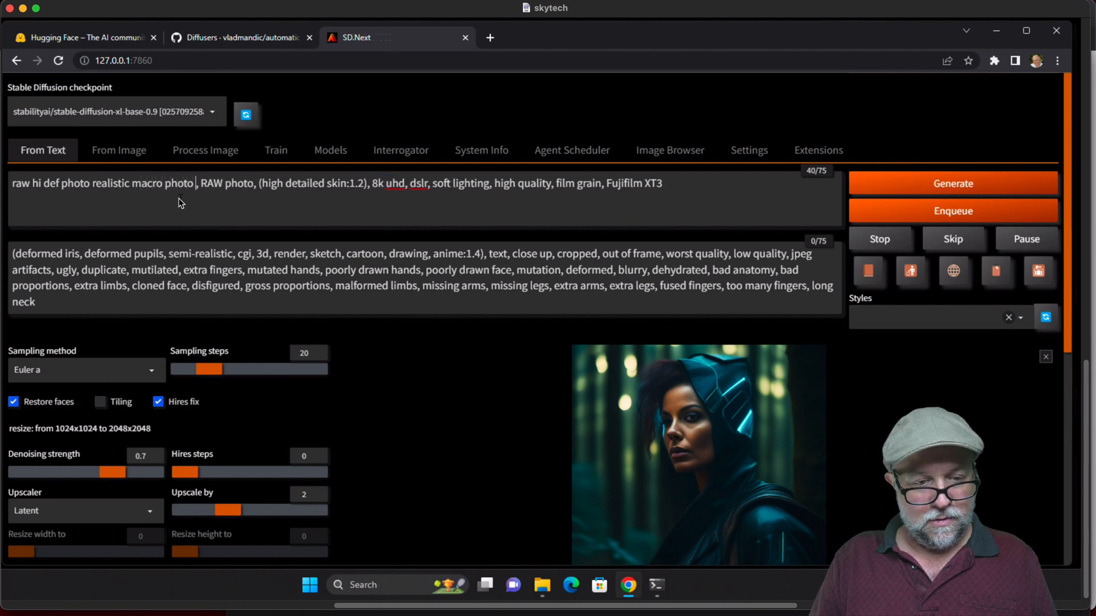
{"action": "type", "text": "of a"}
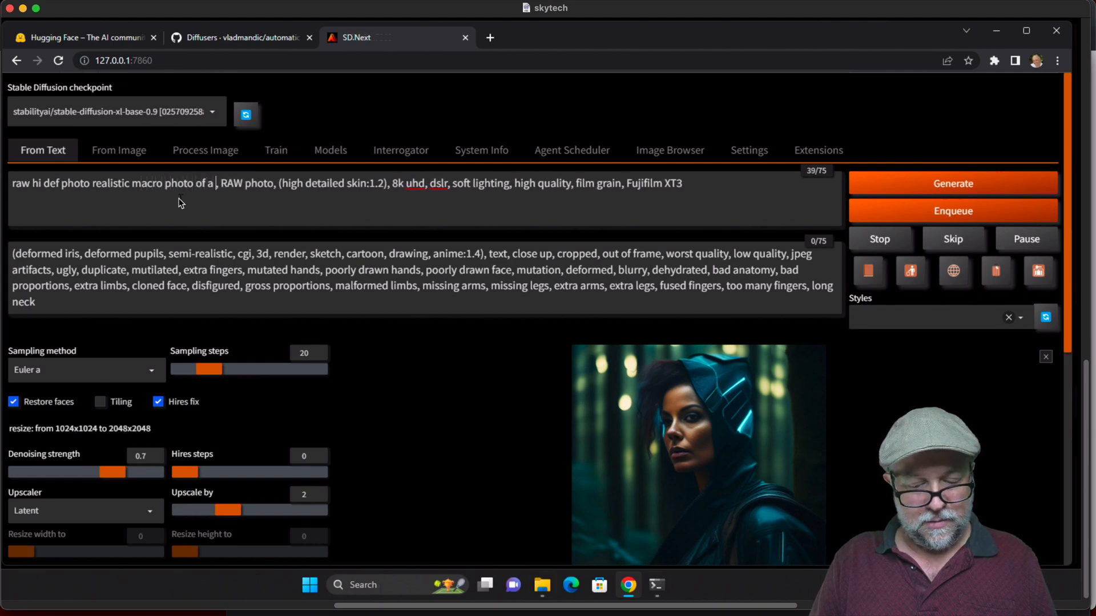
{"action": "type", "text": "mosquito"}
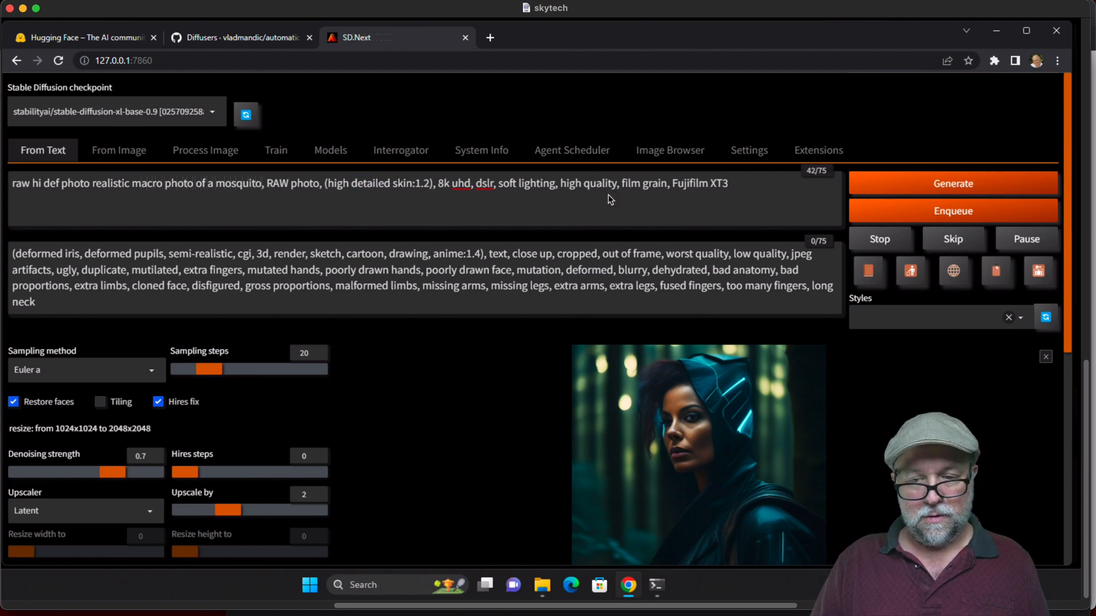
{"action": "left_click", "coordinate": [952, 183]}
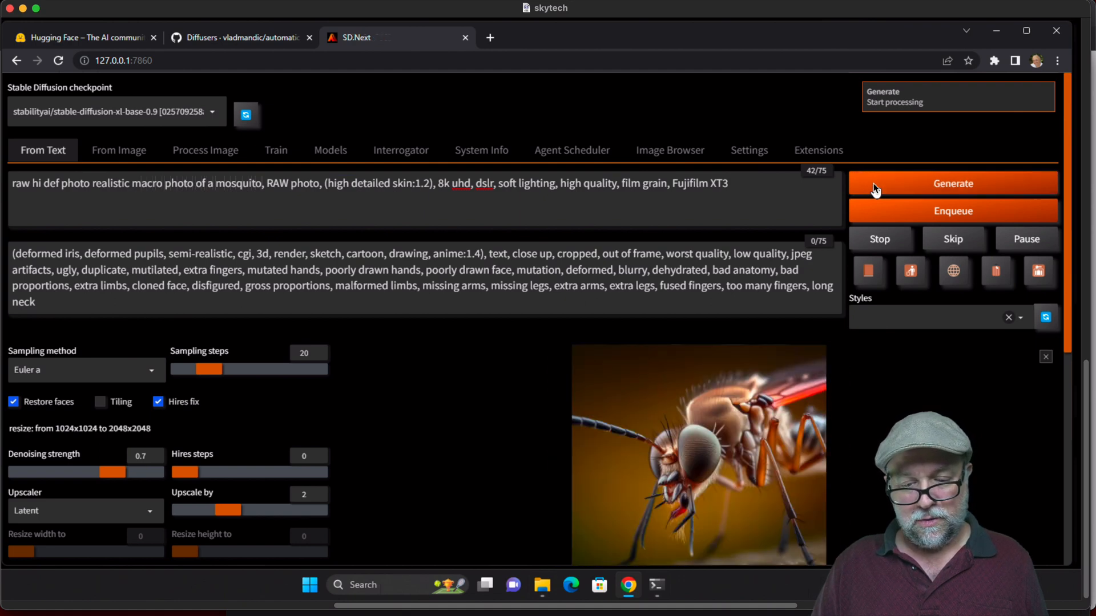
View the mosquito image full size, then generate a second mosquito macro and enlarge it
{"action": "left_click", "coordinate": [697, 454]}
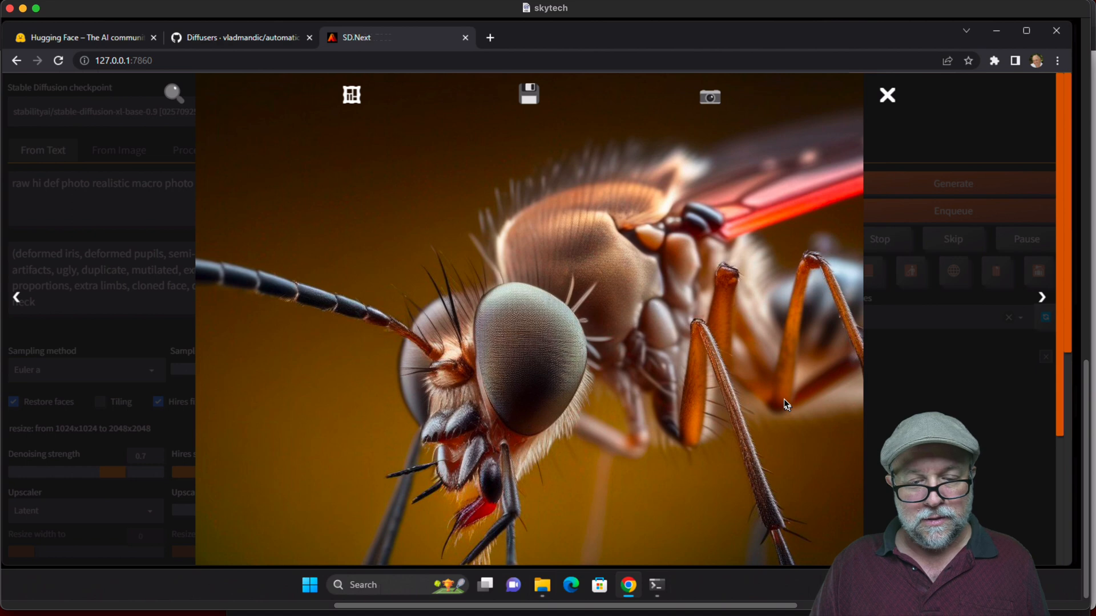
{"action": "left_click", "coordinate": [886, 95]}
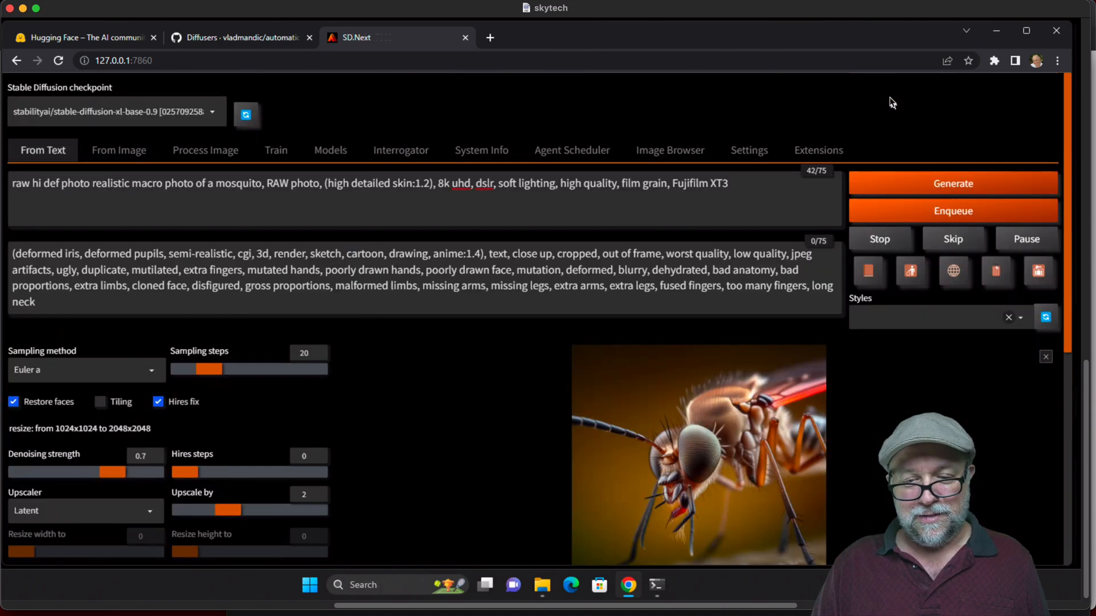
{"action": "left_click", "coordinate": [952, 182]}
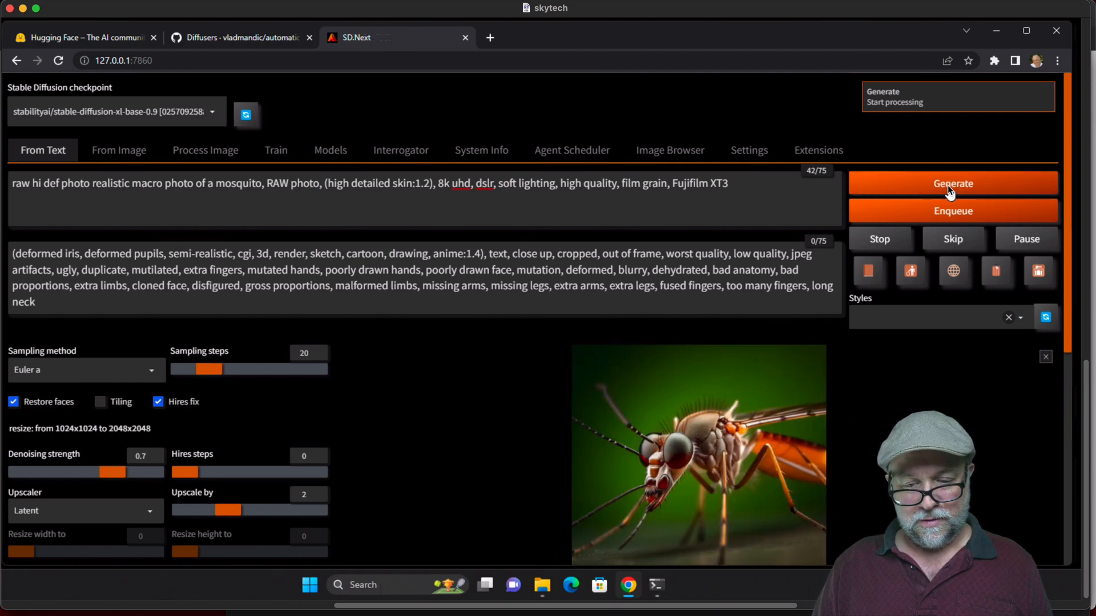
{"action": "left_click", "coordinate": [698, 455]}
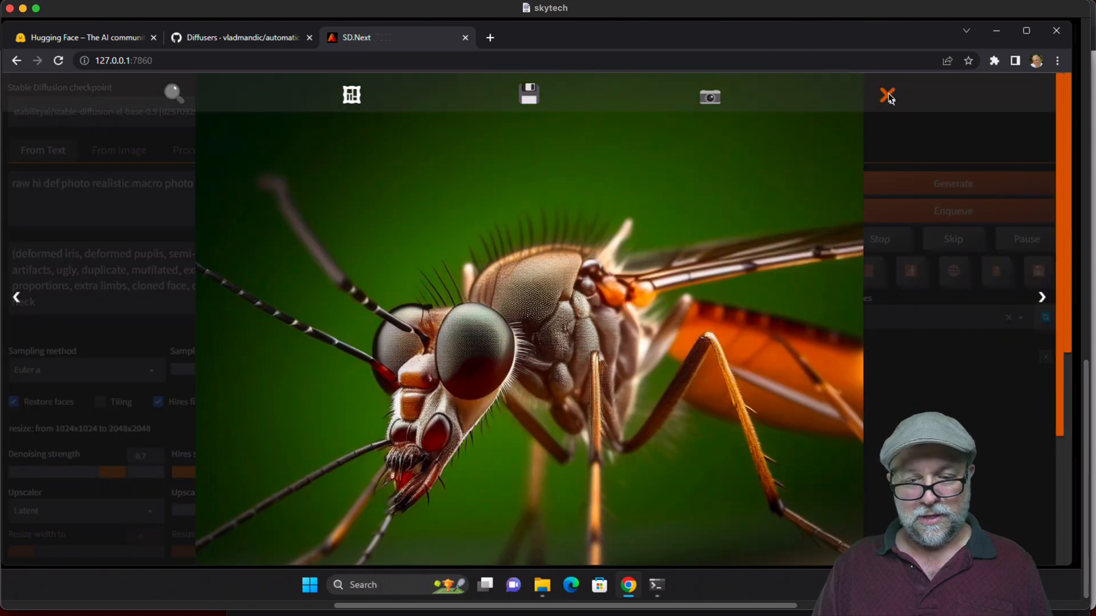
Change the subject from mosquito to spider and generate a jumping spider macro, viewed full size
{"action": "left_click", "coordinate": [887, 96]}
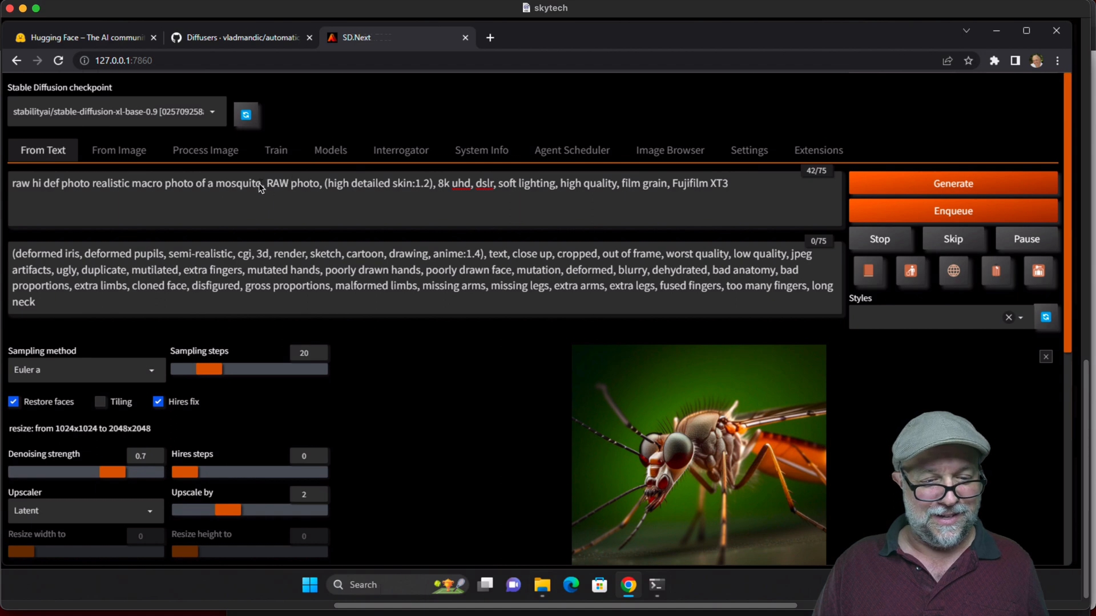
{"action": "key", "text": "Backspace"}
{"action": "type", "text": "pider"}
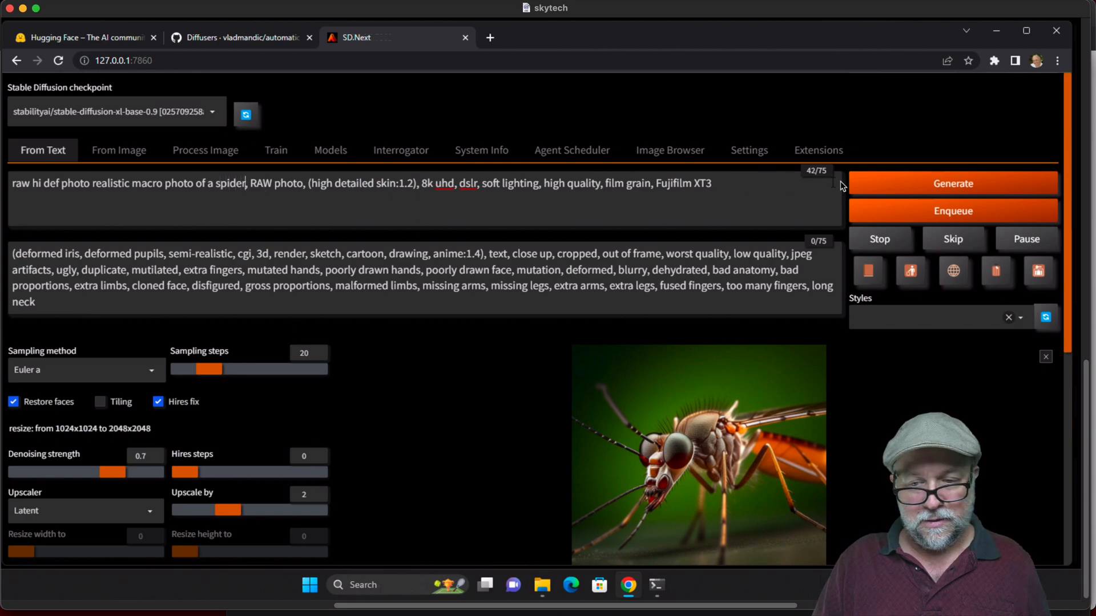
{"action": "left_click", "coordinate": [952, 182]}
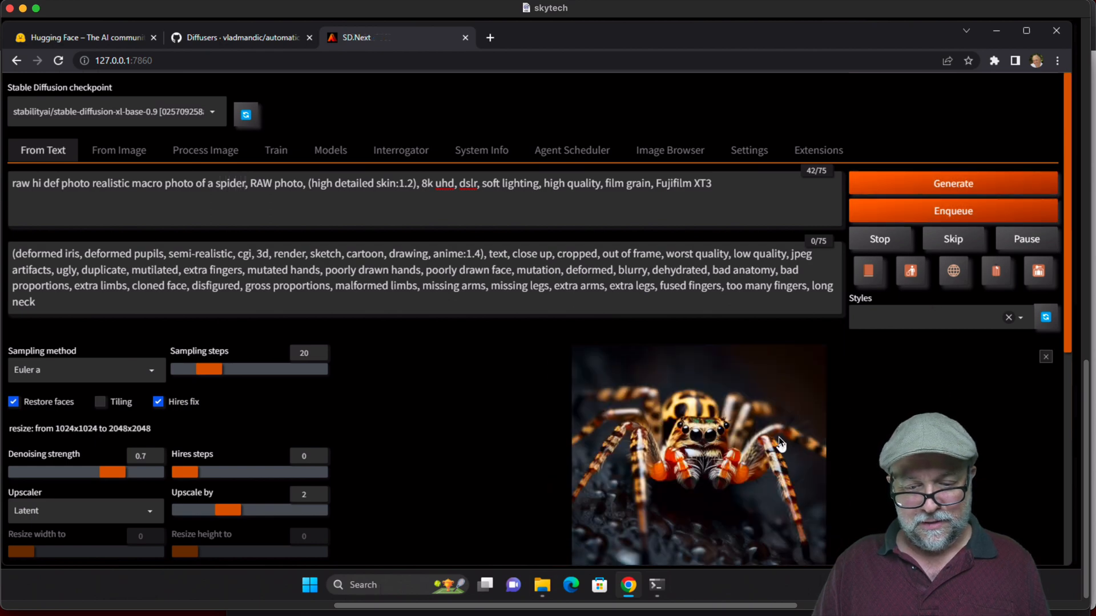
{"action": "left_click", "coordinate": [699, 454]}
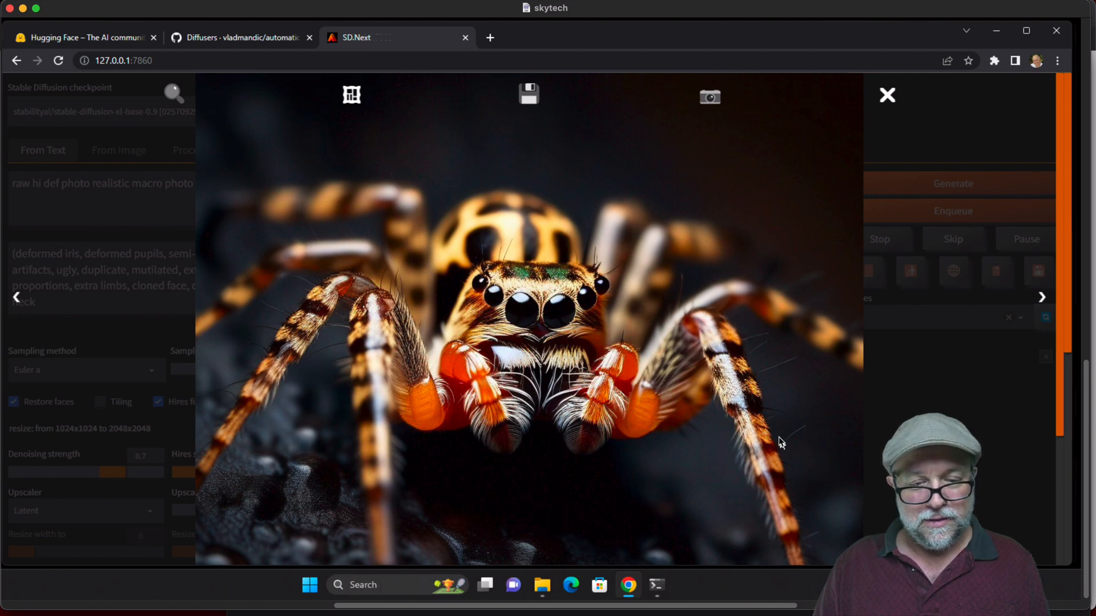
{"action": "mouse_move", "coordinate": [859, 171]}
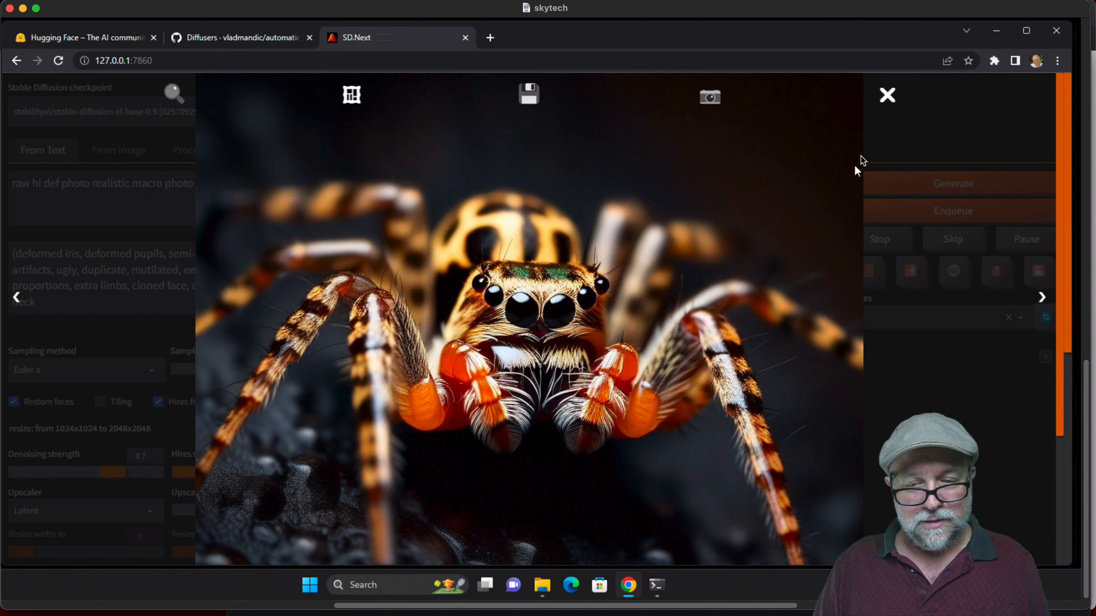
{"action": "left_click", "coordinate": [886, 95]}
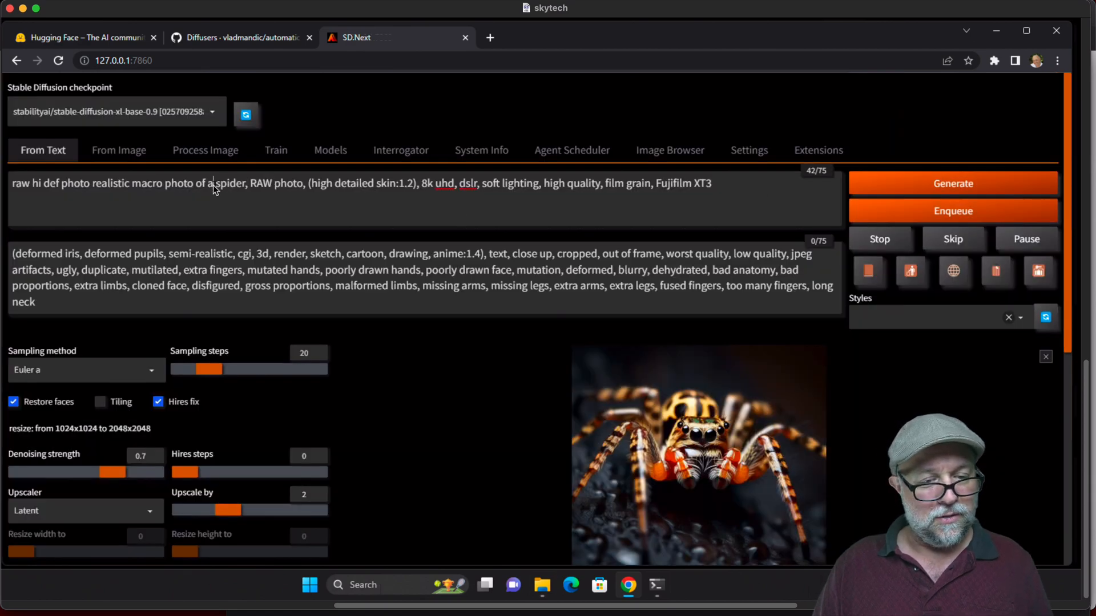
Make the subject a huntsman spider and generate an orange-legged spider close-up, viewed full size
{"action": "type", "text": "hunt"}
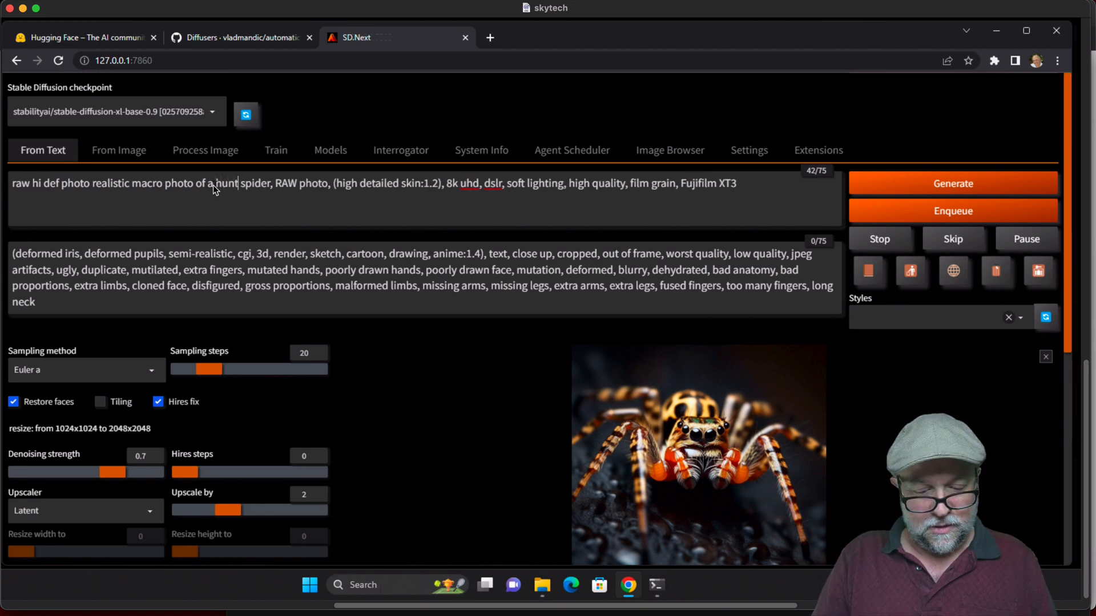
{"action": "type", "text": "sman"}
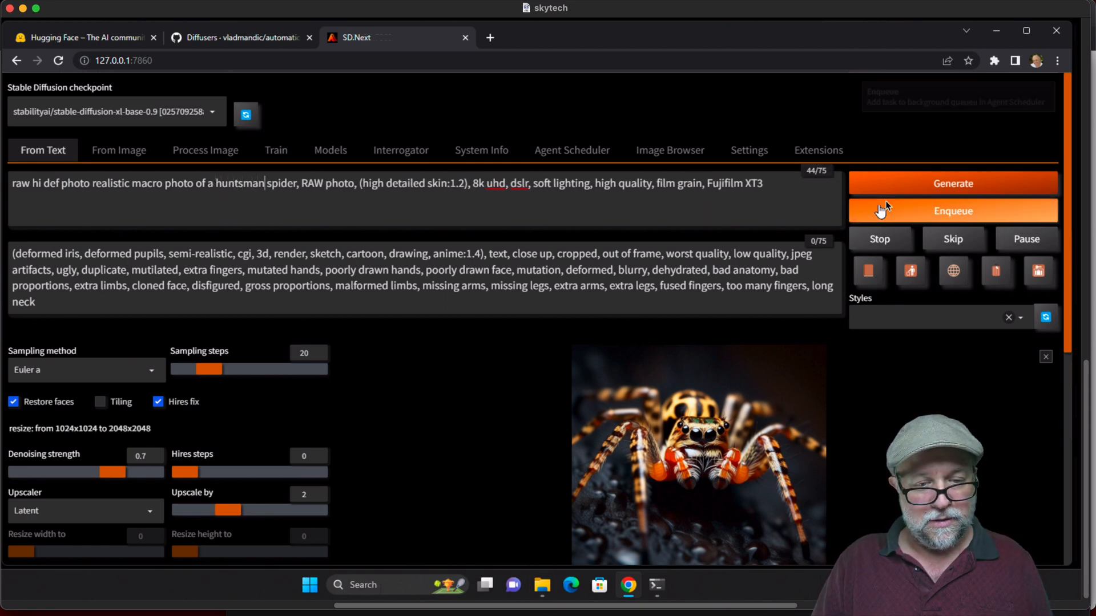
{"action": "left_click", "coordinate": [952, 183]}
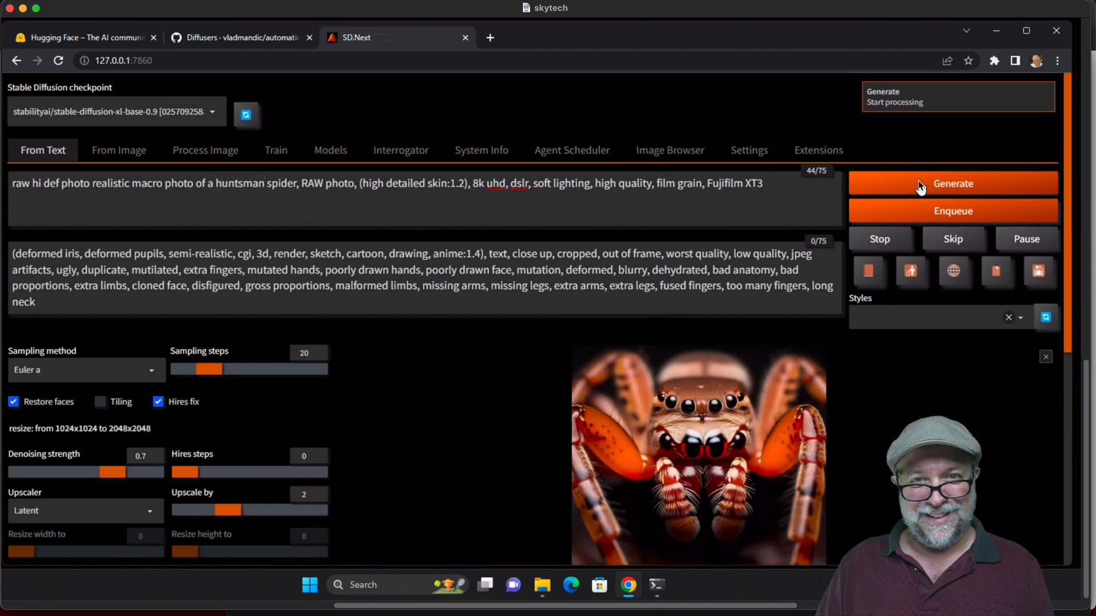
{"action": "mouse_move", "coordinate": [829, 431]}
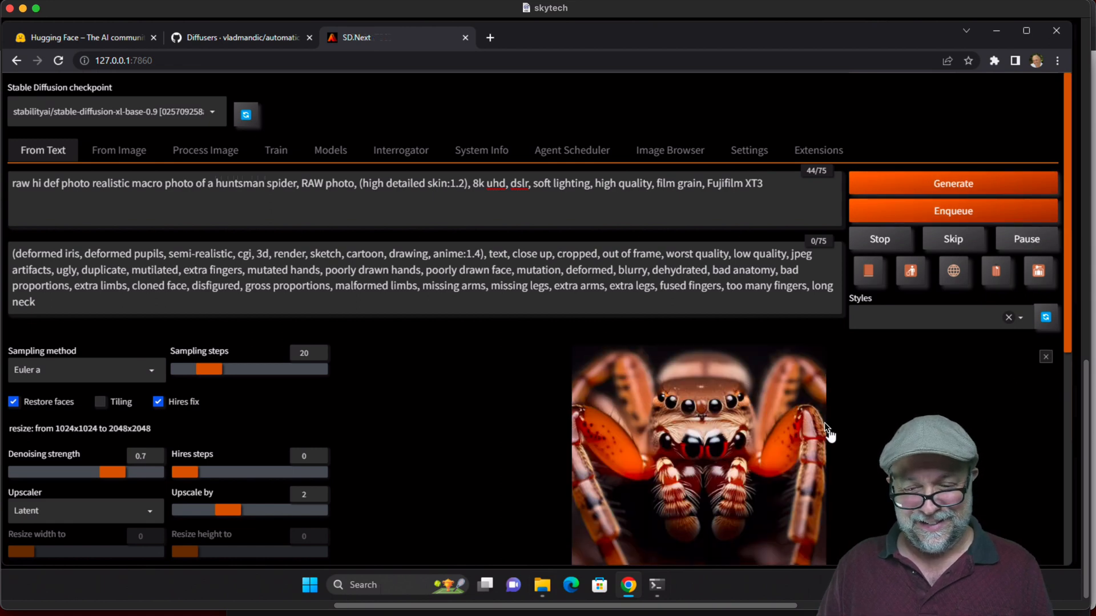
{"action": "left_click", "coordinate": [698, 454]}
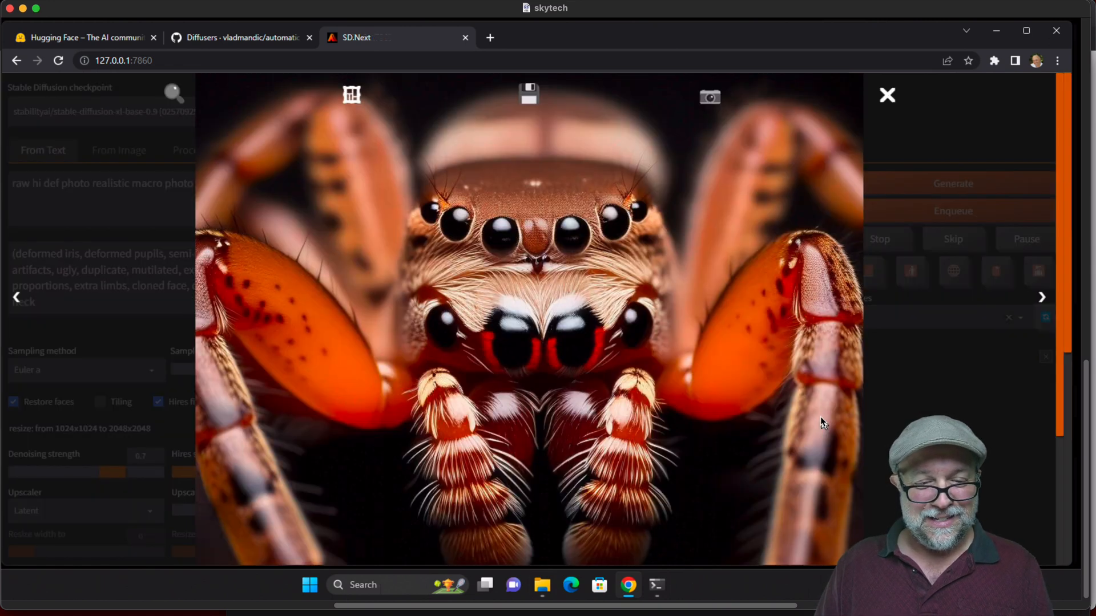
{"action": "mouse_move", "coordinate": [850, 141]}
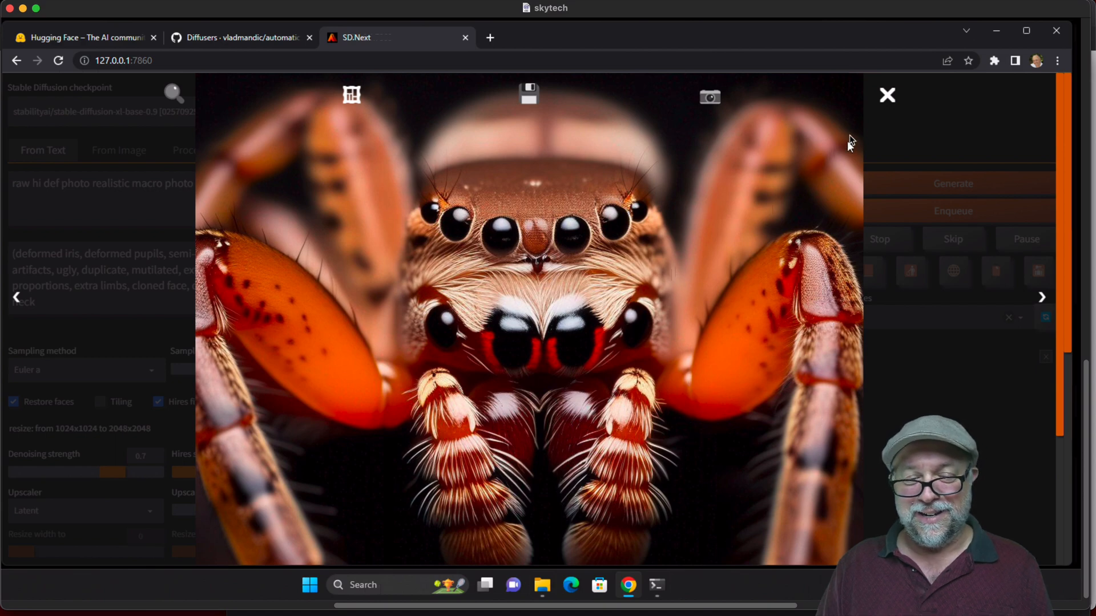
{"action": "left_click", "coordinate": [887, 95]}
{"action": "type", "text": " hun"}
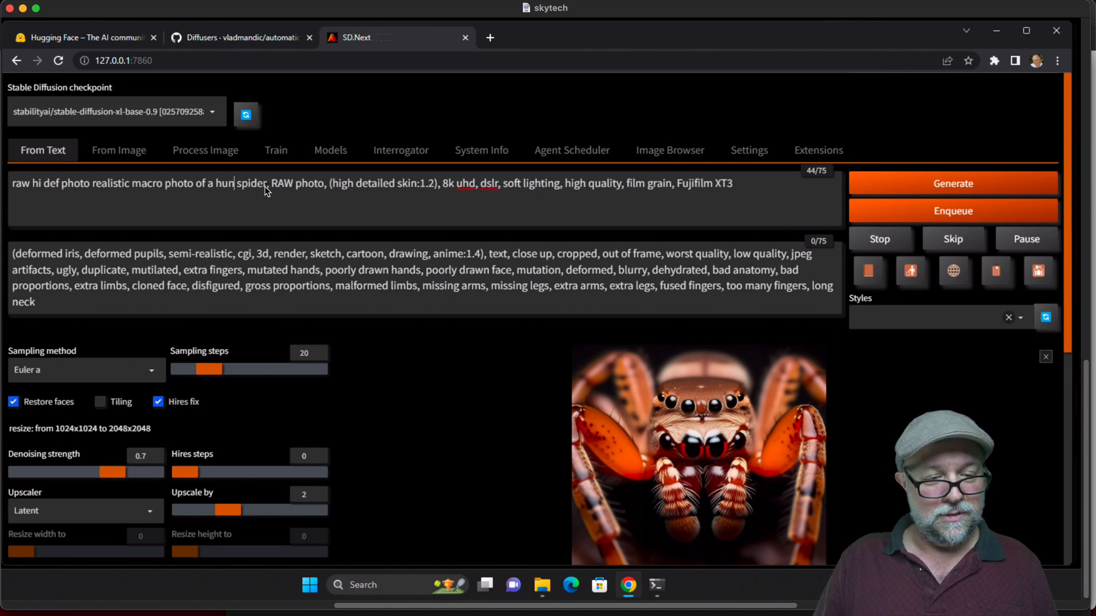
Change the prompt subject from a huntsman spider to an ant, generate the red macro ant photo and view it full size
{"action": "key", "text": "Backspace"}
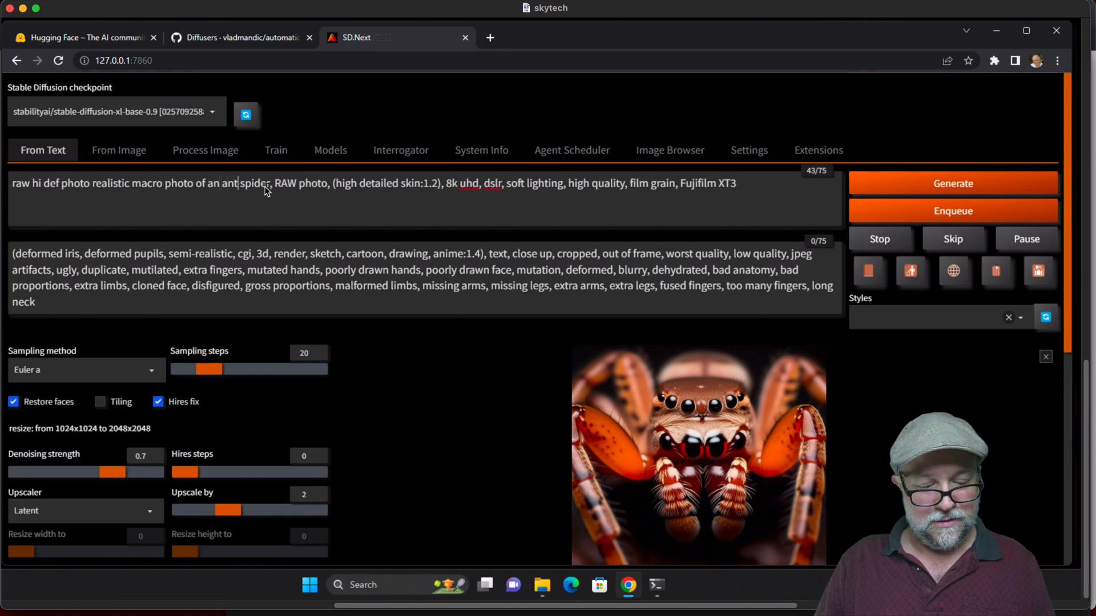
{"action": "double_click", "coordinate": [253, 183]}
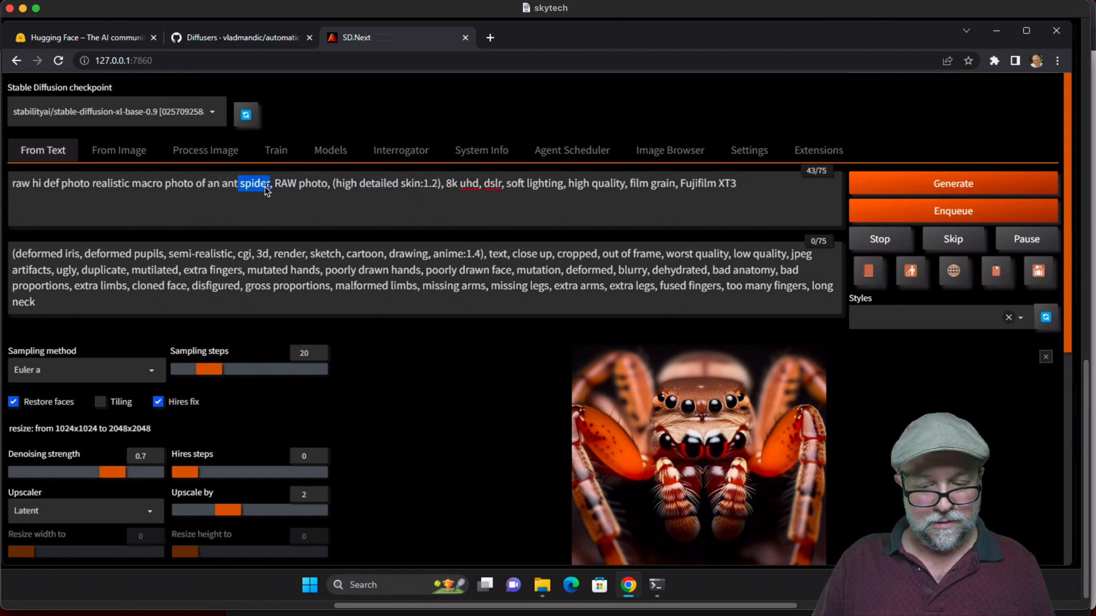
{"action": "left_click", "coordinate": [952, 183]}
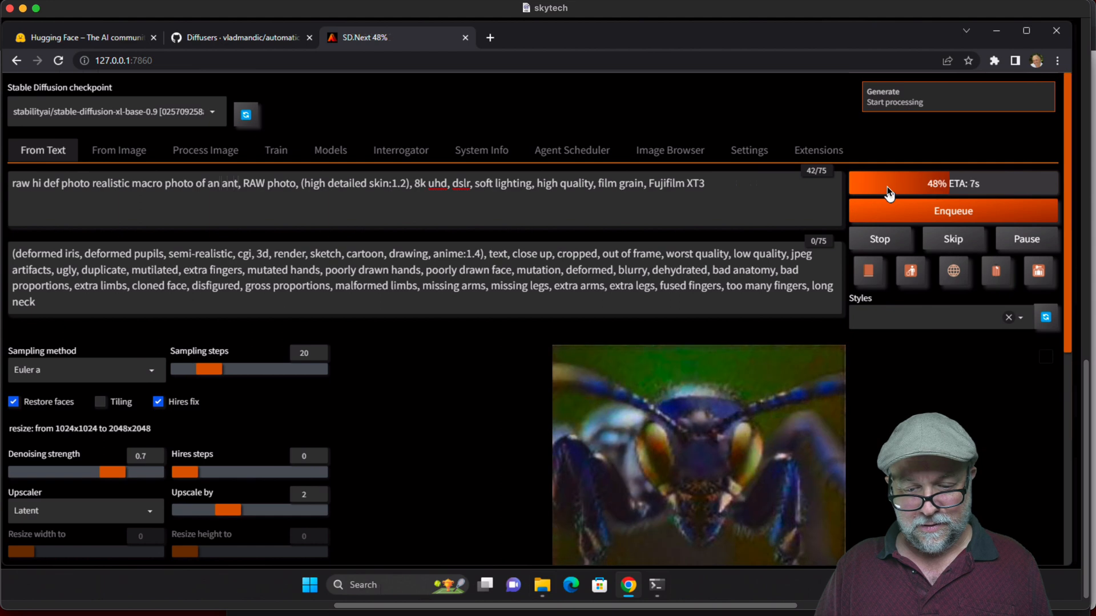
{"action": "left_click", "coordinate": [699, 454]}
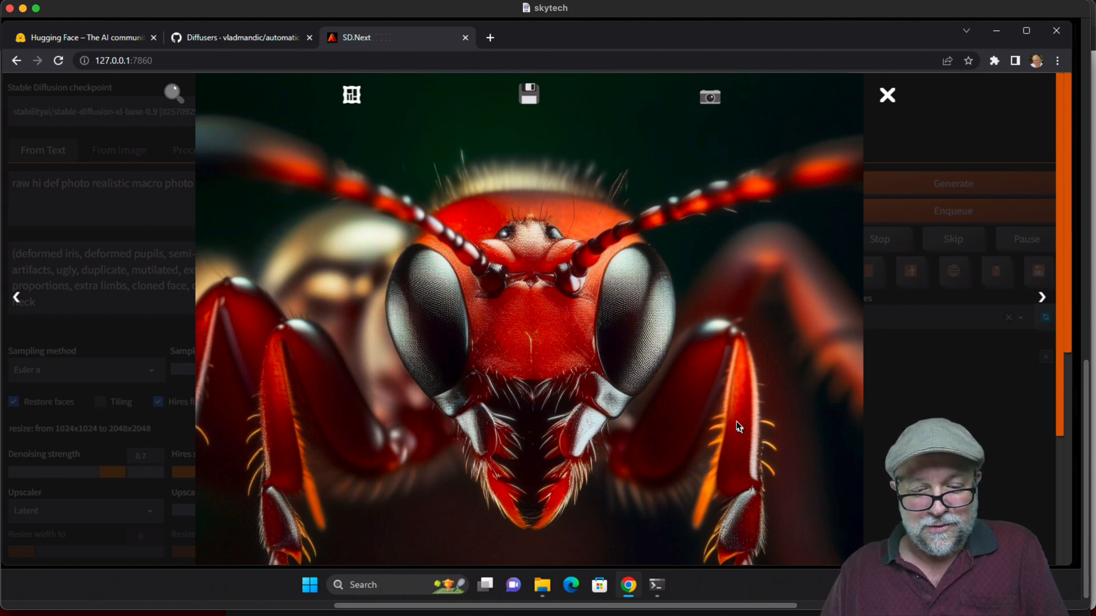
{"action": "mouse_move", "coordinate": [803, 231]}
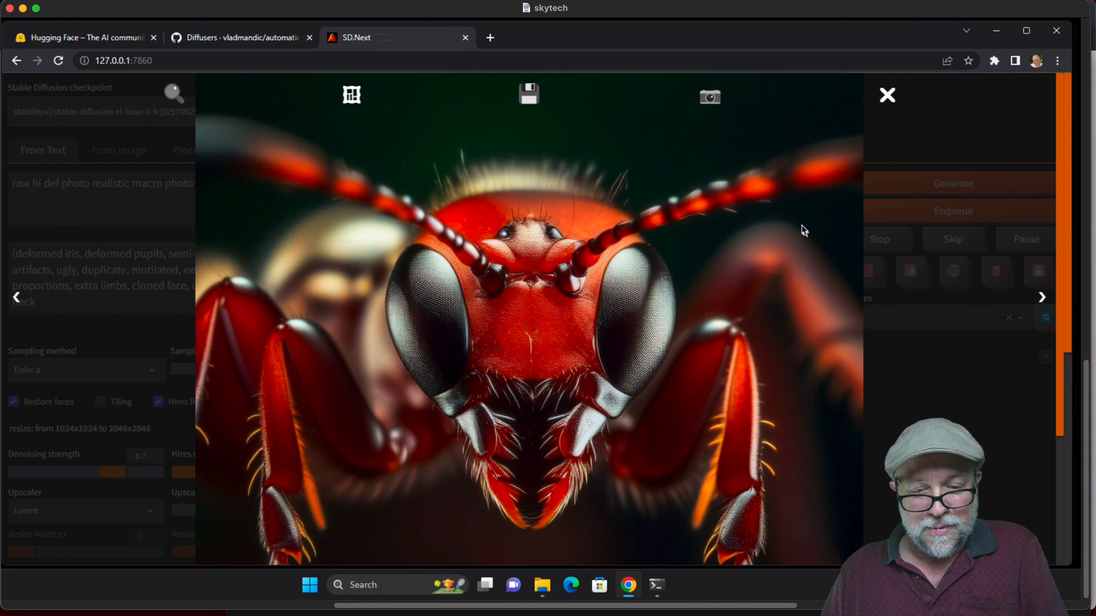
{"action": "mouse_move", "coordinate": [807, 216]}
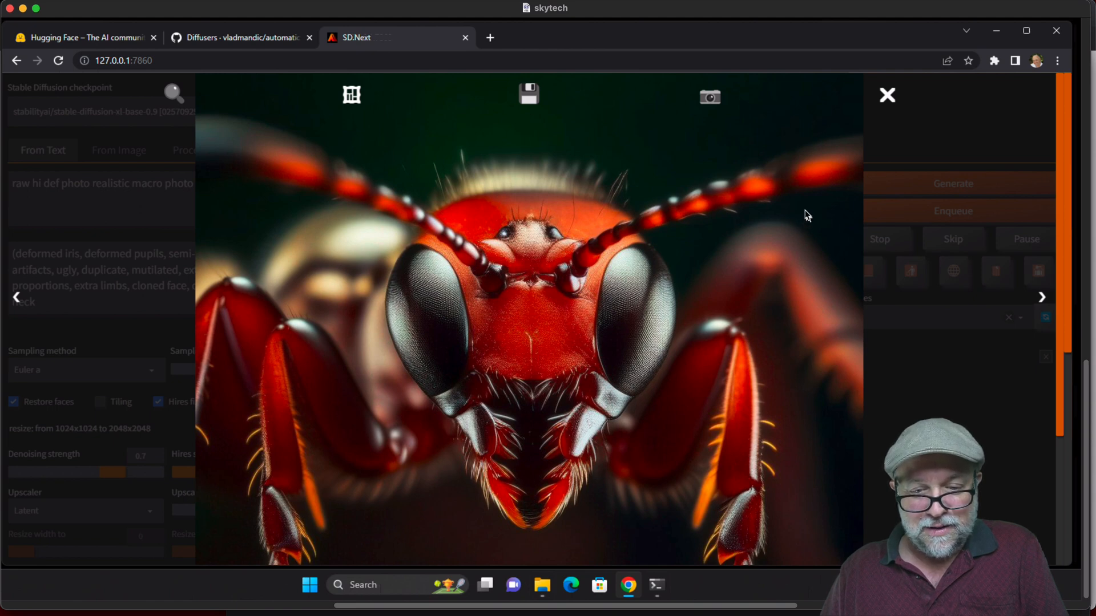
{"action": "mouse_move", "coordinate": [887, 95]}
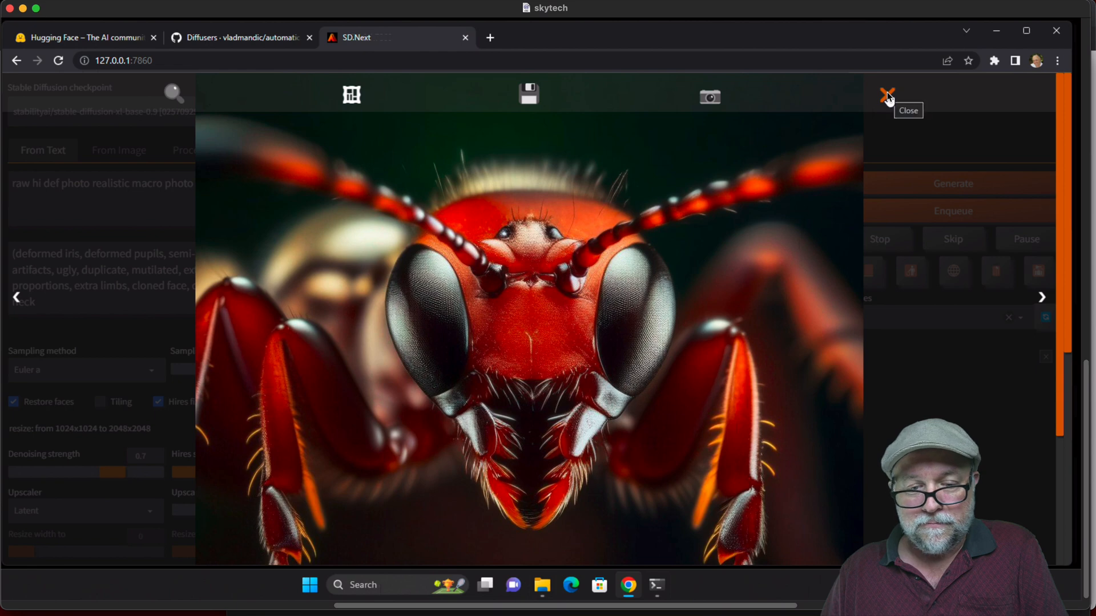
{"action": "left_click", "coordinate": [886, 95]}
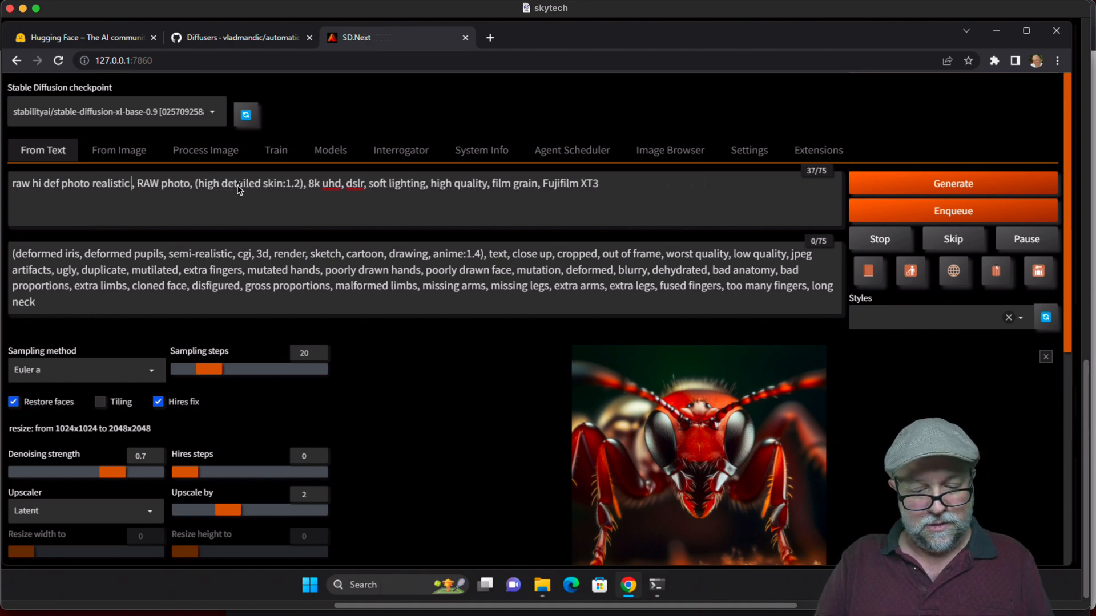
Rewrite the prompt as an underwater ocean scene with coral reef and dolphins, generate it and view the result
{"action": "type", "text": "underwater ocean scene"}
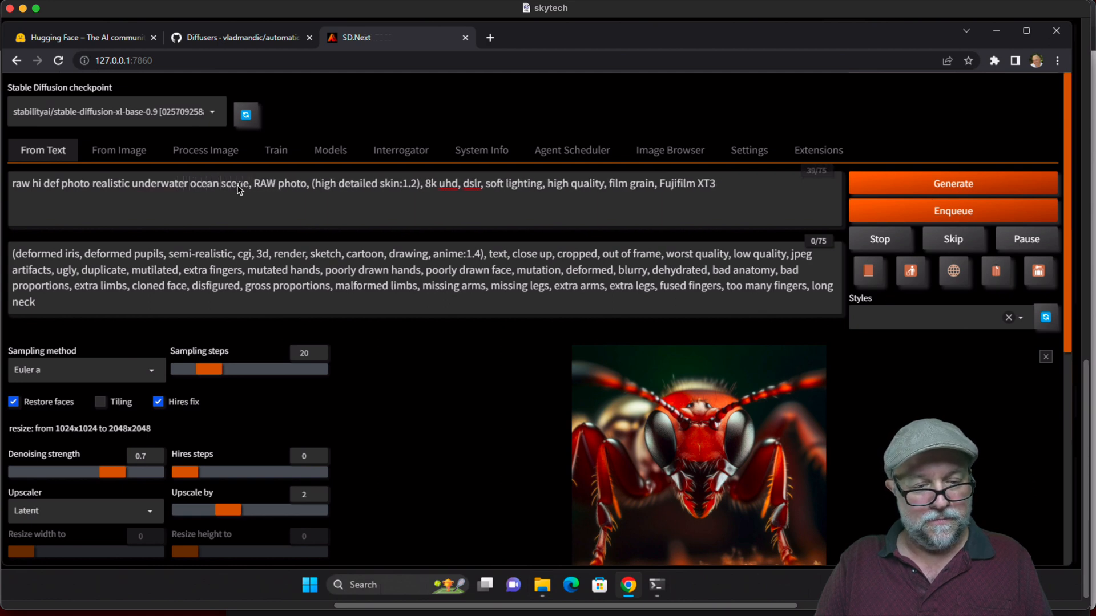
{"action": "type", "text": "with coral reef an"}
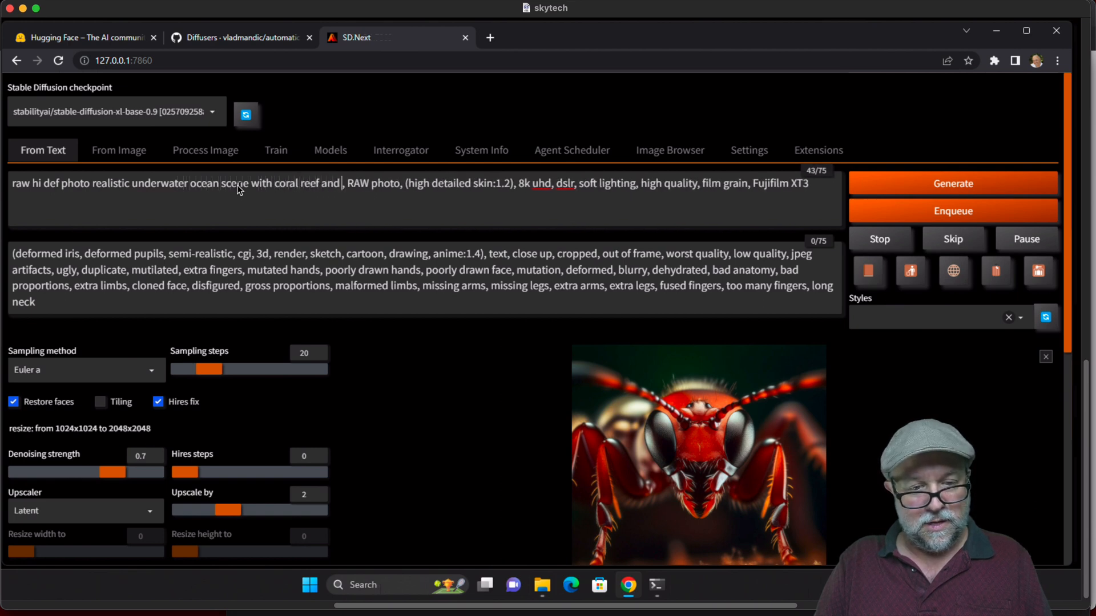
{"action": "type", "text": "dolphins"}
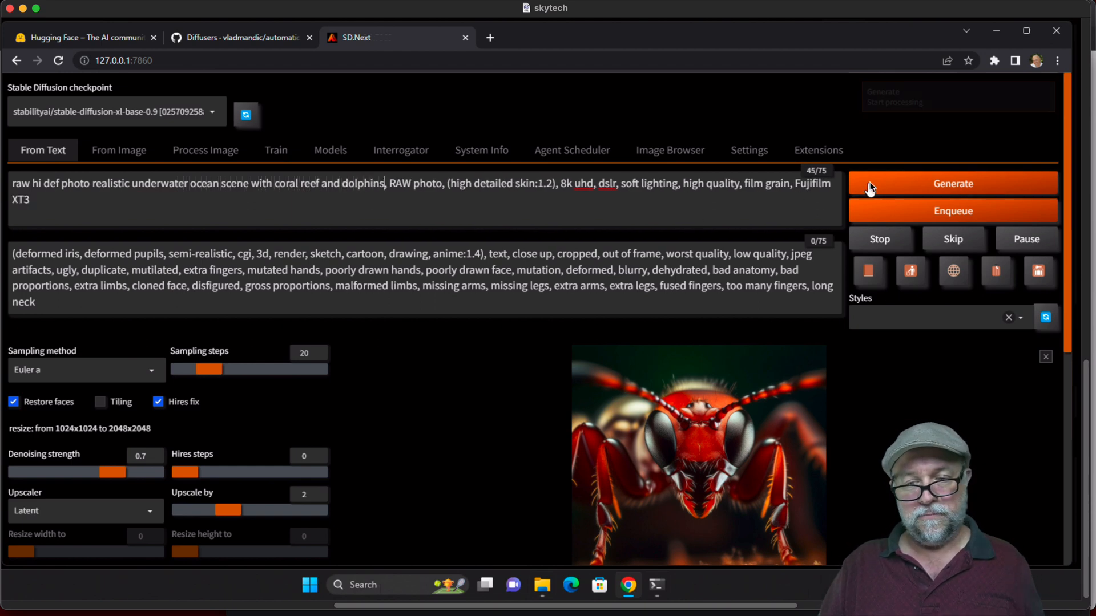
{"action": "left_click", "coordinate": [953, 183]}
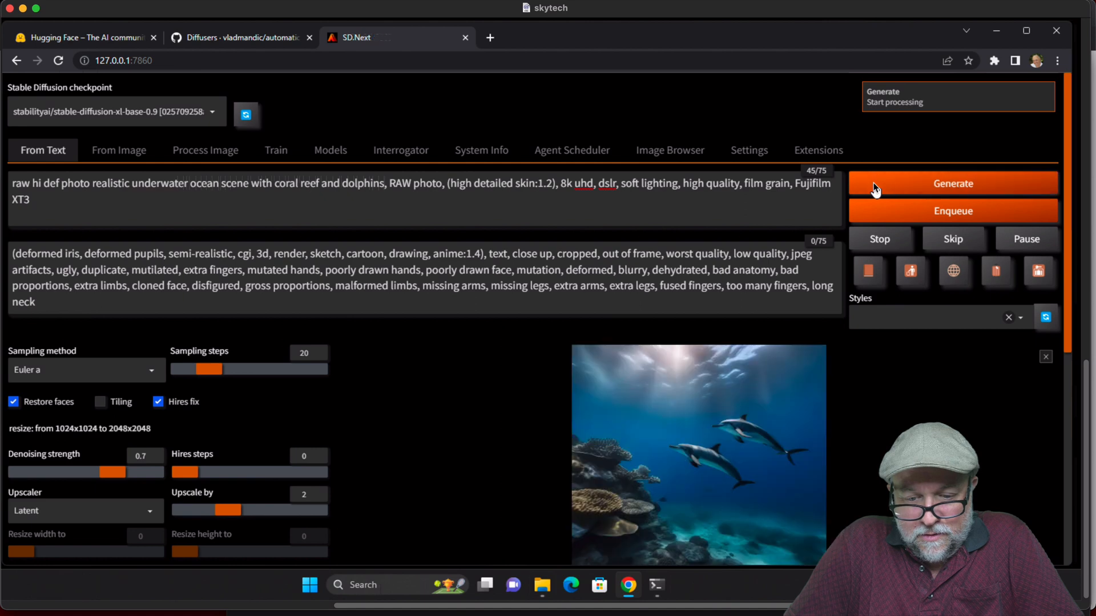
{"action": "mouse_move", "coordinate": [708, 488]}
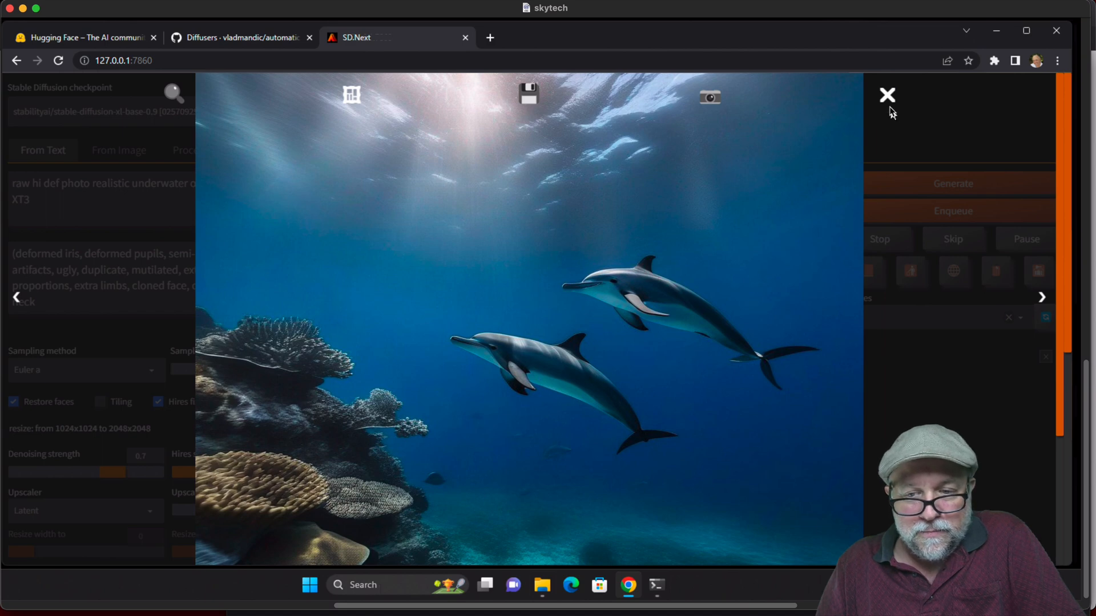
{"action": "left_click", "coordinate": [887, 95]}
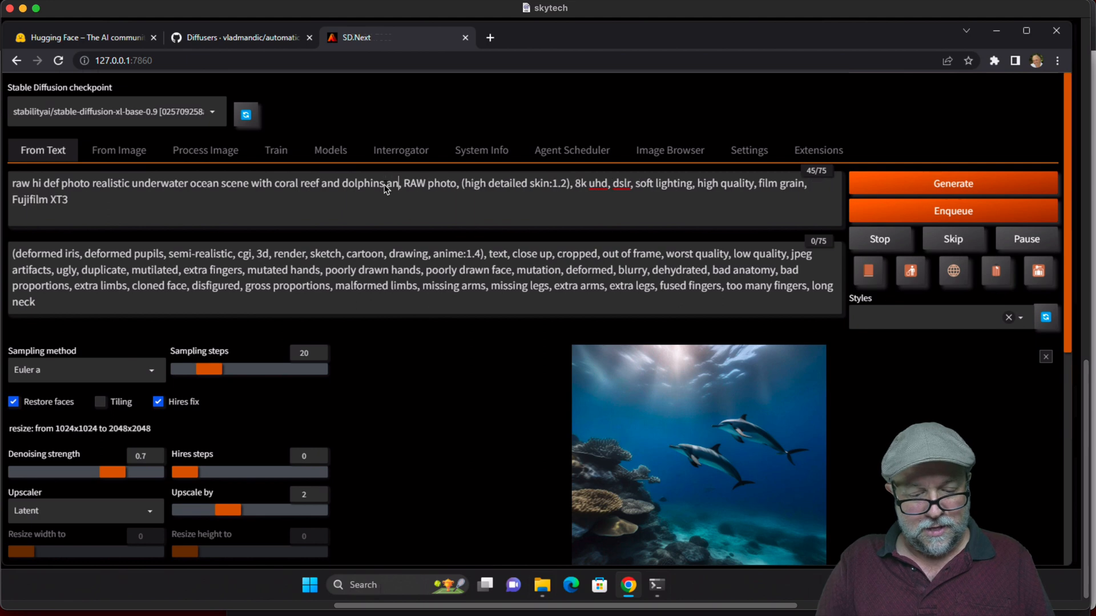
Add 'and a killer whale' to the prompt, generate the scene and inspect the whale image enlarged
{"action": "type", "text": "and a killer"}
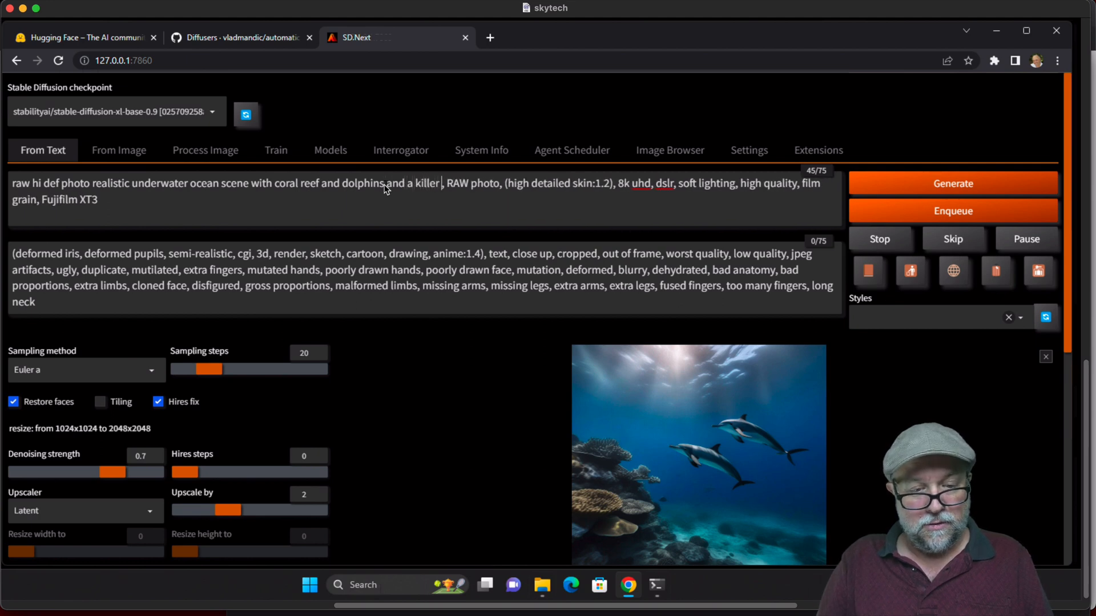
{"action": "type", "text": "whale"}
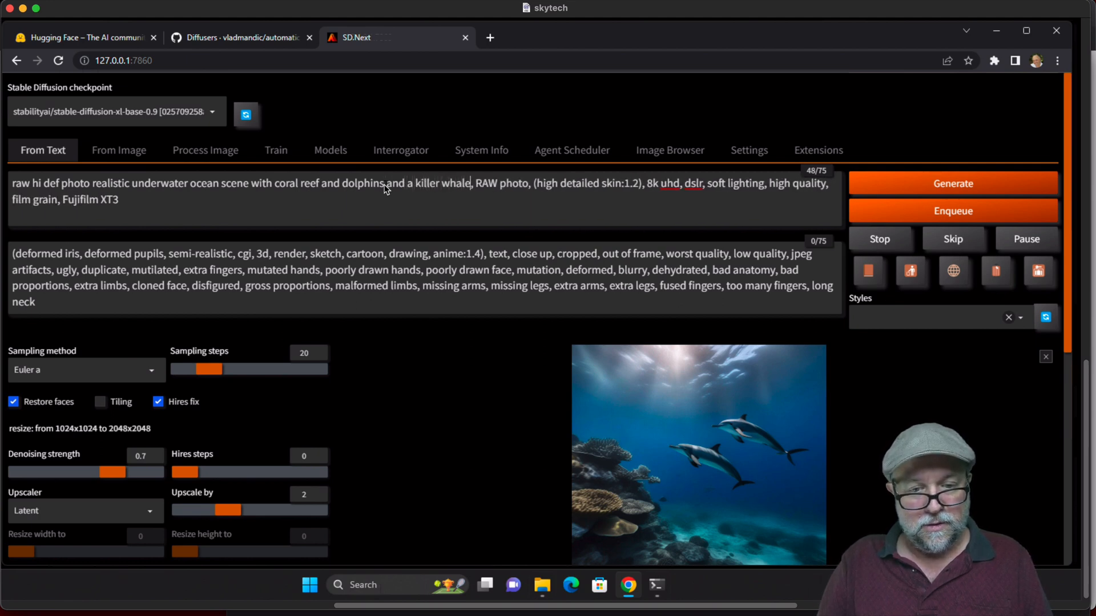
{"action": "left_click", "coordinate": [952, 182]}
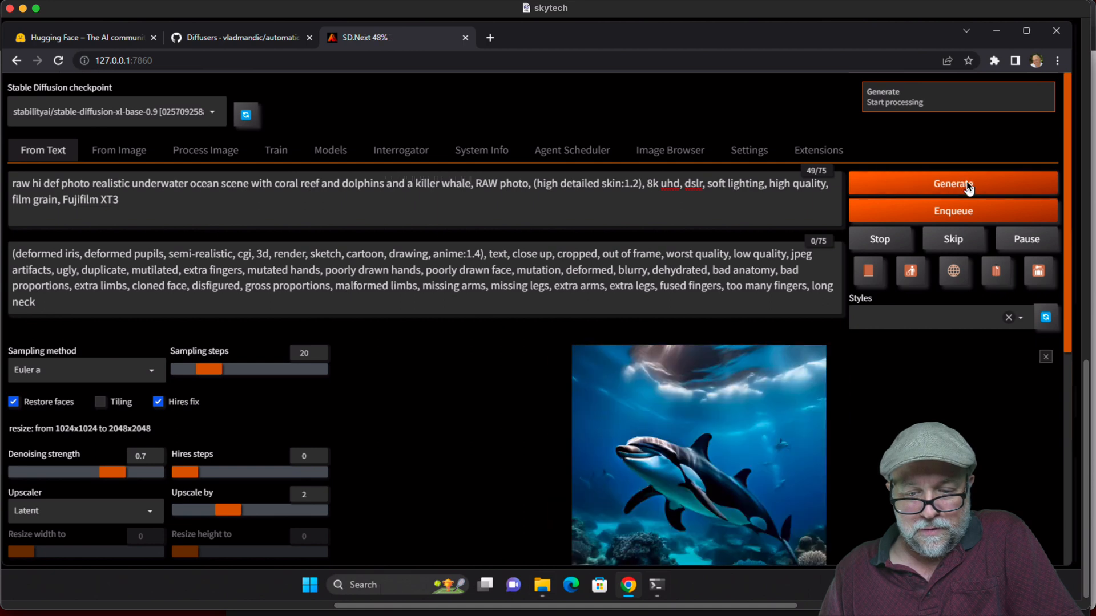
{"action": "left_click", "coordinate": [697, 455]}
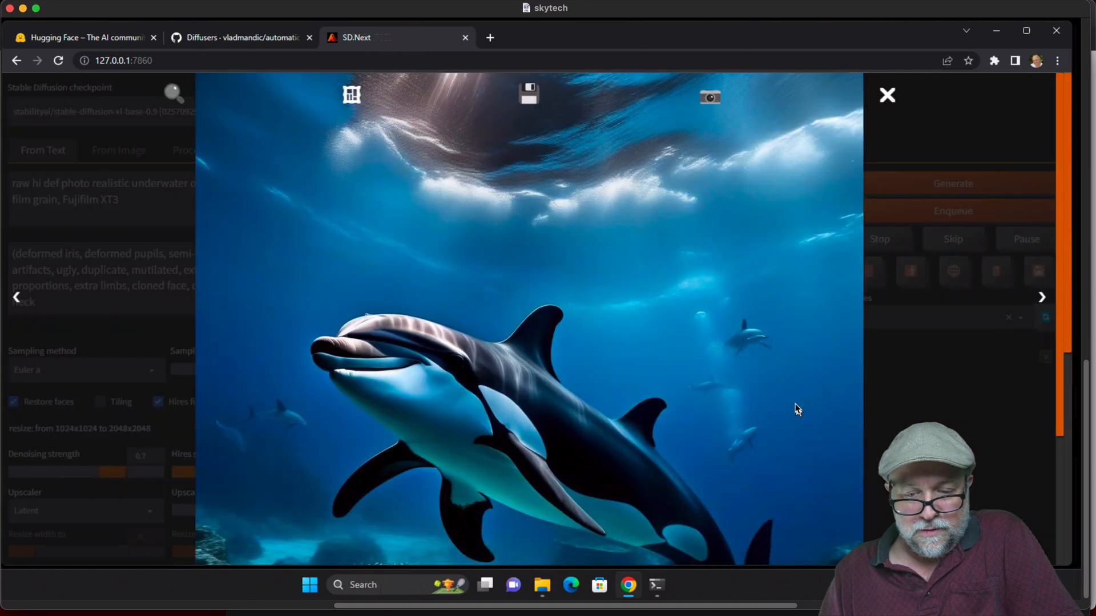
{"action": "mouse_move", "coordinate": [359, 383]}
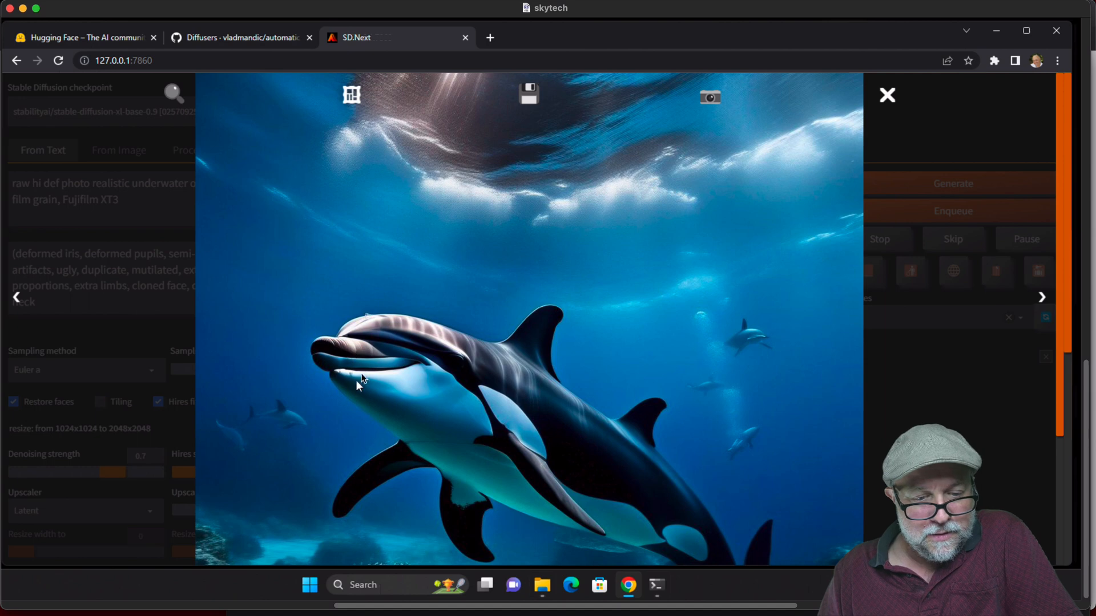
{"action": "mouse_move", "coordinate": [481, 531]}
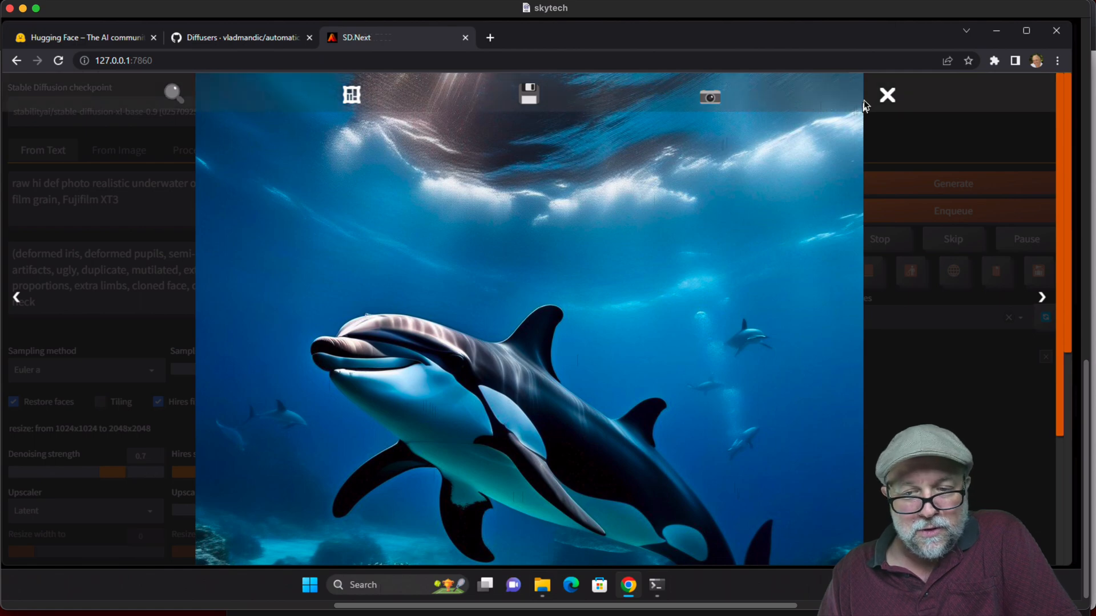
{"action": "left_click", "coordinate": [887, 95]}
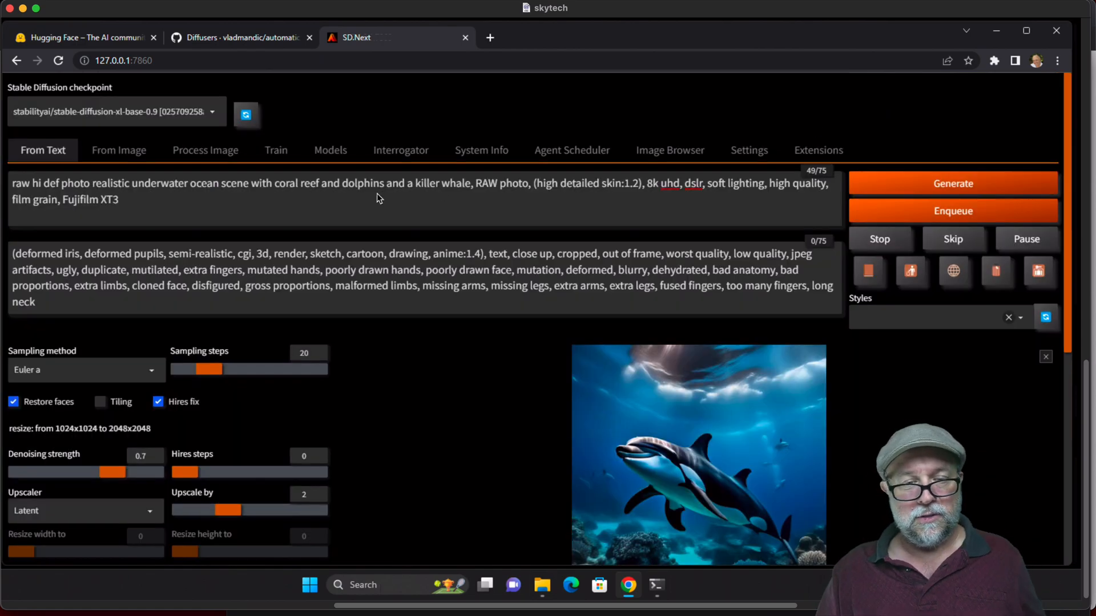
{"action": "mouse_move", "coordinate": [455, 190]}
{"action": "type", "text": "s"}
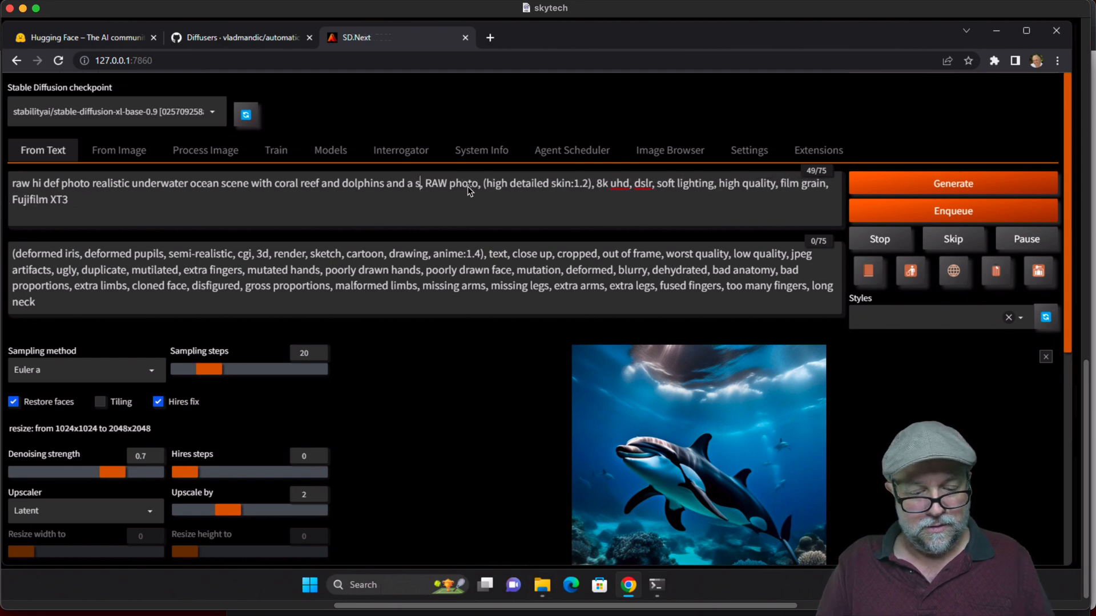
Replace the killer whale with a sting ray, generate the new dolphin reef image and view it enlarged
{"action": "type", "text": "ting ray"}
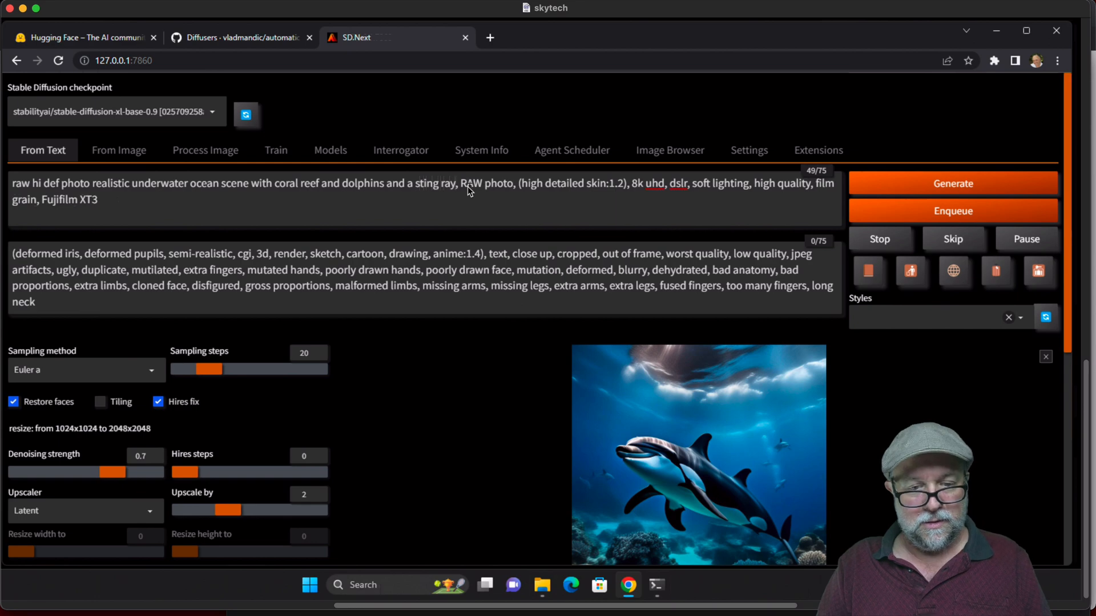
{"action": "left_click", "coordinate": [952, 183]}
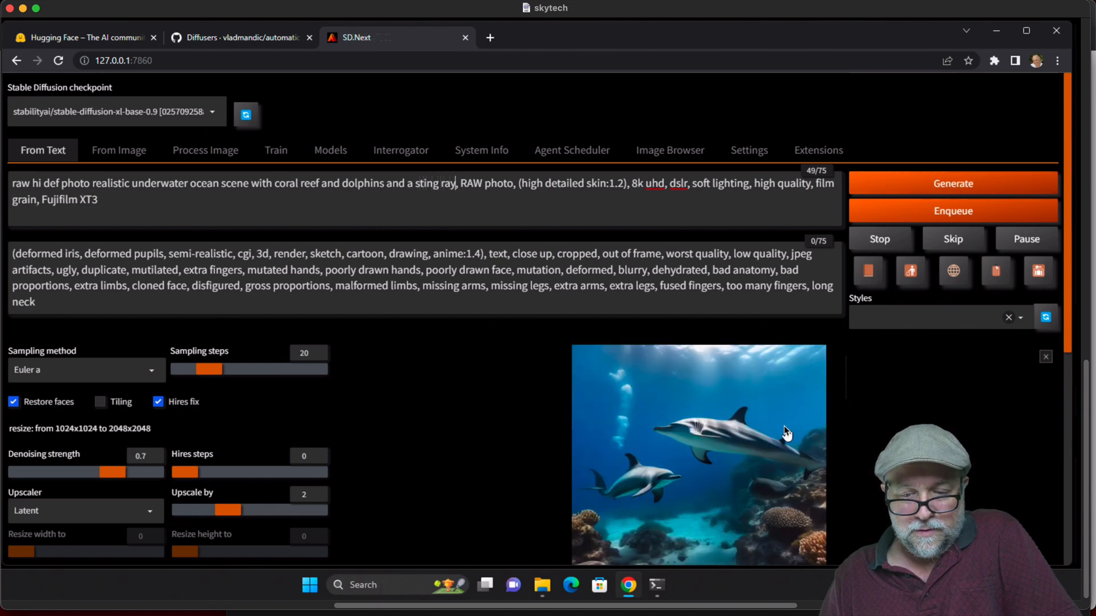
{"action": "left_click", "coordinate": [698, 454]}
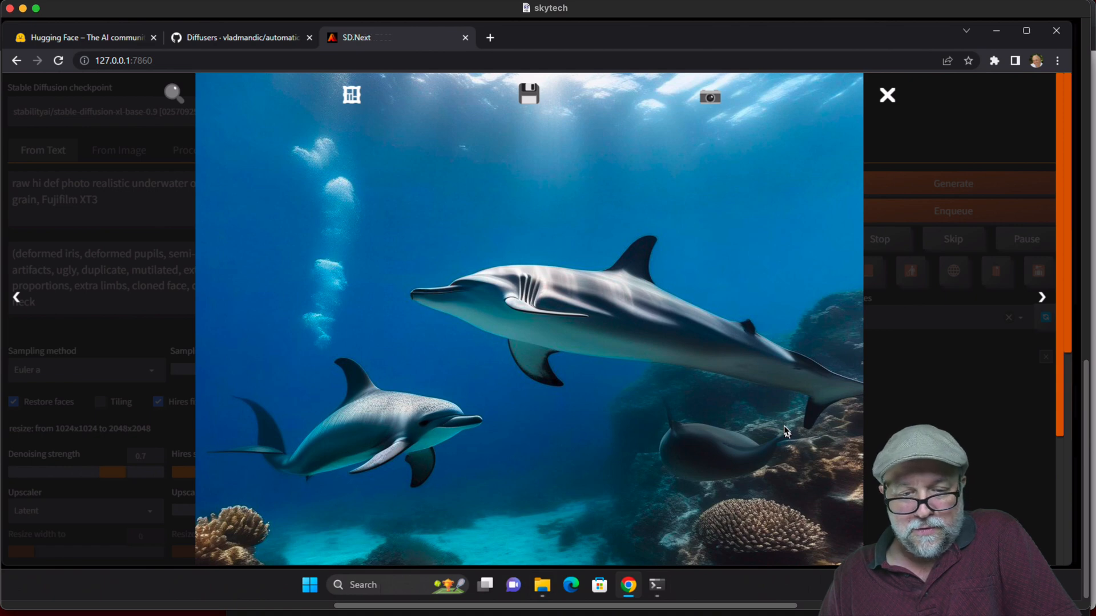
{"action": "mouse_move", "coordinate": [552, 381]}
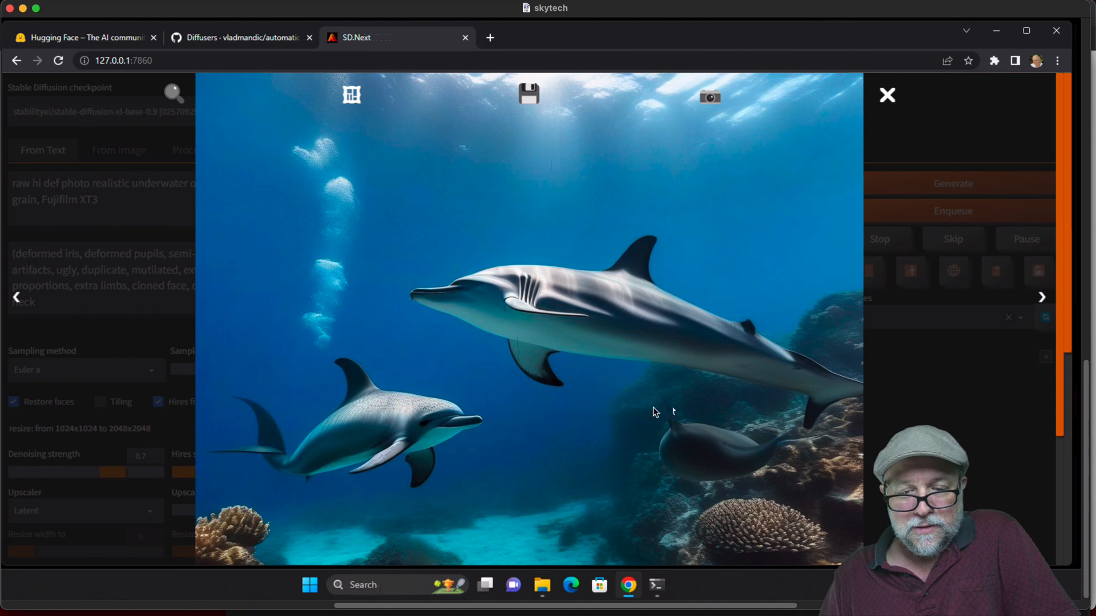
{"action": "left_click", "coordinate": [887, 95]}
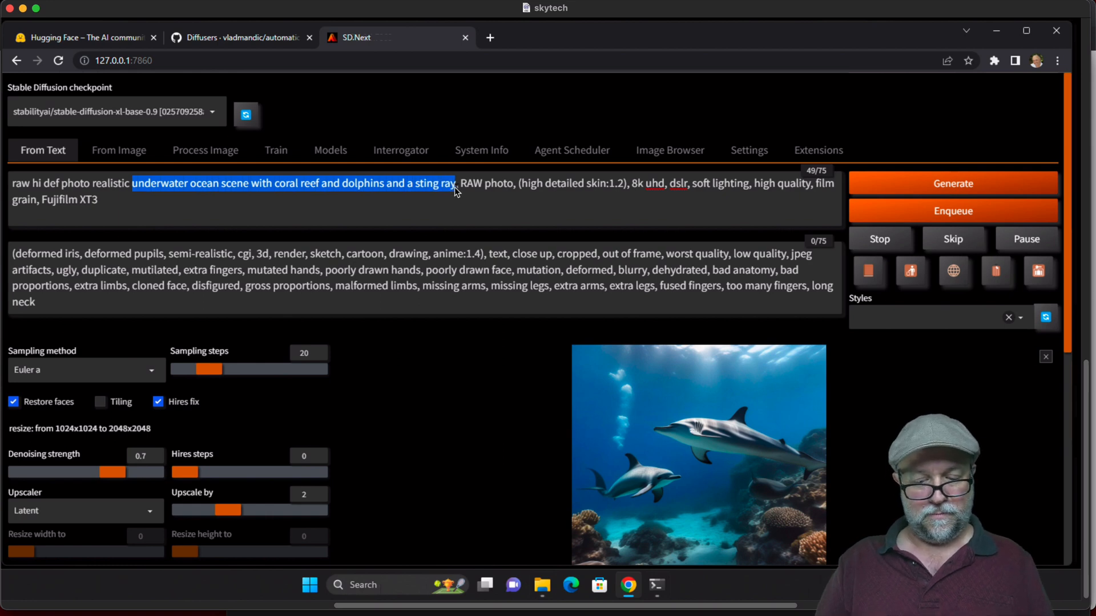
Change the prompt subject to 'boy riding a bike', generate it and view the dusk street cyclist enlarged
{"action": "type", "text": "boy riding a"}
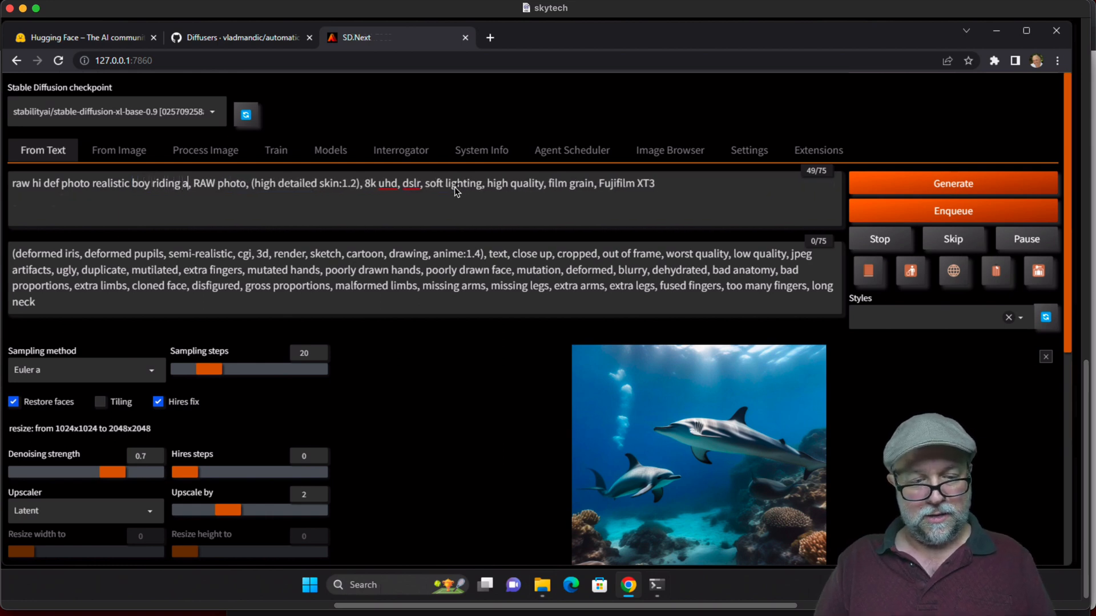
{"action": "type", "text": "bike"}
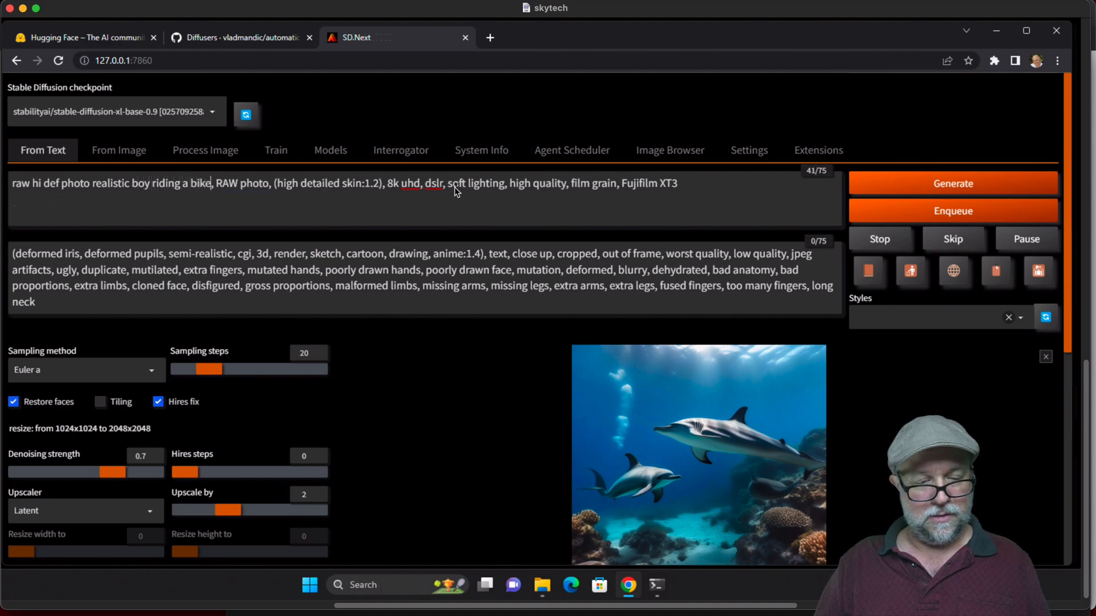
{"action": "left_click", "coordinate": [953, 183]}
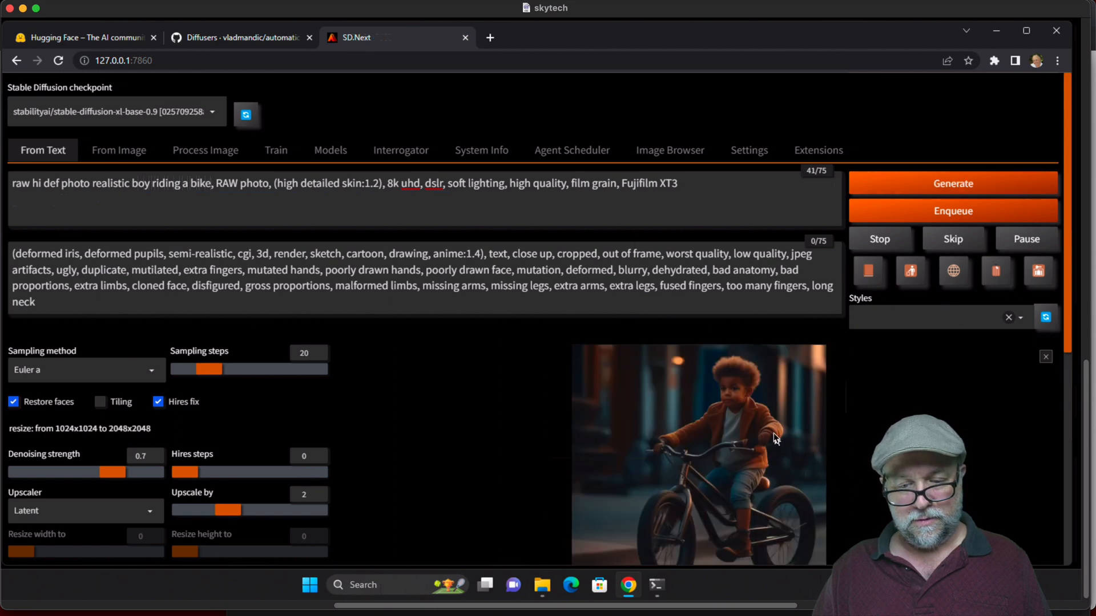
{"action": "left_click", "coordinate": [698, 455]}
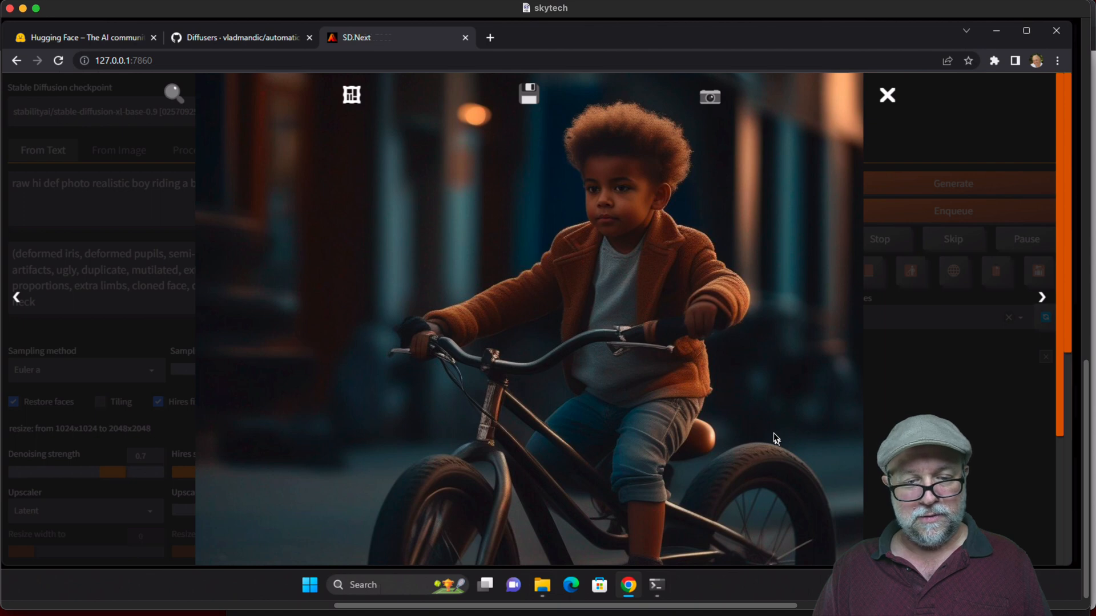
{"action": "mouse_move", "coordinate": [697, 330]}
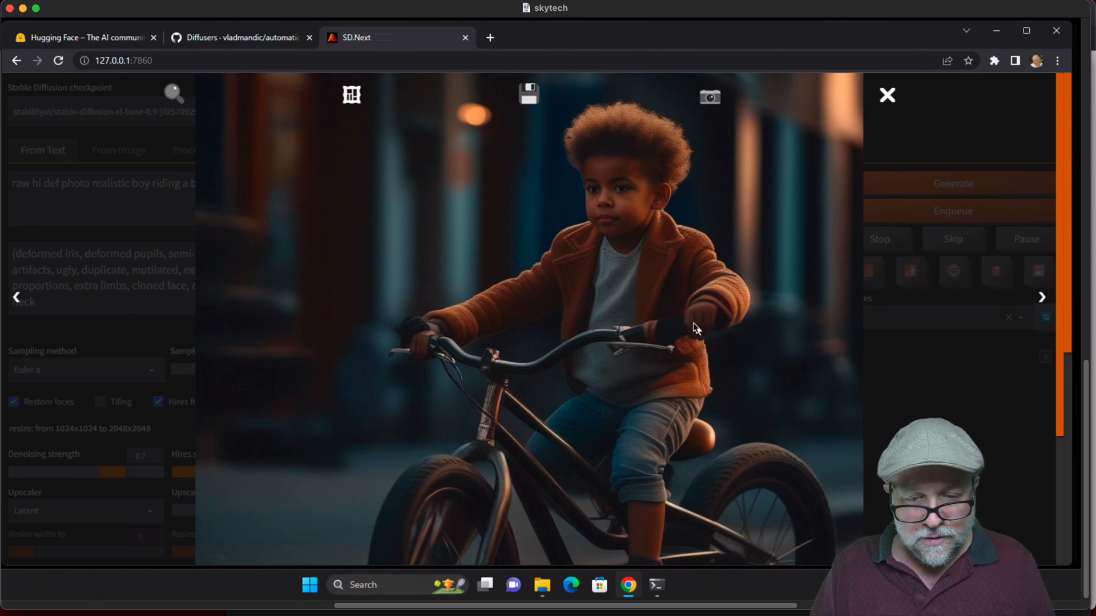
{"action": "mouse_move", "coordinate": [437, 347]}
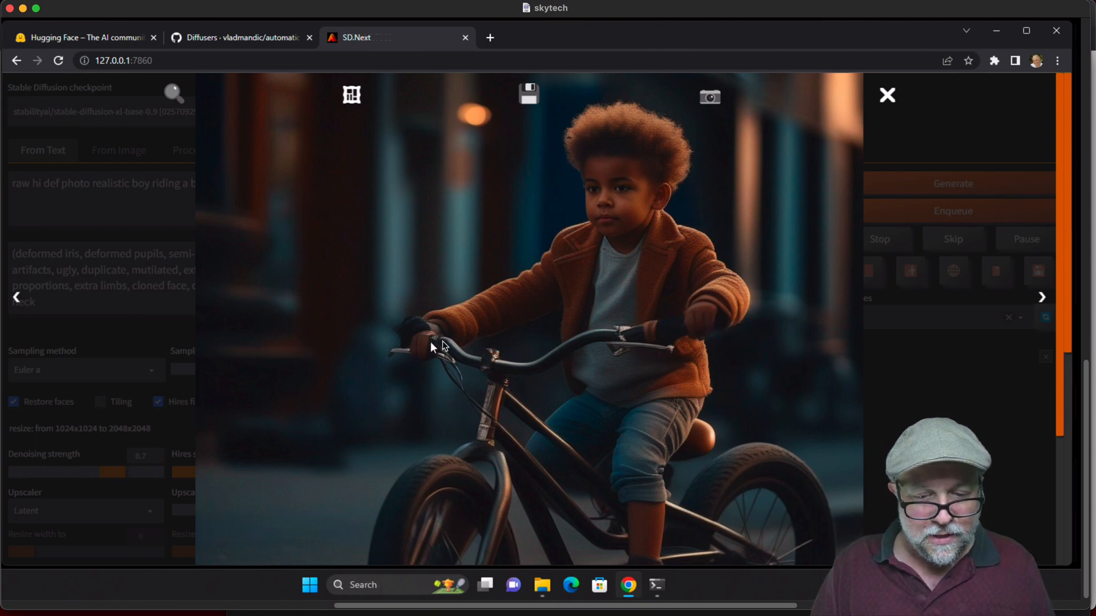
{"action": "mouse_move", "coordinate": [545, 463]}
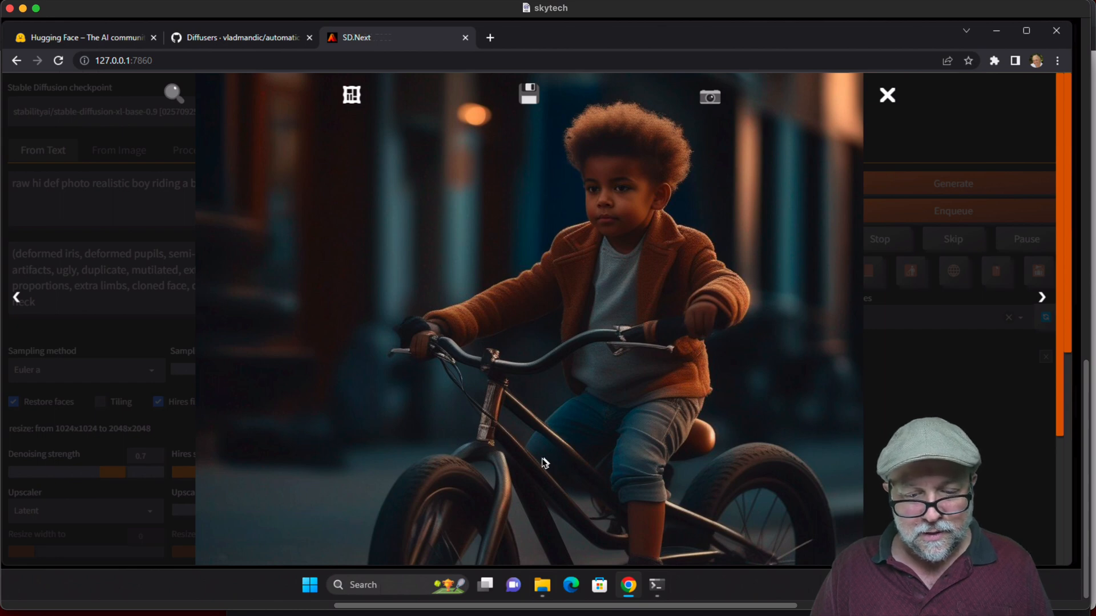
{"action": "mouse_move", "coordinate": [781, 88]}
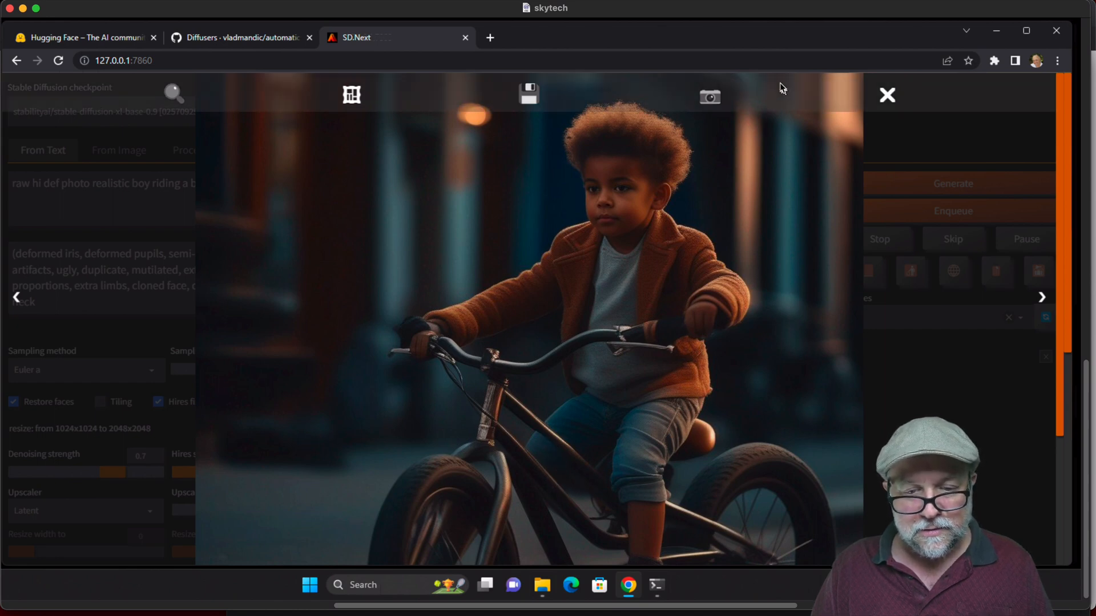
{"action": "left_click", "coordinate": [886, 95]}
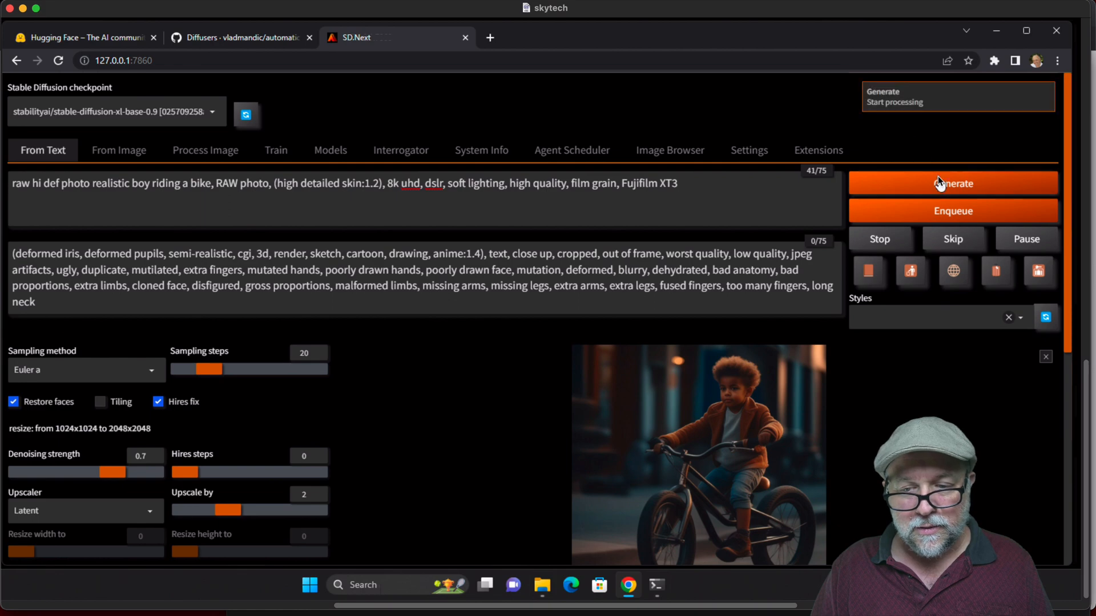
Generate another boy-on-bike variation showing a helmeted boy and view it enlarged
{"action": "left_click", "coordinate": [952, 182]}
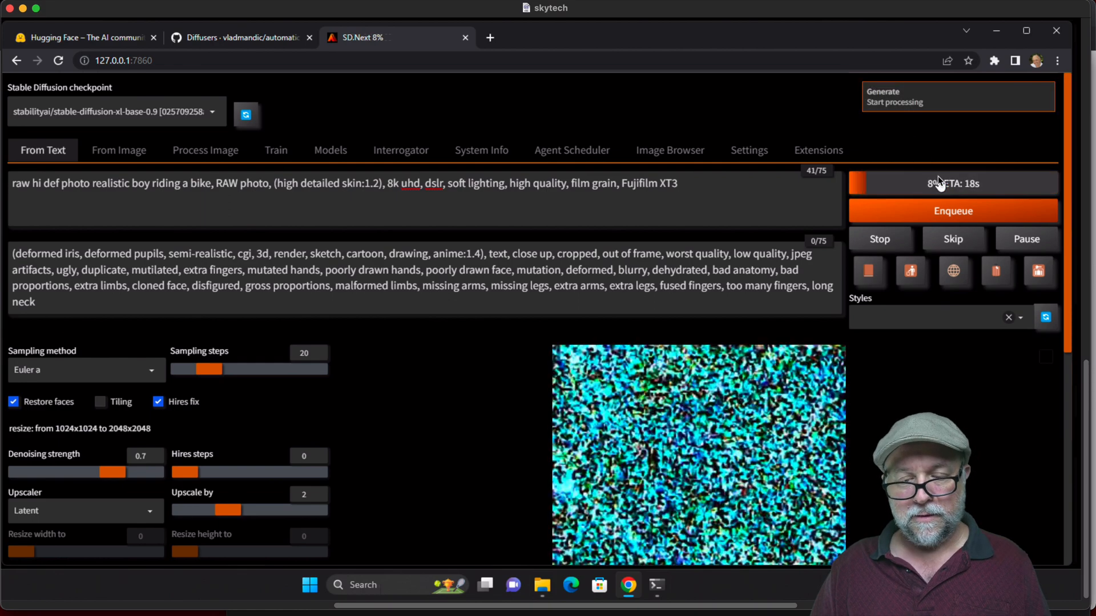
{"action": "mouse_move", "coordinate": [983, 418]}
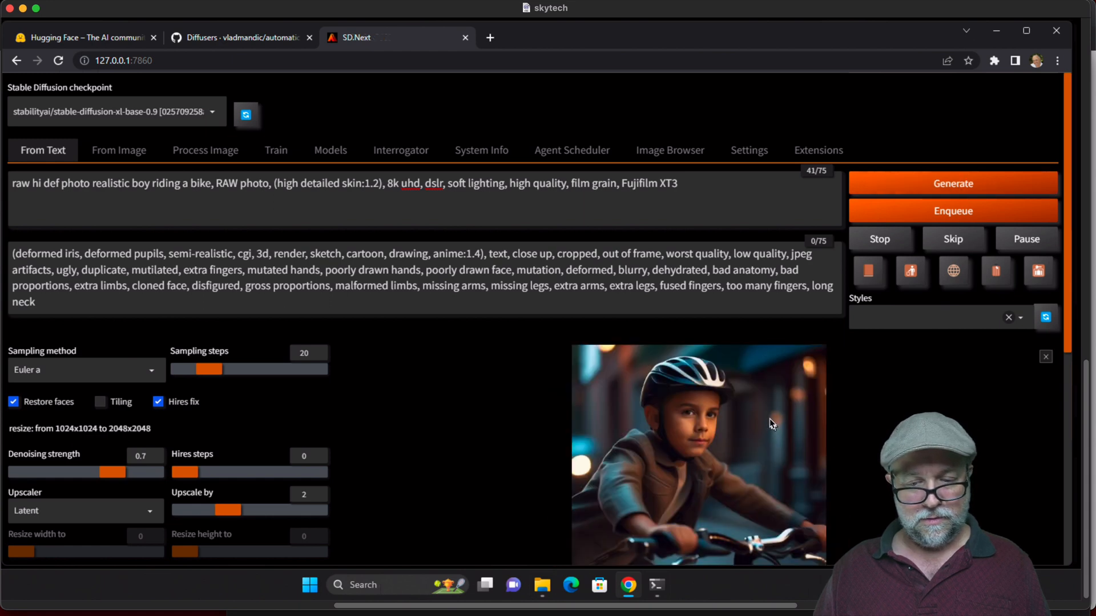
{"action": "left_click", "coordinate": [699, 455]}
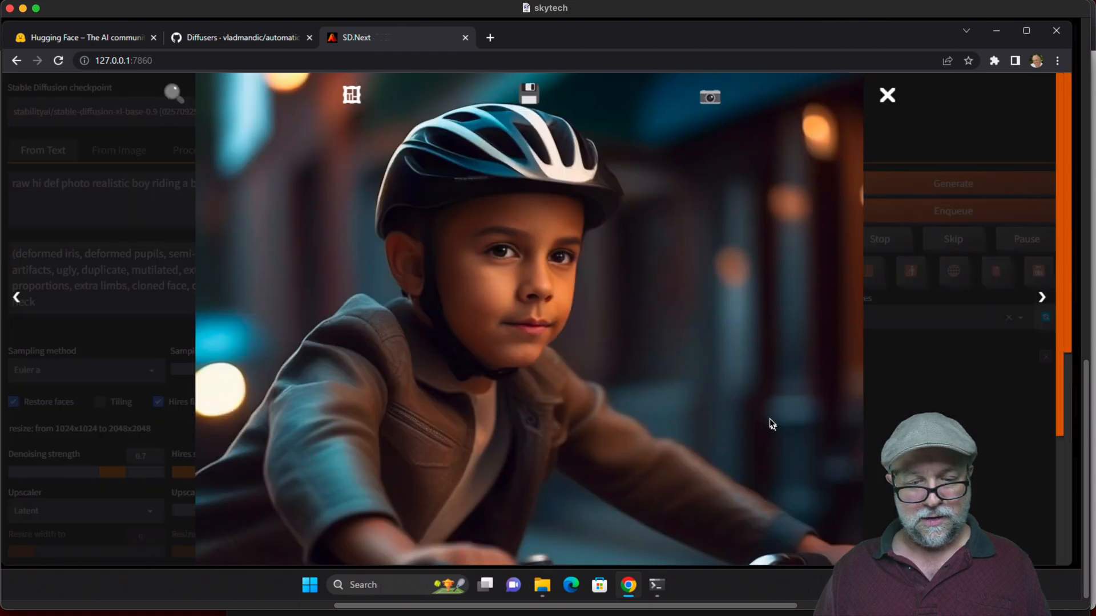
{"action": "mouse_move", "coordinate": [889, 129]}
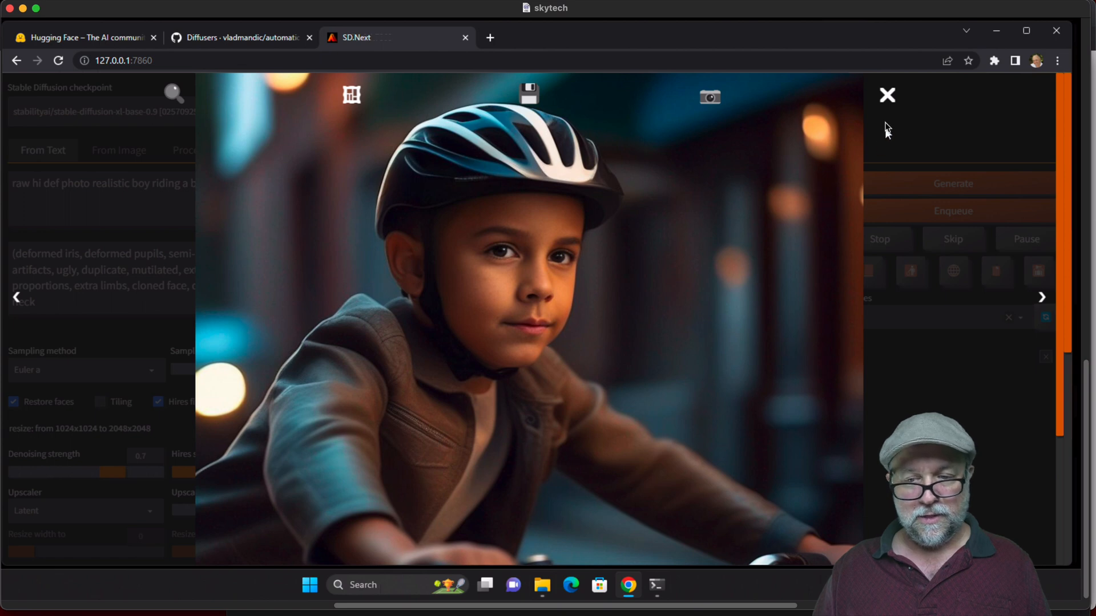
{"action": "left_click", "coordinate": [886, 95]}
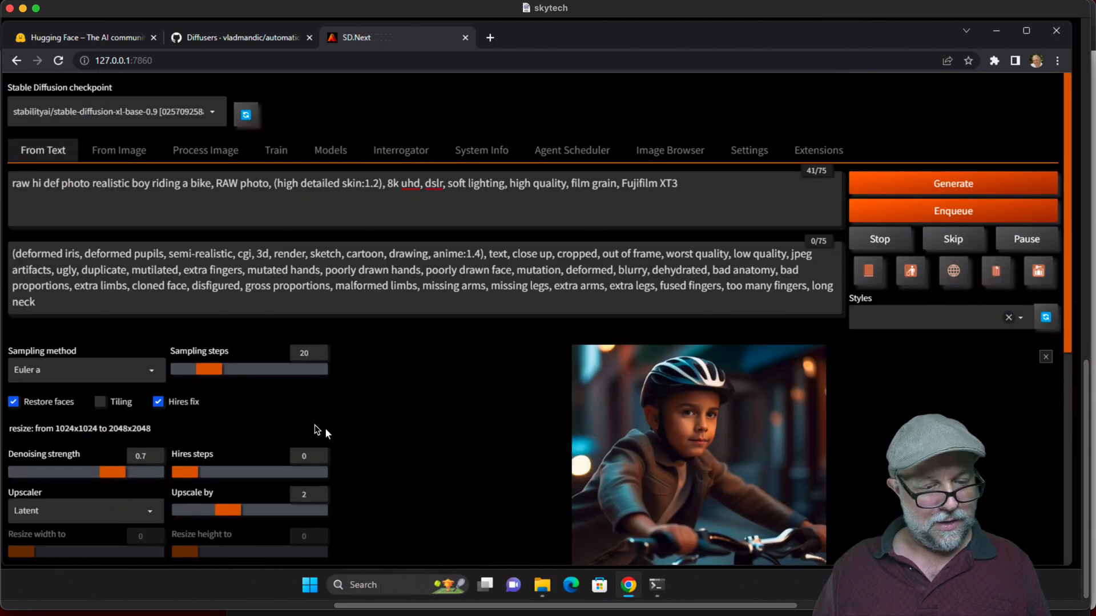
Set the output width and height to 2048, with hires upscaling to 4096, and review the current boy image
{"action": "scroll", "scroll_direction": "down", "scroll_amount": 3}
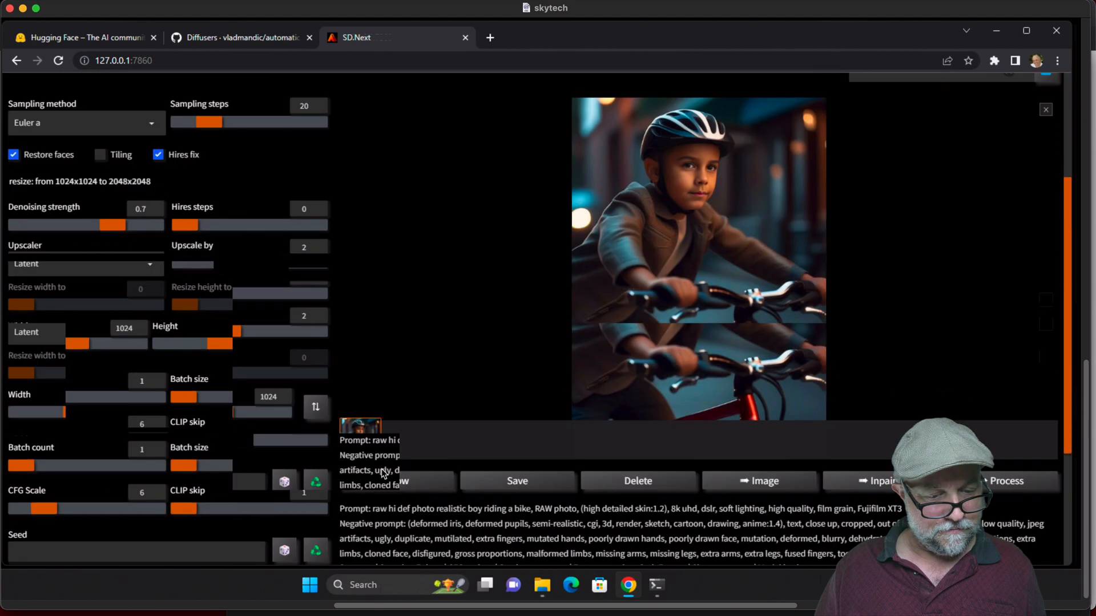
{"action": "scroll", "scroll_direction": "up", "scroll_amount": 3}
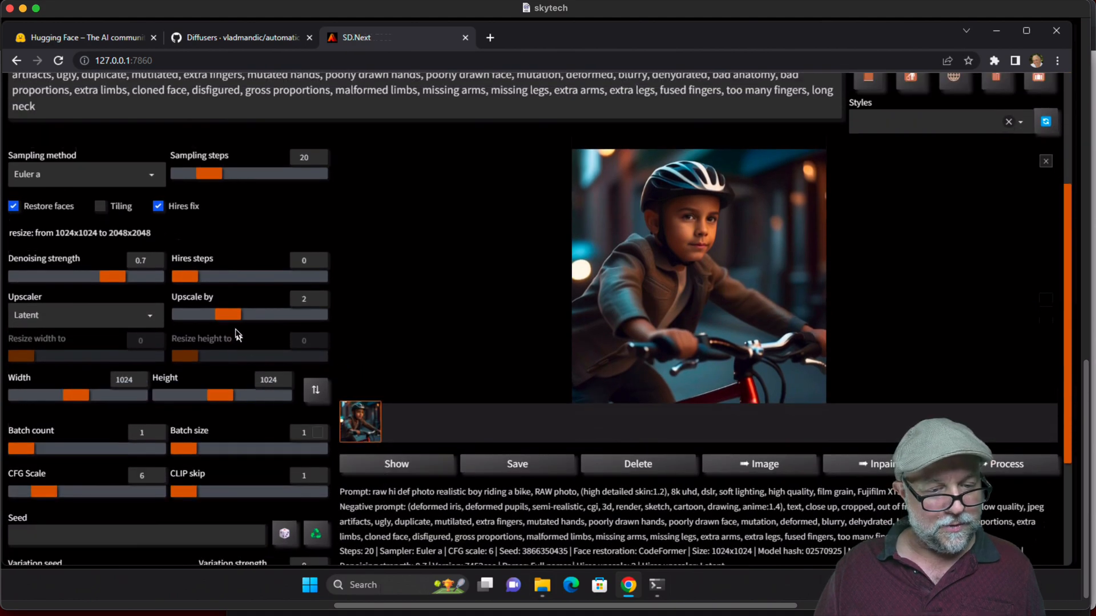
{"action": "mouse_move", "coordinate": [154, 395]}
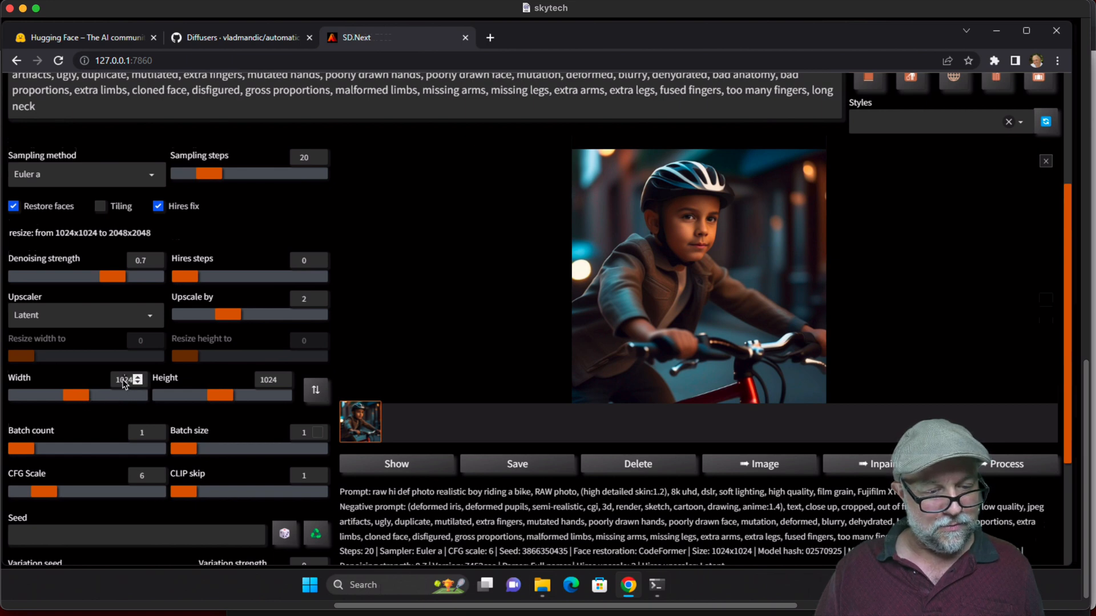
{"action": "left_click", "coordinate": [138, 379]}
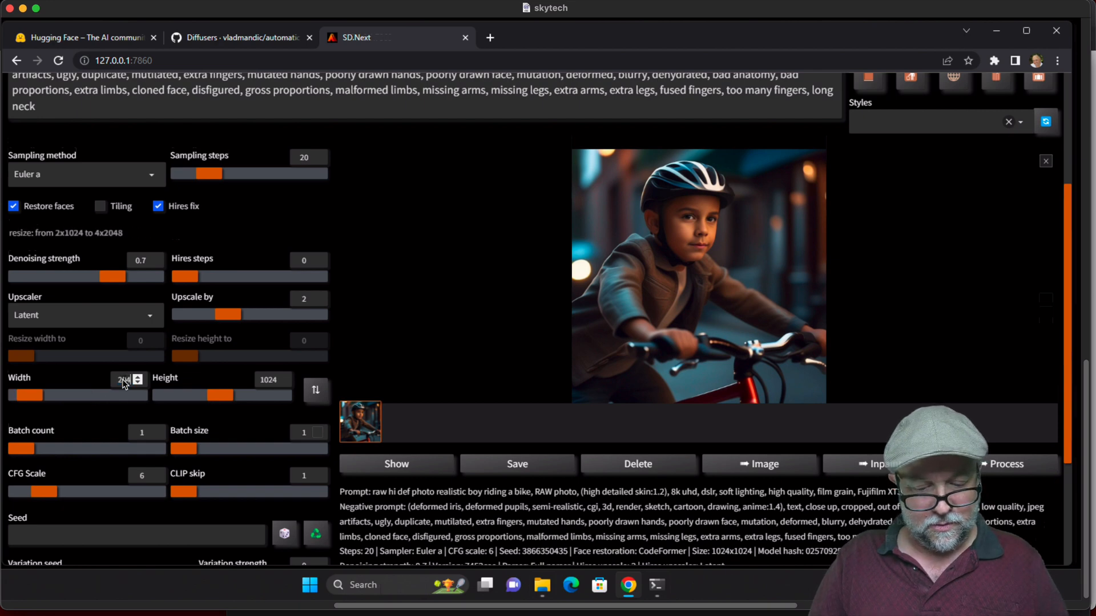
{"action": "left_click", "coordinate": [139, 375]}
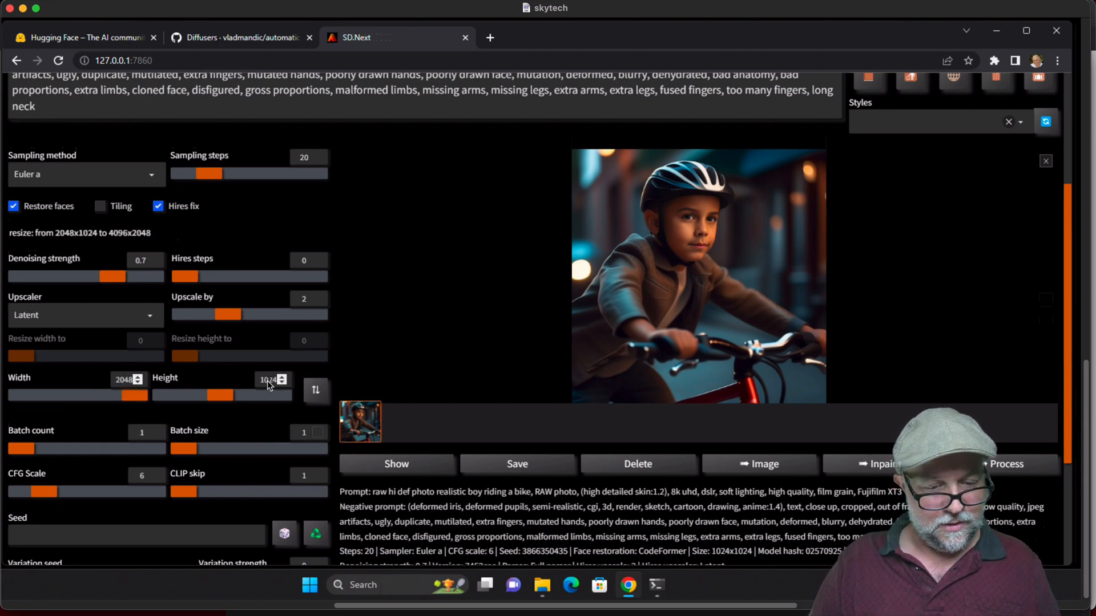
{"action": "left_click", "coordinate": [273, 379]}
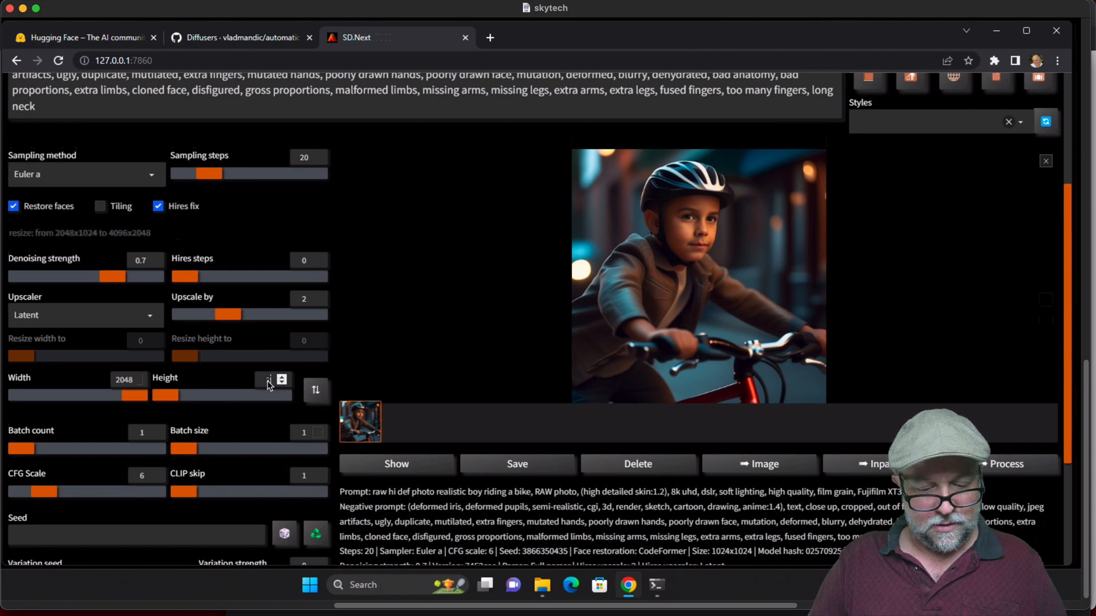
{"action": "left_click", "coordinate": [697, 276]}
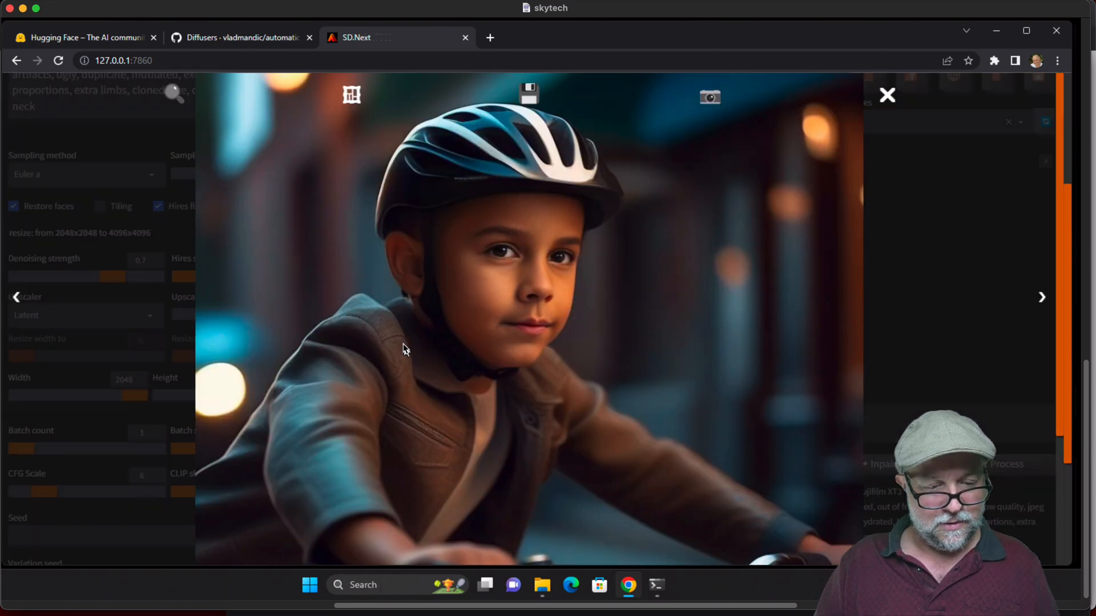
{"action": "left_click", "coordinate": [885, 95]}
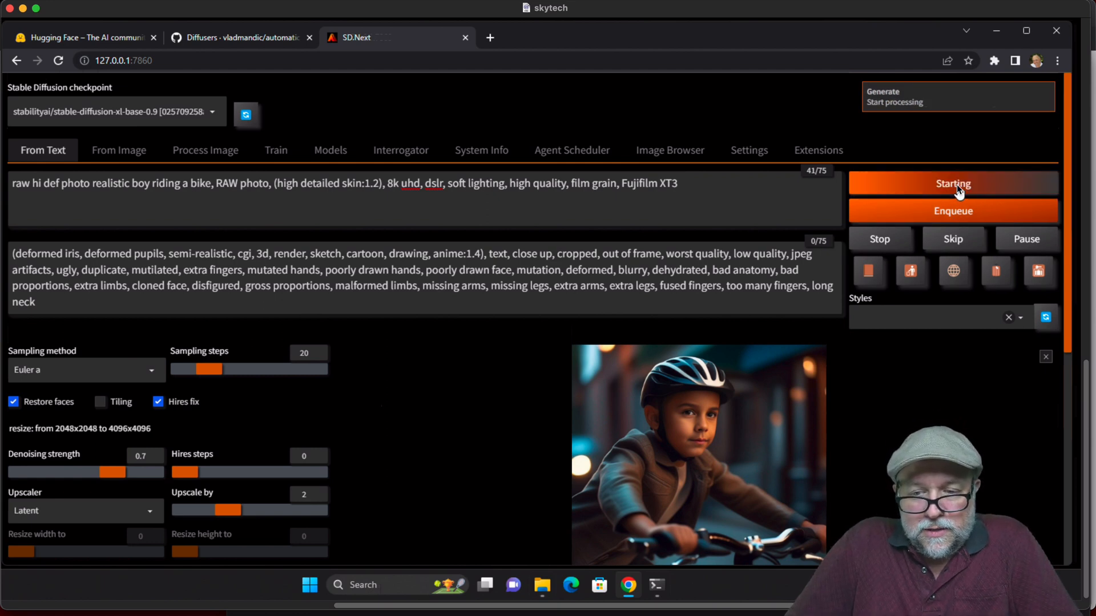
Generate the boy on a bike at 2048 upscaled to 4096, ending in a CUDA out-of-memory error
{"action": "left_click", "coordinate": [952, 183]}
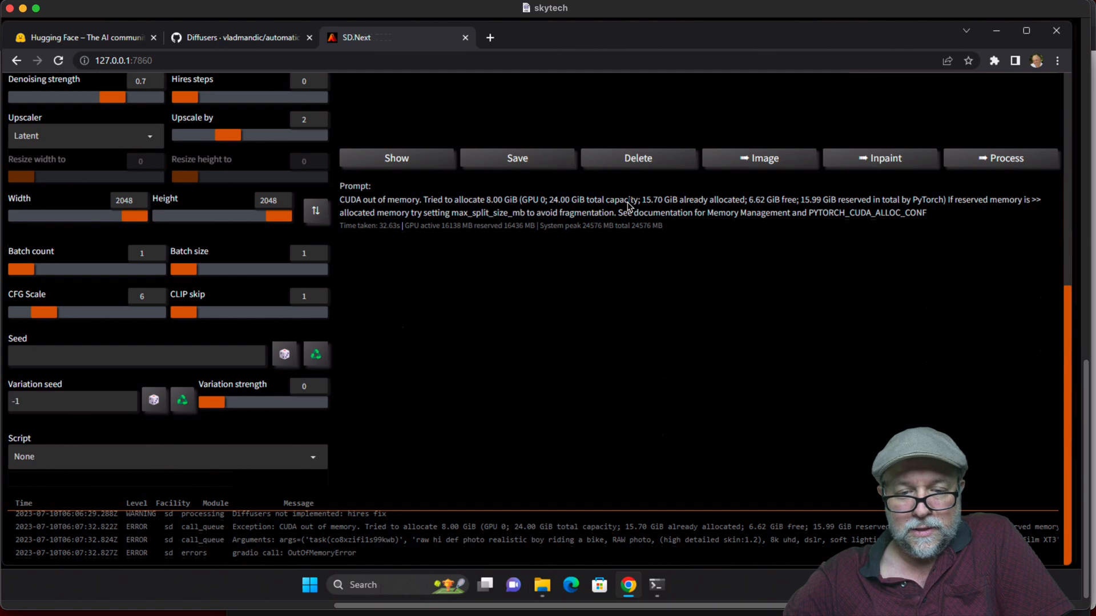
Drop the hires upscale factor to 1 and generate the boy at 2048 pixels, again running out of memory
{"action": "scroll", "scroll_direction": "up", "scroll_amount": 3}
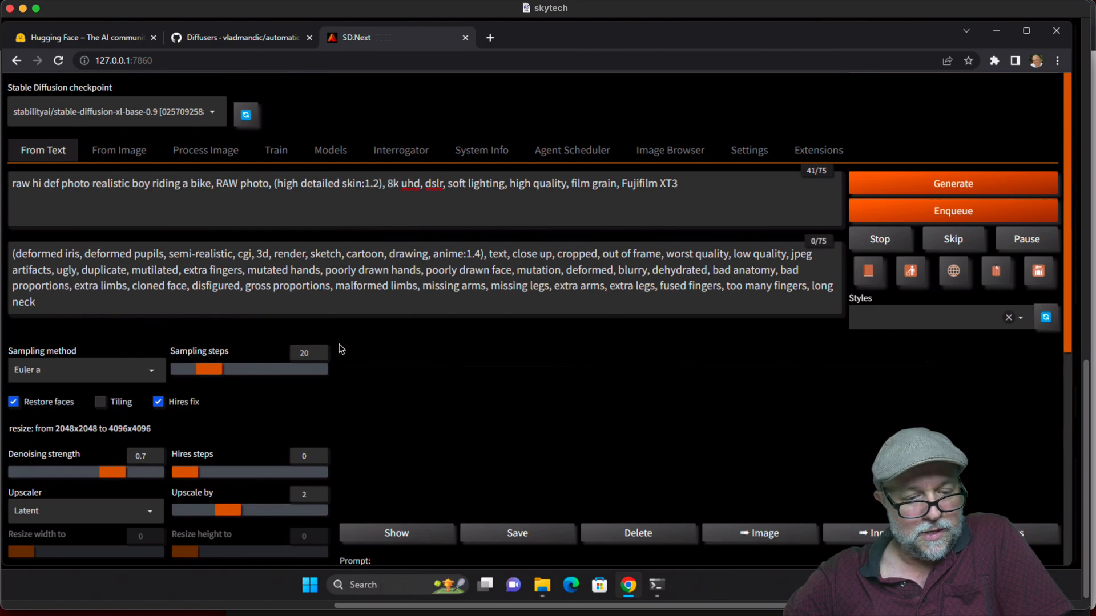
{"action": "mouse_move", "coordinate": [210, 438]}
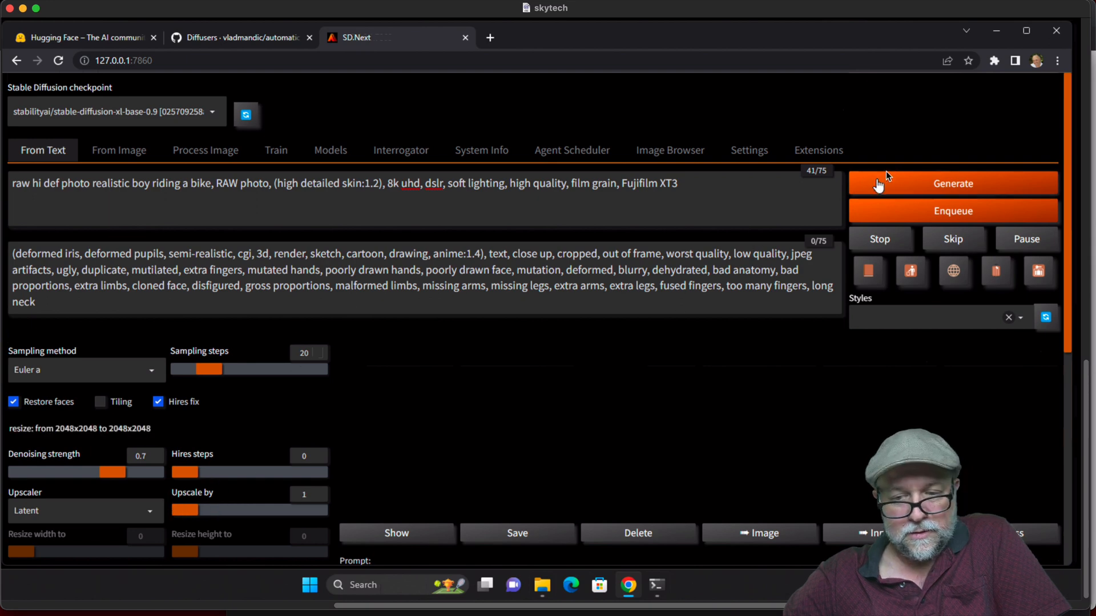
{"action": "left_click", "coordinate": [952, 182]}
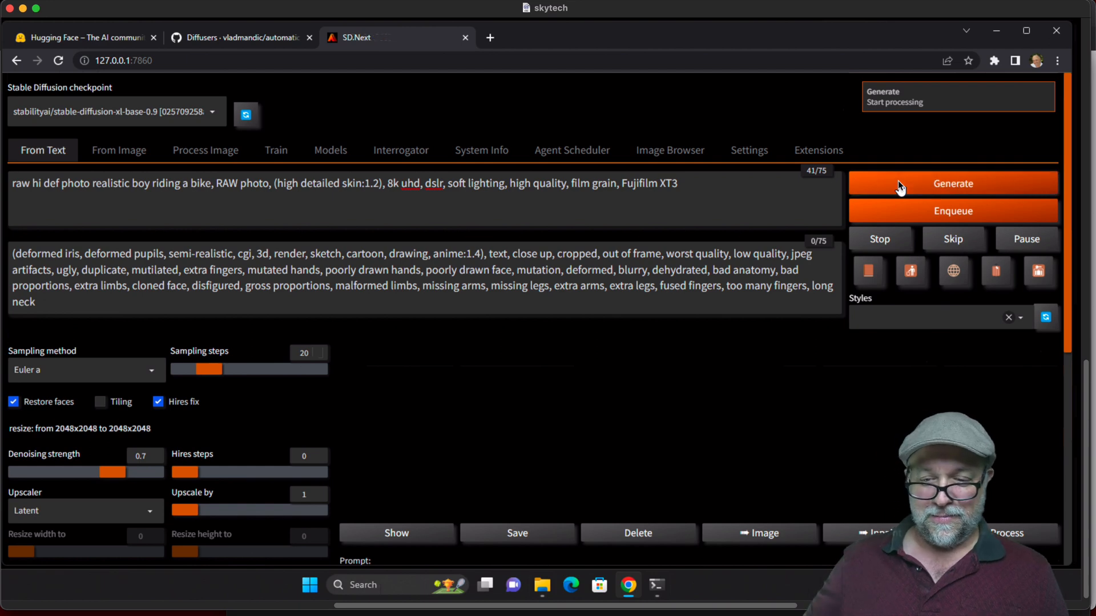
{"action": "mouse_move", "coordinate": [448, 396]}
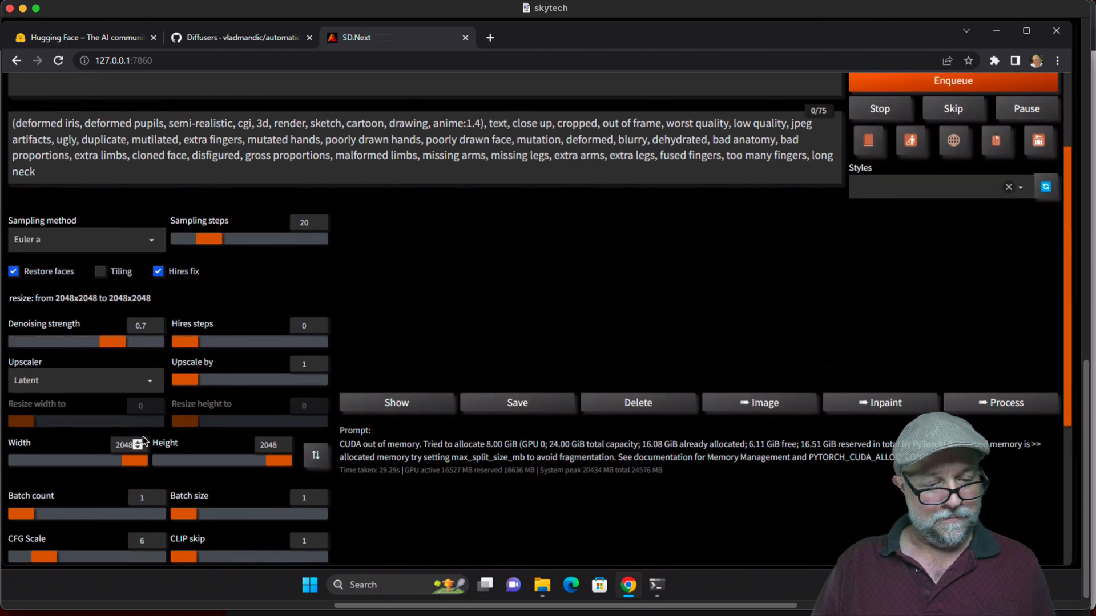
Reset the image size to 1024 by 1024 with a 2x upscale and begin editing the prompt to a mermaid
{"action": "triple_click", "coordinate": [125, 446]}
{"action": "type", "text": "1024"}
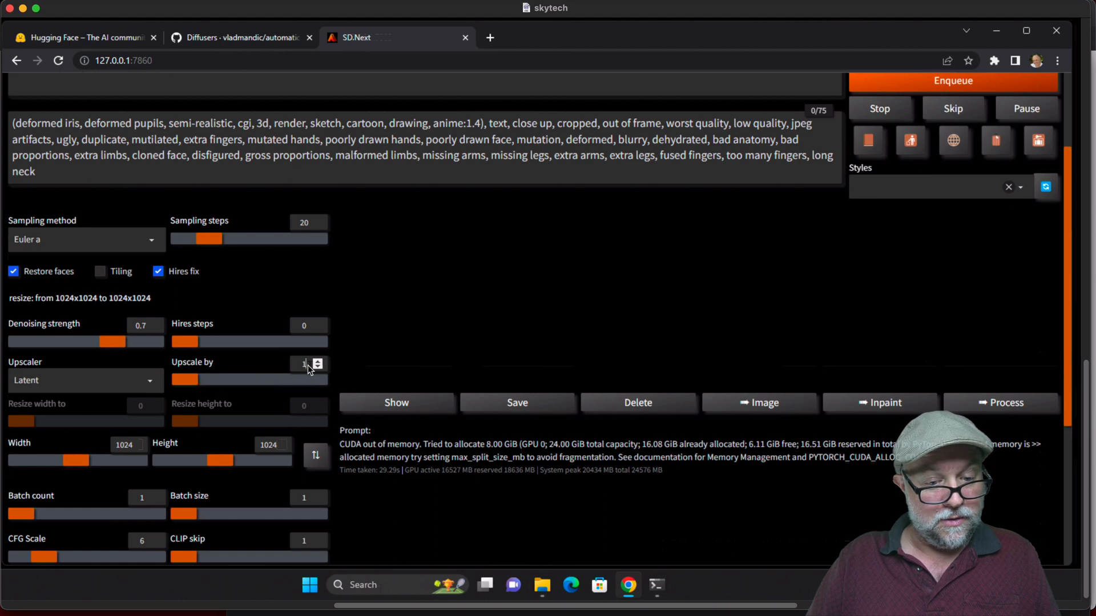
{"action": "scroll", "scroll_direction": "up", "scroll_amount": 3}
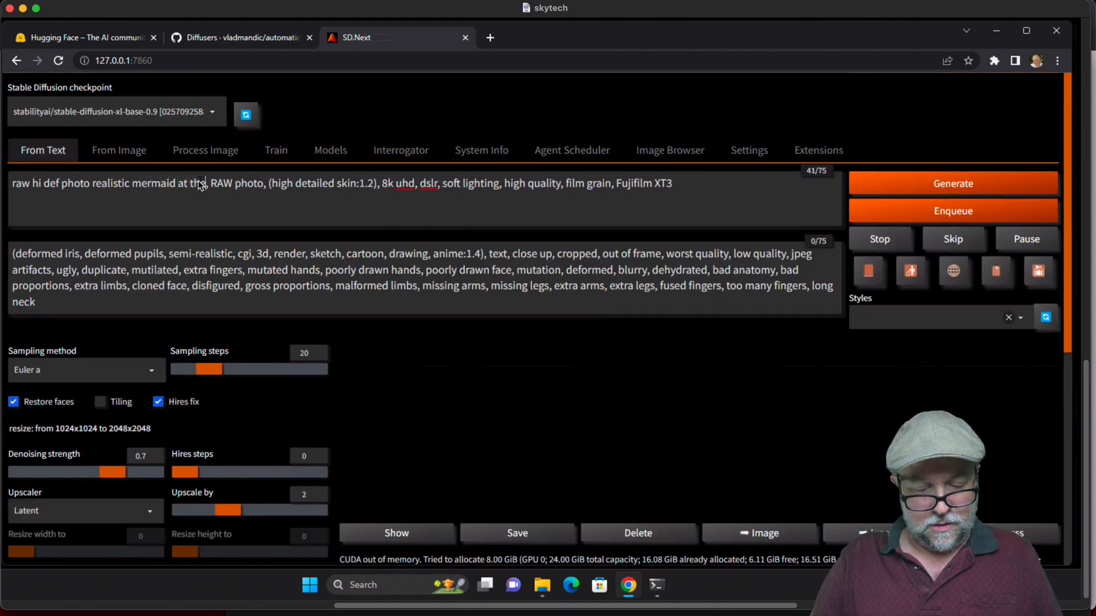
Generate the red-haired mermaid at the beach, view it full size, then close the preview
{"action": "type", "text": "beach"}
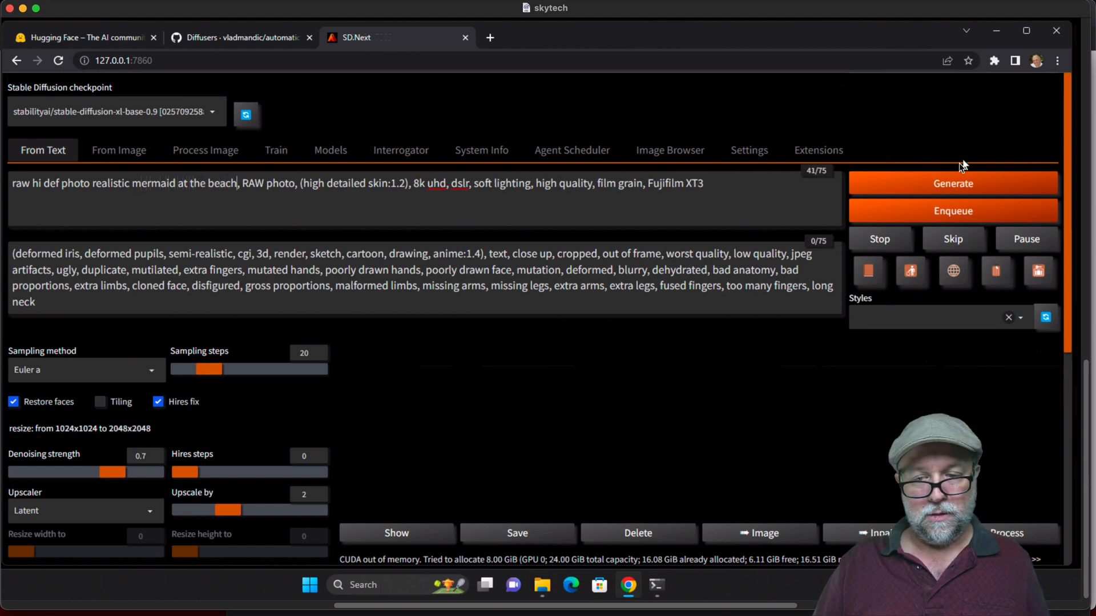
{"action": "left_click", "coordinate": [952, 182]}
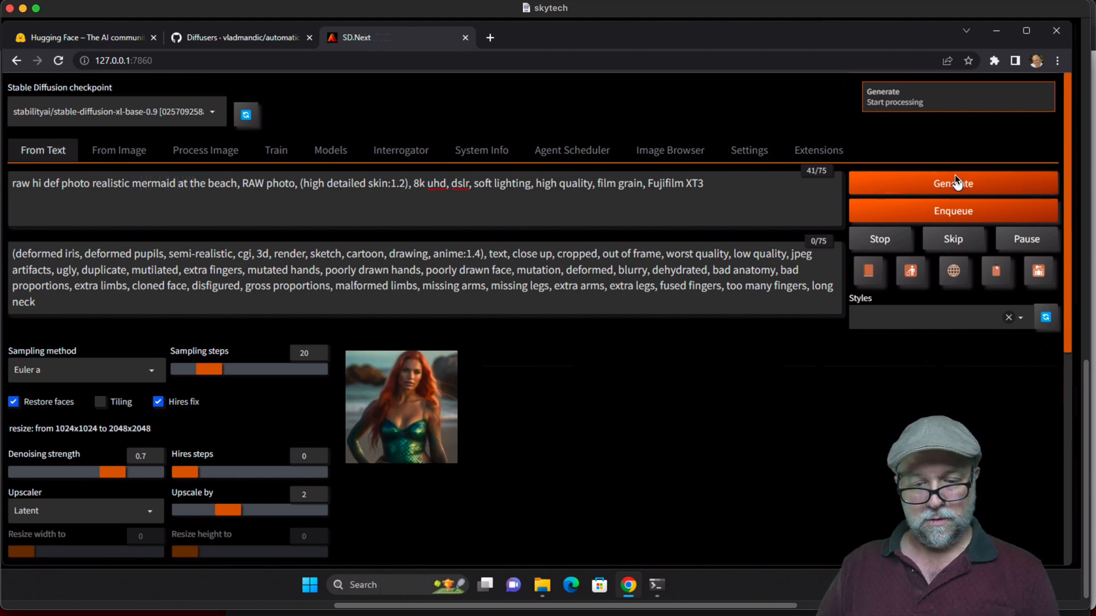
{"action": "scroll", "scroll_direction": "down", "scroll_amount": 3}
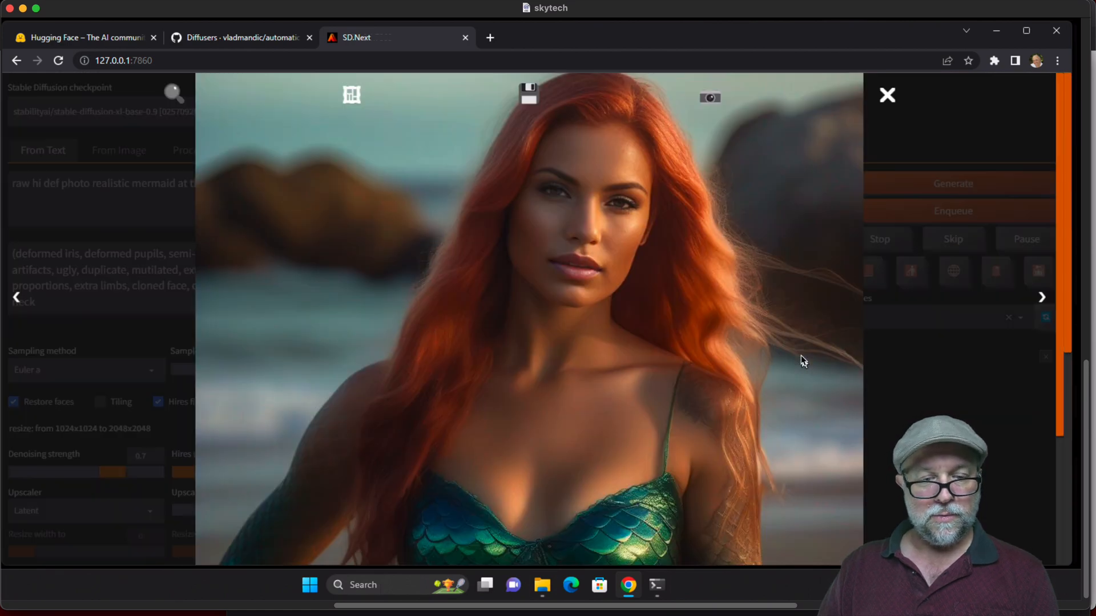
{"action": "mouse_move", "coordinate": [720, 270]}
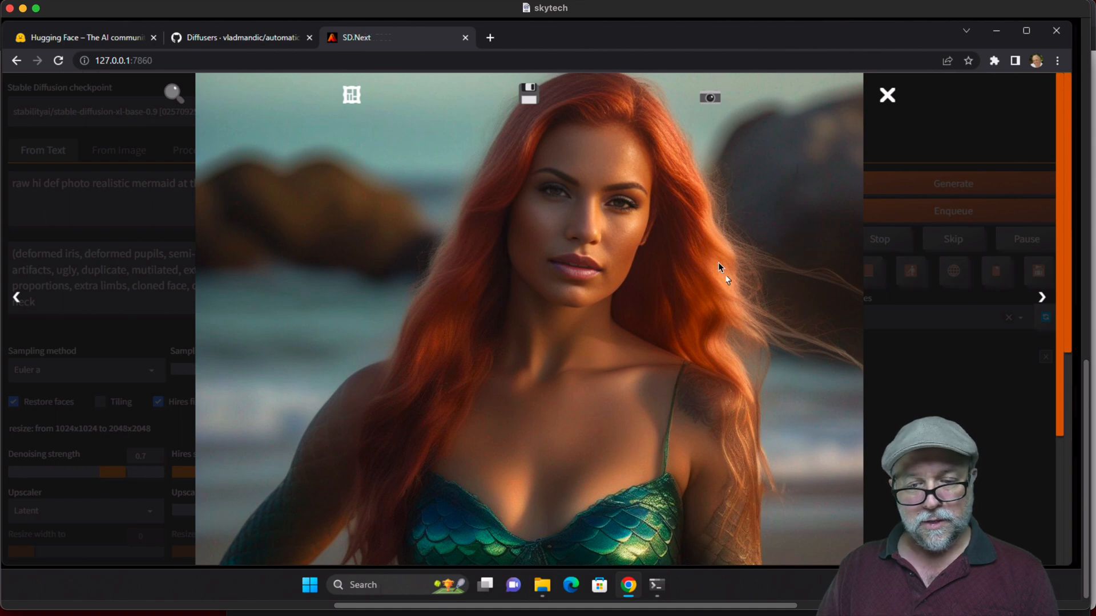
{"action": "mouse_move", "coordinate": [711, 224]}
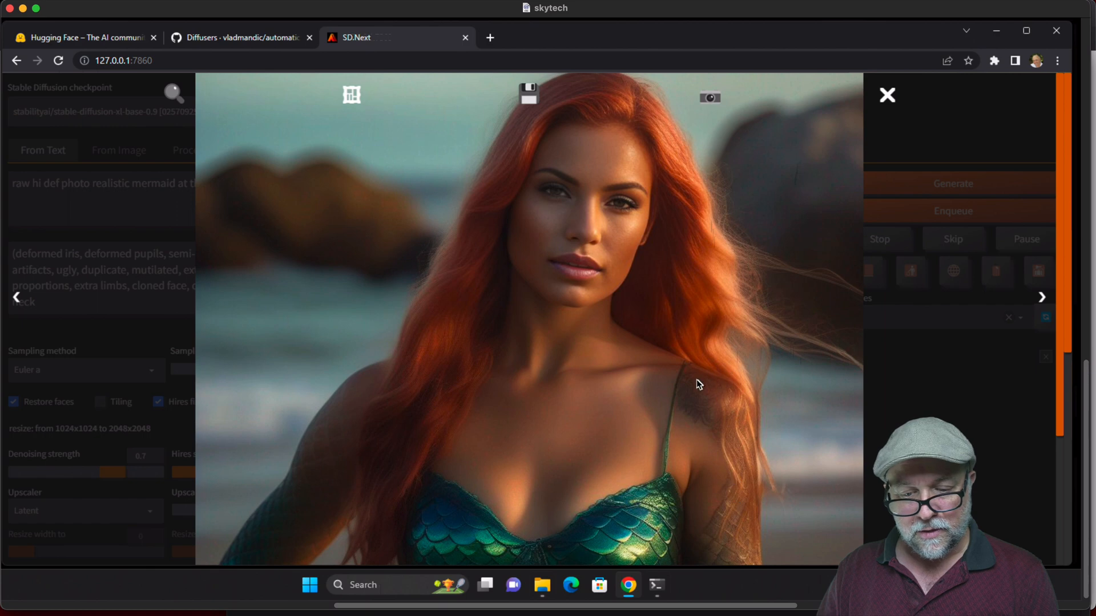
{"action": "mouse_move", "coordinate": [286, 537]}
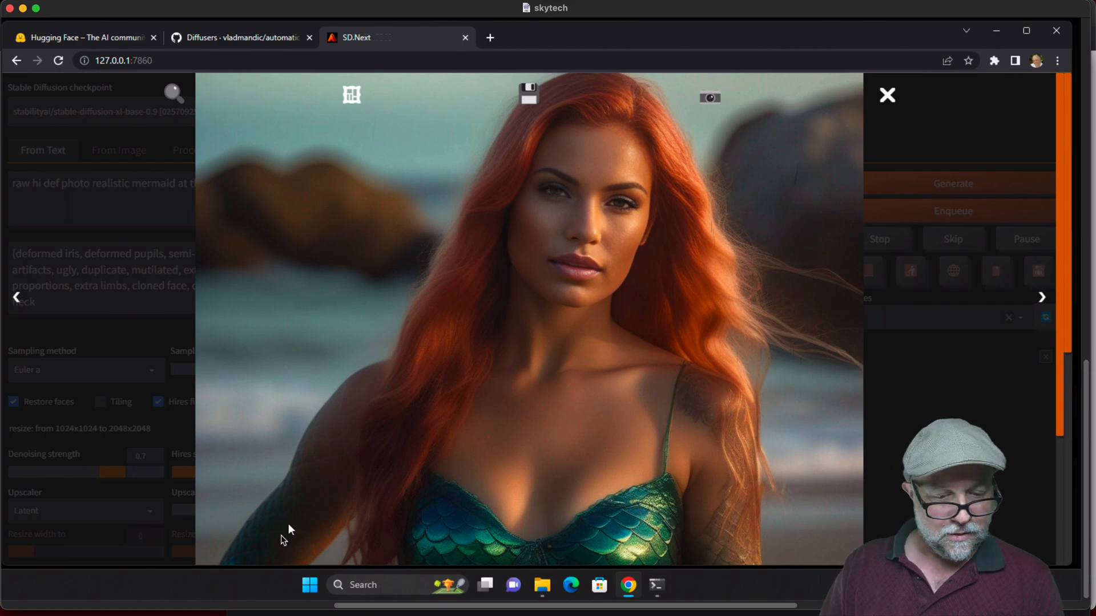
{"action": "mouse_move", "coordinate": [705, 387]}
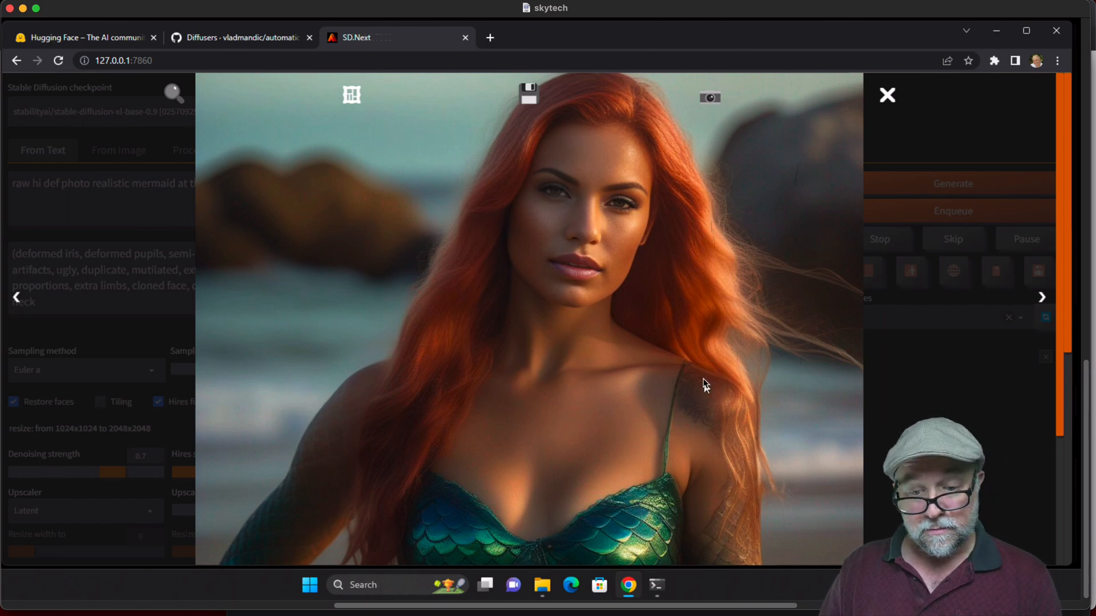
{"action": "mouse_move", "coordinate": [626, 318]}
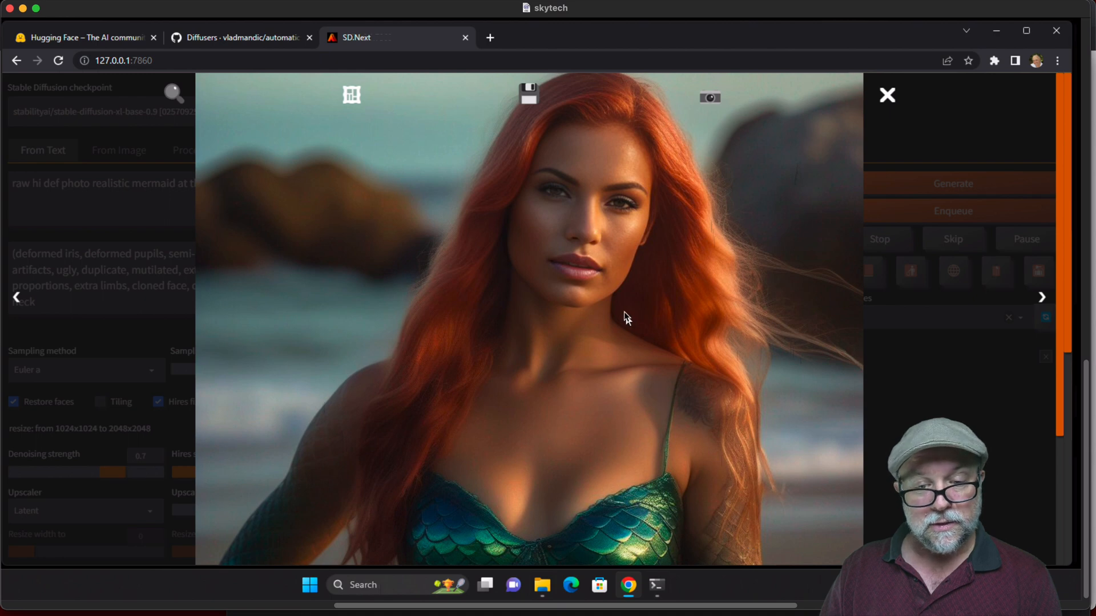
{"action": "mouse_move", "coordinate": [641, 142]}
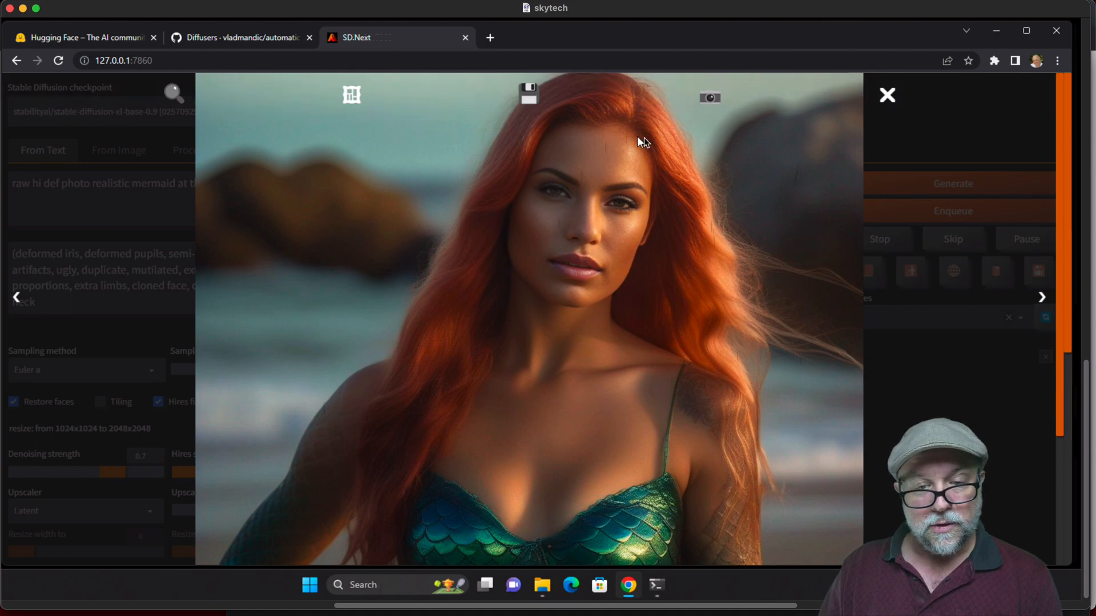
{"action": "mouse_move", "coordinate": [430, 286]}
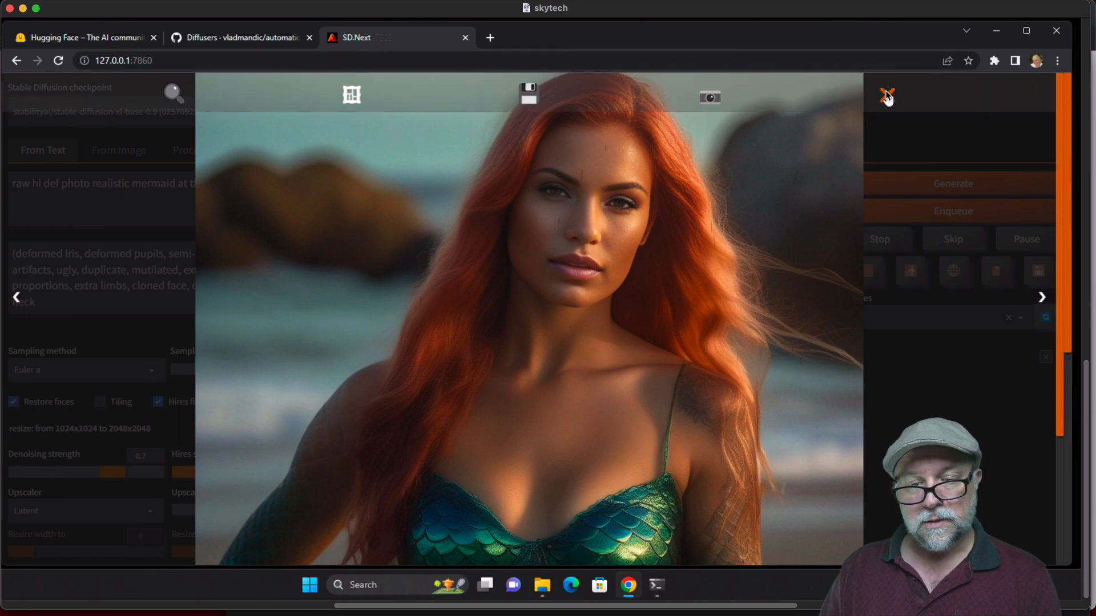
{"action": "left_click", "coordinate": [887, 96]}
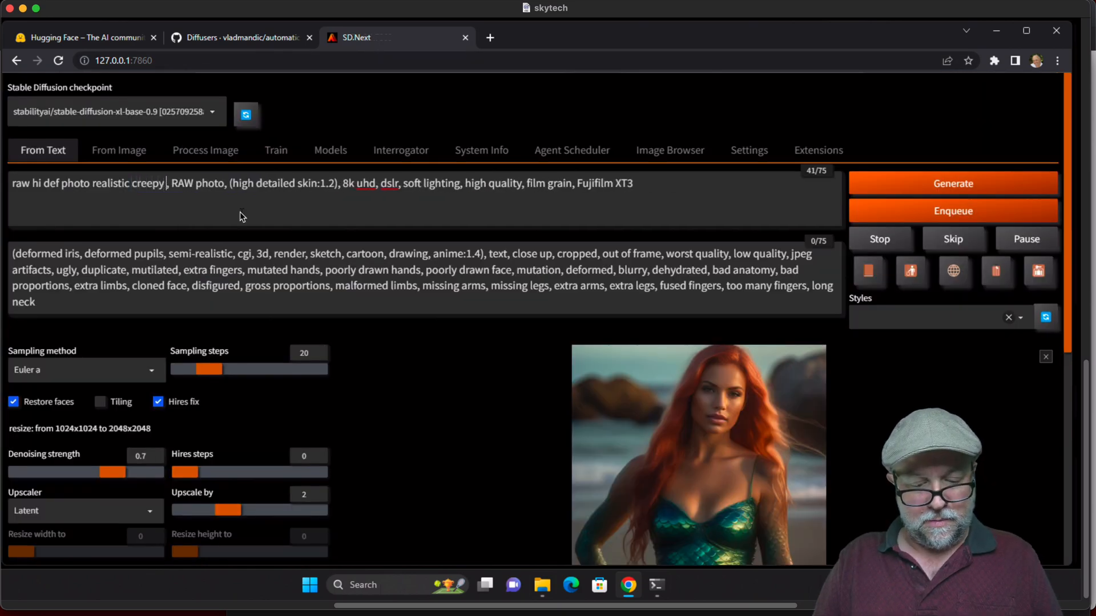
Generate a creepy zombie in an overgrown cemetery from the retyped prompt
{"action": "type", "text": "zombie"}
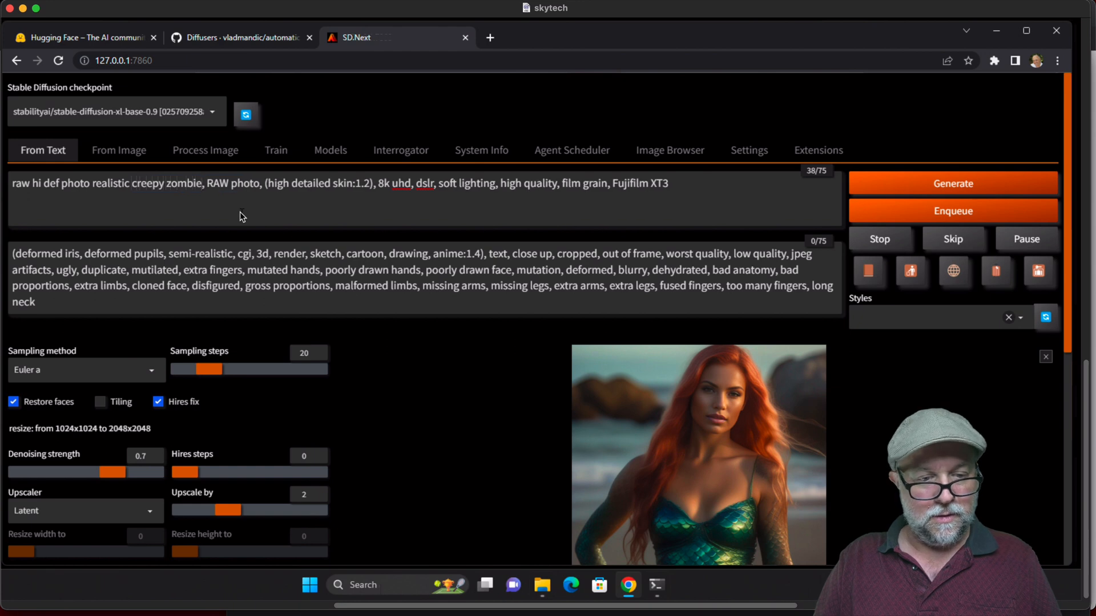
{"action": "type", "text": "in a overgrown cem"}
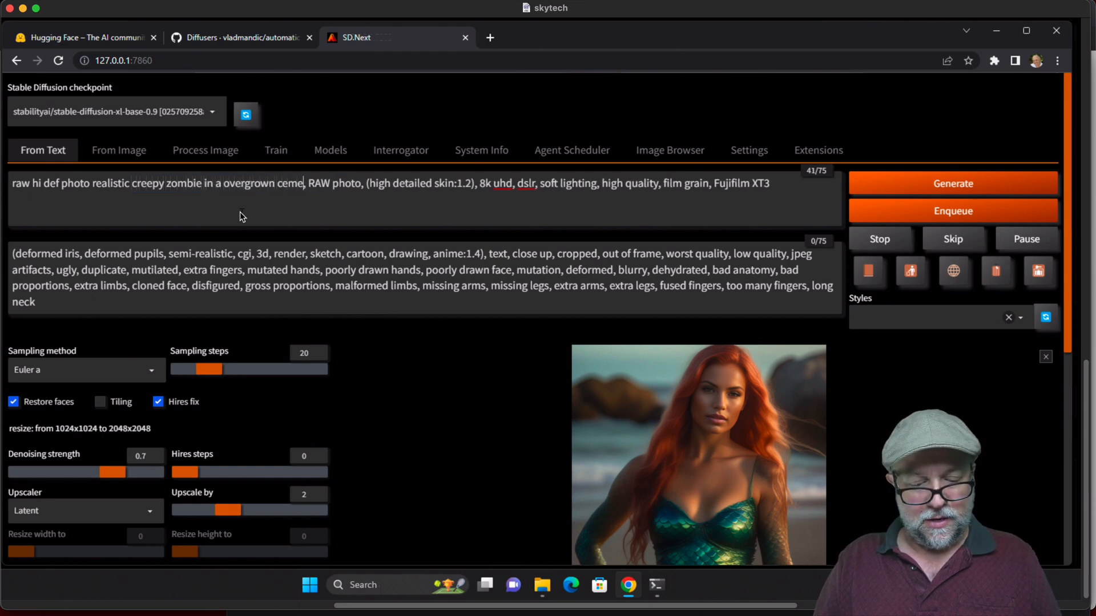
{"action": "type", "text": "tery"}
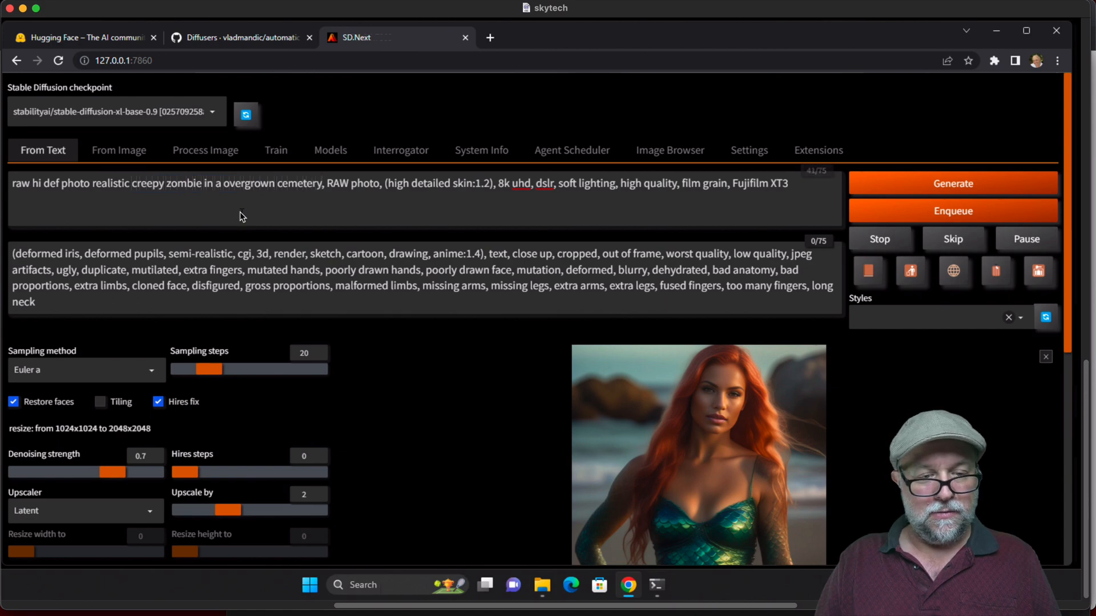
{"action": "left_click", "coordinate": [952, 182]}
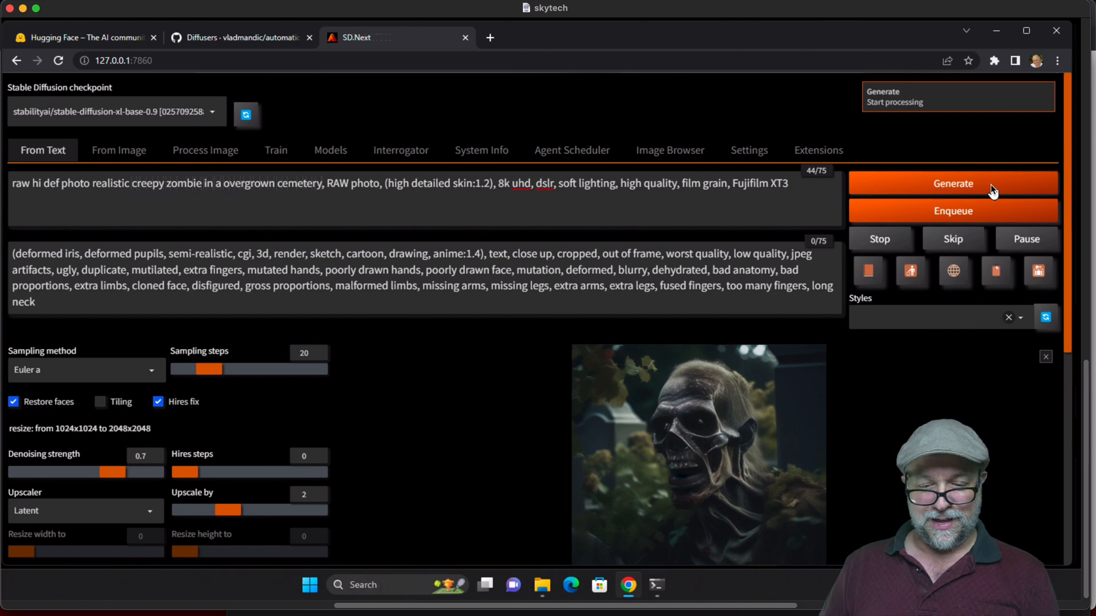
View the zombie image full size, then close the enlarged preview
{"action": "left_click", "coordinate": [698, 454]}
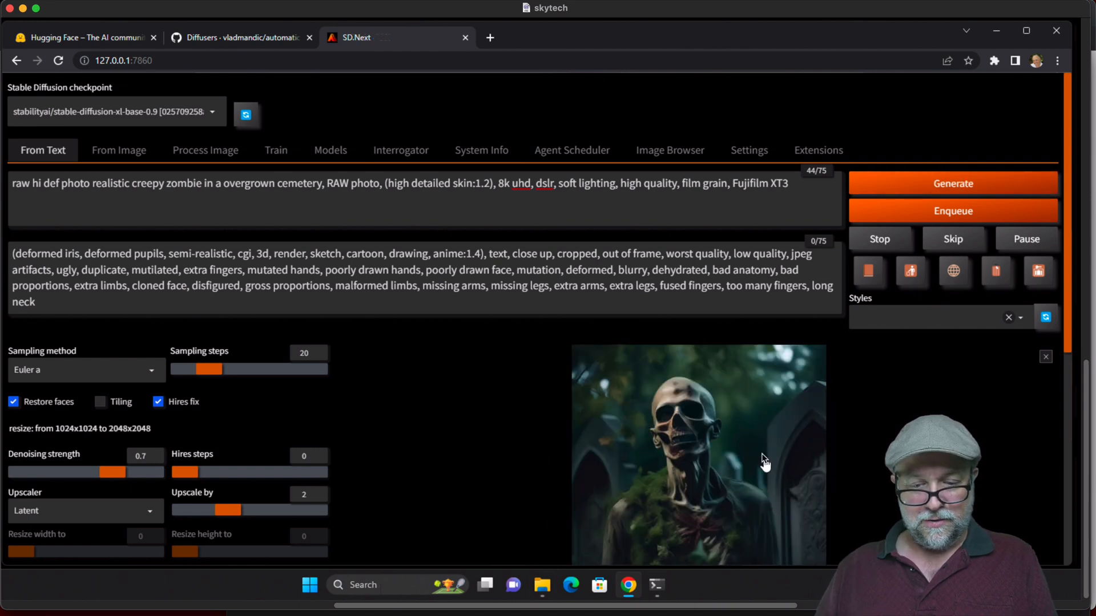
{"action": "left_click", "coordinate": [698, 454]}
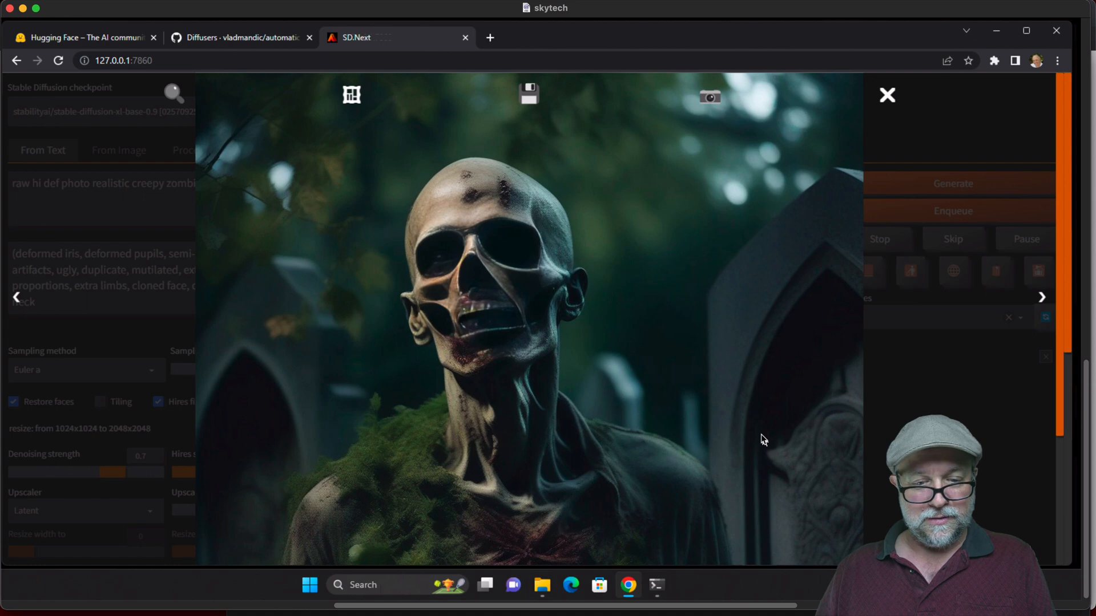
{"action": "mouse_move", "coordinate": [870, 134]}
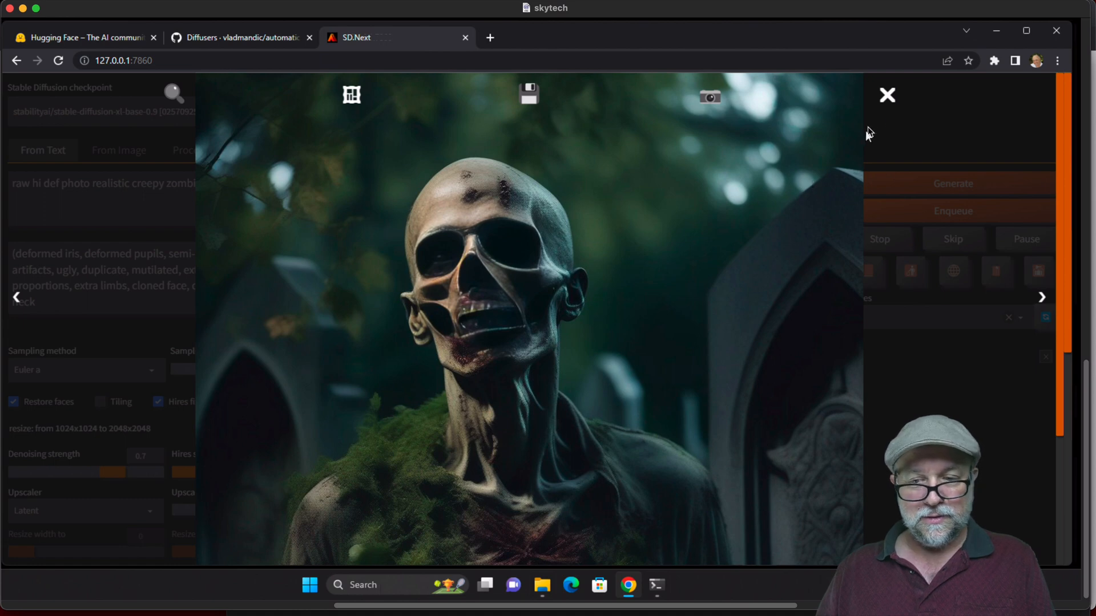
{"action": "left_click", "coordinate": [886, 95]}
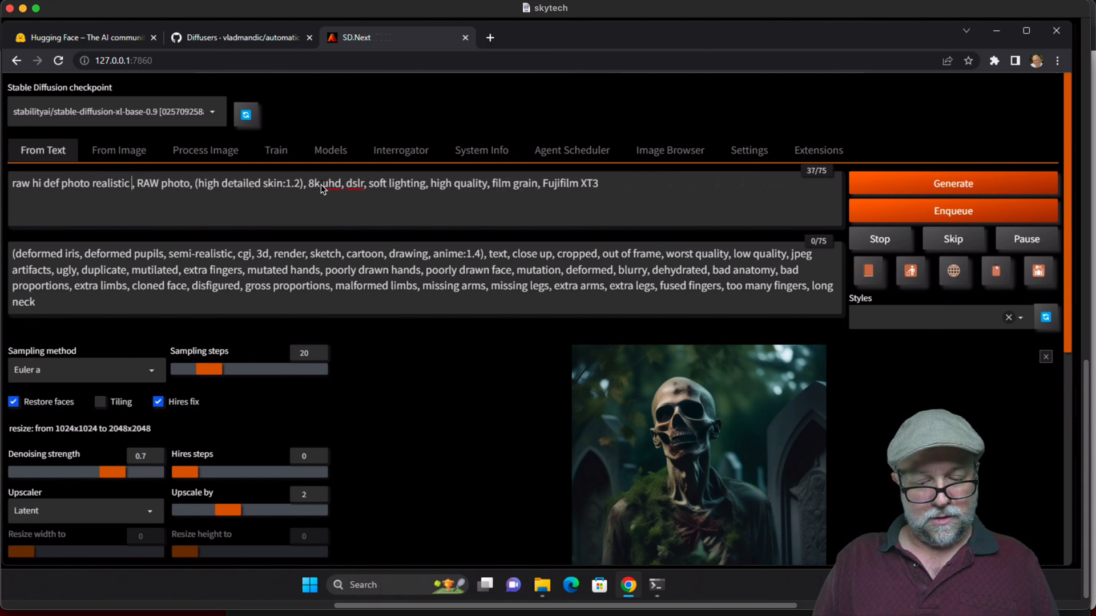
Rewrite the prompt as a house in the woods on a mountain side next to a flowing stream
{"action": "type", "text": "house"}
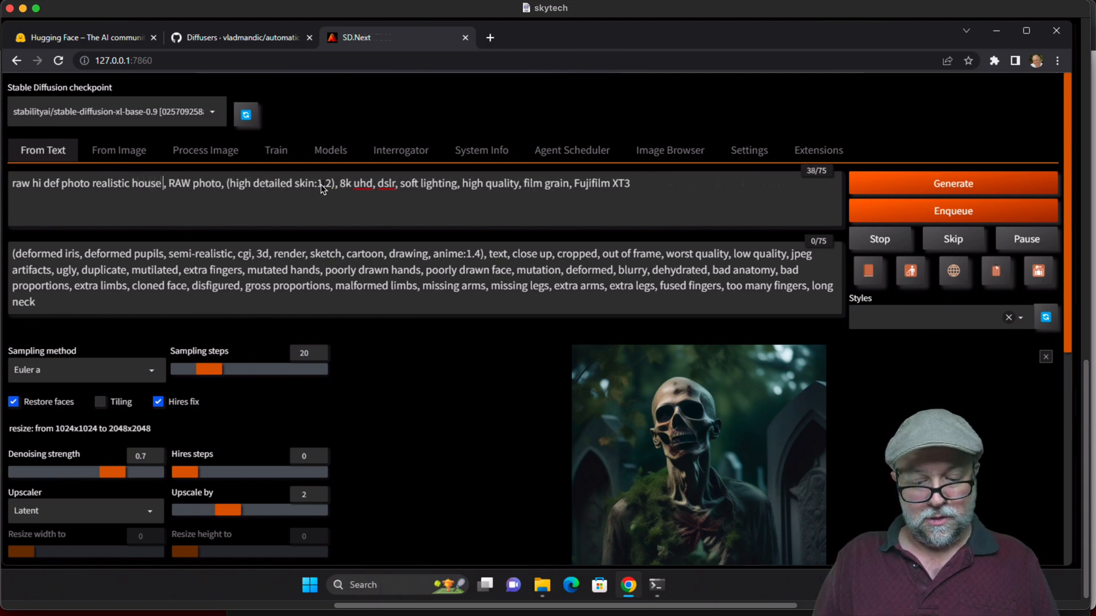
{"action": "type", "text": "in the woods"}
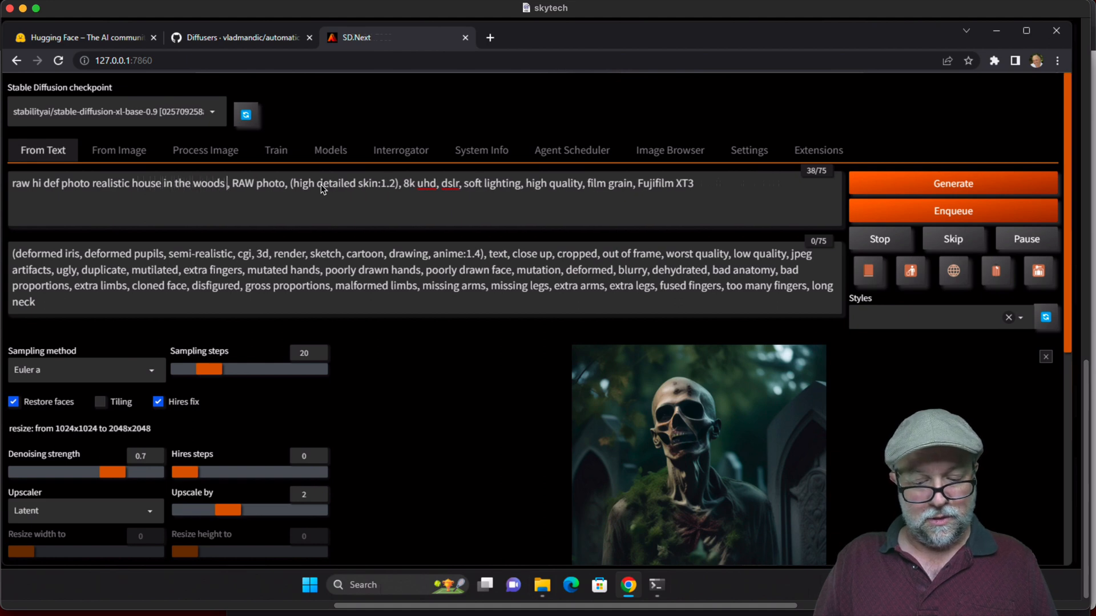
{"action": "type", "text": "on a mountain si"}
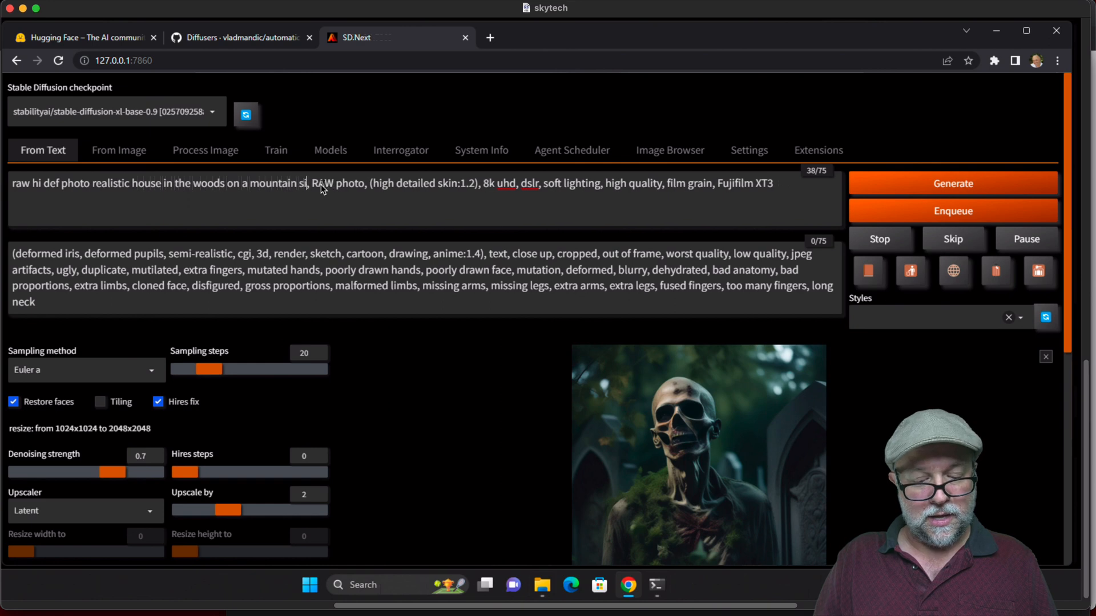
{"action": "type", "text": "next t"}
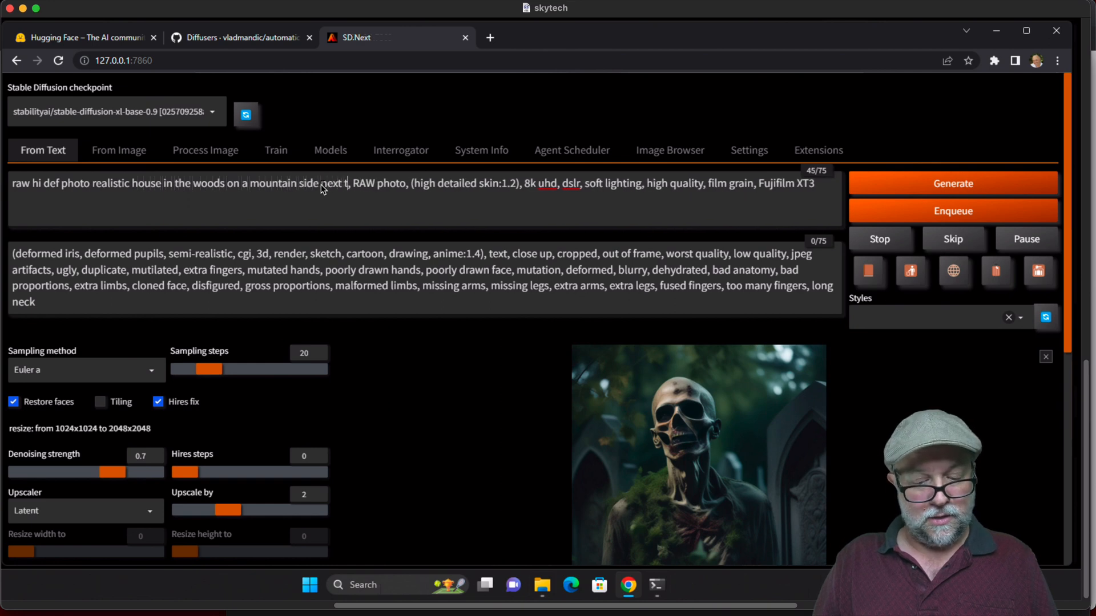
{"action": "type", "text": "o a"}
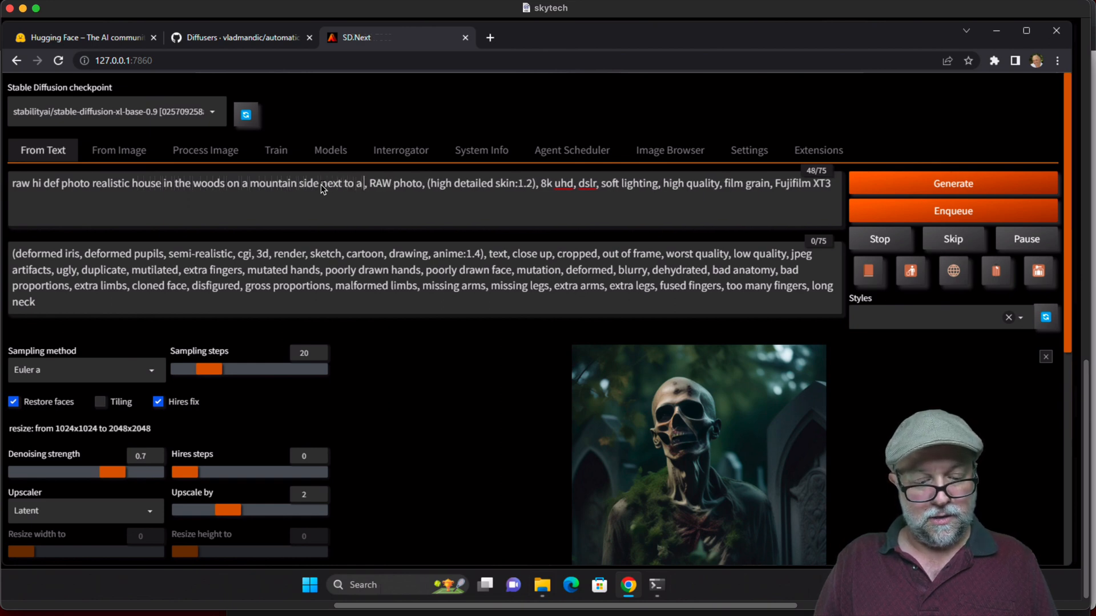
{"action": "type", "text": "flowing"}
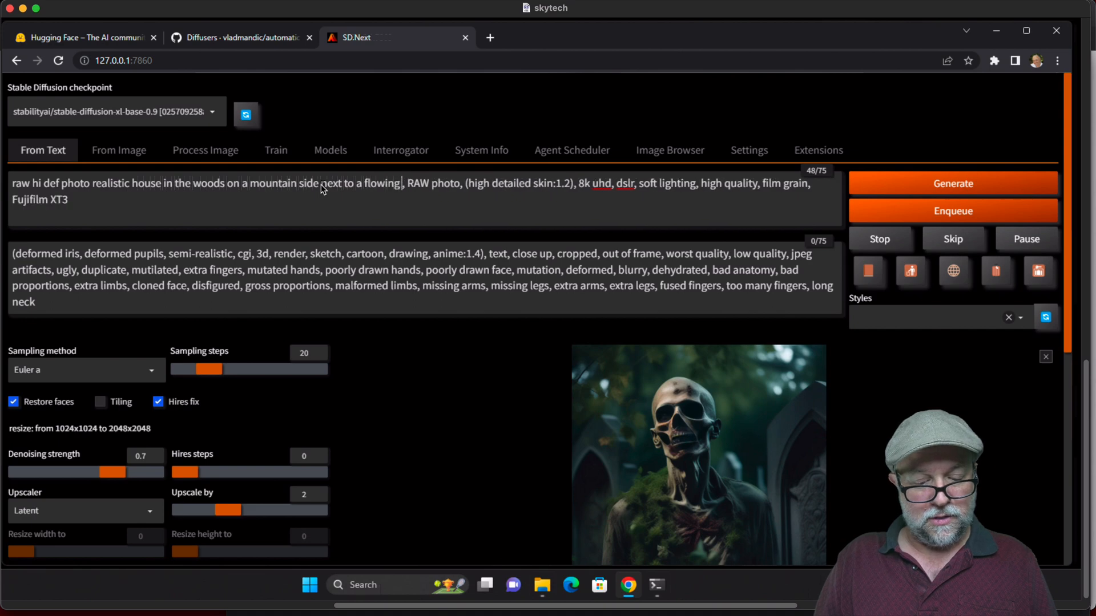
Generate the house-by-stream image, view it full size, then close the preview
{"action": "left_click", "coordinate": [952, 182]}
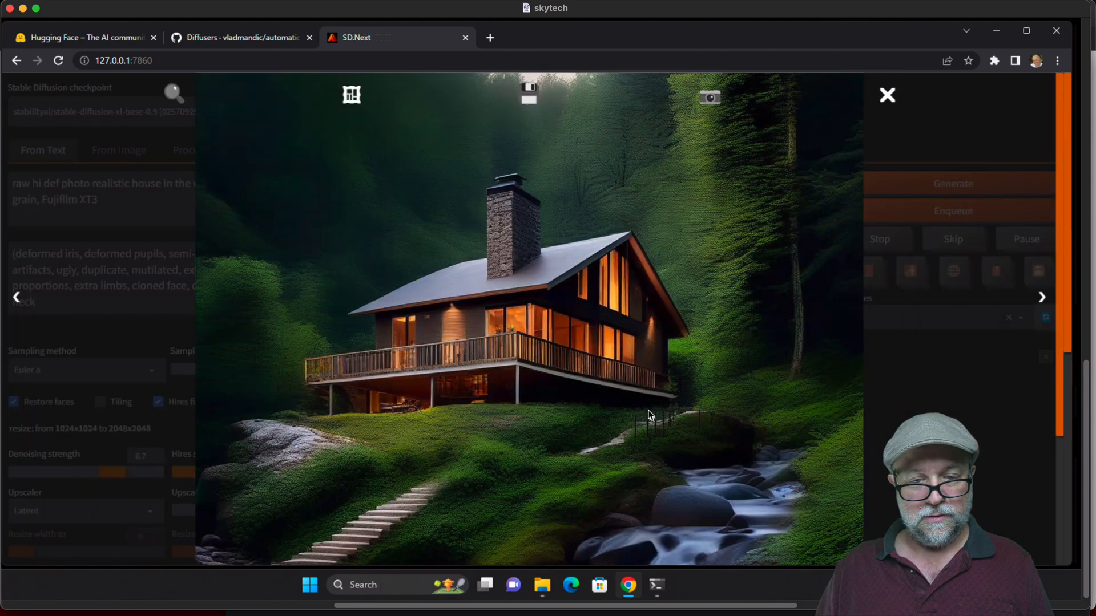
{"action": "mouse_move", "coordinate": [689, 194]}
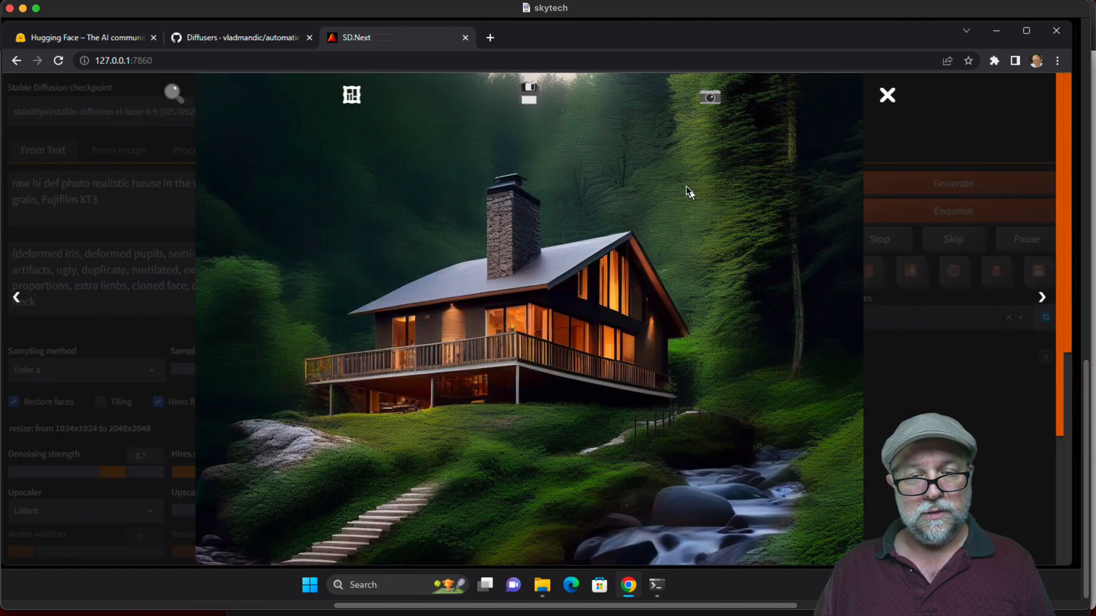
{"action": "mouse_move", "coordinate": [800, 392]}
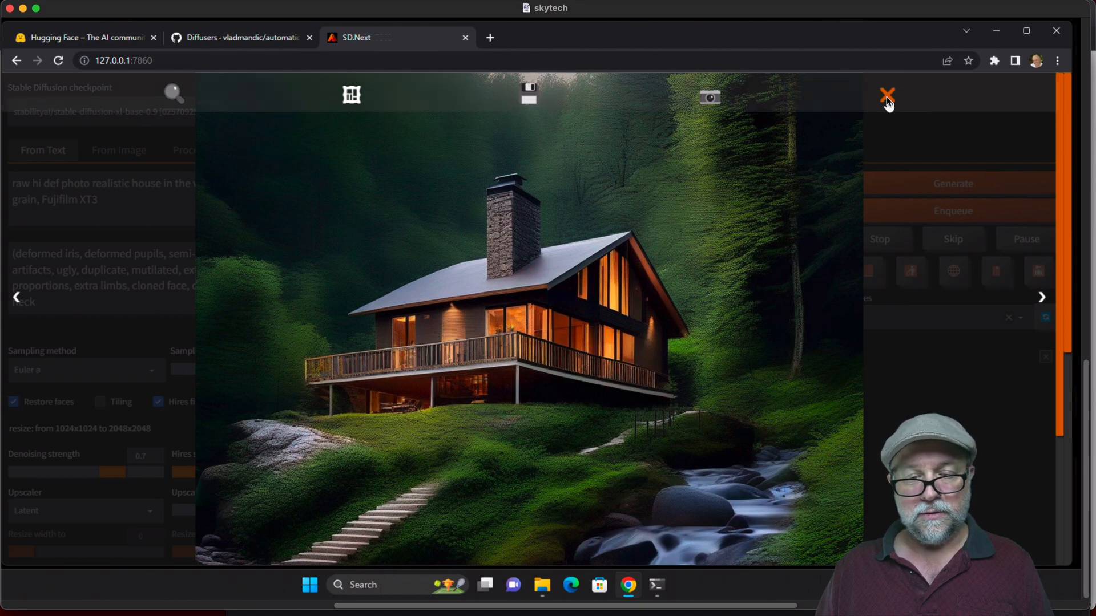
{"action": "left_click", "coordinate": [887, 95]}
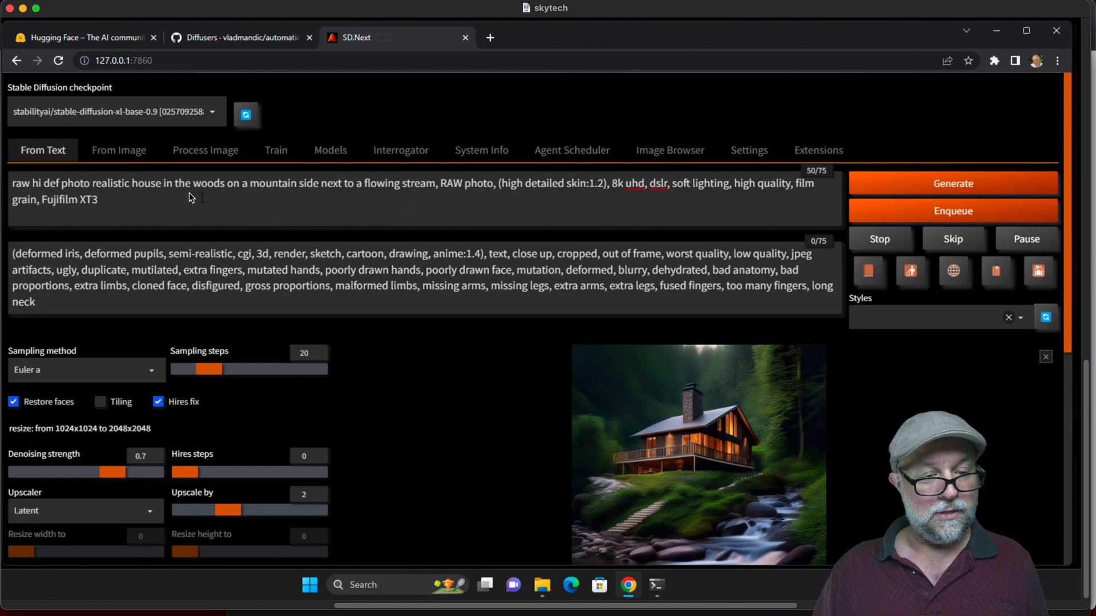
Change the house setting to 'in a community', generate it, and view the dusk brick house full size
{"action": "left_click_drag", "start_coordinate": [133, 183], "coordinate": [434, 183]}
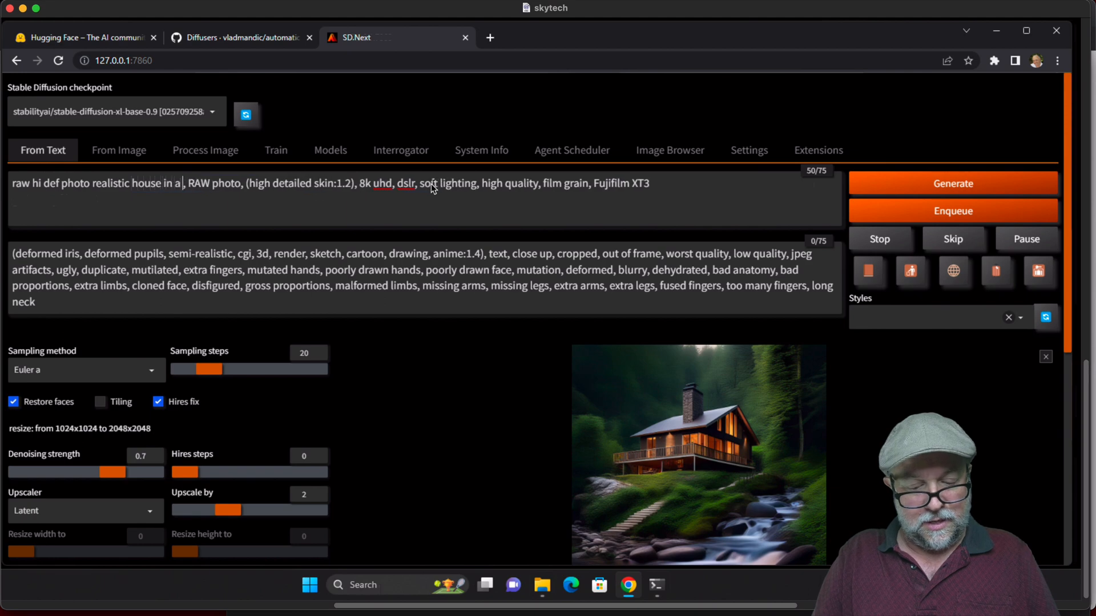
{"action": "type", "text": "communi"}
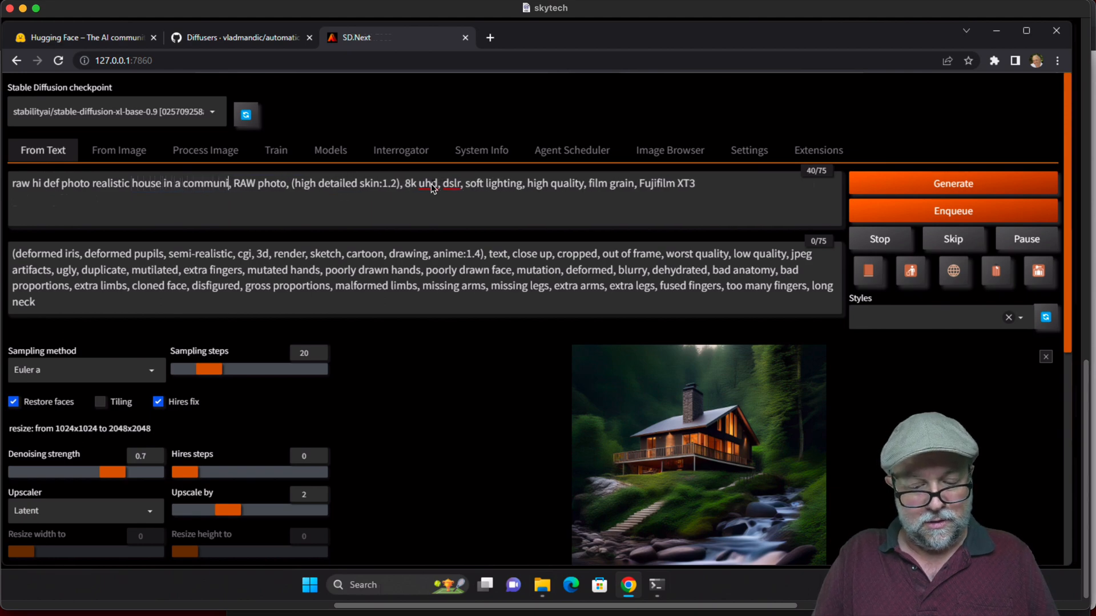
{"action": "left_click", "coordinate": [952, 183]}
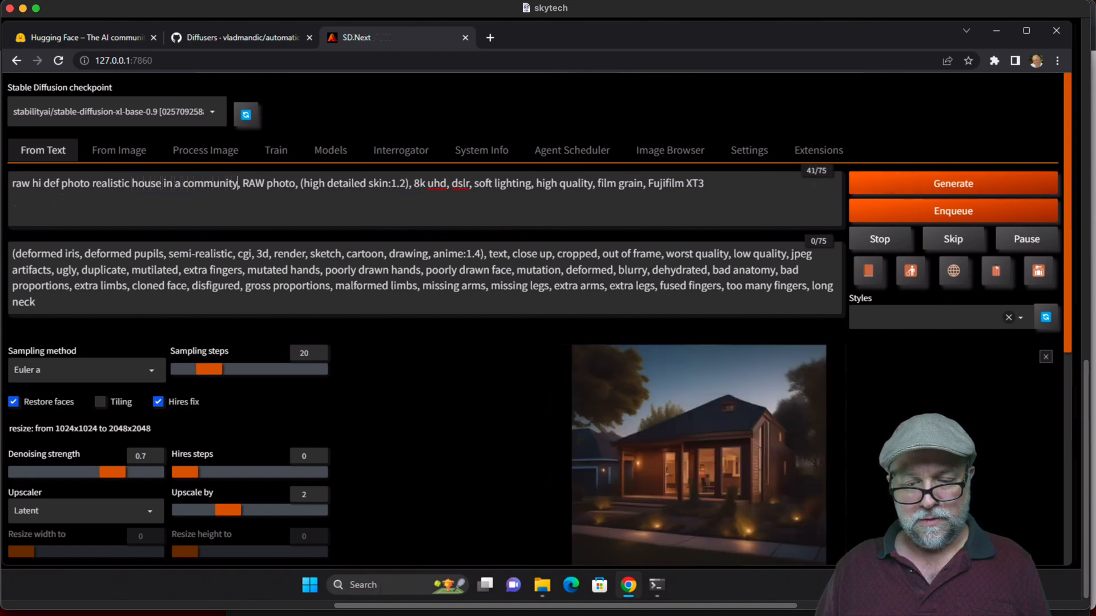
{"action": "left_click", "coordinate": [698, 455]}
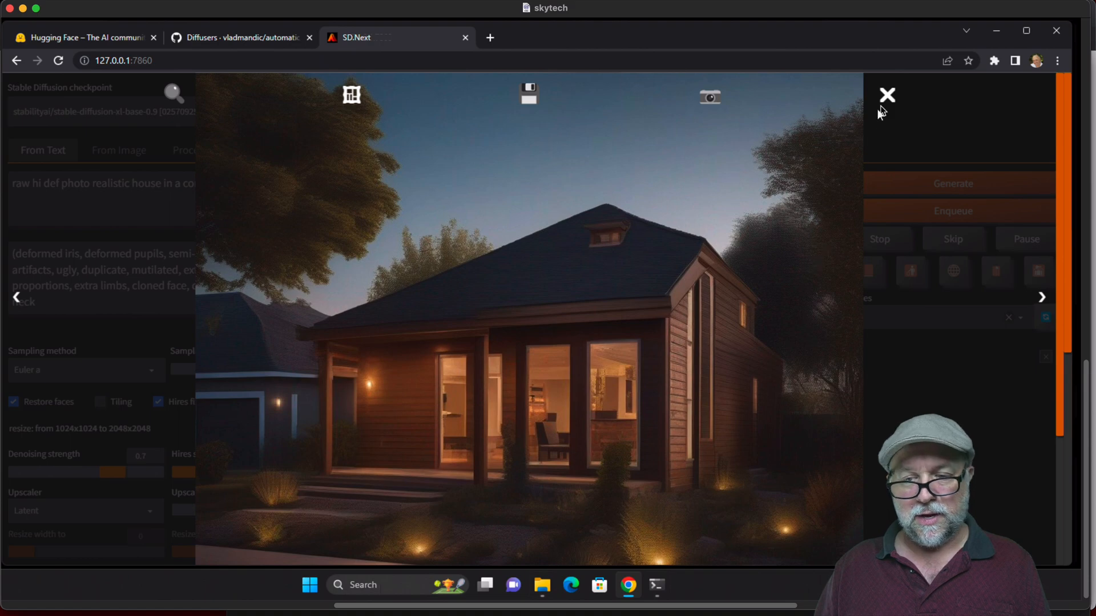
{"action": "left_click", "coordinate": [886, 95]}
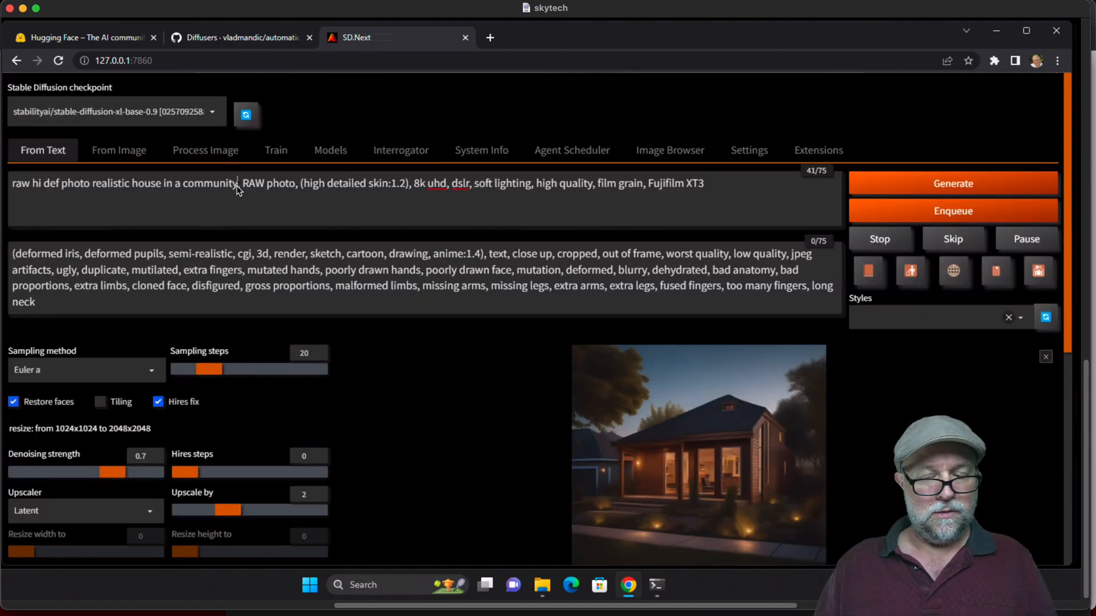
Replace the prompt subject with 'people walking down a busy city street'
{"action": "key", "text": "Backspace"}
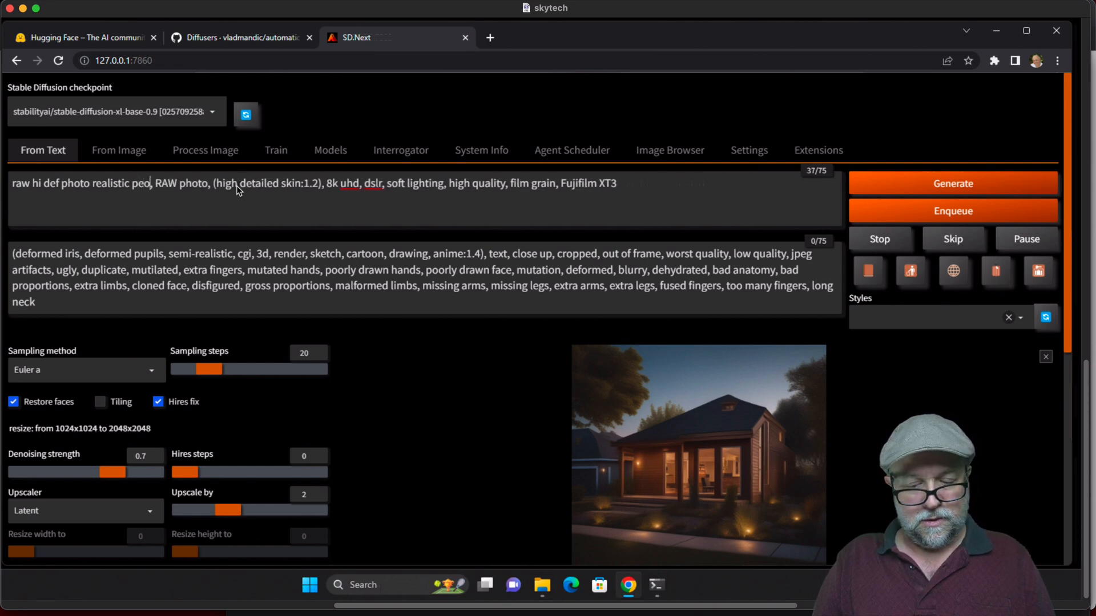
{"action": "type", "text": "people walking down a"}
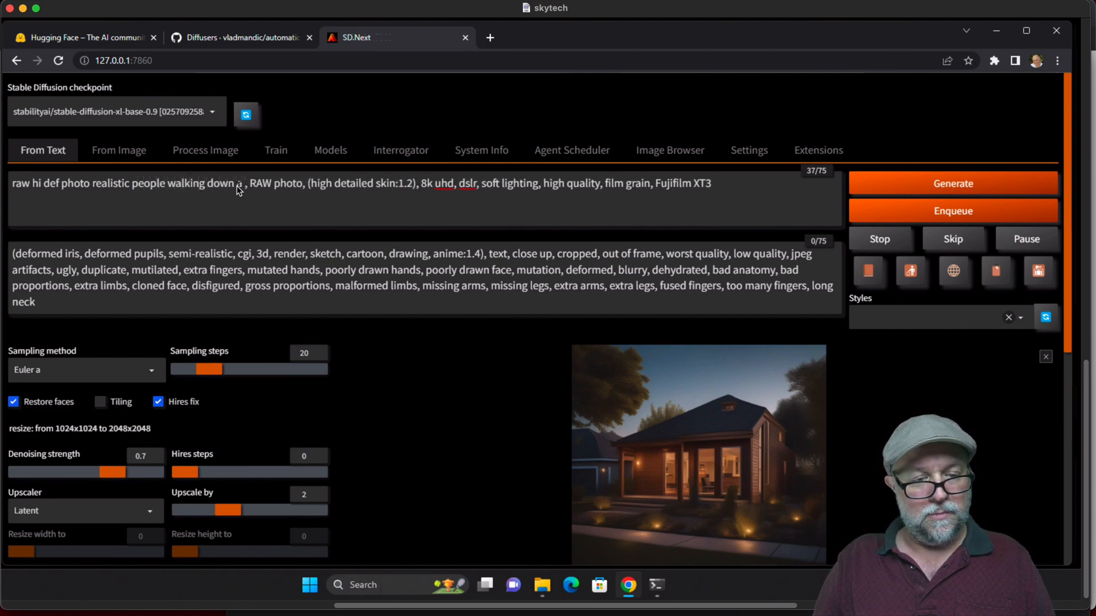
{"action": "type", "text": "busy d"}
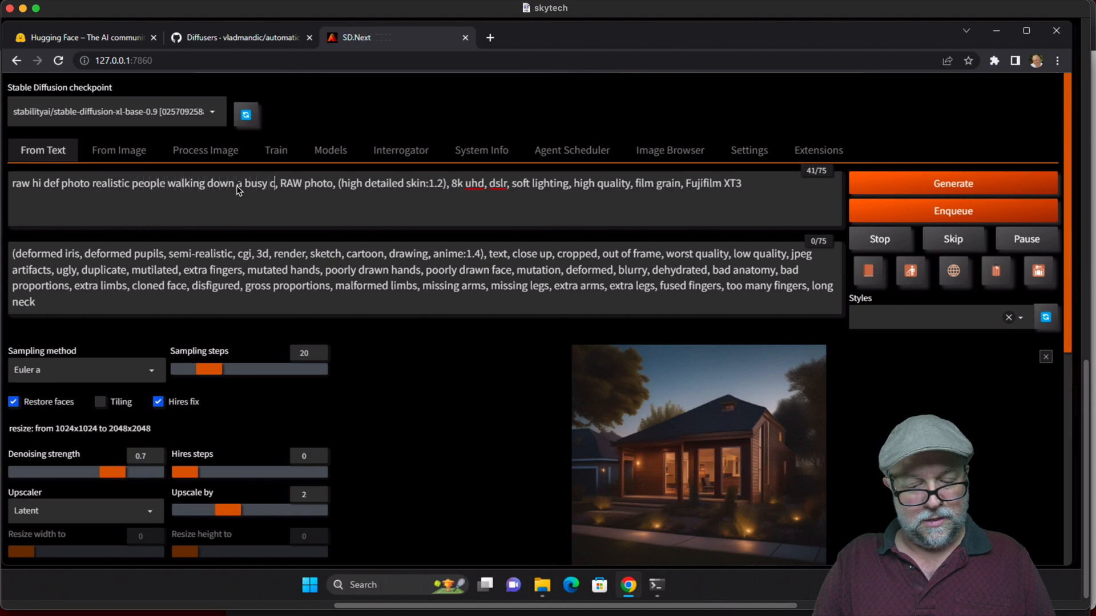
{"action": "type", "text": "ity street"}
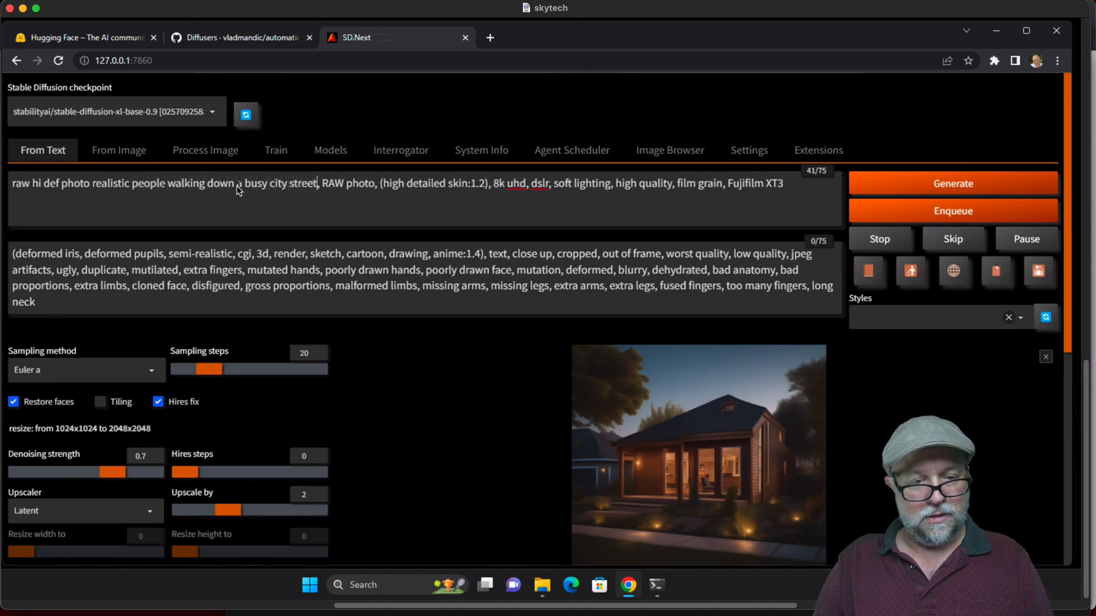
Generate the busy city street crowd image, view it full size, then close the preview
{"action": "left_click", "coordinate": [952, 182]}
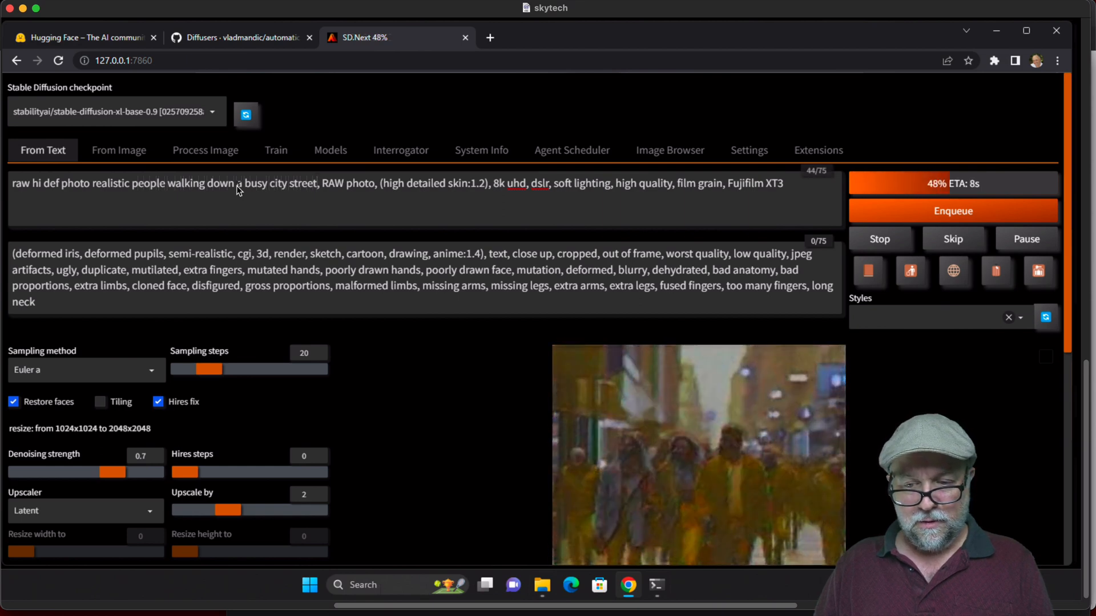
{"action": "left_click", "coordinate": [699, 454]}
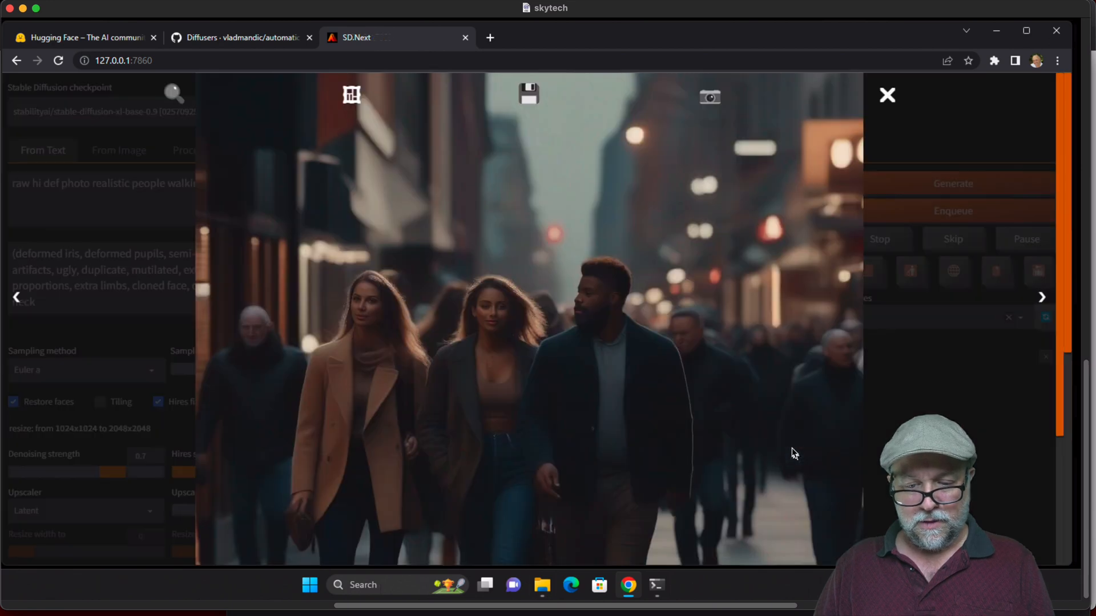
{"action": "mouse_move", "coordinate": [657, 322]}
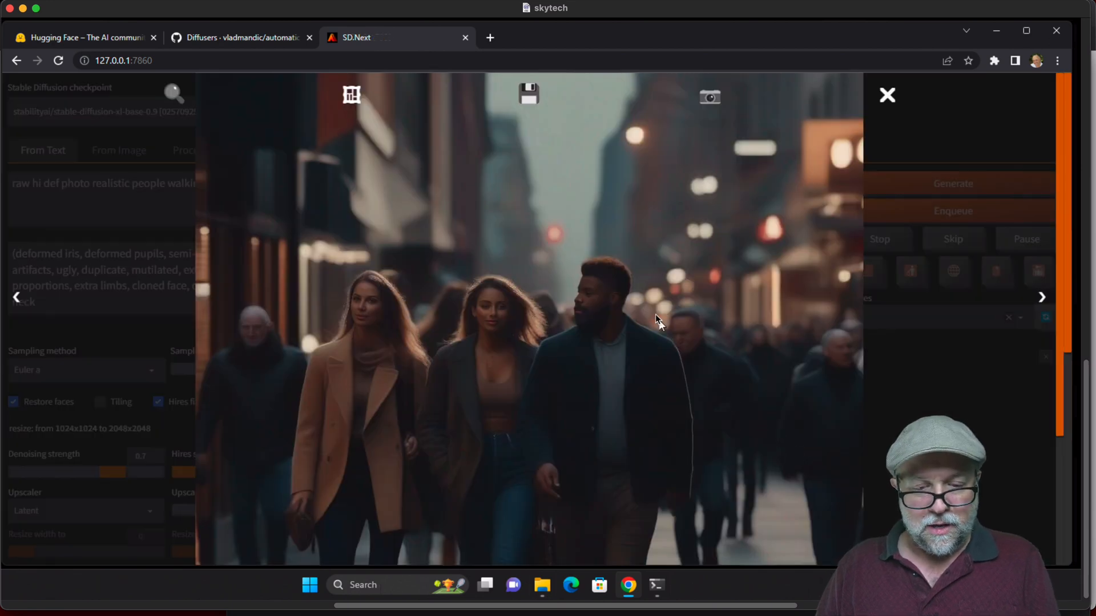
{"action": "mouse_move", "coordinate": [596, 304]}
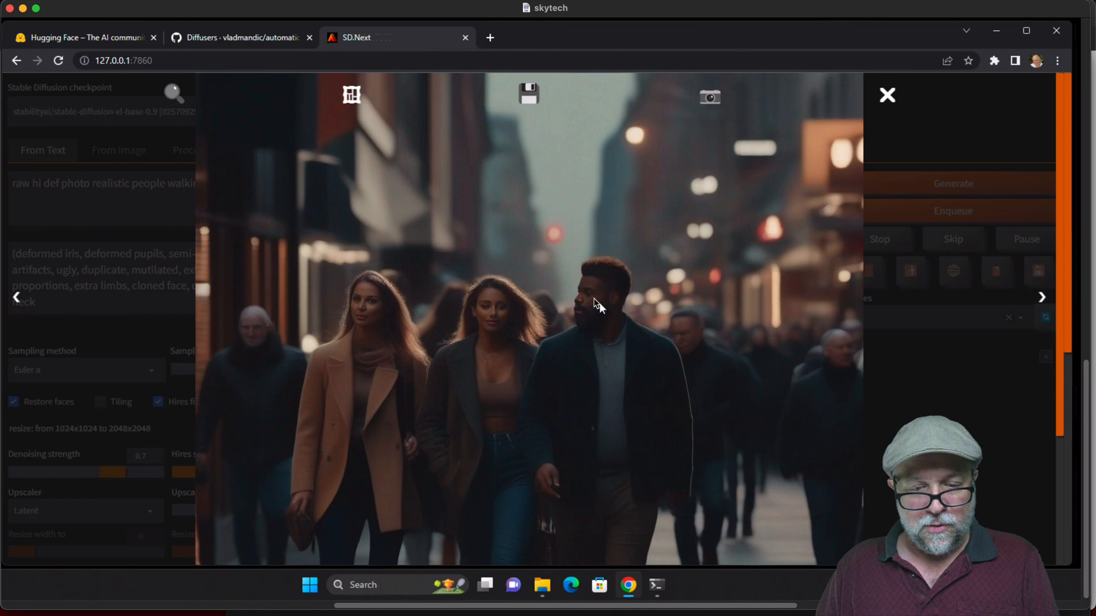
{"action": "mouse_move", "coordinate": [267, 332]}
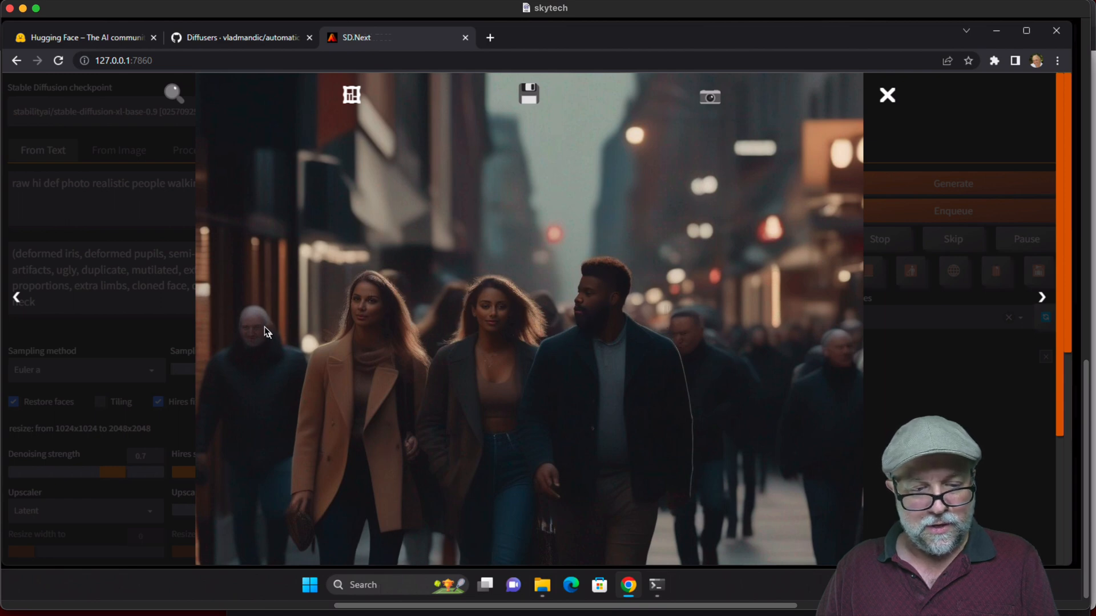
{"action": "mouse_move", "coordinate": [671, 339]}
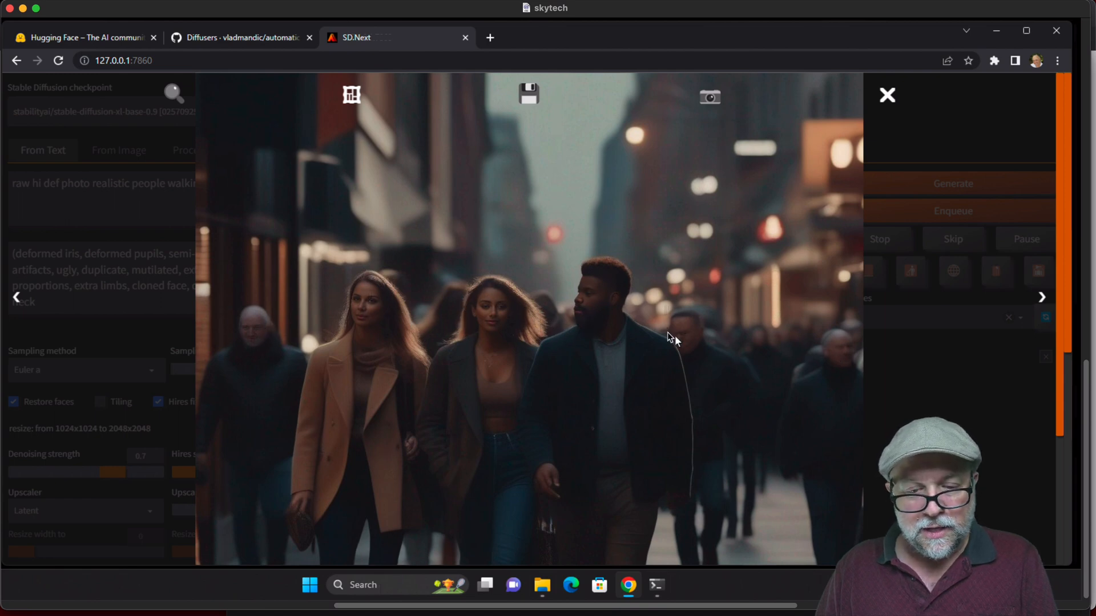
{"action": "mouse_move", "coordinate": [616, 327]}
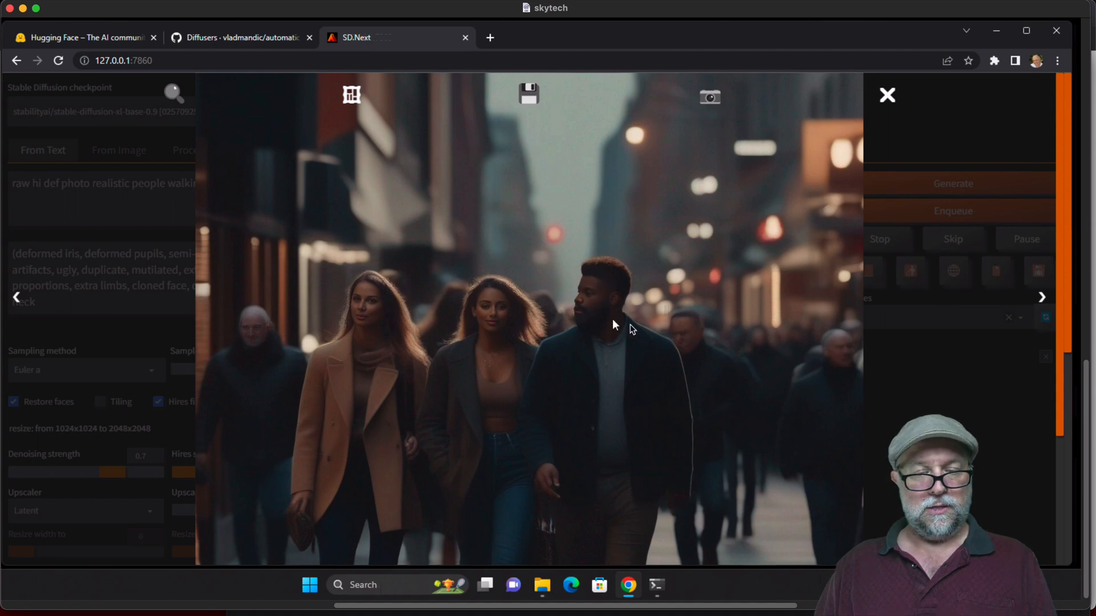
{"action": "mouse_move", "coordinate": [913, 116]}
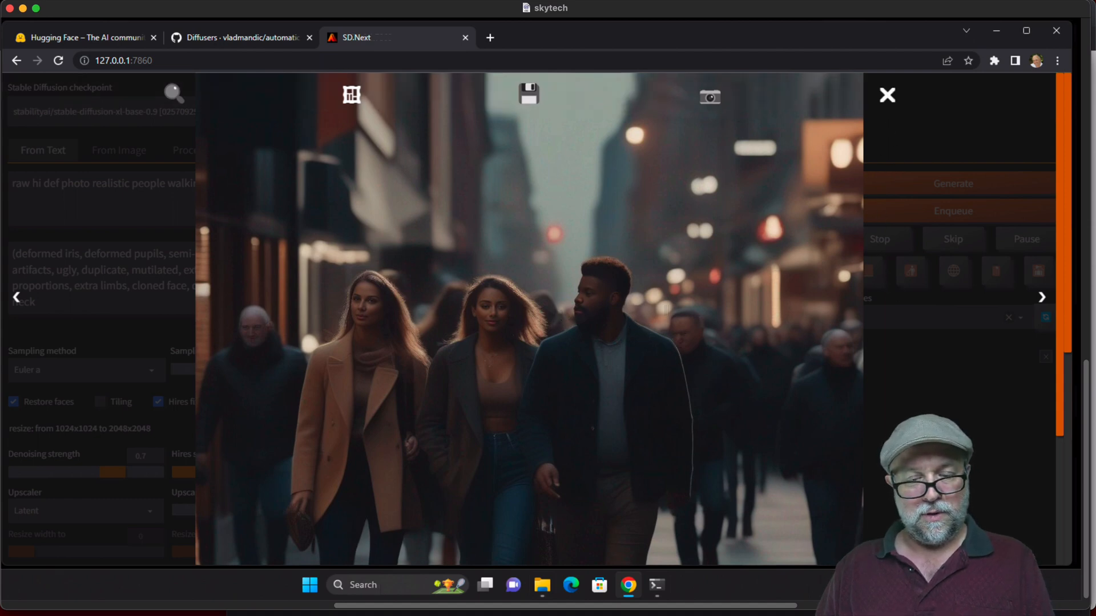
{"action": "left_click", "coordinate": [952, 182]}
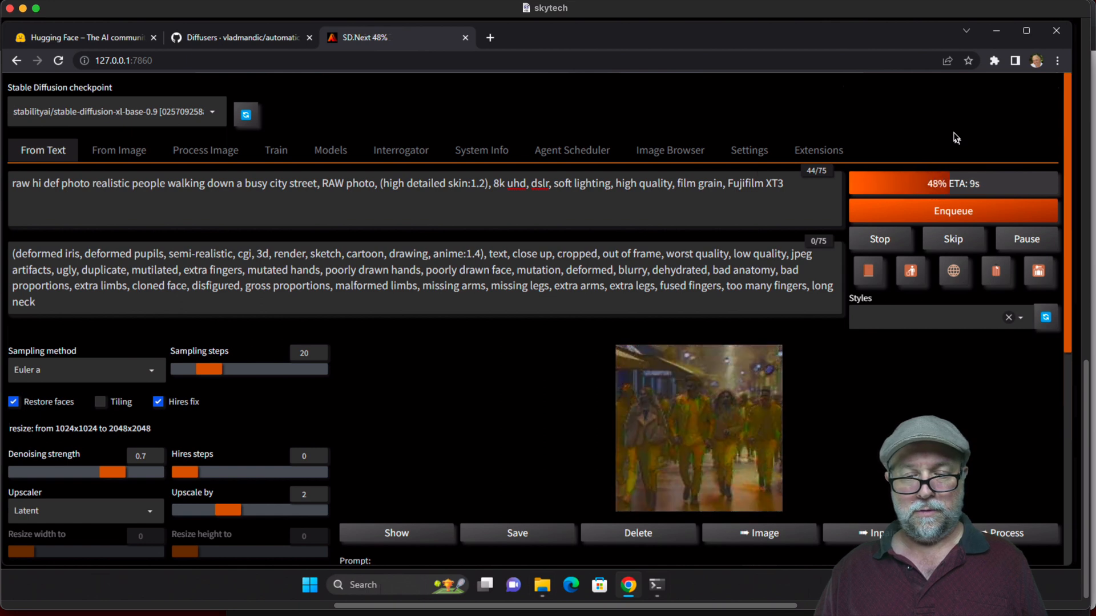
{"action": "scroll", "scroll_direction": "down", "scroll_amount": 3}
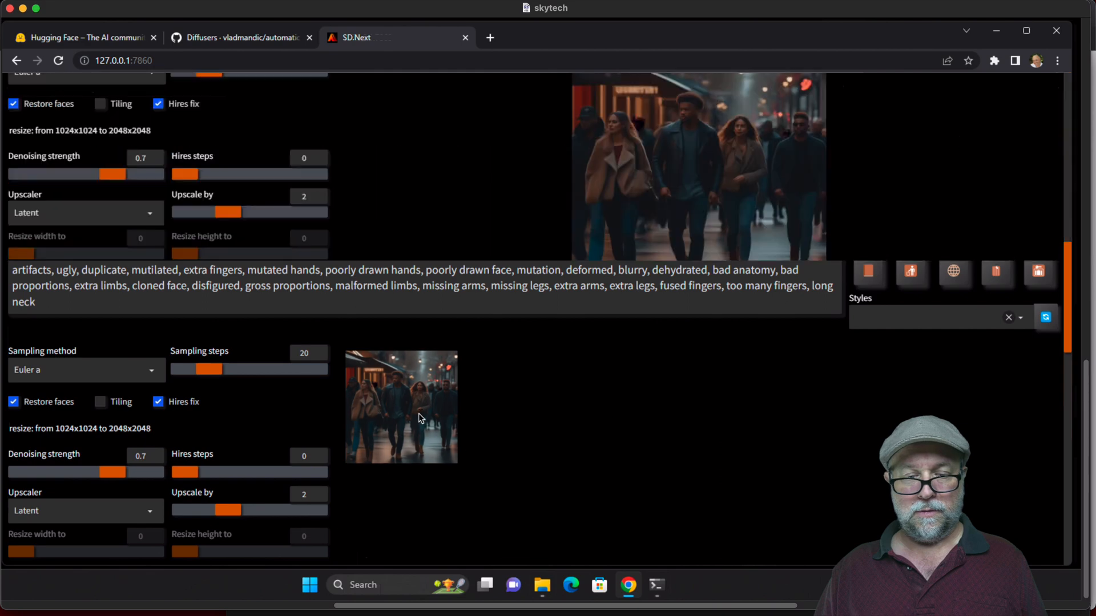
{"action": "left_click", "coordinate": [401, 407]}
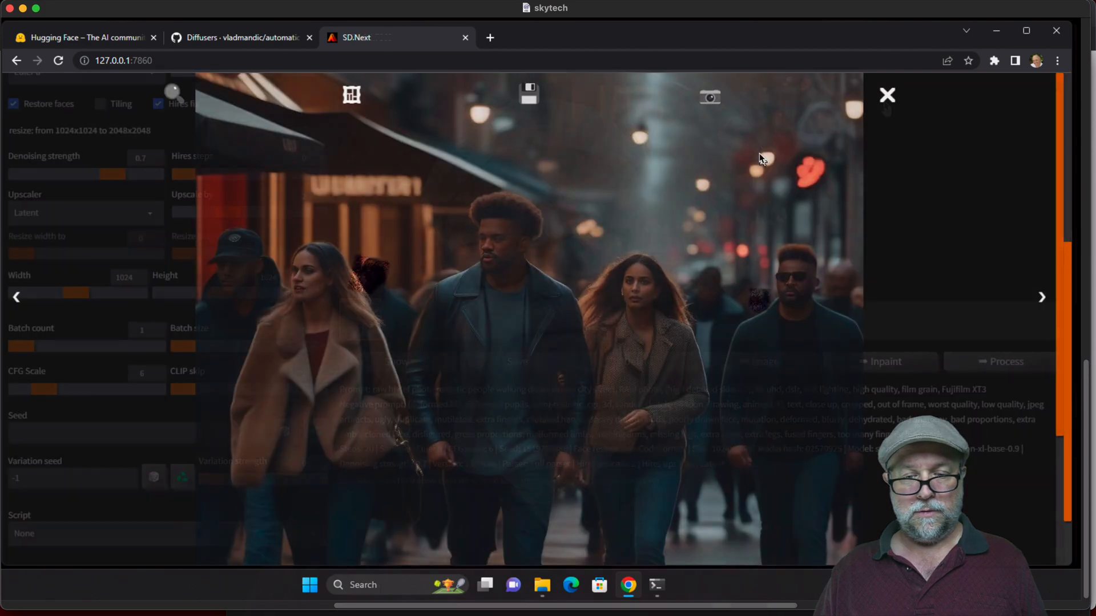
{"action": "left_click", "coordinate": [886, 95]}
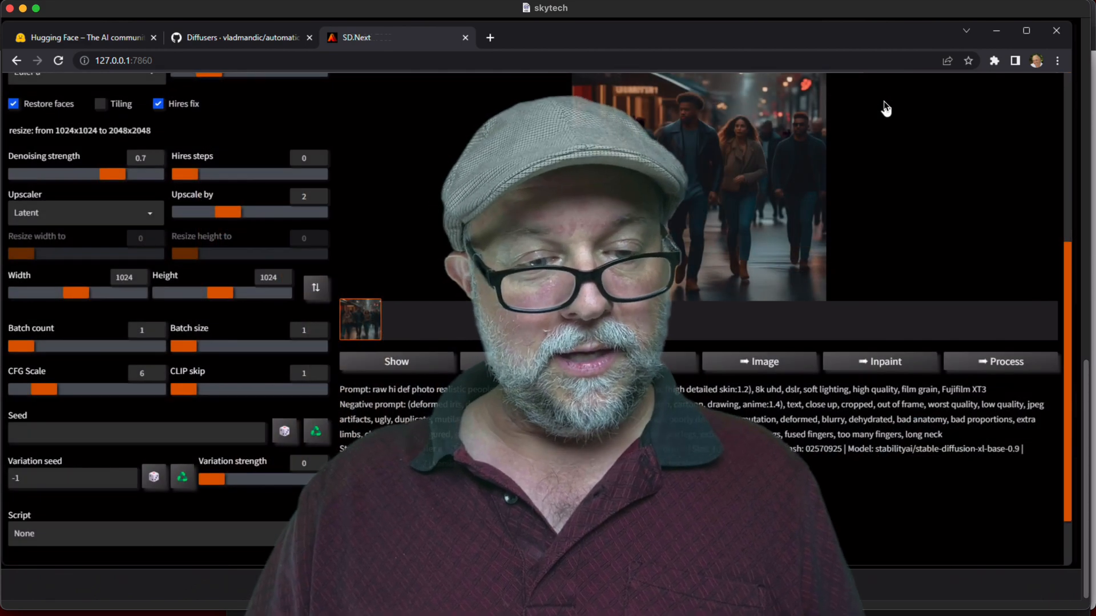
{"action": "scroll", "scroll_direction": "up", "scroll_amount": 3}
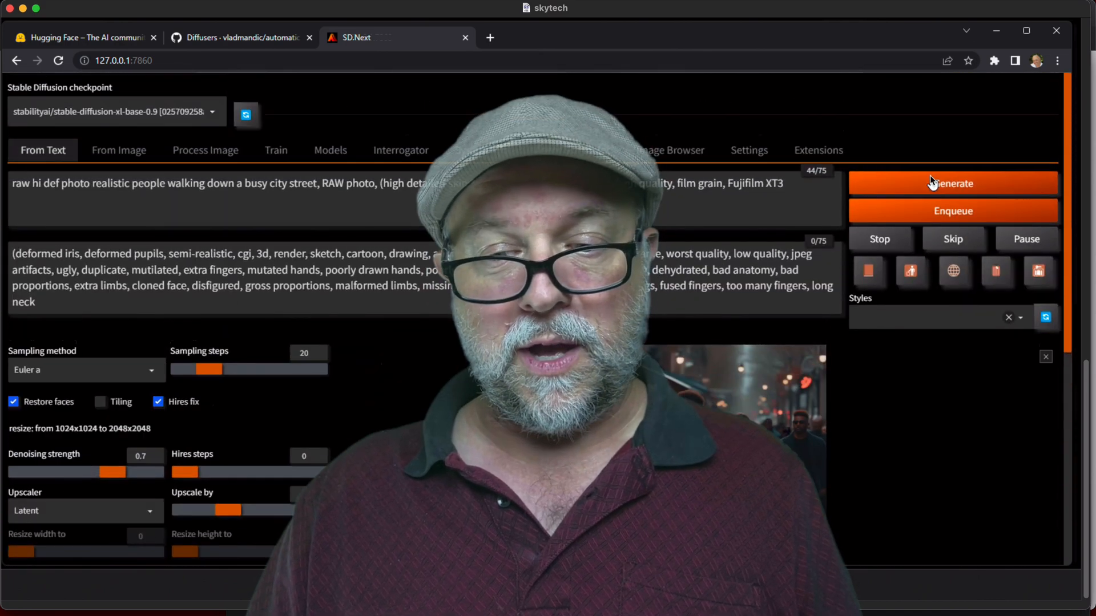
{"action": "mouse_move", "coordinate": [953, 182]}
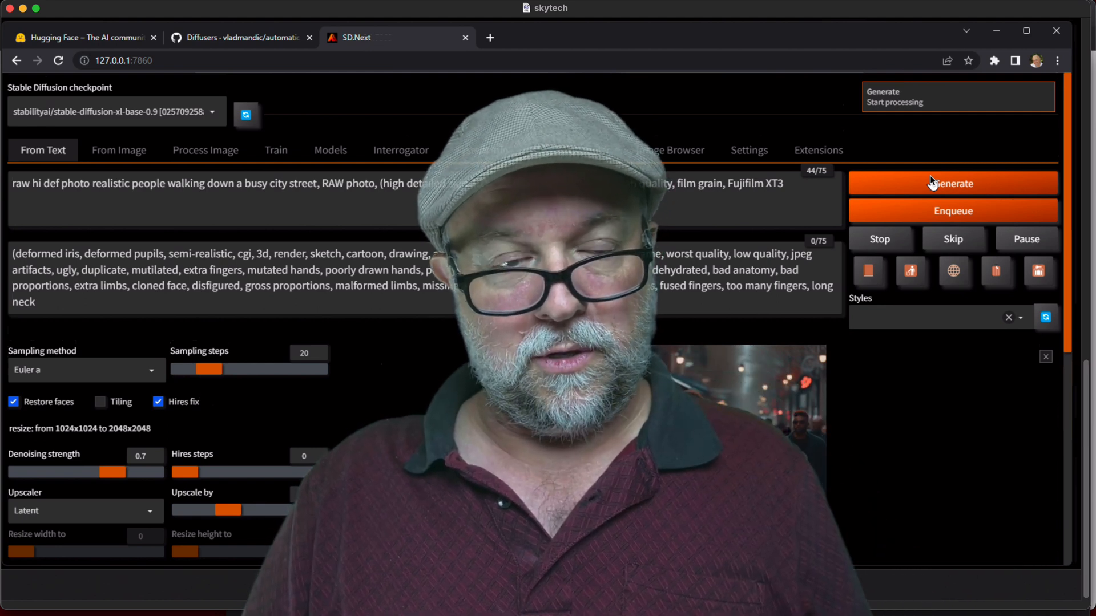
{"action": "mouse_move", "coordinate": [733, 102]}
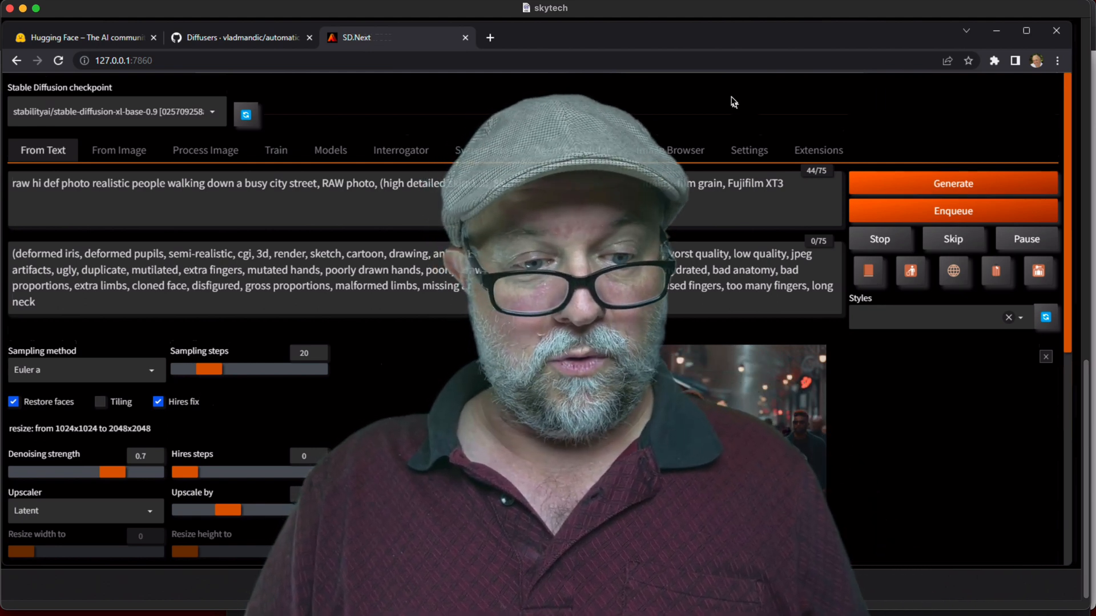